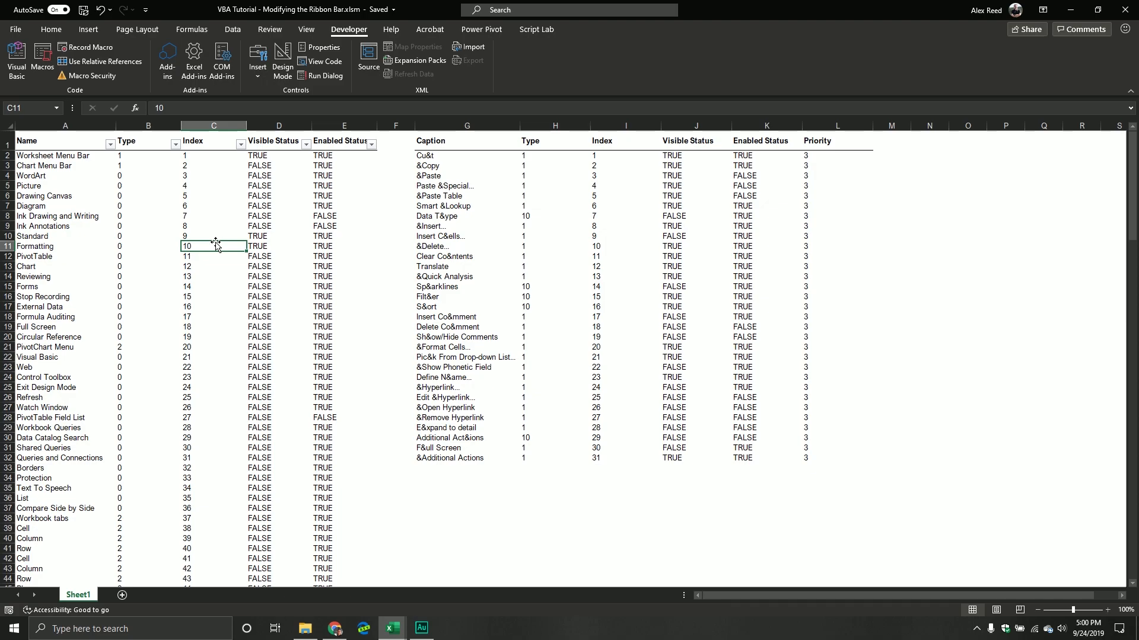
{"action": "mouse_move", "coordinate": [235, 259]}
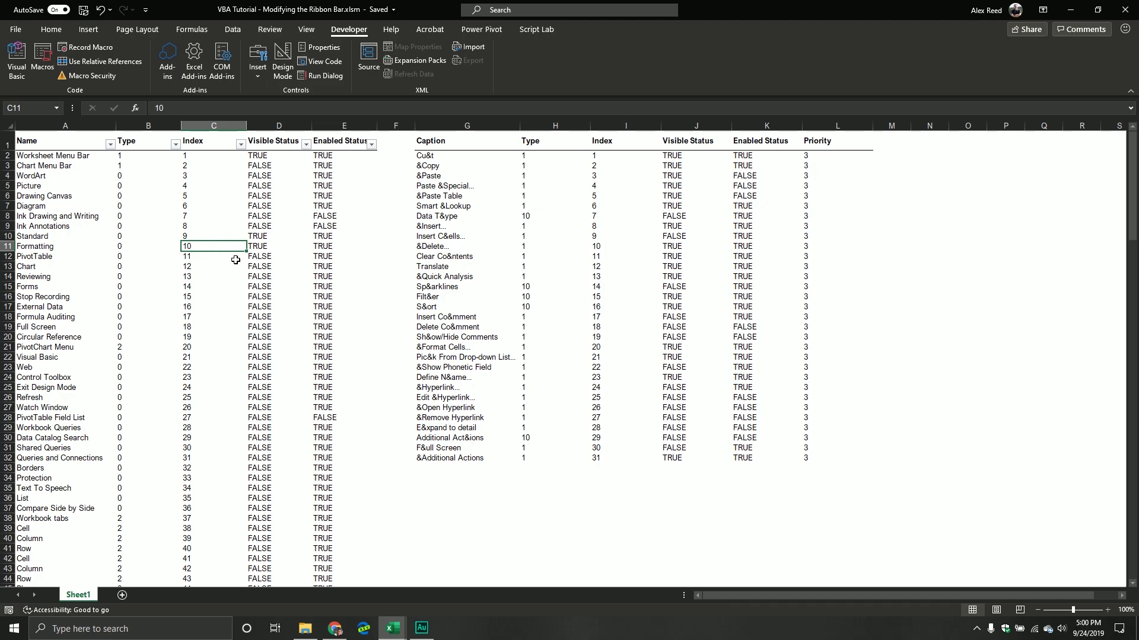
- Inspect the command bar table's Enabled and Type 0 values, comparing with the cell's popup menu
{"action": "left_click", "coordinate": [344, 236]}
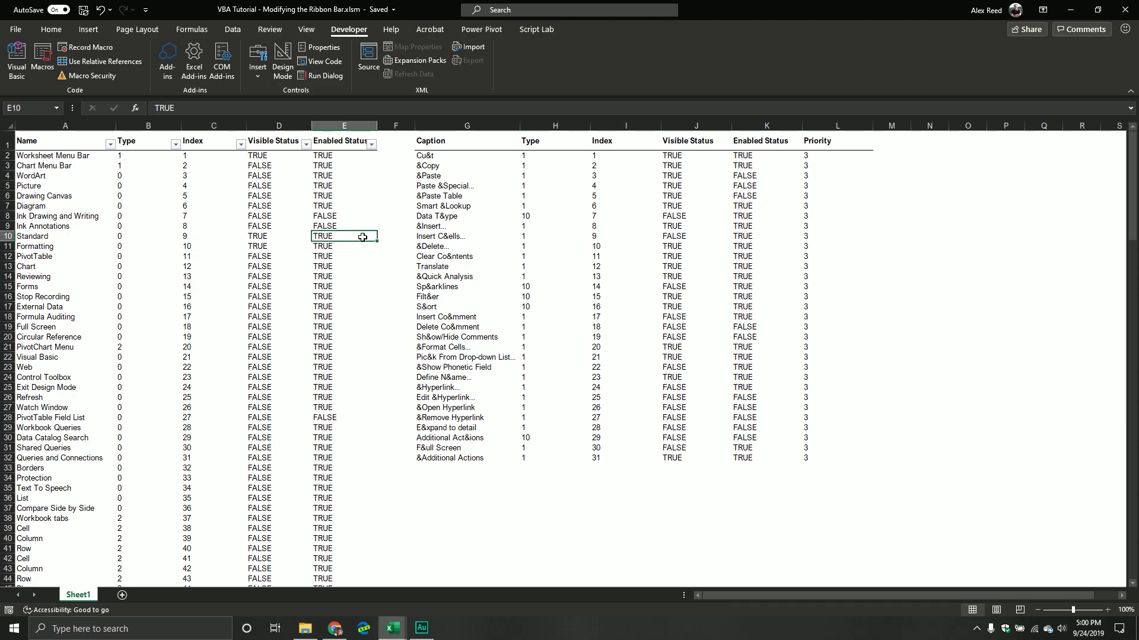
{"action": "right_click", "coordinate": [342, 236]}
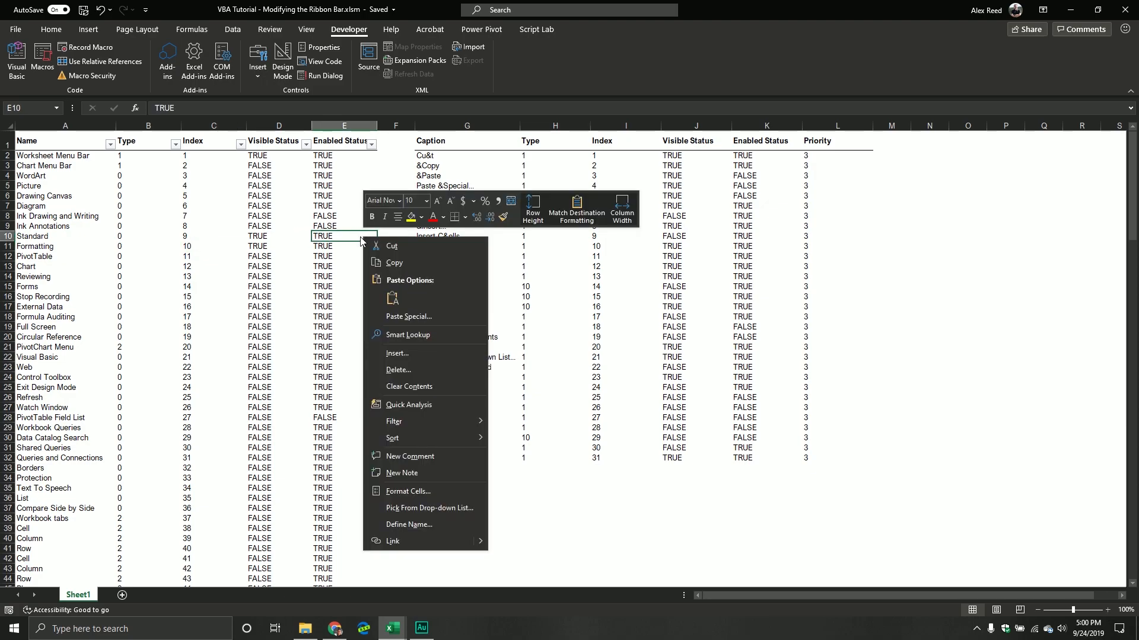
{"action": "mouse_move", "coordinate": [403, 329]}
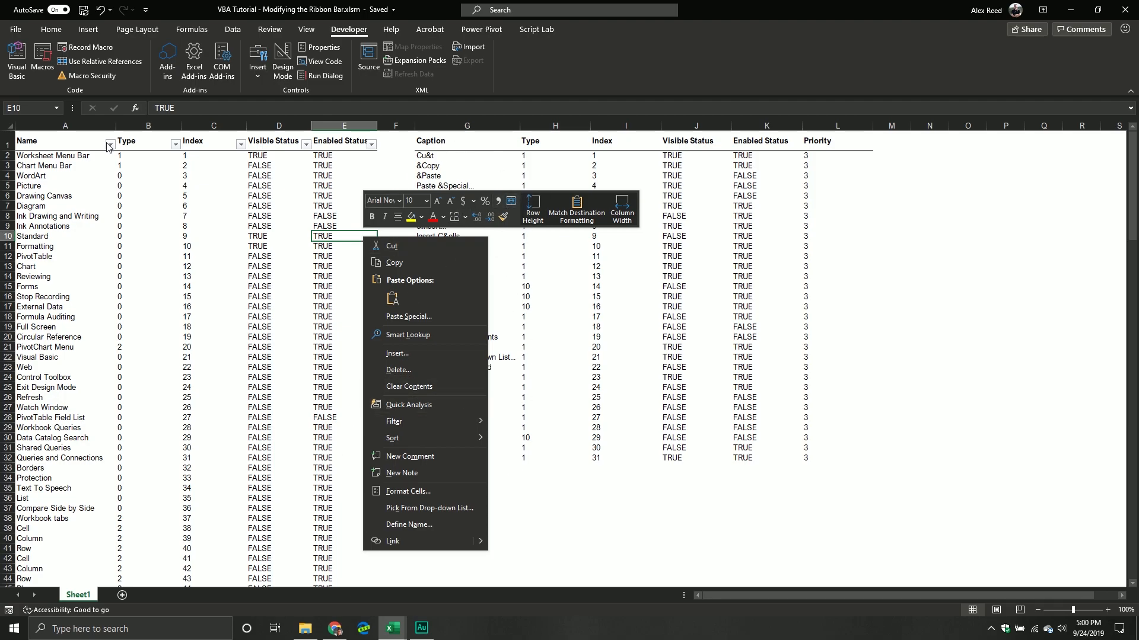
{"action": "mouse_move", "coordinate": [406, 355]}
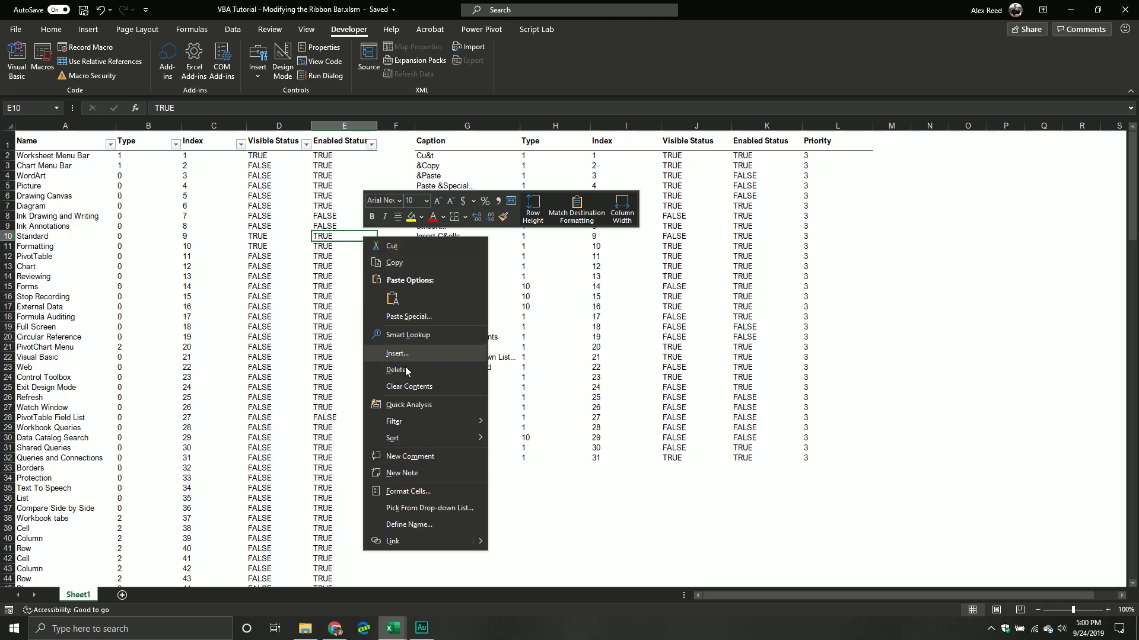
{"action": "mouse_move", "coordinate": [412, 263]}
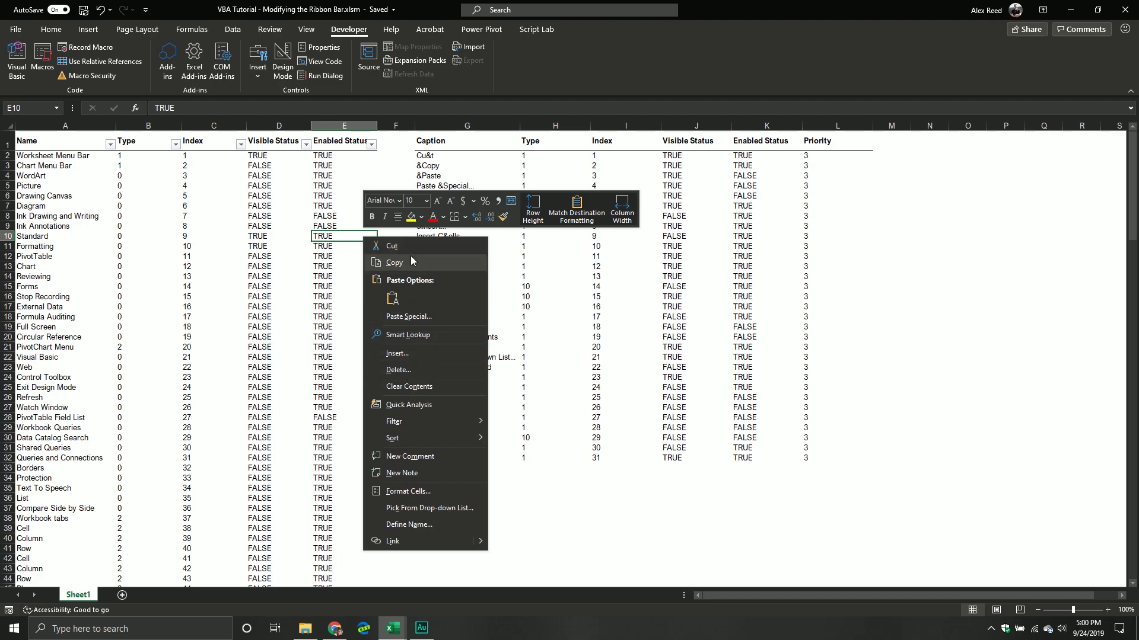
{"action": "mouse_move", "coordinate": [426, 316]}
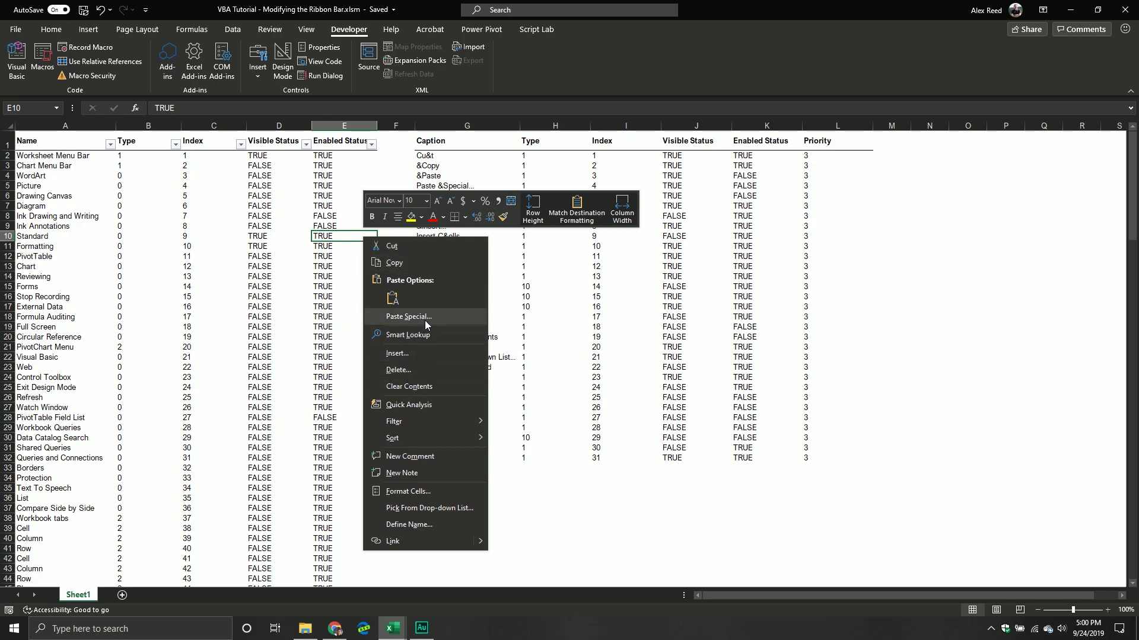
{"action": "mouse_move", "coordinate": [429, 263]}
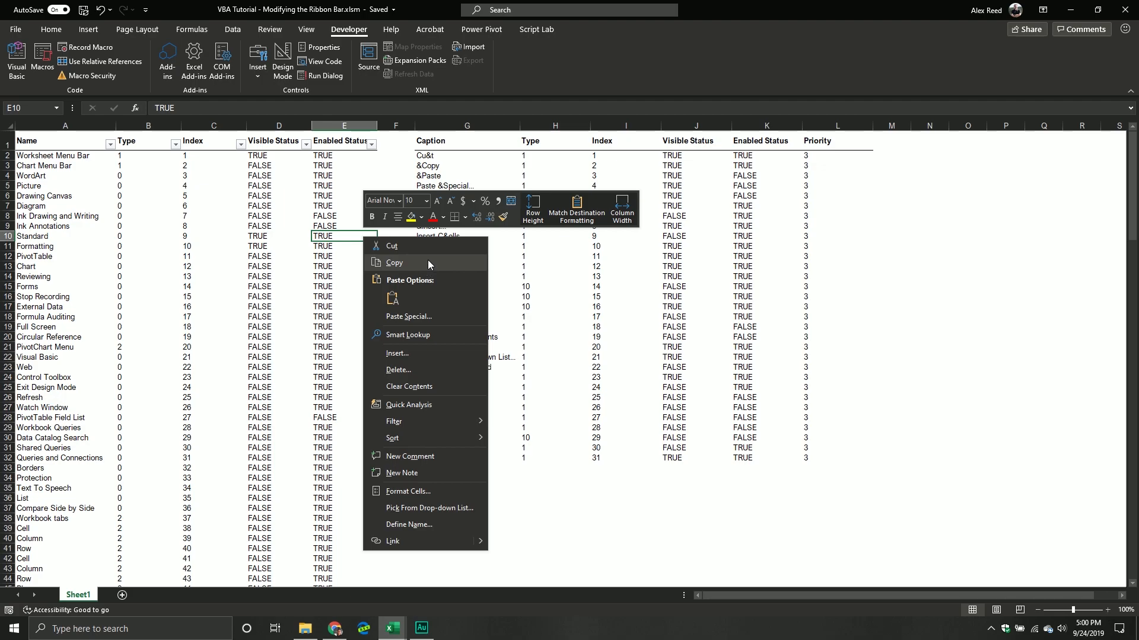
{"action": "mouse_move", "coordinate": [515, 262]}
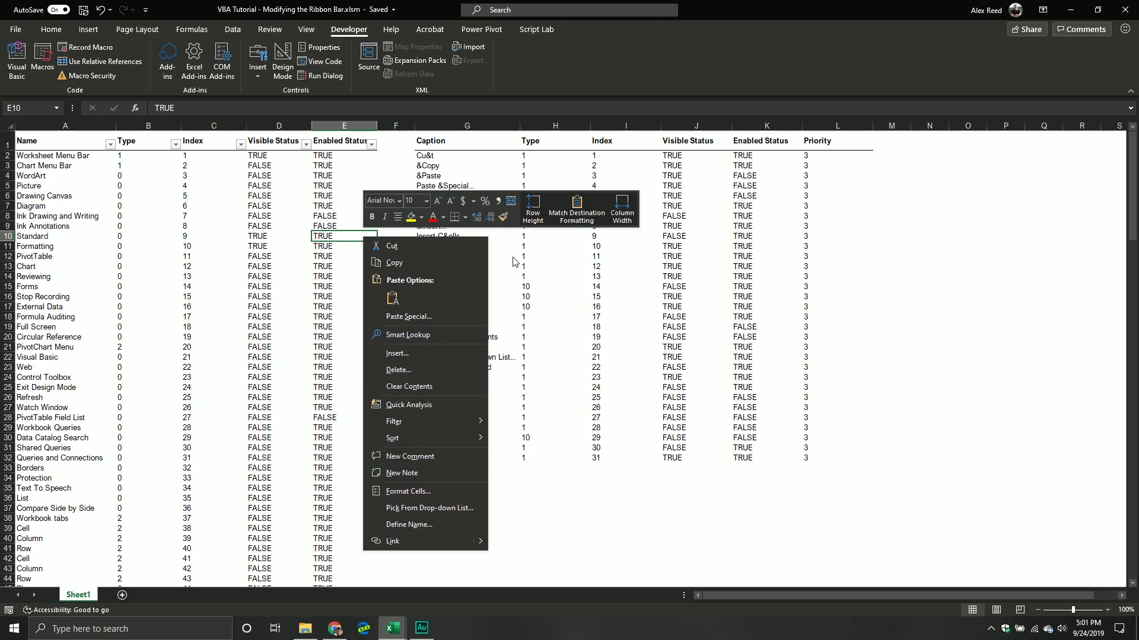
{"action": "mouse_move", "coordinate": [428, 353]}
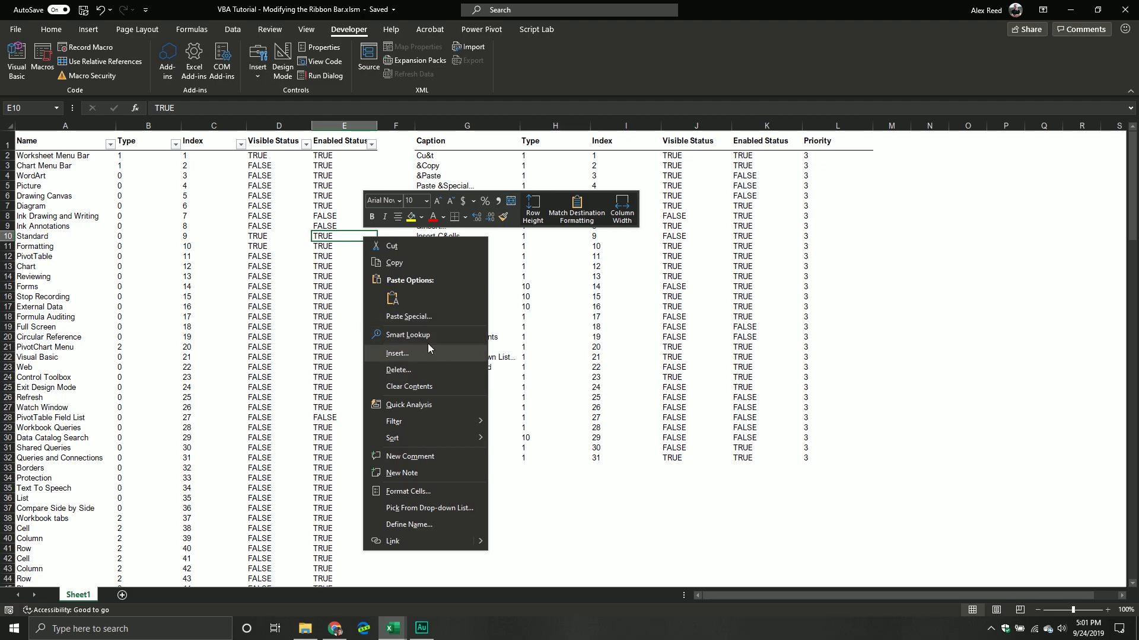
{"action": "mouse_move", "coordinate": [408, 262]}
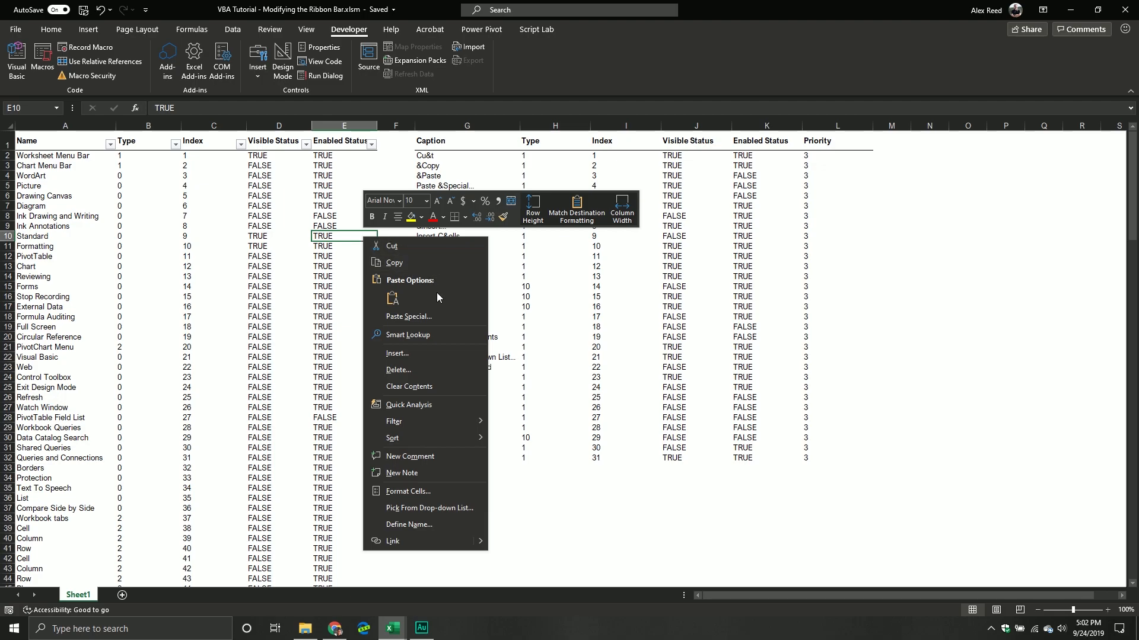
{"action": "mouse_move", "coordinate": [431, 303]}
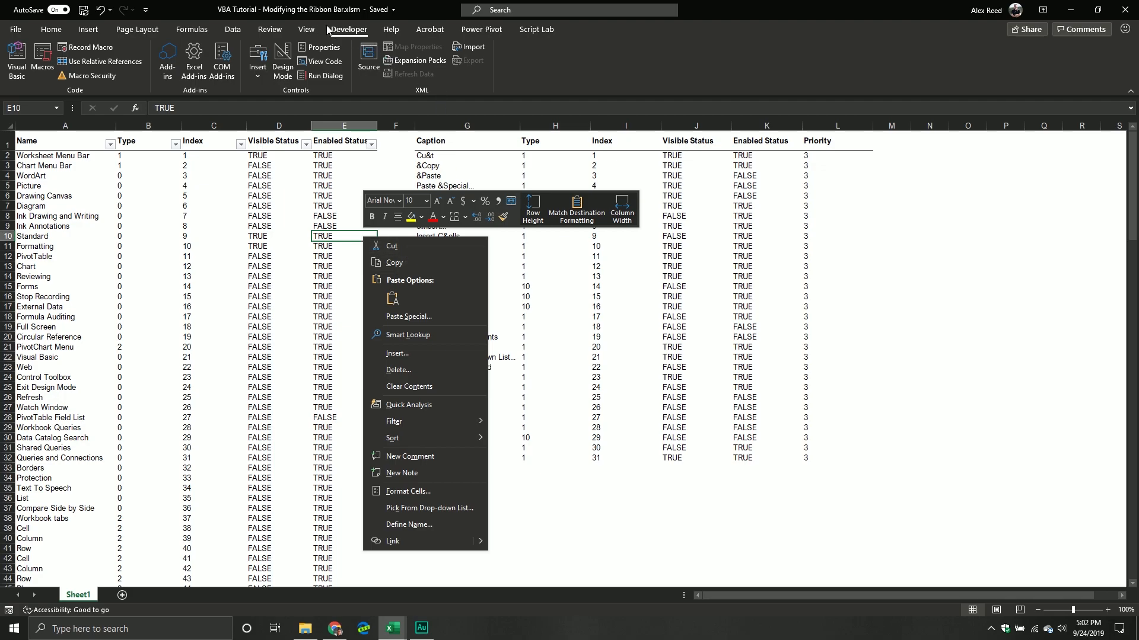
{"action": "mouse_move", "coordinate": [407, 47]}
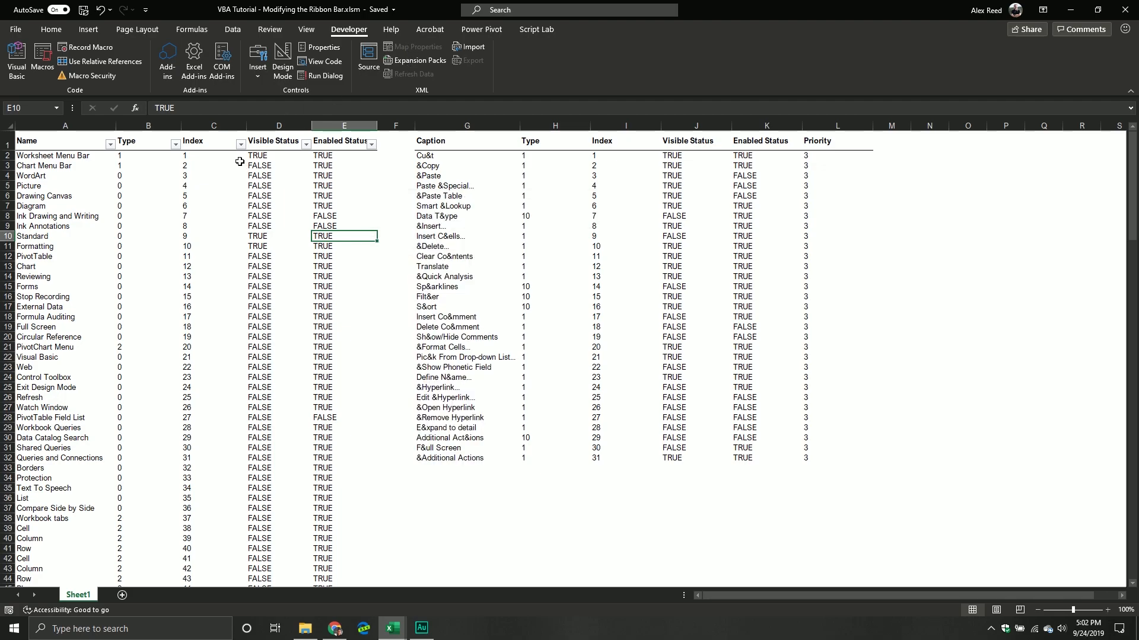
{"action": "mouse_move", "coordinate": [184, 186]}
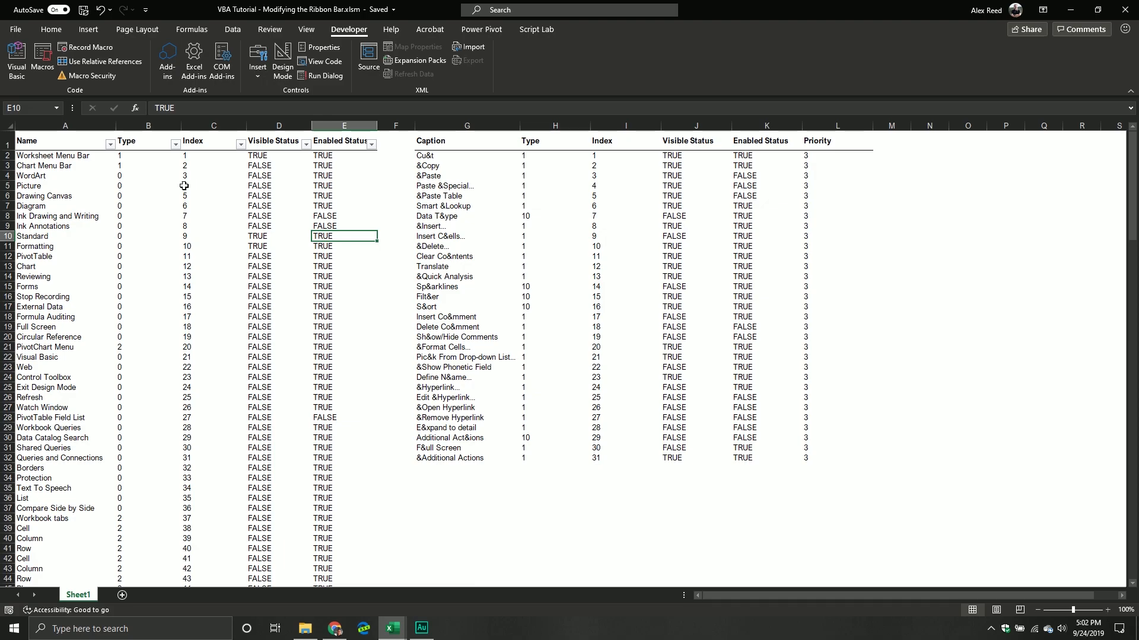
{"action": "left_click_drag", "start_coordinate": [64, 156], "coordinate": [279, 357]}
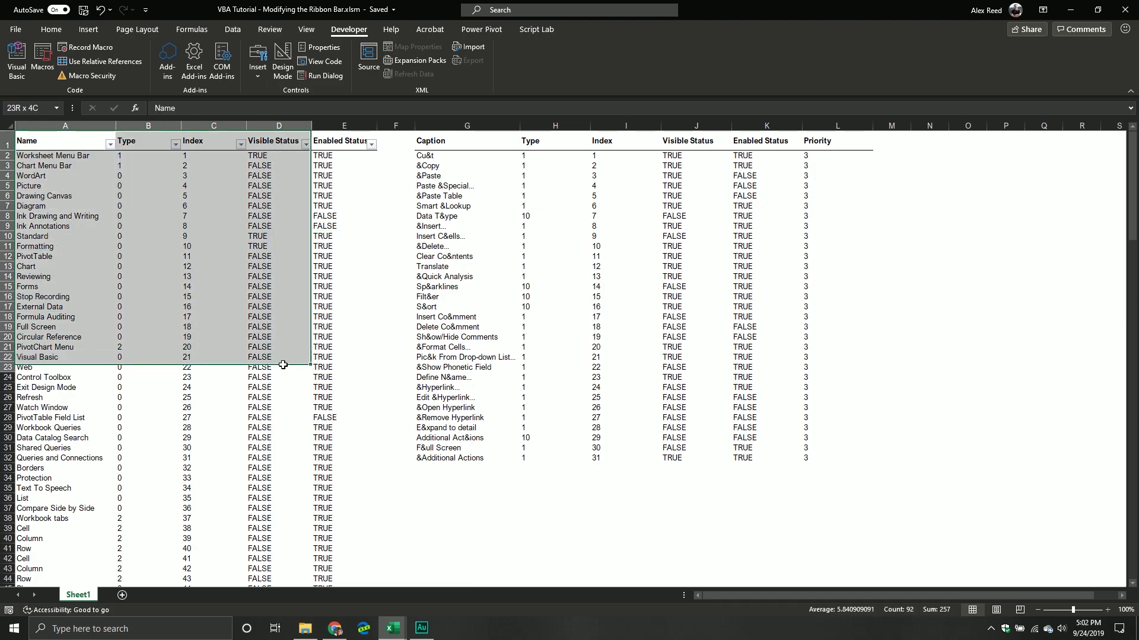
{"action": "left_click", "coordinate": [148, 256]}
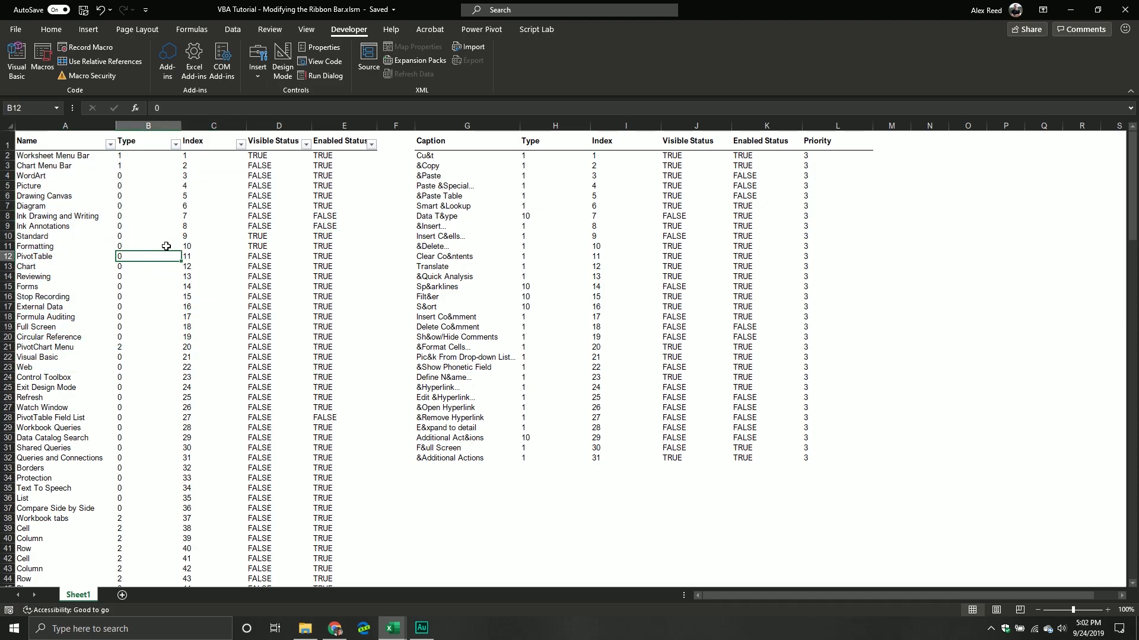
{"action": "scroll", "scroll_direction": "down", "scroll_amount": 3}
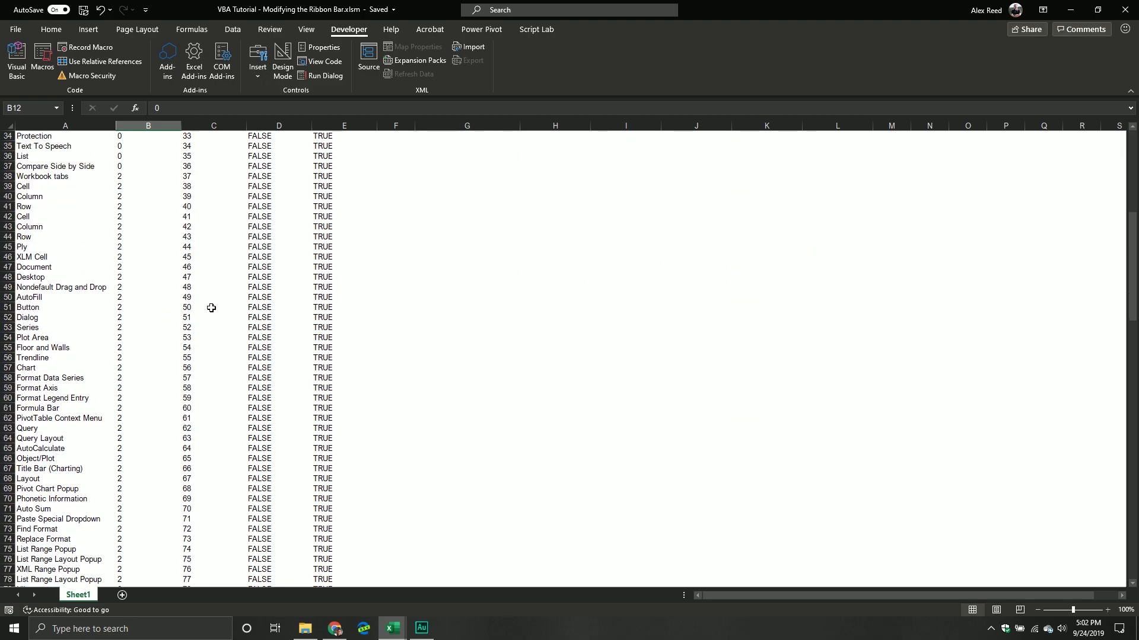
{"action": "scroll", "scroll_direction": "up", "scroll_amount": 3}
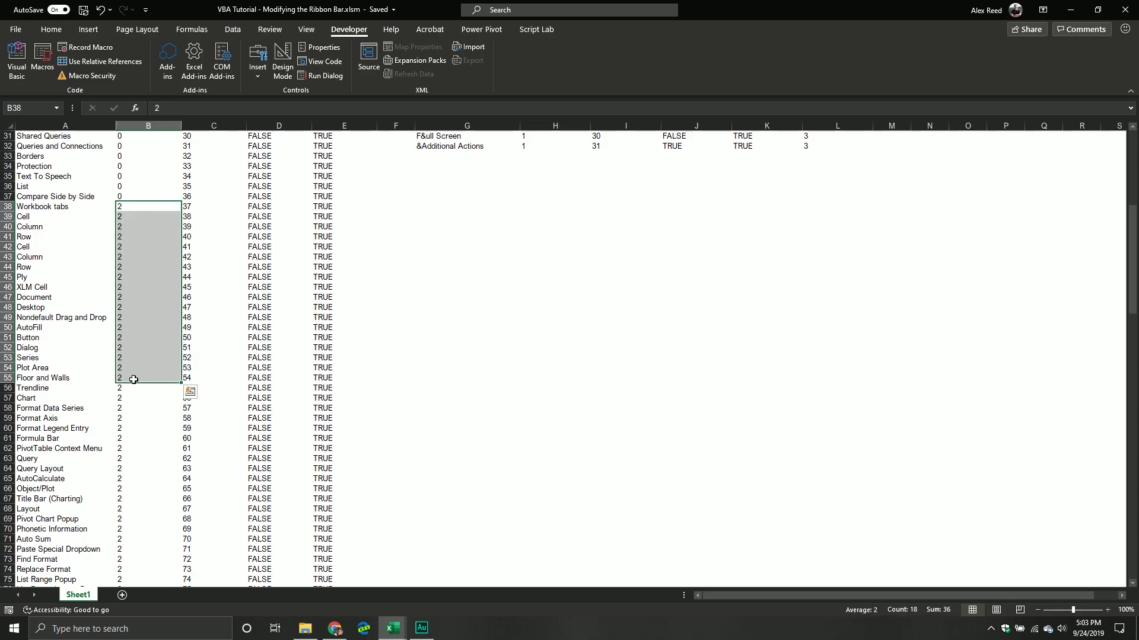
{"action": "scroll", "scroll_direction": "down", "scroll_amount": 3}
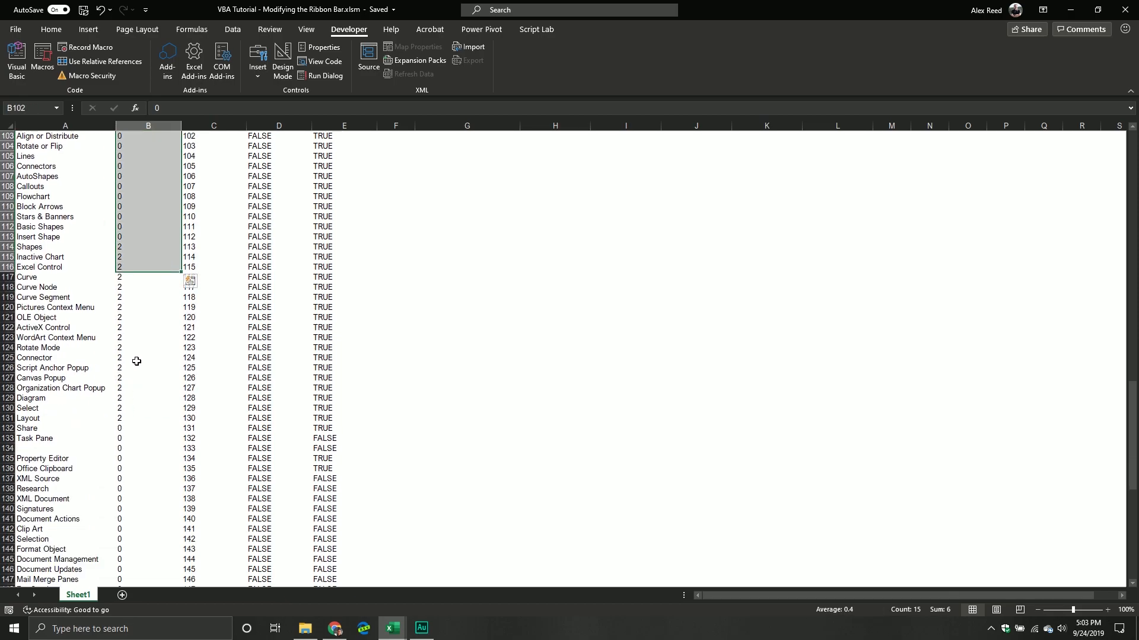
{"action": "scroll", "scroll_direction": "up", "scroll_amount": 3}
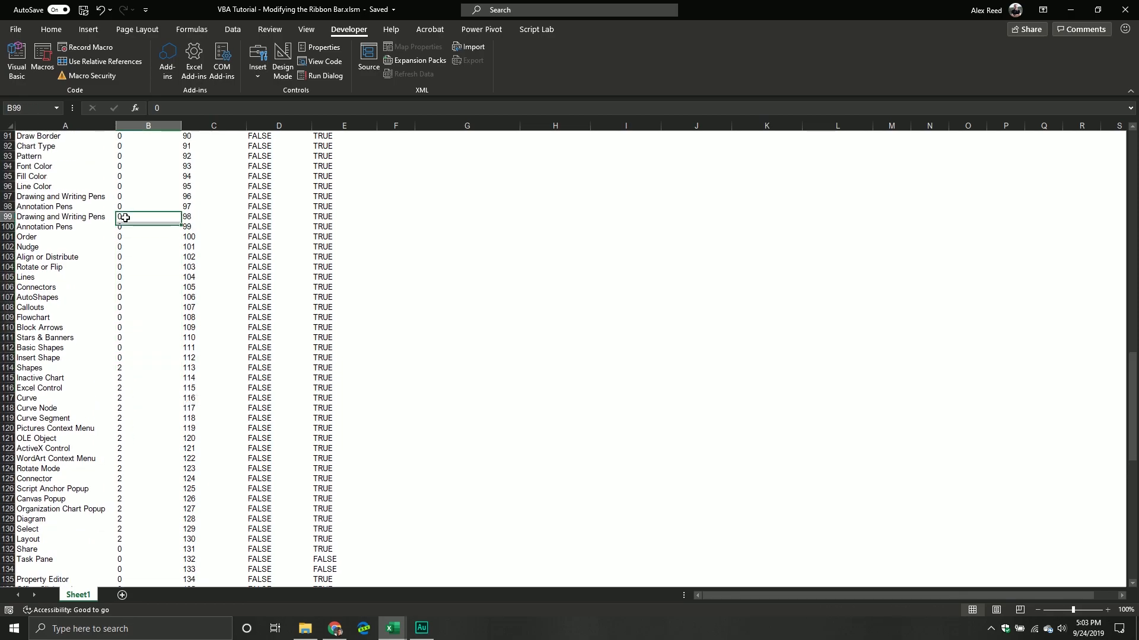
{"action": "left_click_drag", "start_coordinate": [147, 216], "coordinate": [147, 306]}
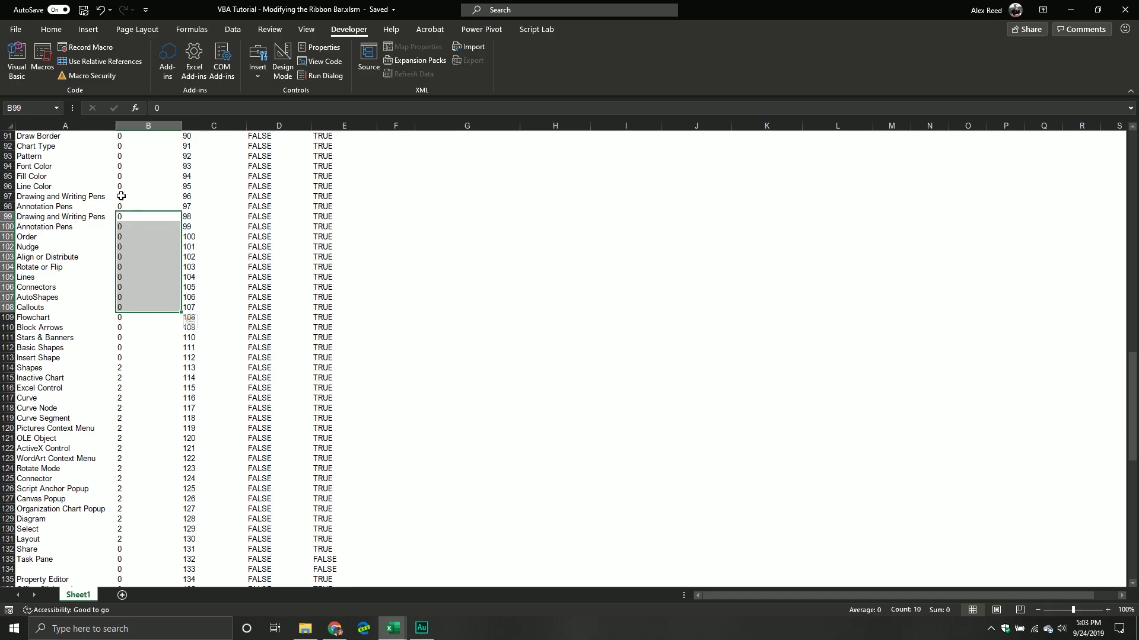
{"action": "scroll", "scroll_direction": "down", "scroll_amount": 3}
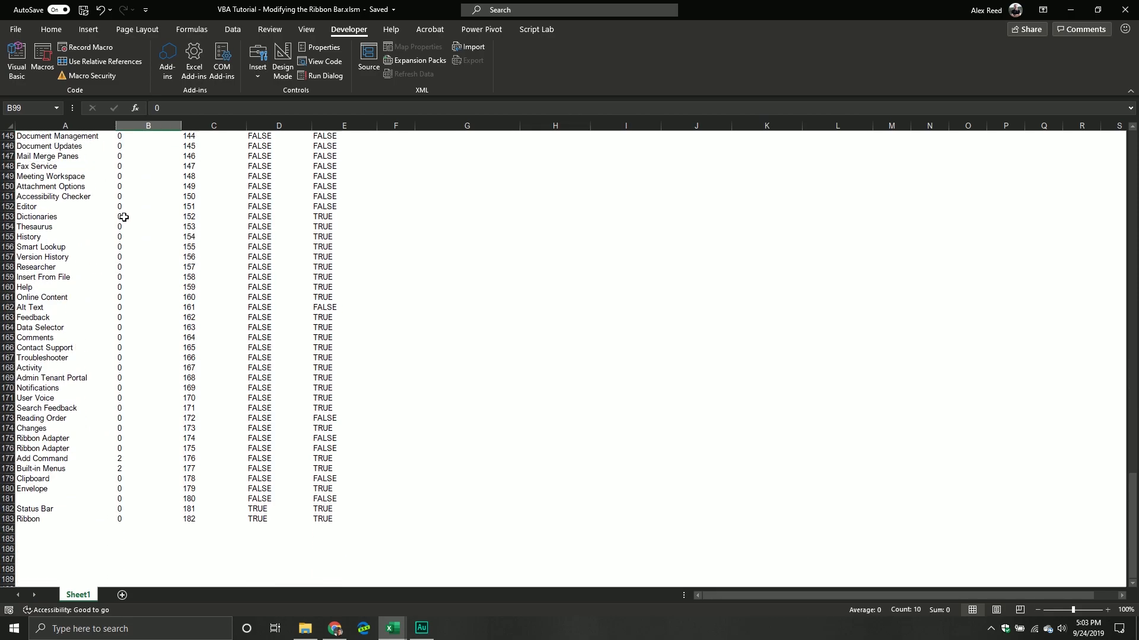
{"action": "scroll", "scroll_direction": "up", "scroll_amount": 3}
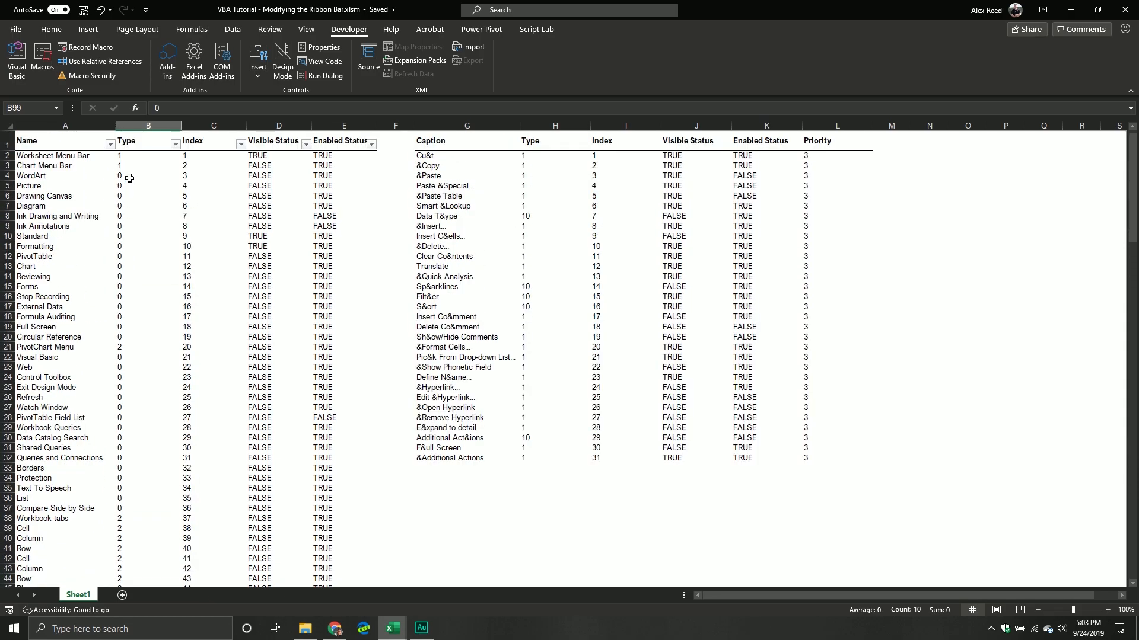
- Filter the table's Type column to Type 1 only, then restore all Type values
{"action": "left_click", "coordinate": [214, 156]}
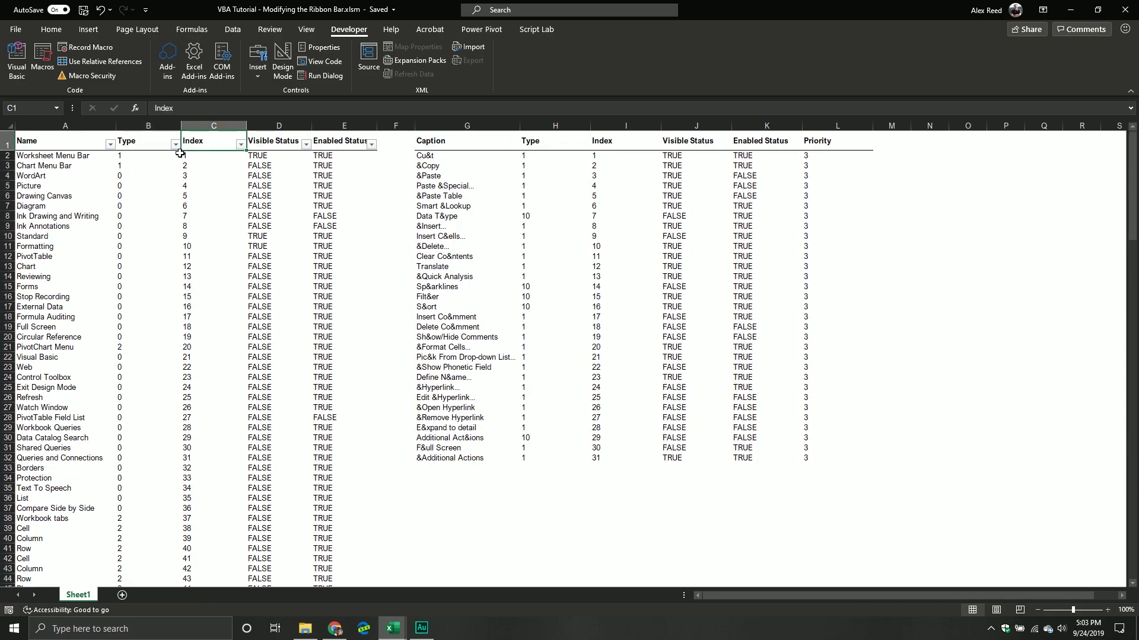
{"action": "left_click", "coordinate": [174, 144]}
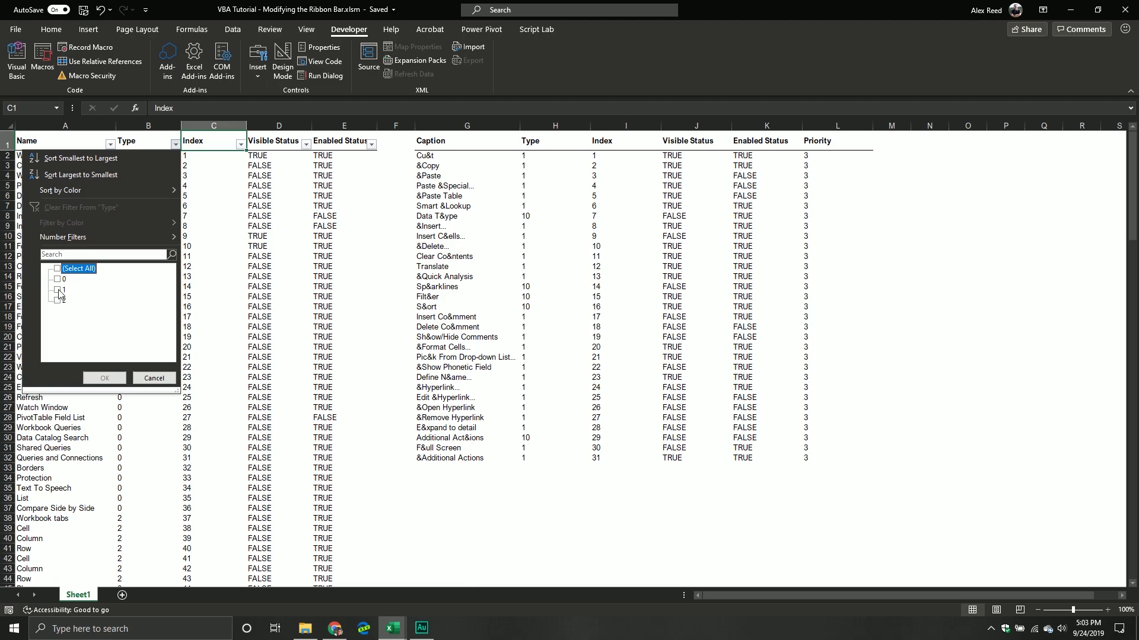
{"action": "left_click", "coordinate": [57, 290]}
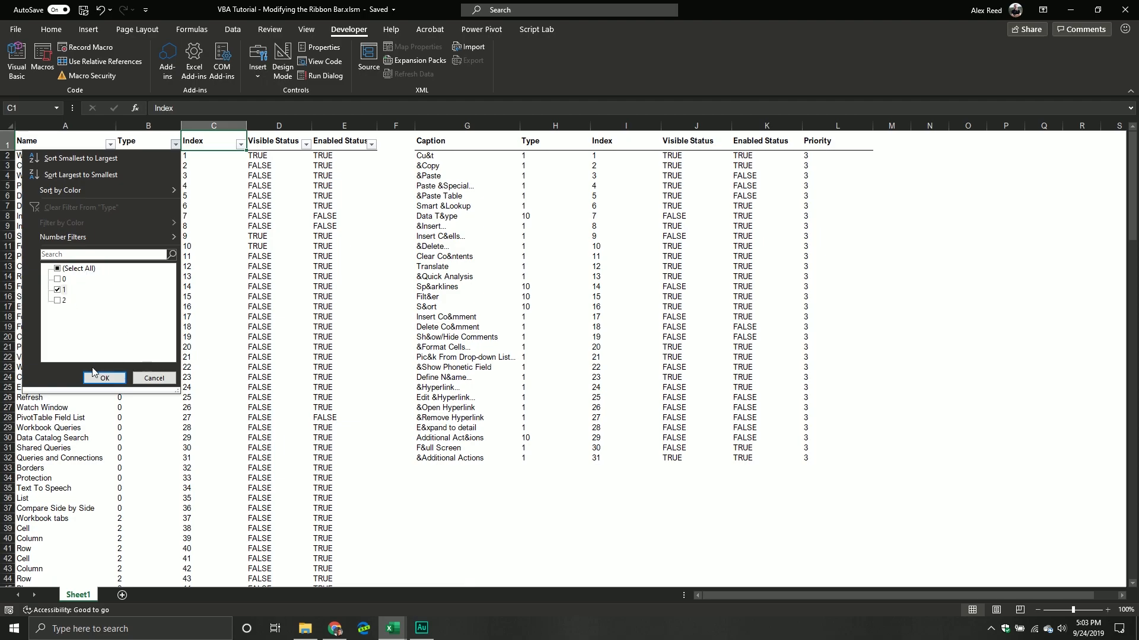
{"action": "left_click", "coordinate": [105, 378]}
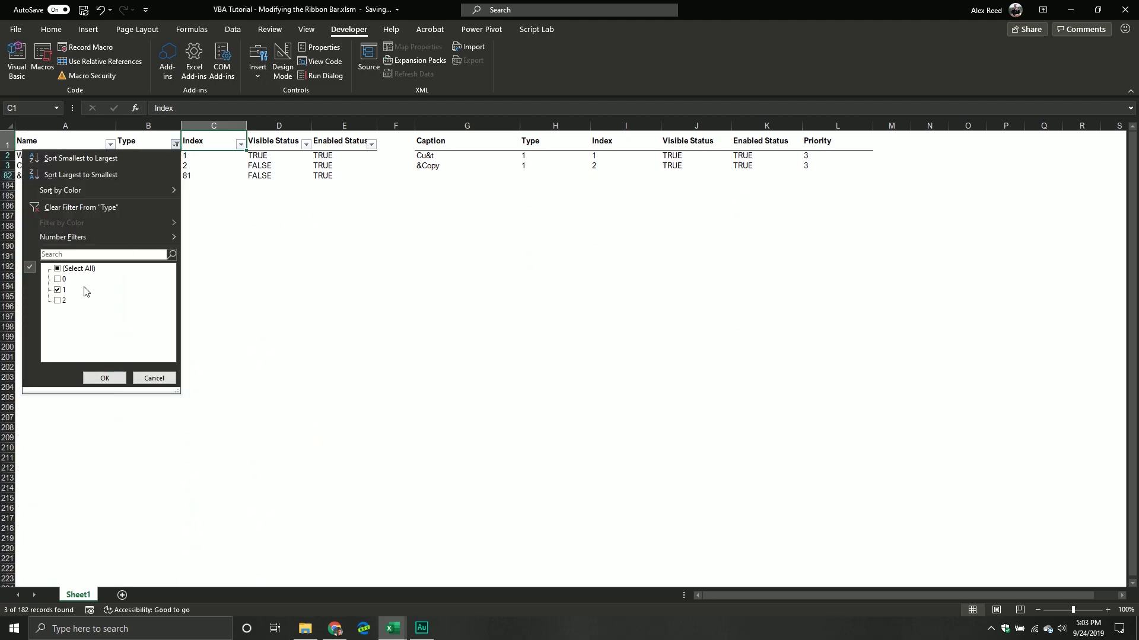
{"action": "left_click", "coordinate": [57, 269]}
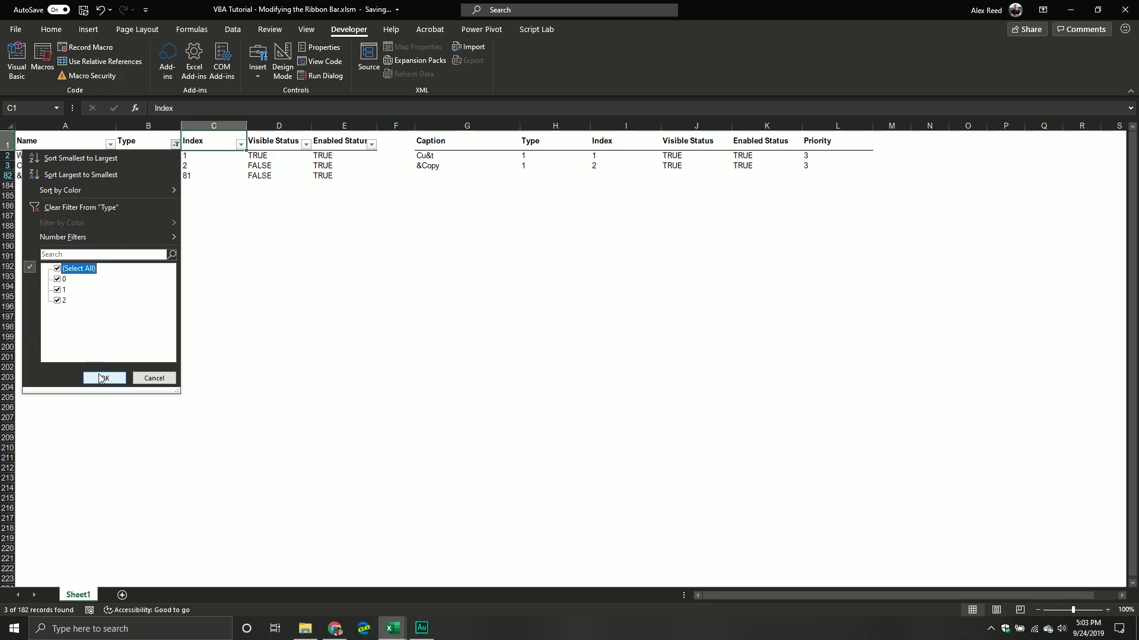
{"action": "left_click", "coordinate": [102, 378]}
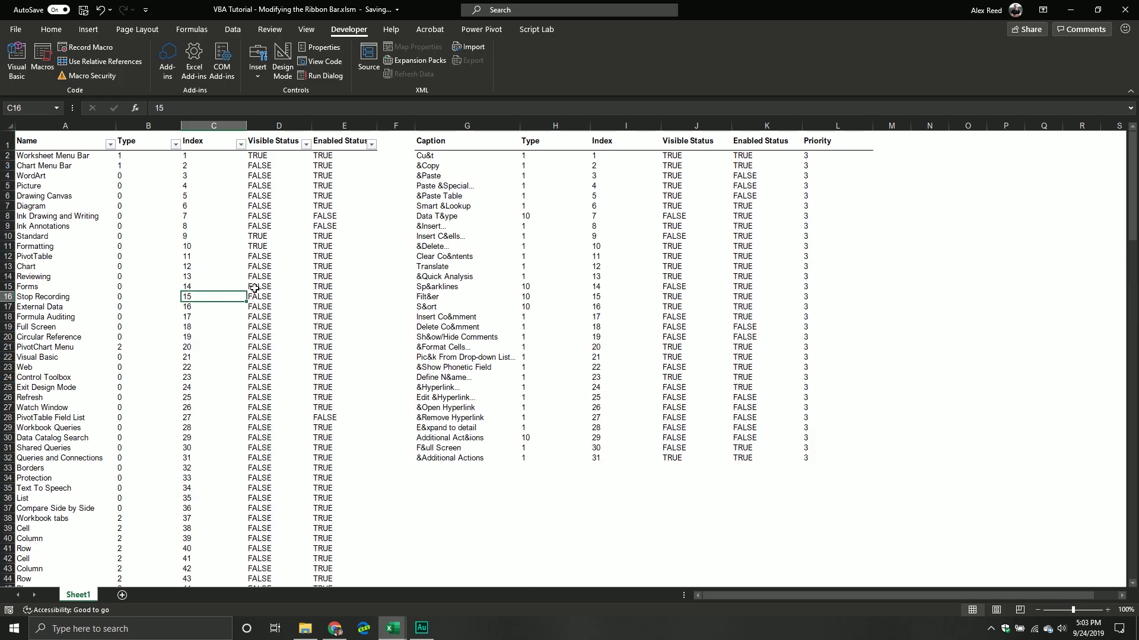
{"action": "mouse_move", "coordinate": [261, 277]}
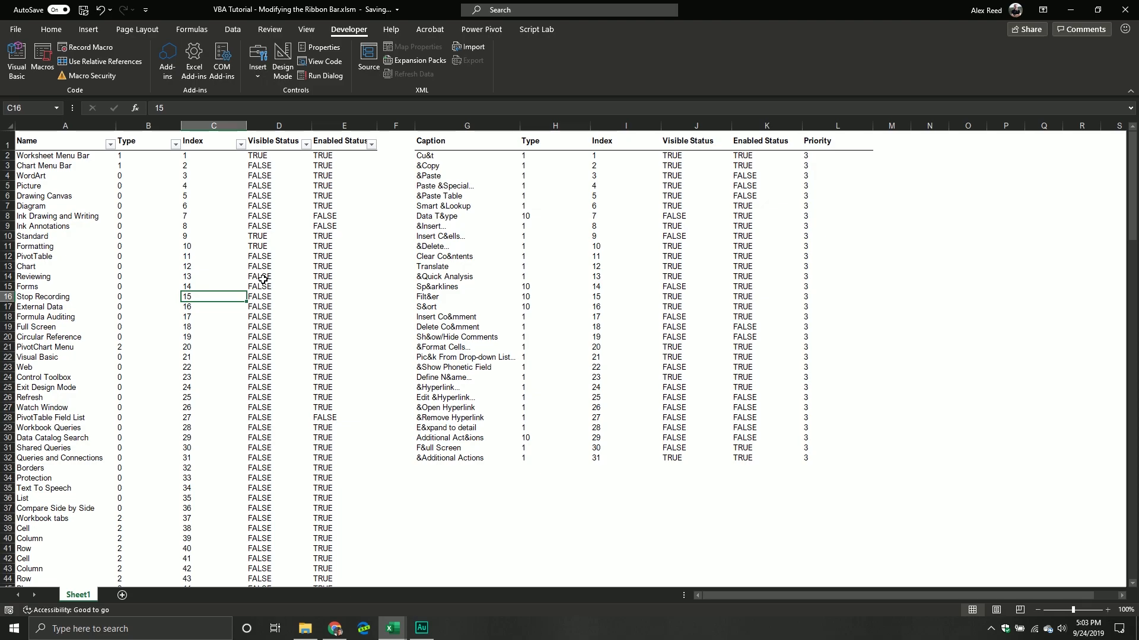
- Review the CommandBars docs and MsoBarType, MsoBarRow, MsoBarPosition, MsoControlType enumerations, then return to the workbook
{"action": "left_click", "coordinate": [335, 629]}
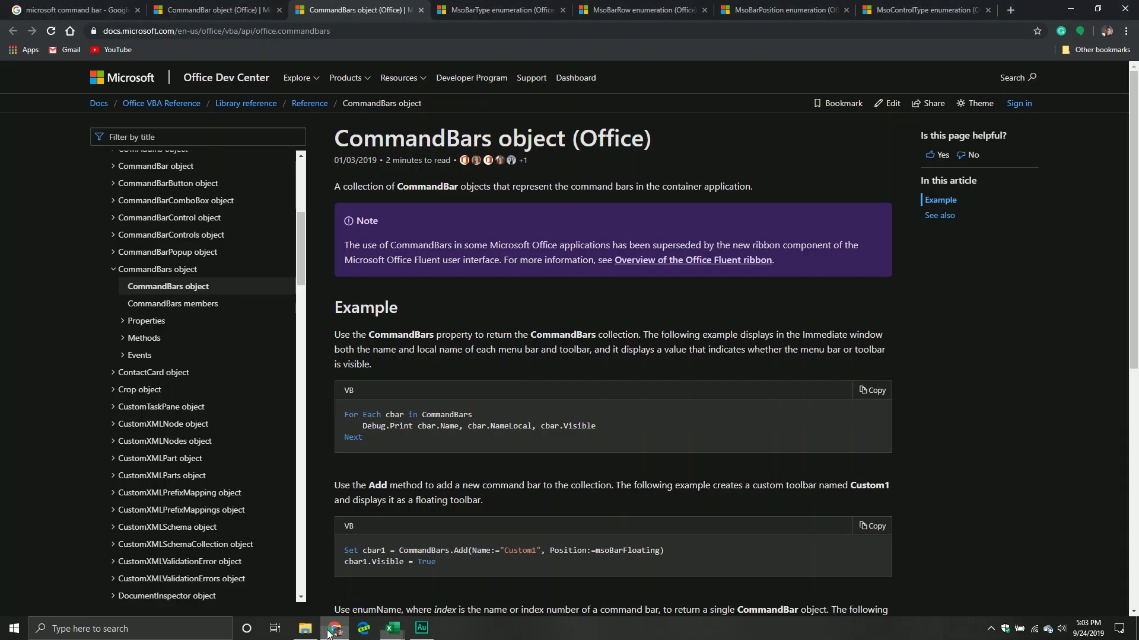
{"action": "mouse_move", "coordinate": [385, 290]}
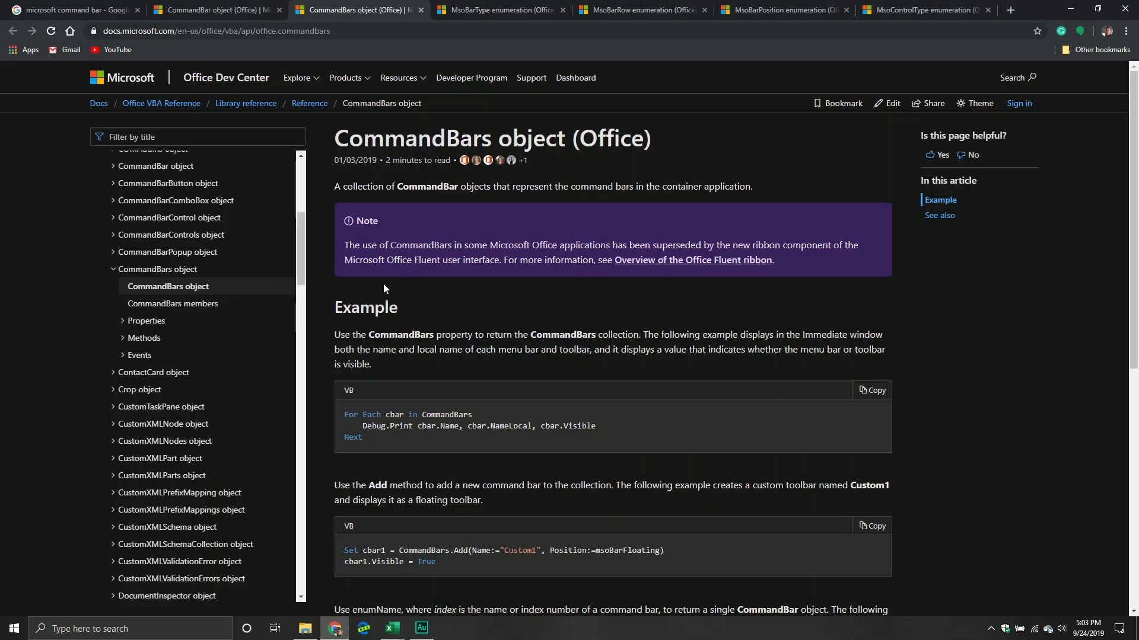
{"action": "left_click", "coordinate": [499, 9]}
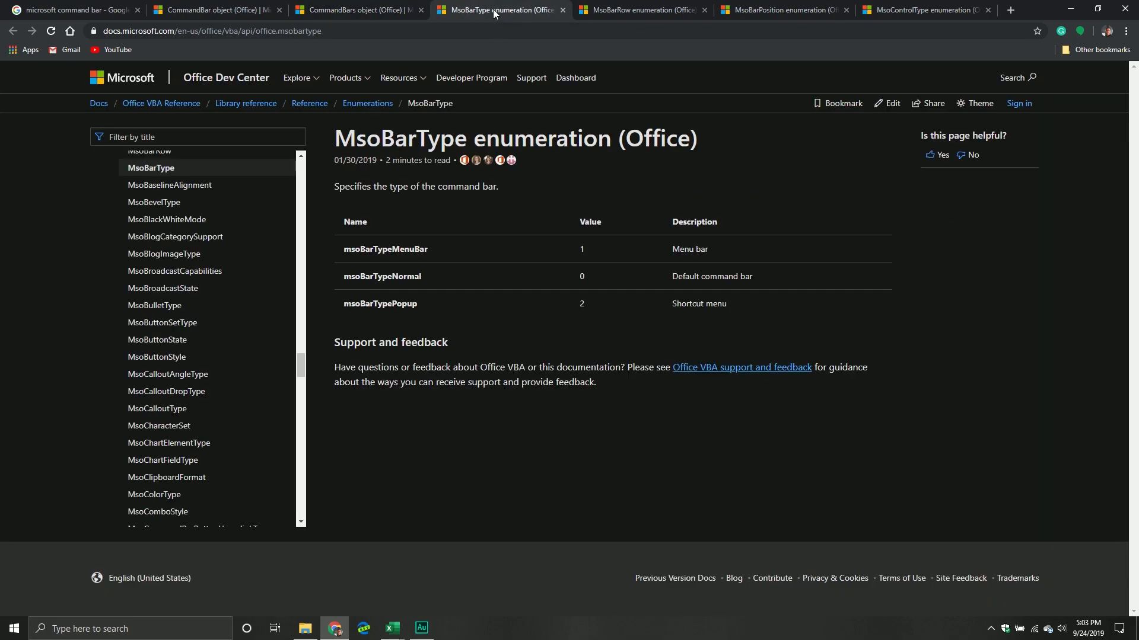
{"action": "mouse_move", "coordinate": [513, 275]}
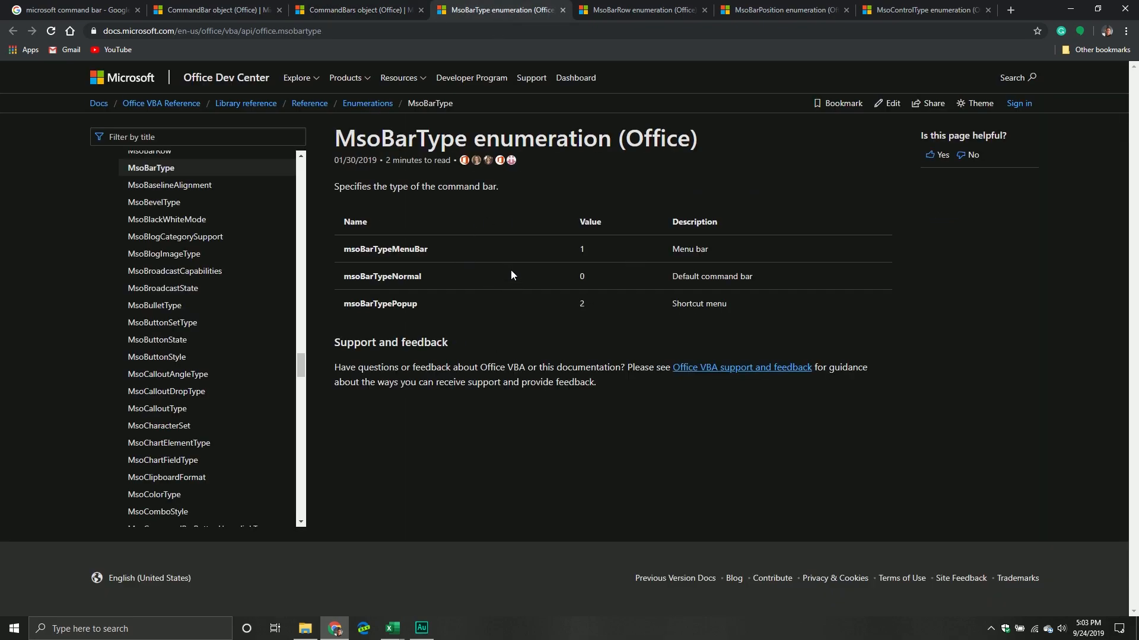
{"action": "mouse_move", "coordinate": [705, 292]}
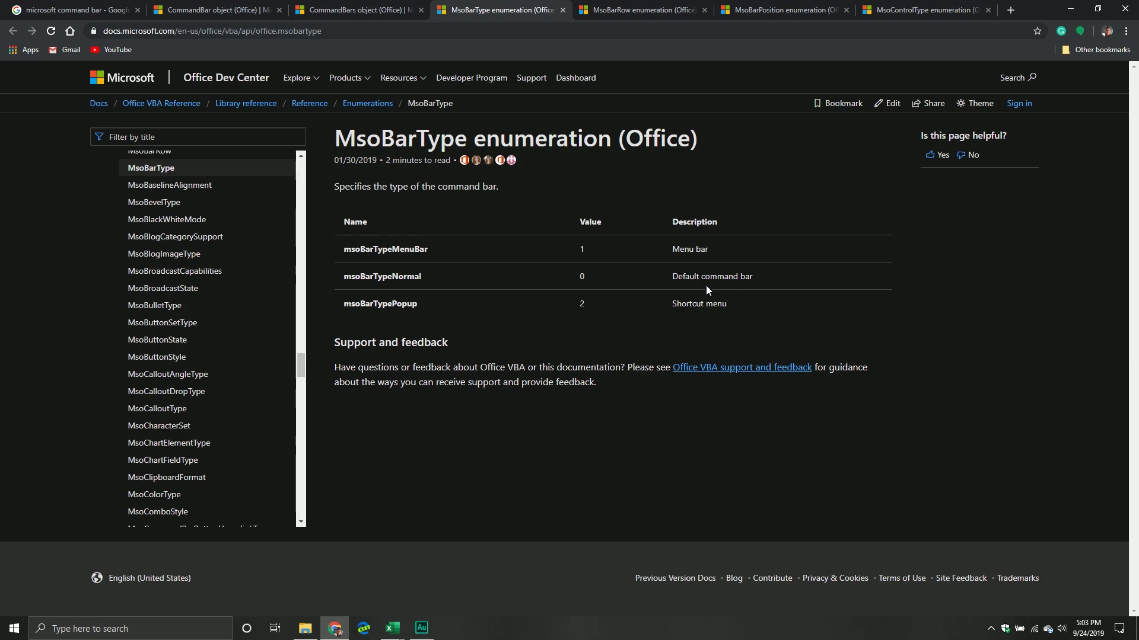
{"action": "left_click", "coordinate": [641, 10]}
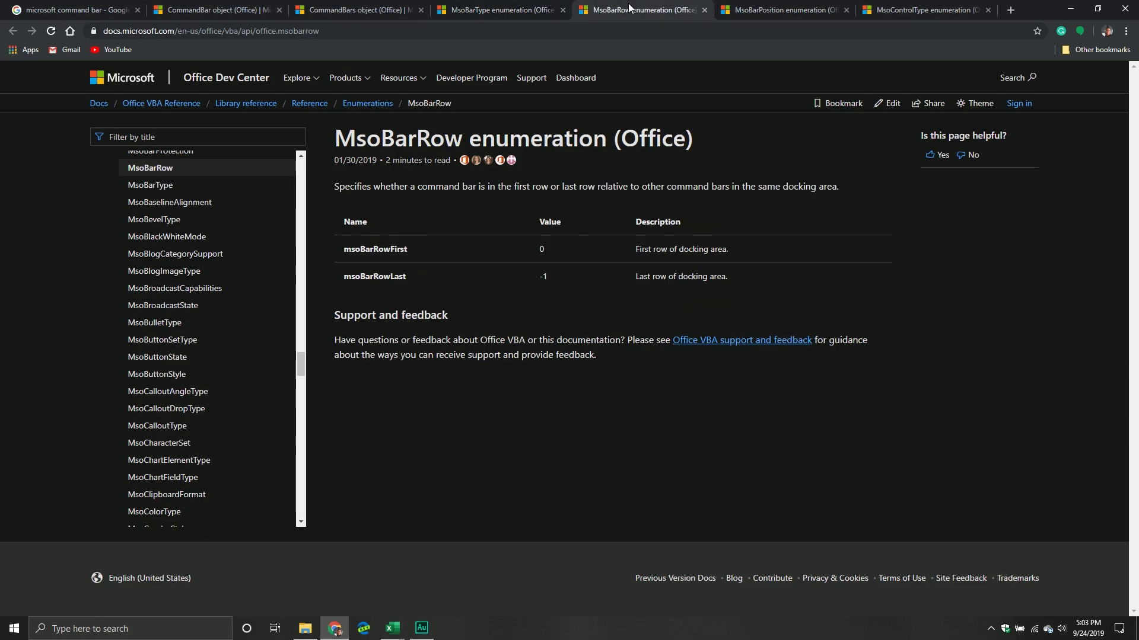
{"action": "mouse_move", "coordinate": [478, 245]}
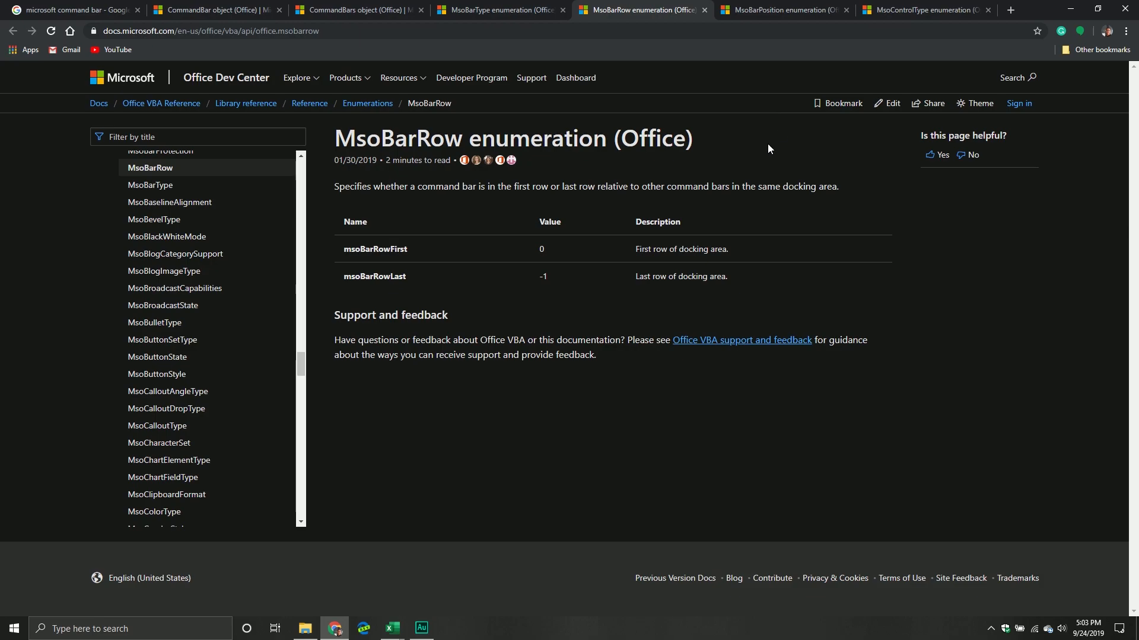
{"action": "left_click", "coordinate": [782, 10]}
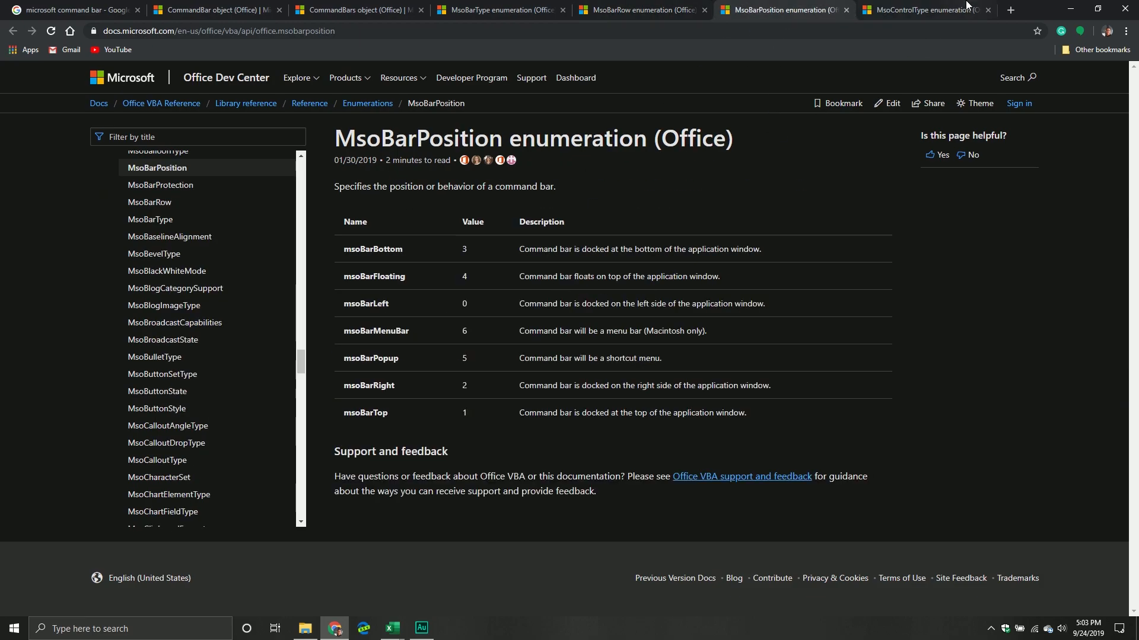
{"action": "left_click", "coordinate": [923, 9]}
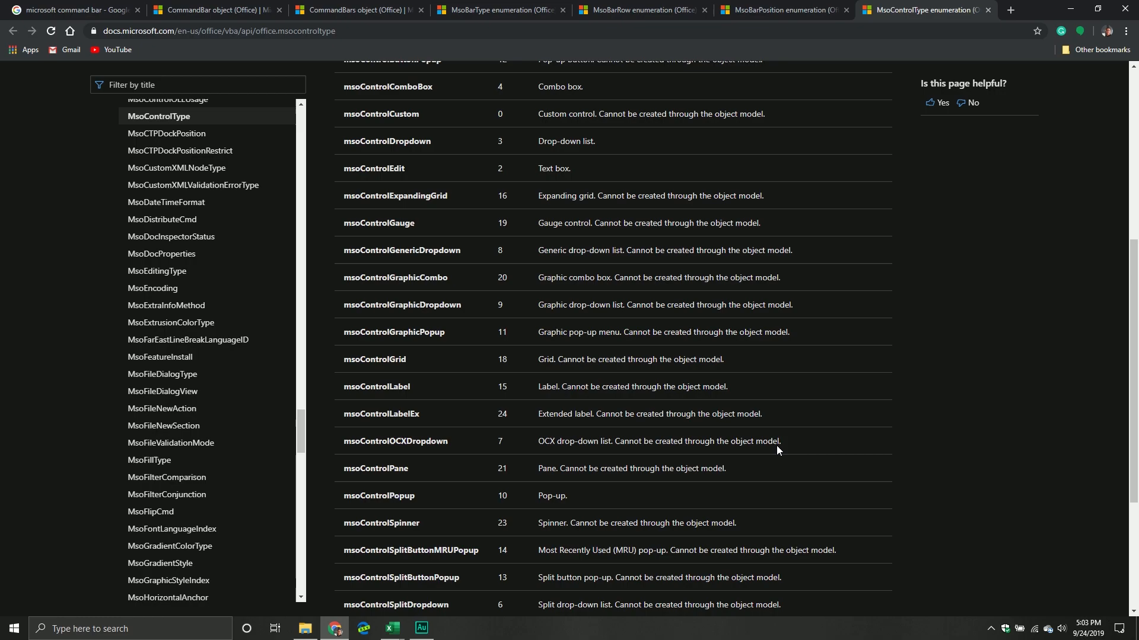
{"action": "mouse_move", "coordinate": [562, 336]}
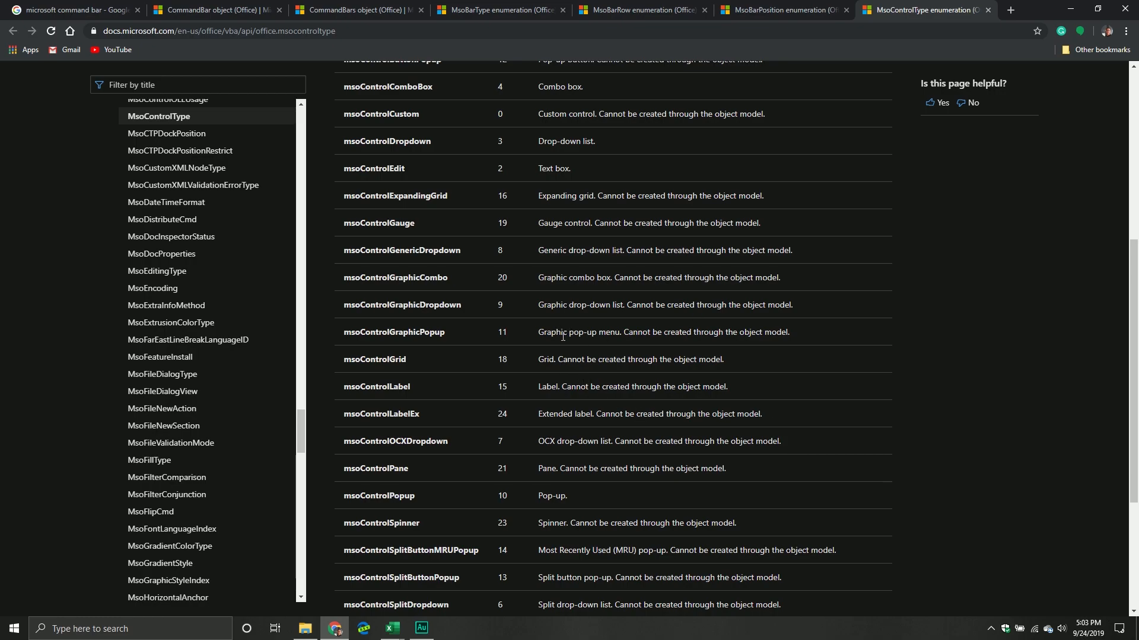
{"action": "left_click", "coordinate": [356, 9]}
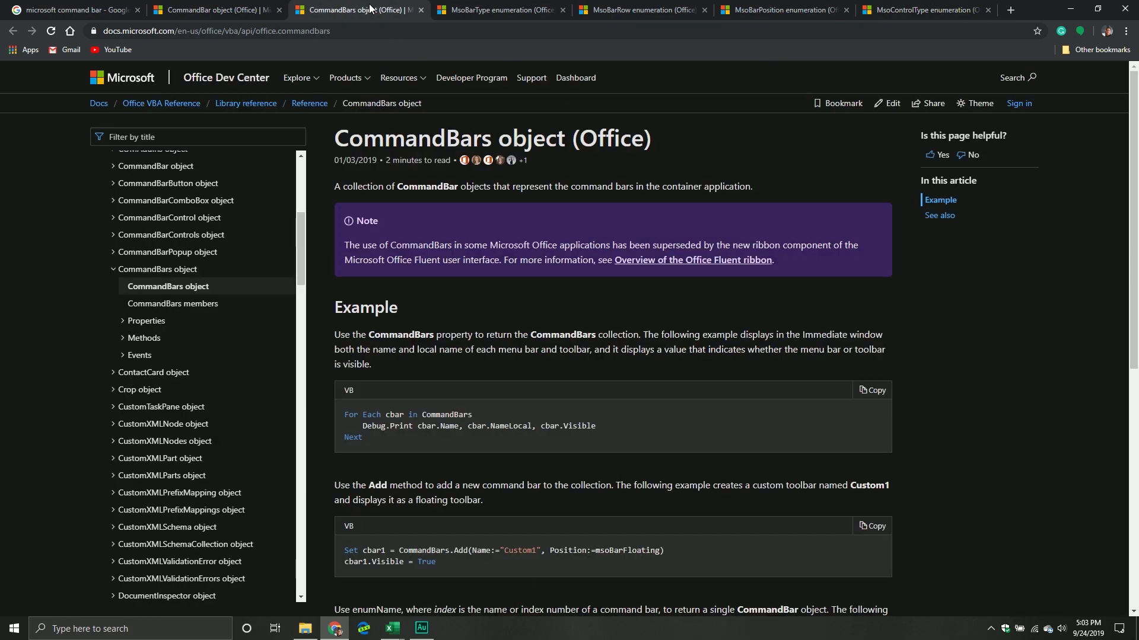
{"action": "mouse_move", "coordinate": [390, 629]}
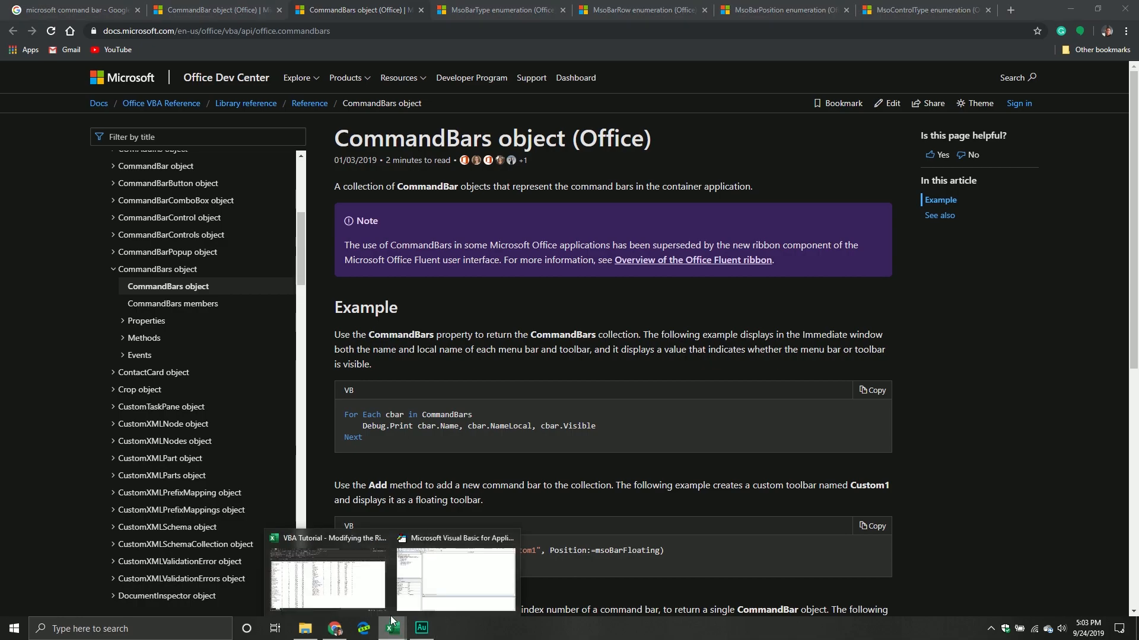
{"action": "left_click", "coordinate": [326, 580]}
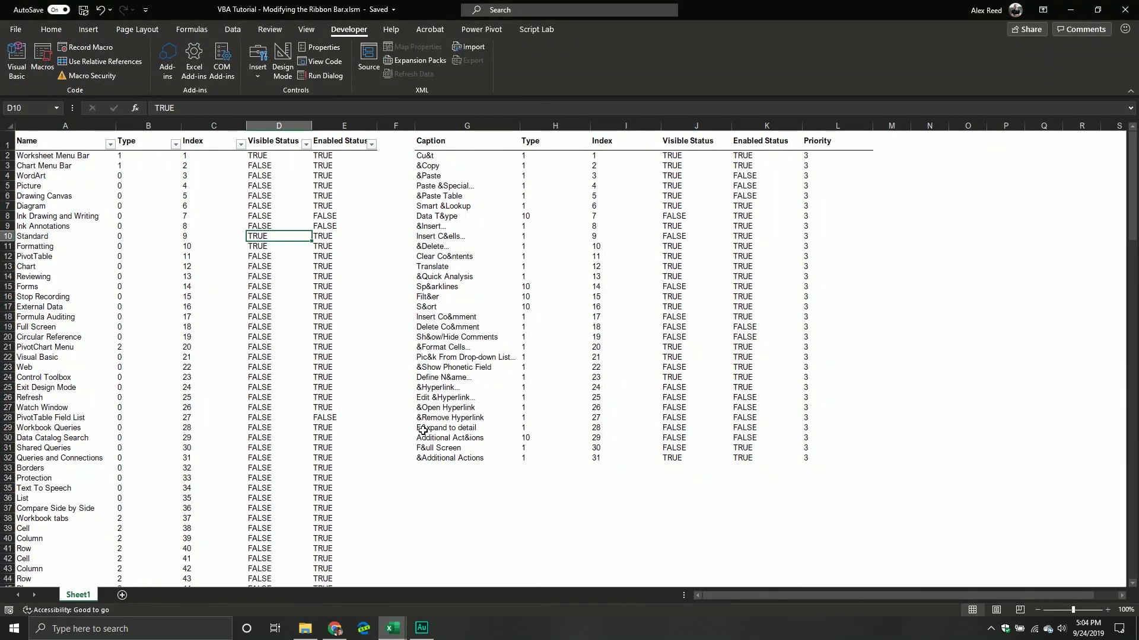
{"action": "mouse_move", "coordinate": [319, 328]}
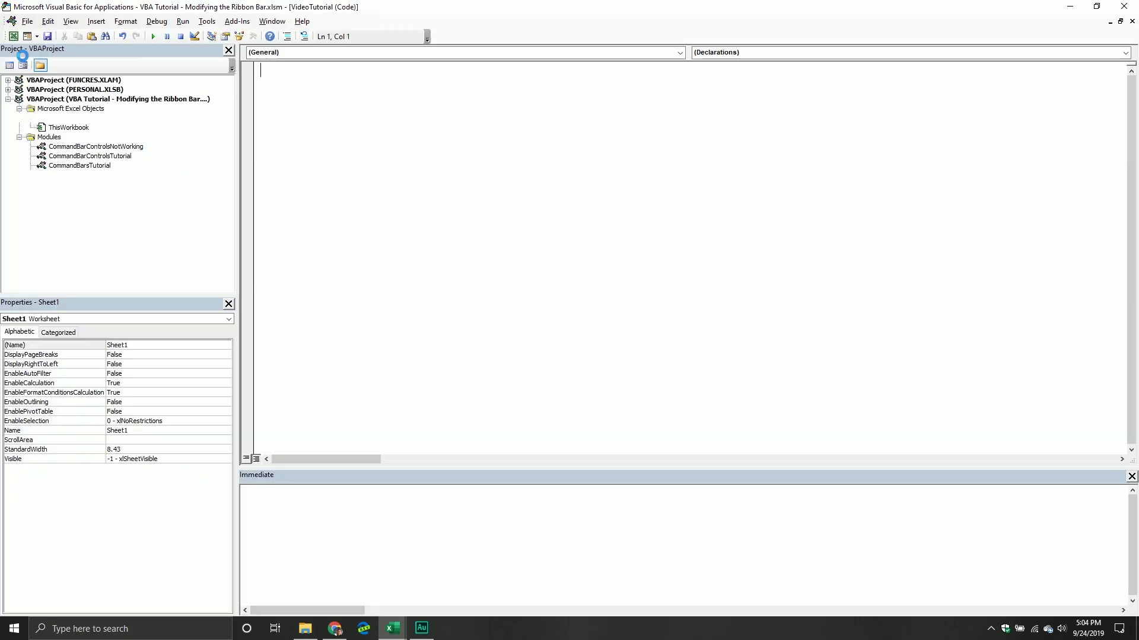
- Write Sub ExploringCommandBars_2 in the VideoTutorial module so End Sub is added
{"action": "type", "text": "S"}
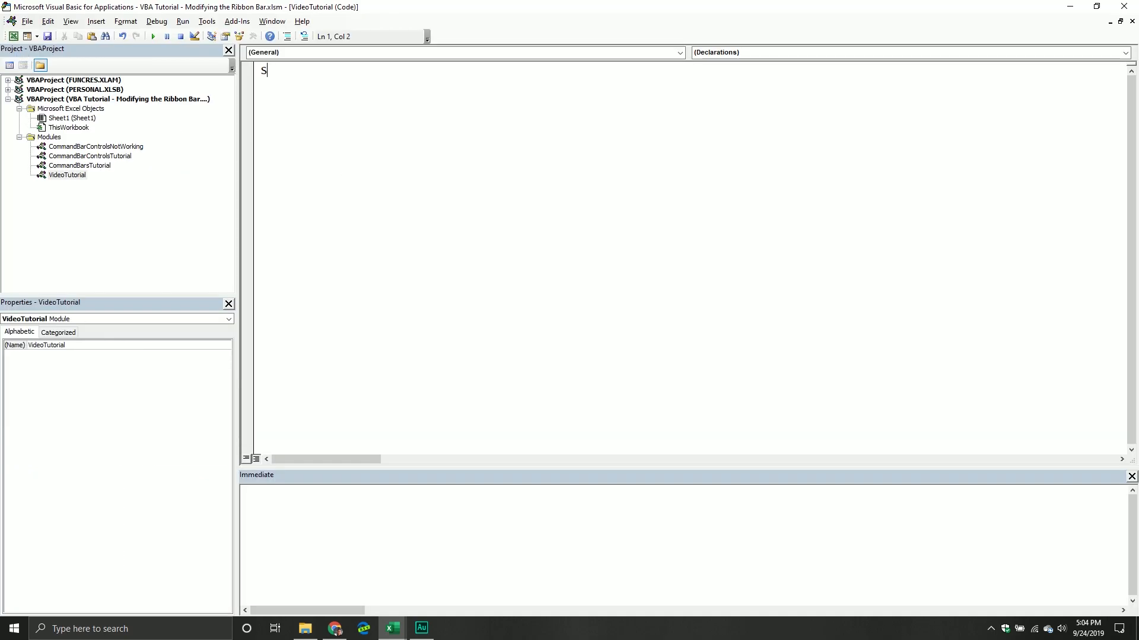
{"action": "type", "text": "ub Ex"}
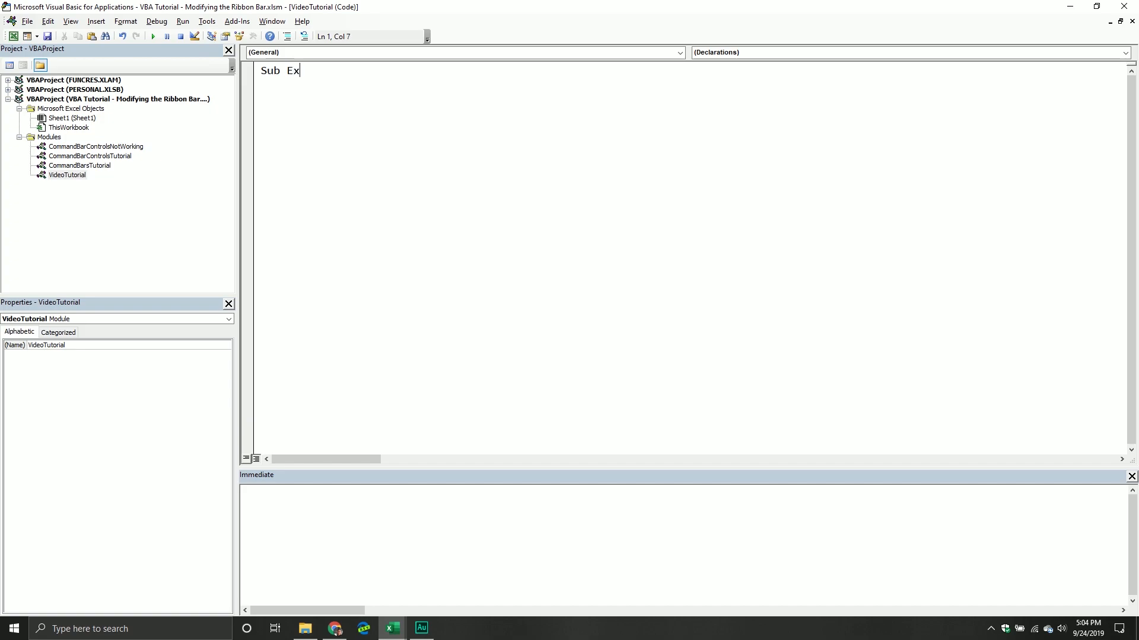
{"action": "type", "text": "pl"}
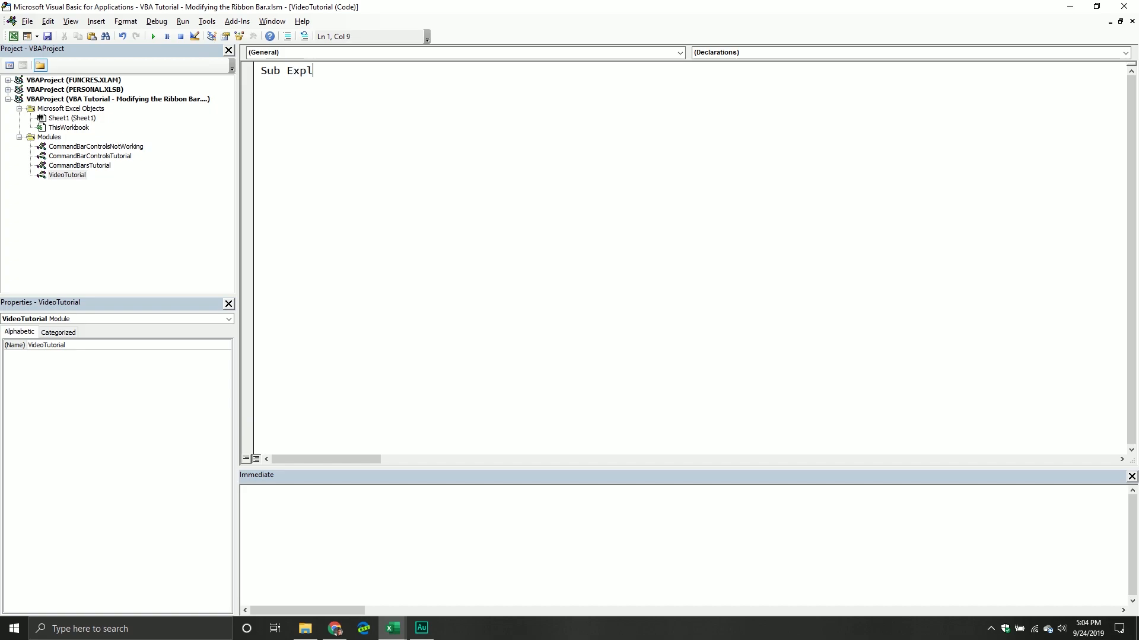
{"action": "type", "text": "oringCommandB"}
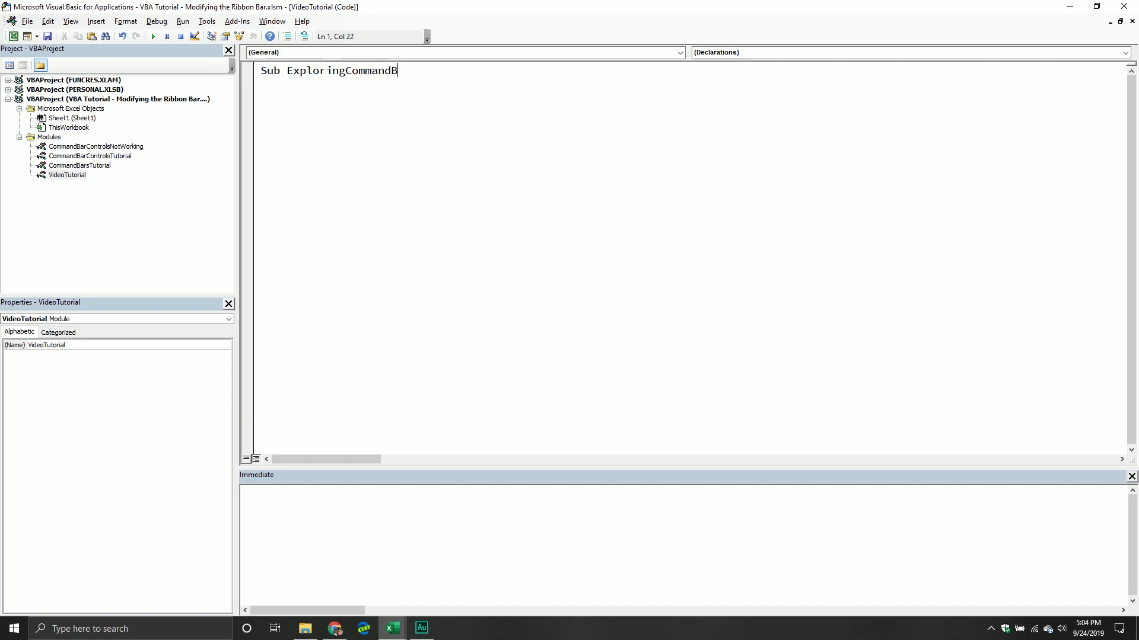
{"action": "type", "text": "ars_2("}
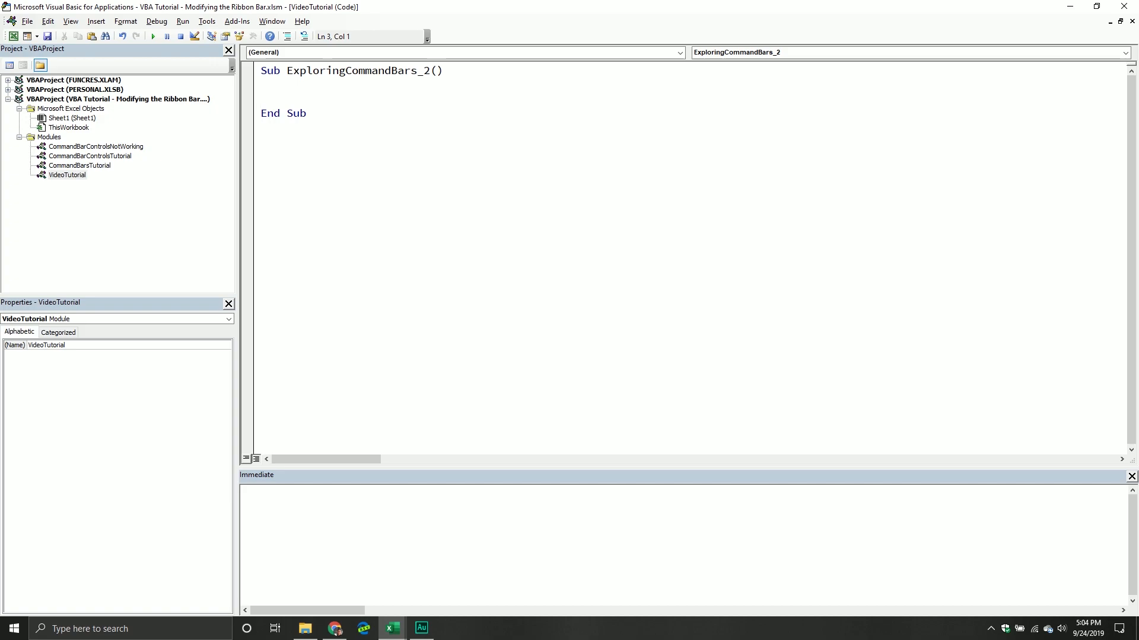
- Add a 'Declare our object variables' comment and Dim CommBarColl As CommandBars
{"action": "type", "text": "'Declare"}
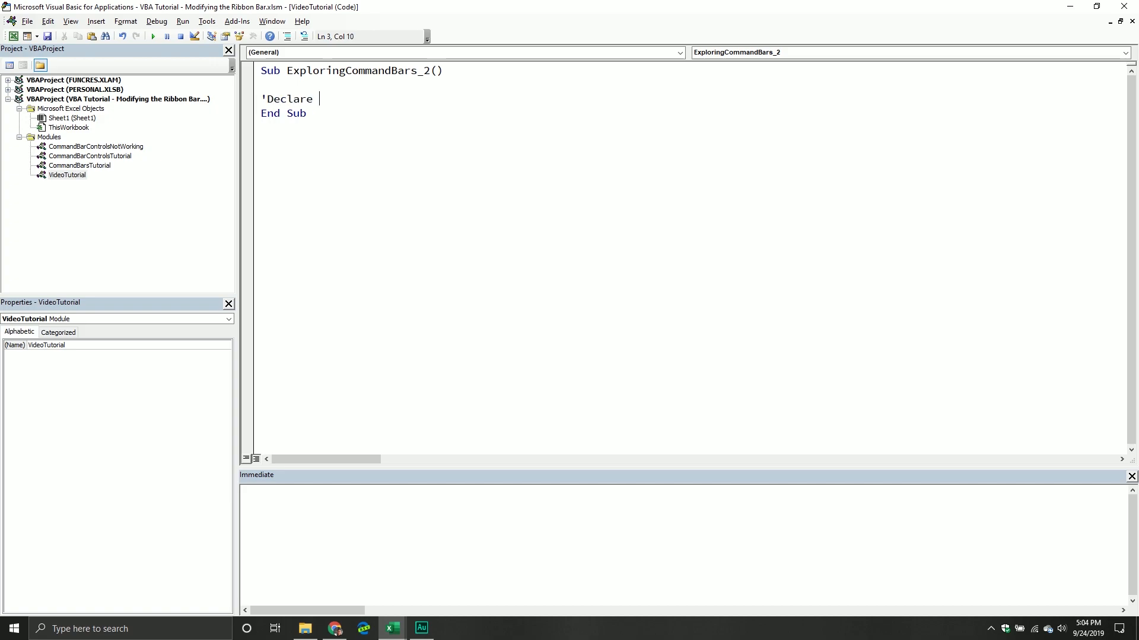
{"action": "type", "text": "our object v"}
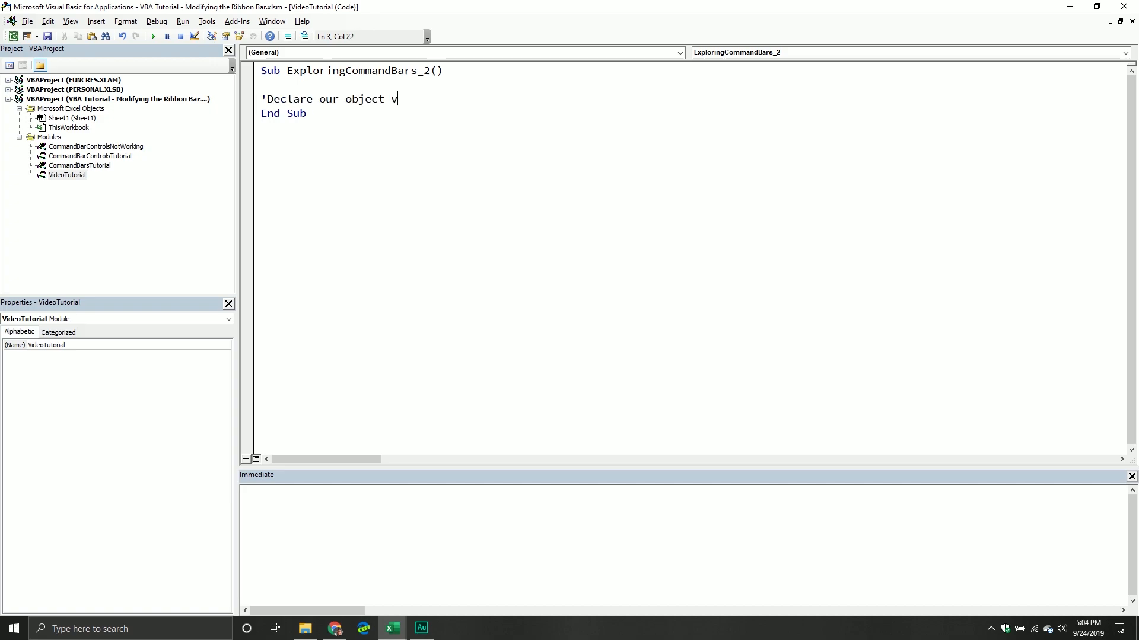
{"action": "type", "text": "ariables"}
{"action": "type", "text": "dim Co"}
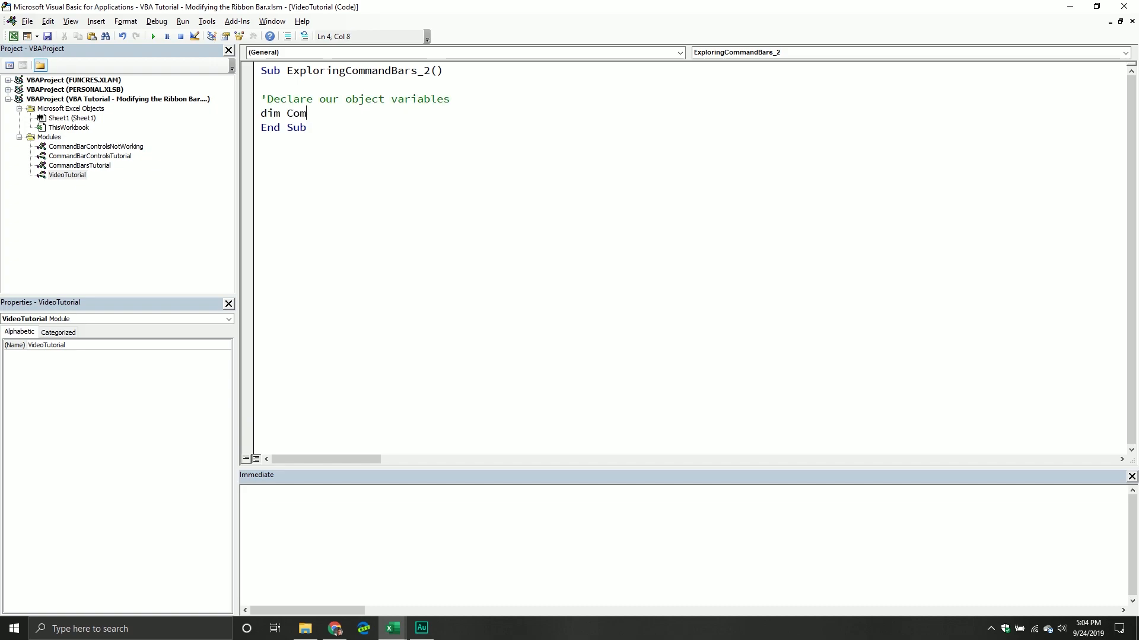
{"action": "type", "text": "mBarCol"}
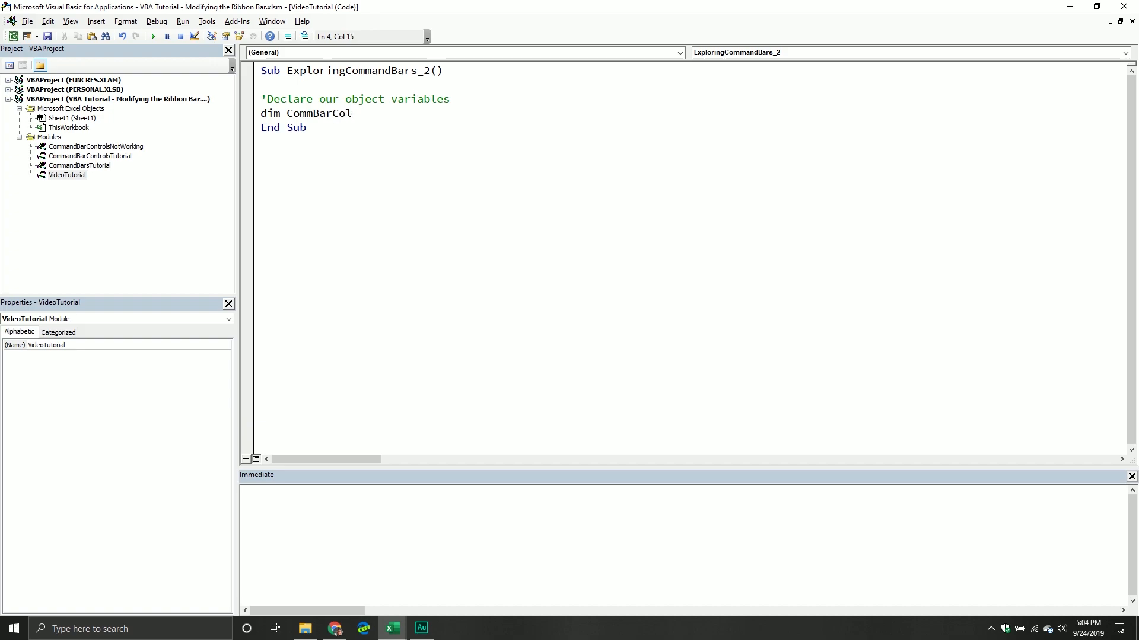
{"action": "type", "text": "l as CommandBars"}
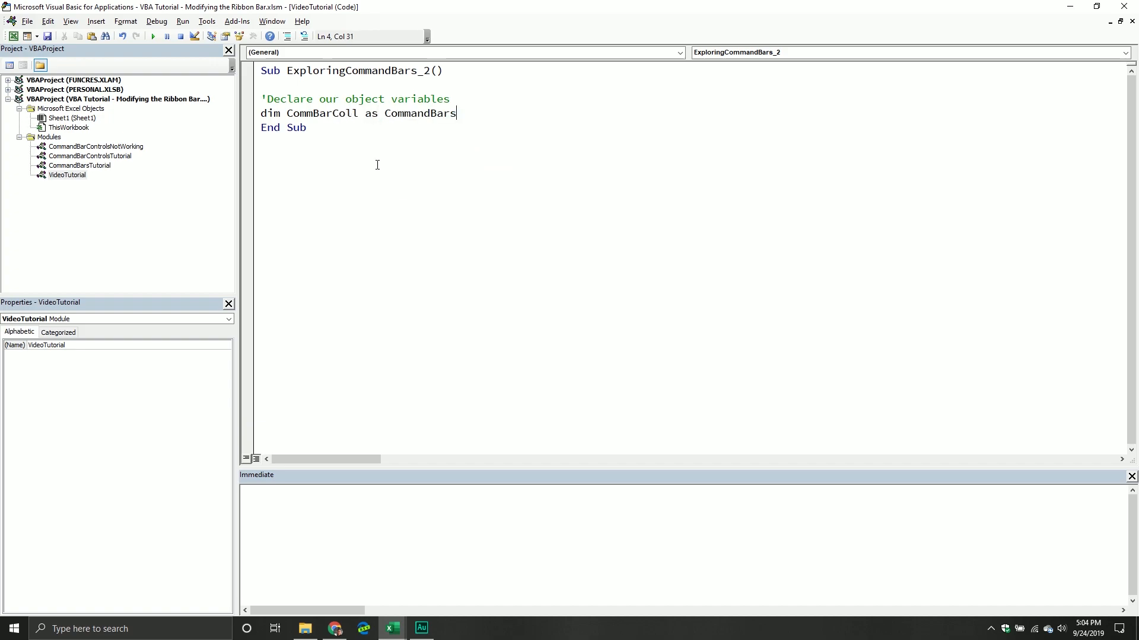
{"action": "key", "text": "Return"}
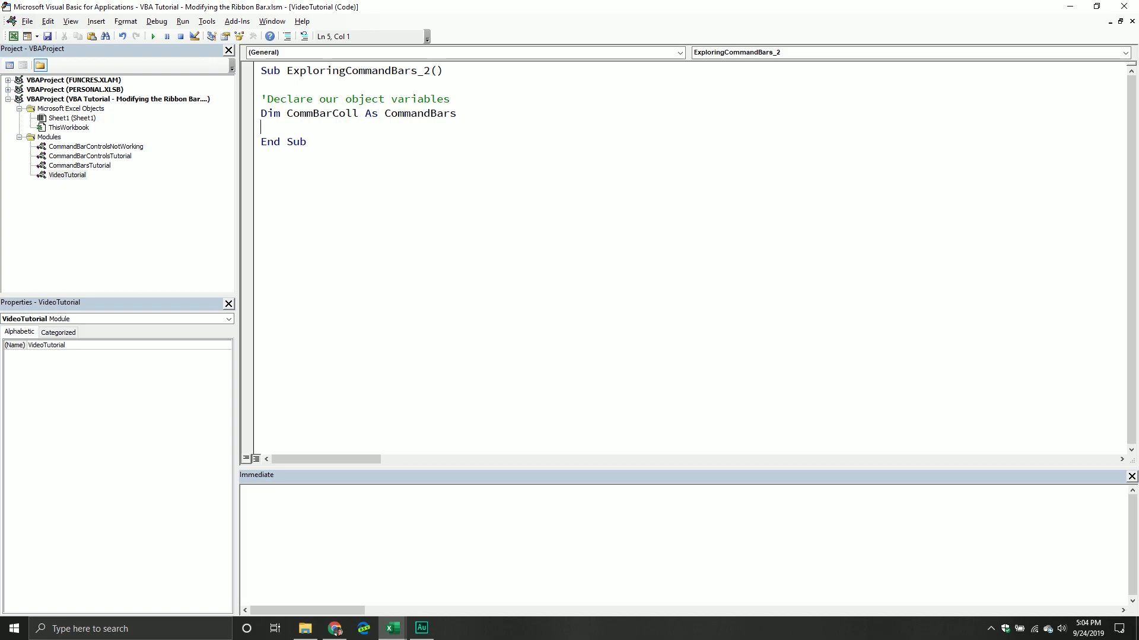
- Add Dim CommBarItem As CommandBar and begin the next comment
{"action": "type", "text": "Dim"}
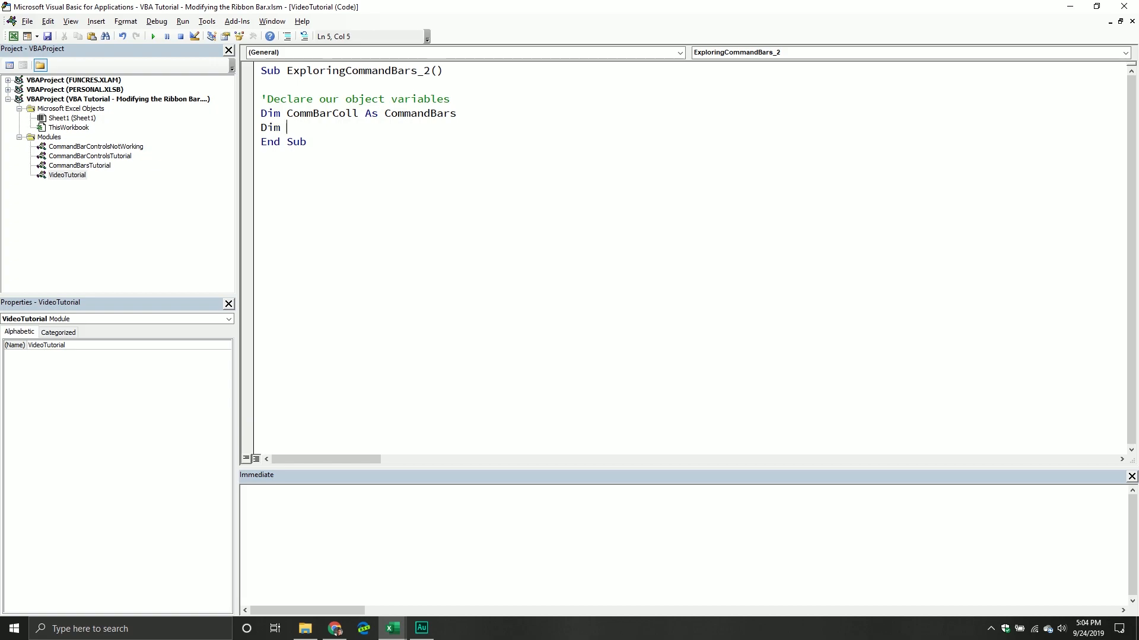
{"action": "type", "text": "Comm"}
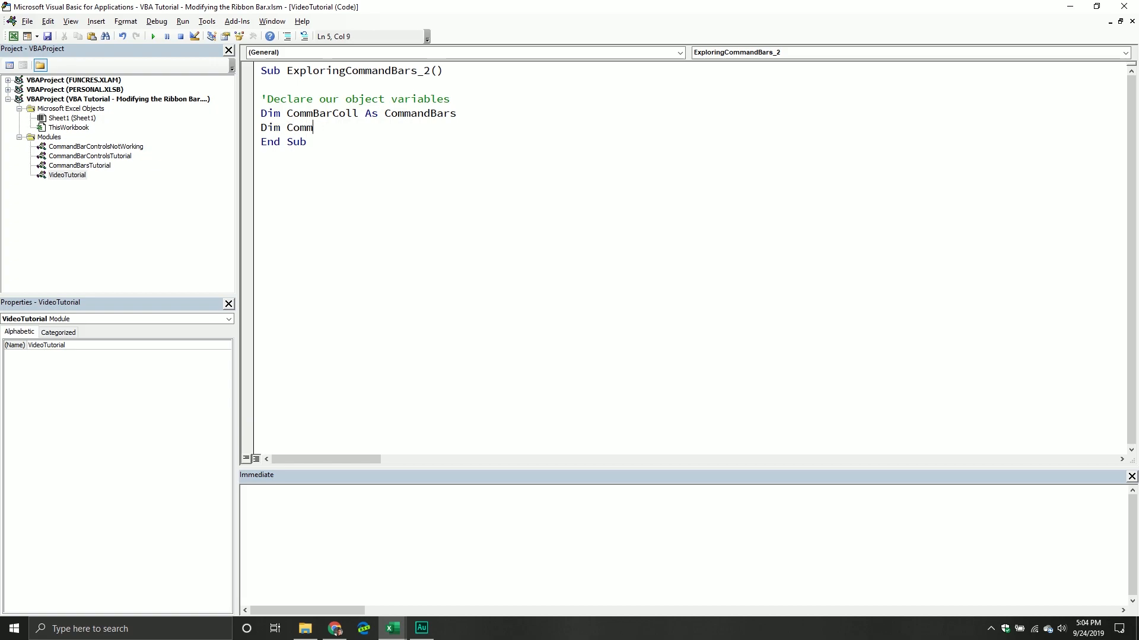
{"action": "type", "text": "BarITem"}
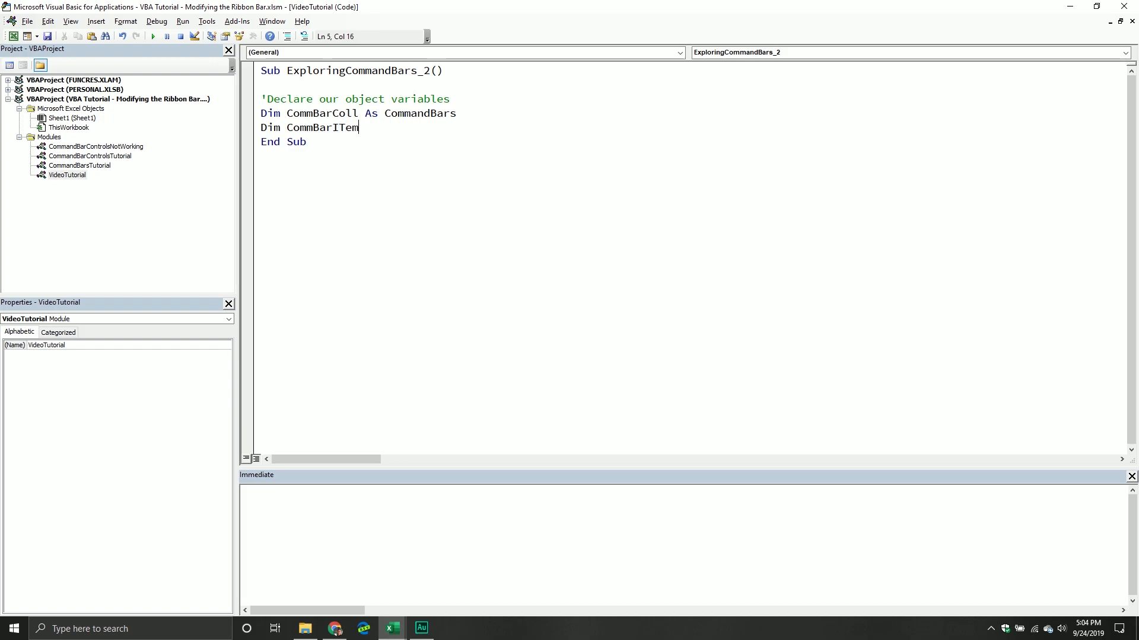
{"action": "type", "text": "As Co"}
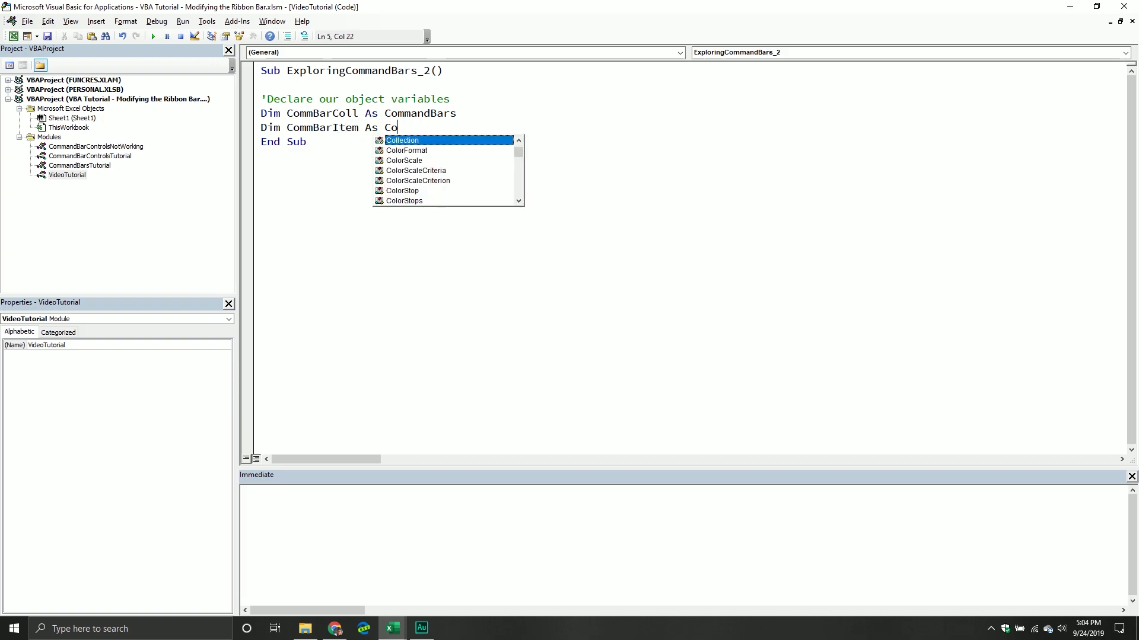
{"action": "type", "text": "CommandBar"}
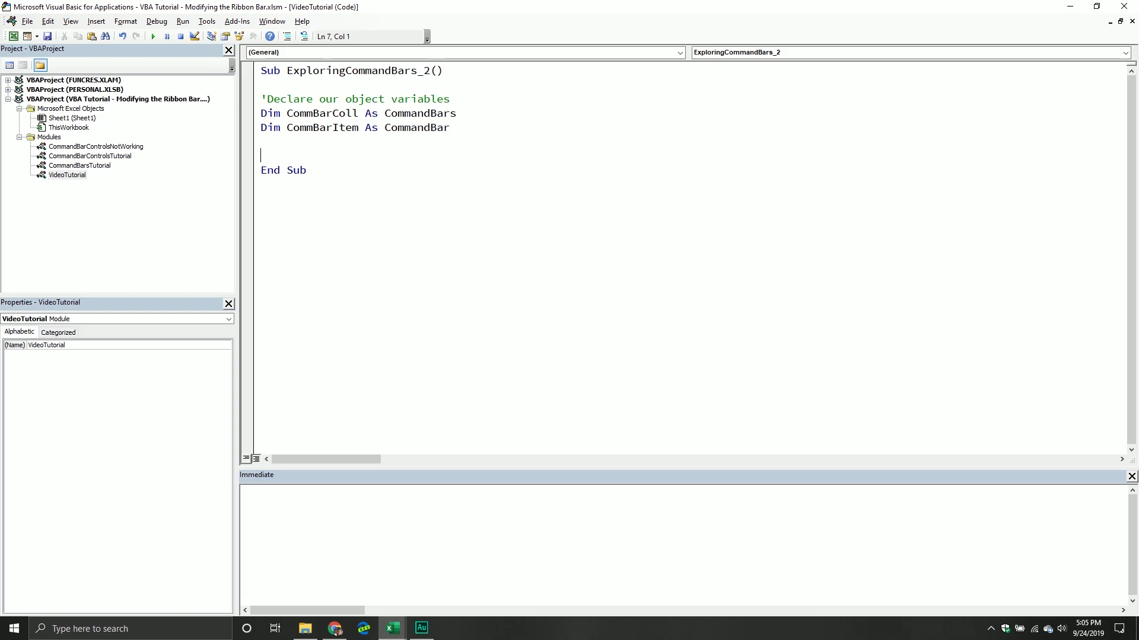
{"action": "type", "text": "'"}
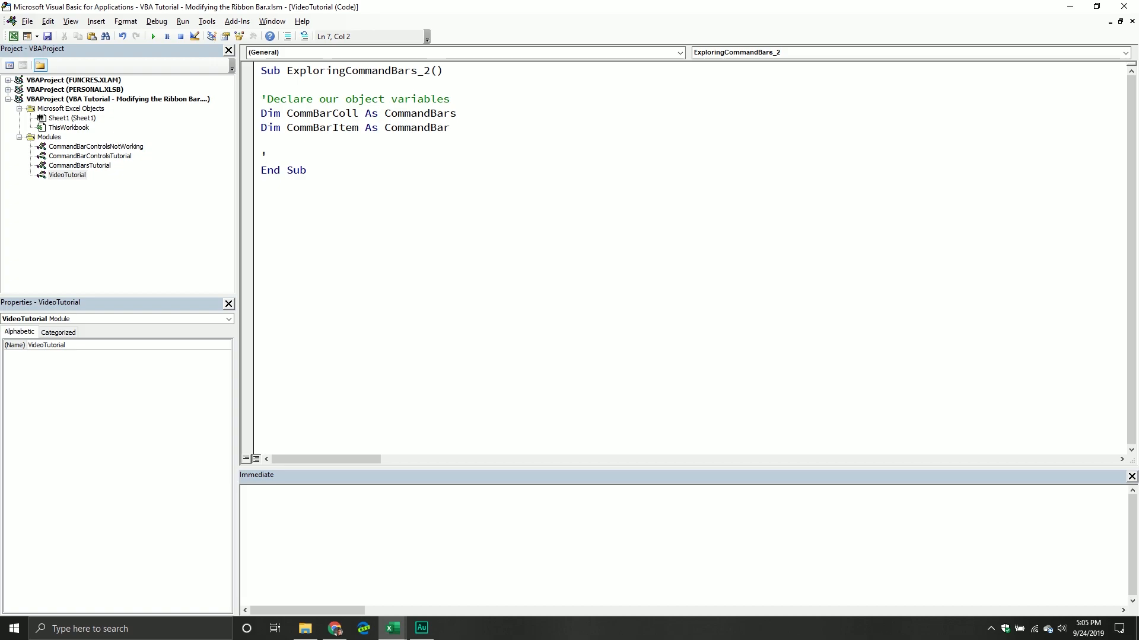
- Comment 'Lets grab the collection for the excel application' and Set CommBarColl = Application.CommandBars
{"action": "left_click", "coordinate": [267, 154]}
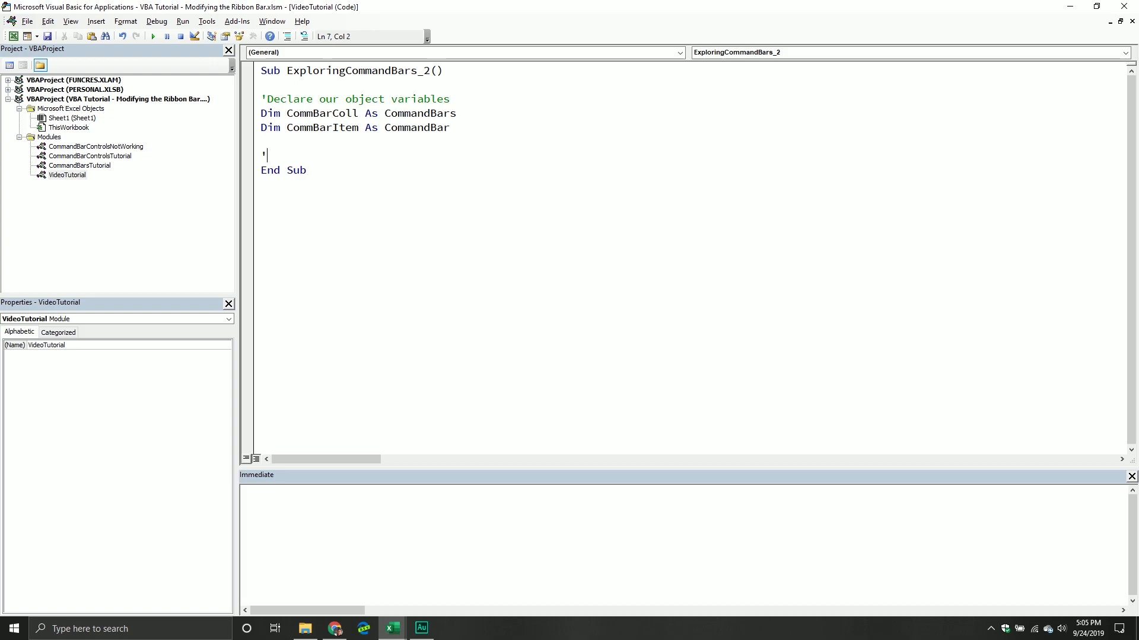
{"action": "type", "text": "L:"}
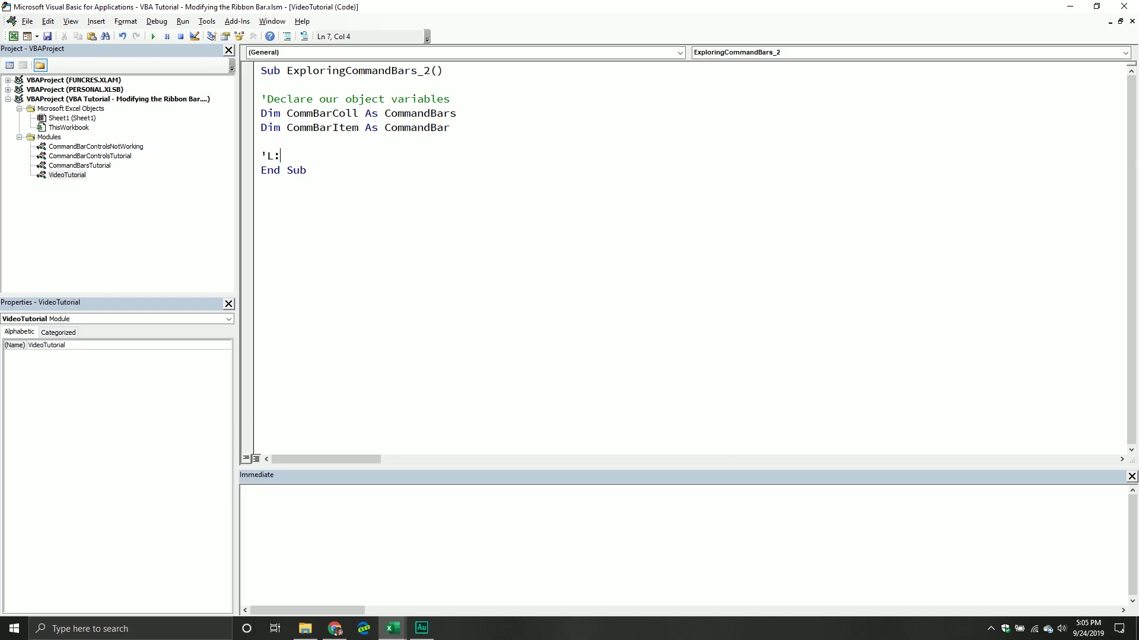
{"action": "type", "text": "ets grab the command bar c"}
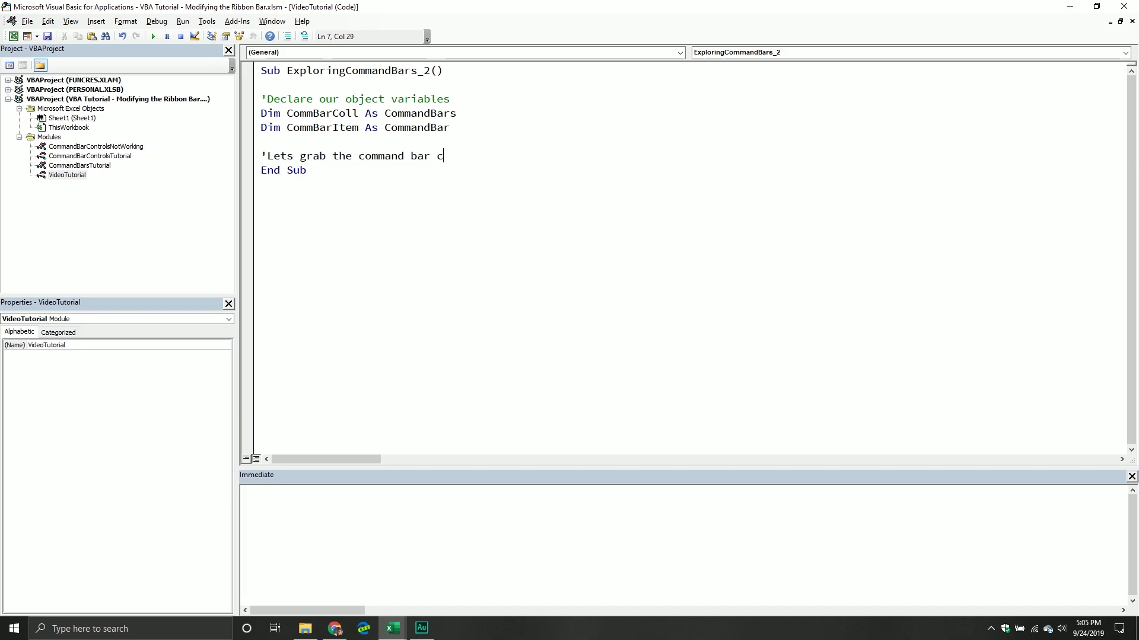
{"action": "type", "text": "ollection for"}
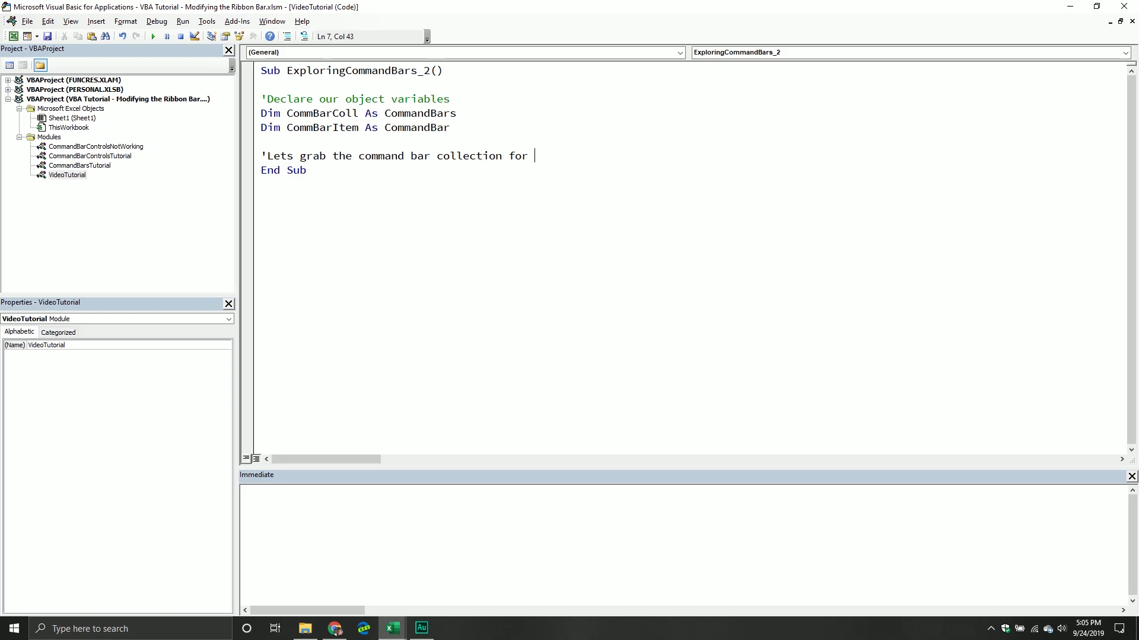
{"action": "type", "text": "the excel appl"}
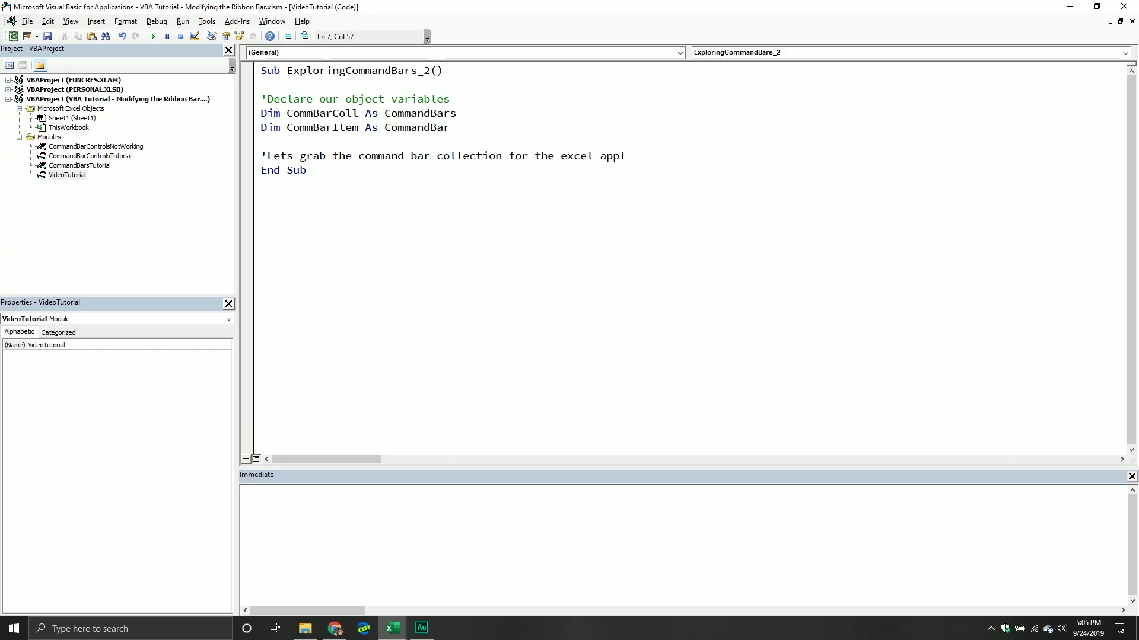
{"action": "type", "text": "cati"}
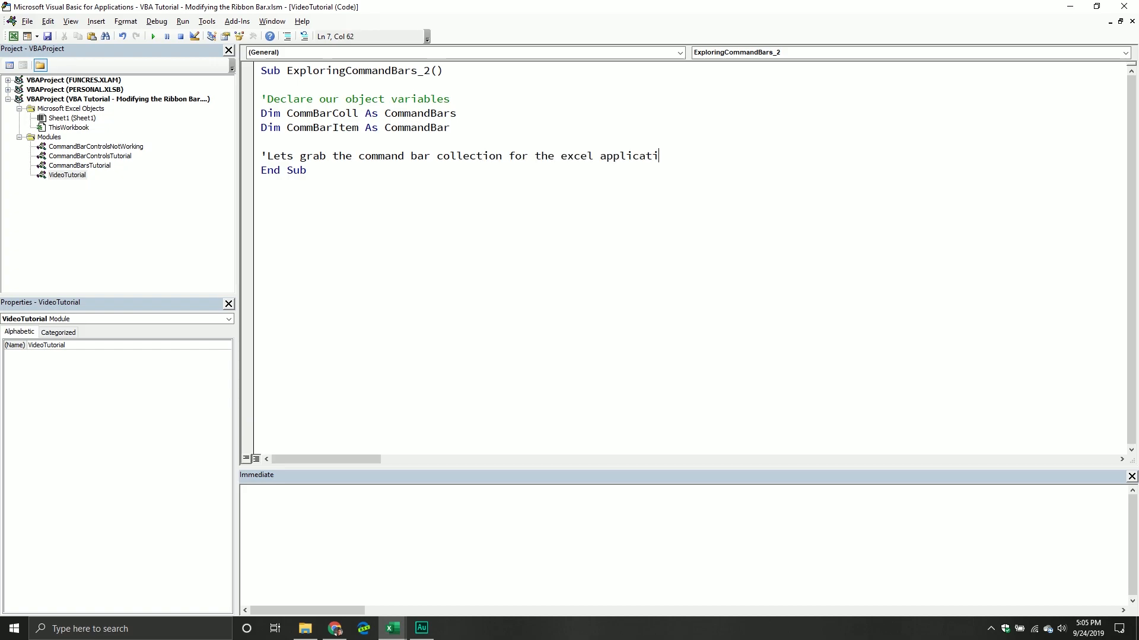
{"action": "type", "text": "on"}
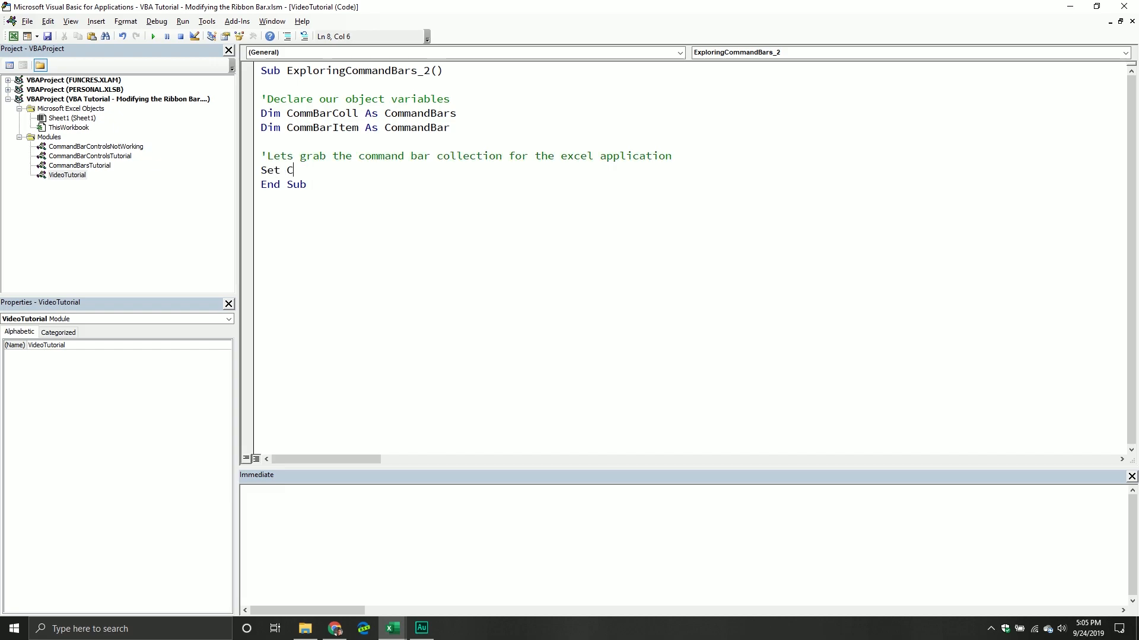
{"action": "type", "text": "ommBarCol"}
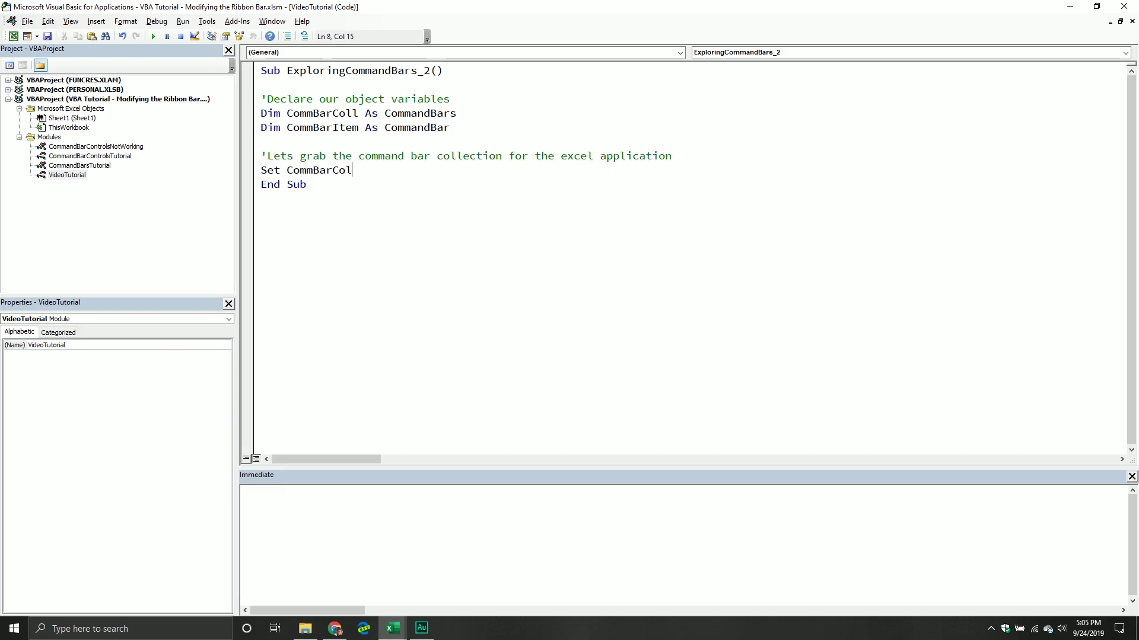
{"action": "type", "text": "= Ap"}
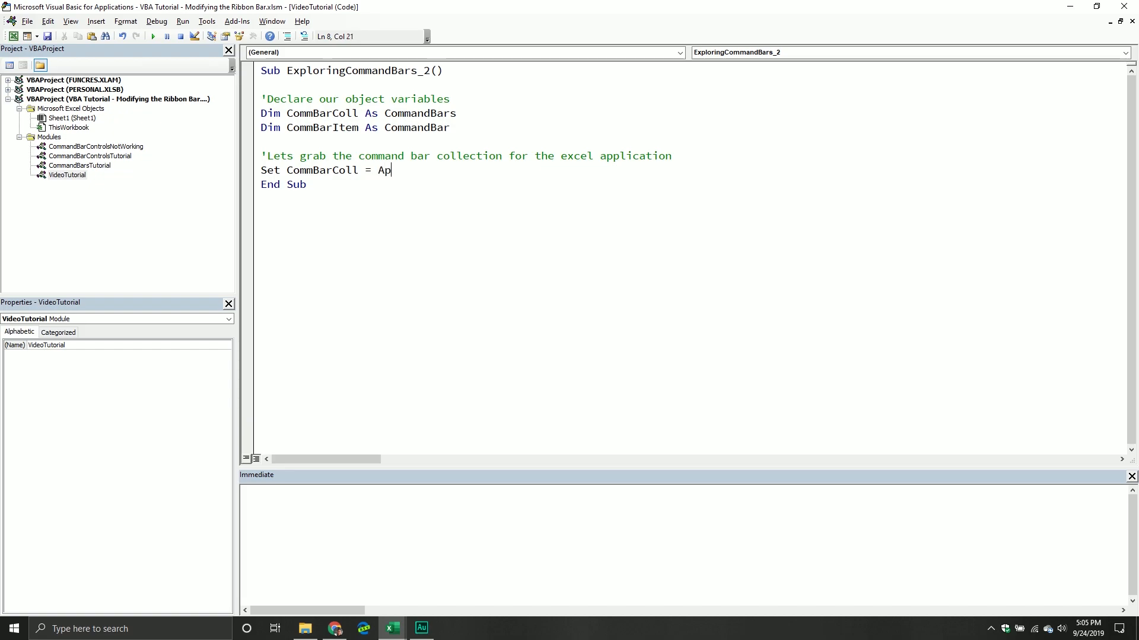
{"action": "type", "text": "plication."}
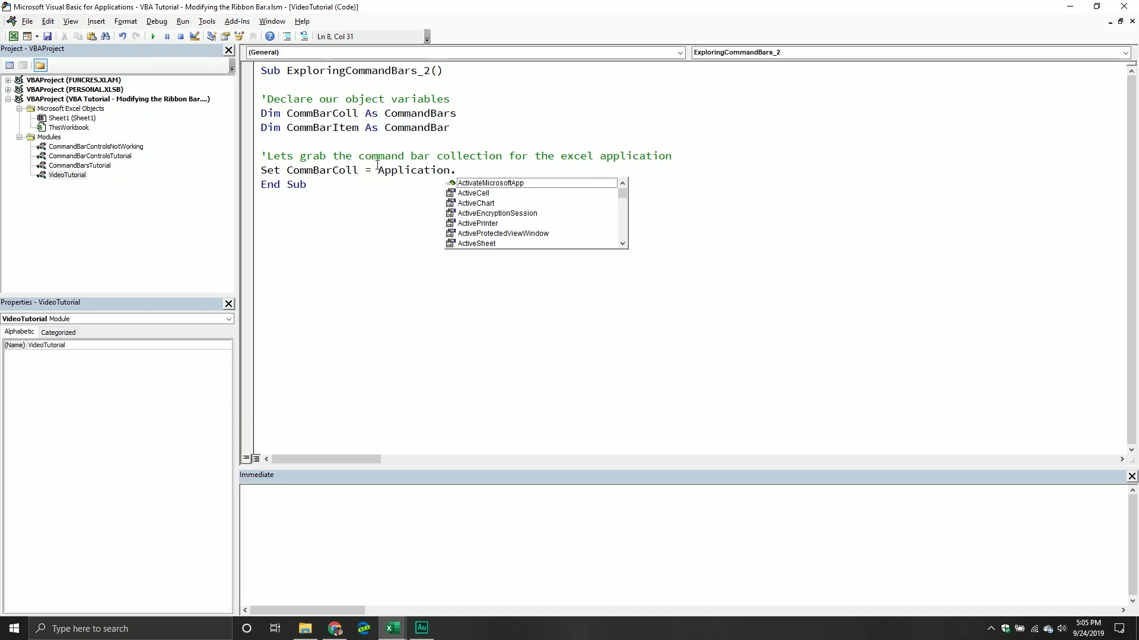
{"action": "type", "text": "CommandBars"}
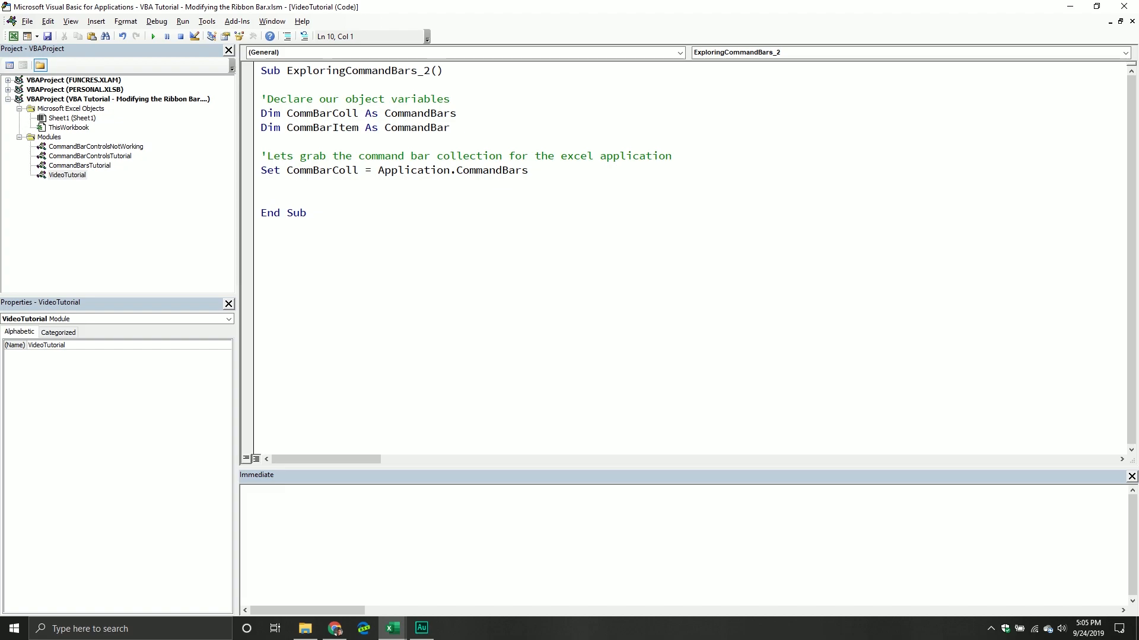
- Add the comment 'How many command bars are there in the Excel application'
{"action": "type", "text": "'"}
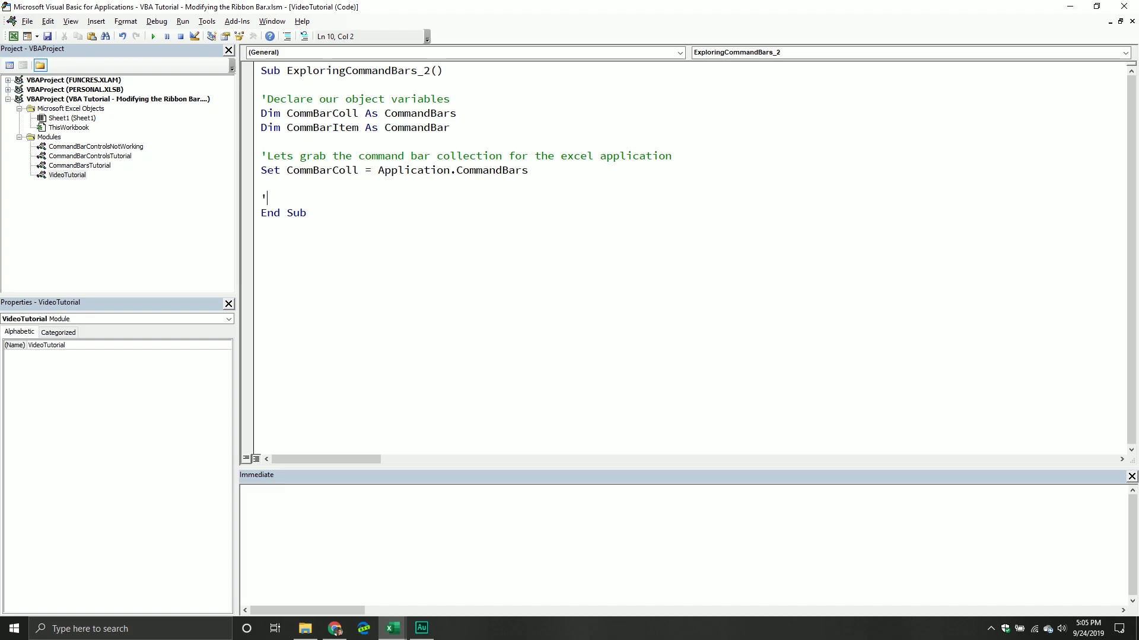
{"action": "type", "text": "How many"}
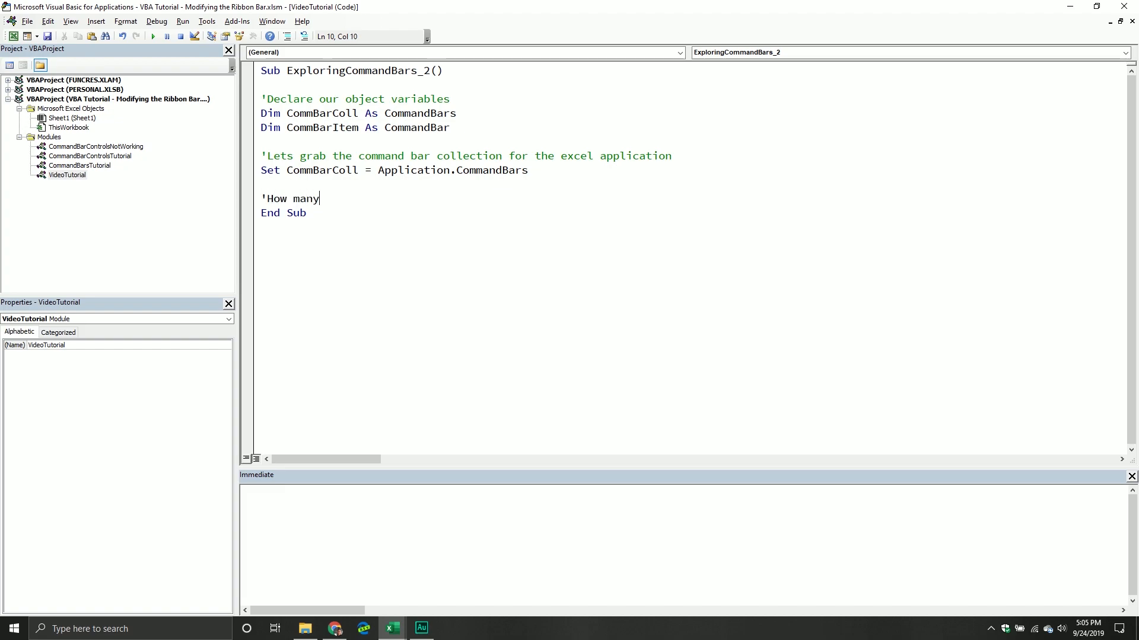
{"action": "type", "text": "command bar"}
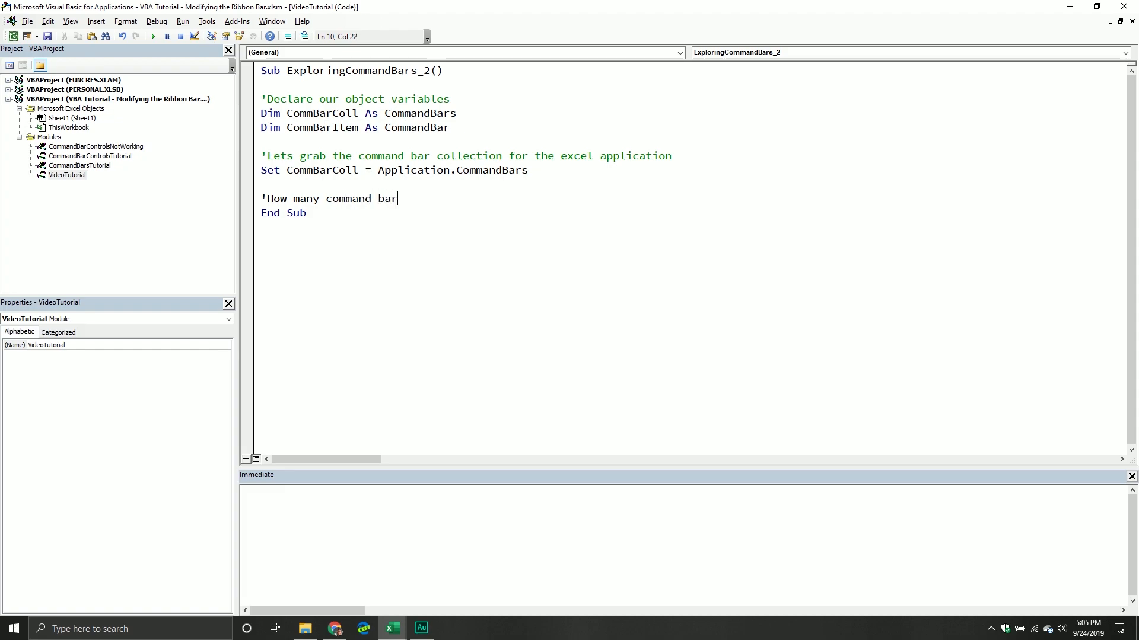
{"action": "type", "text": "s are there in"}
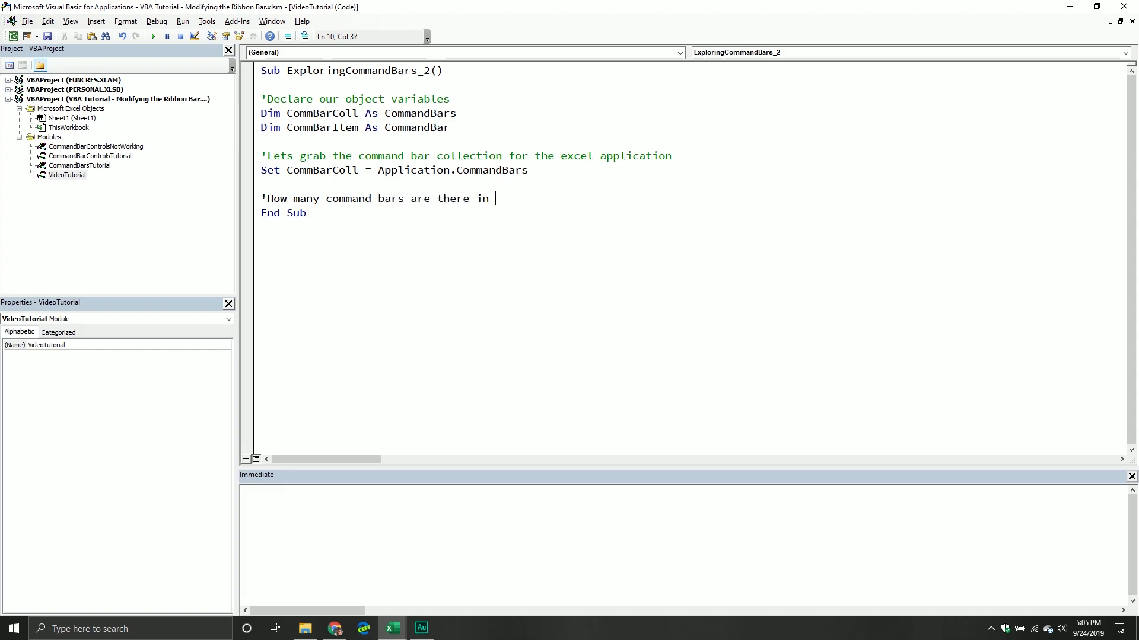
{"action": "type", "text": "the Excel applicaiton"}
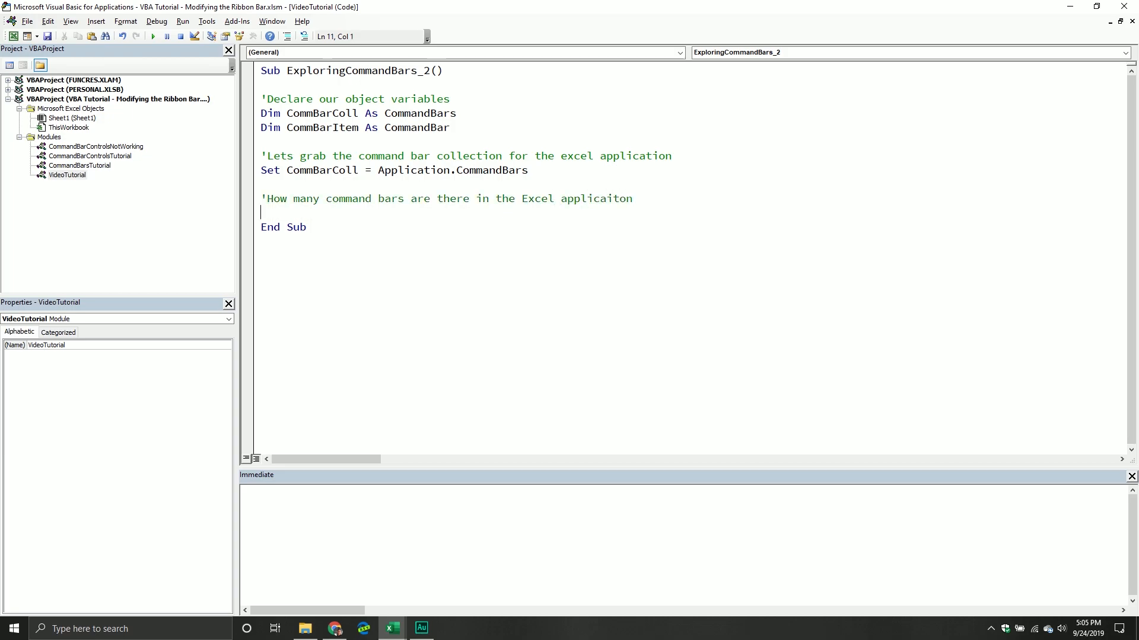
{"action": "left_click", "coordinate": [607, 198]}
{"action": "type", "text": "t"}
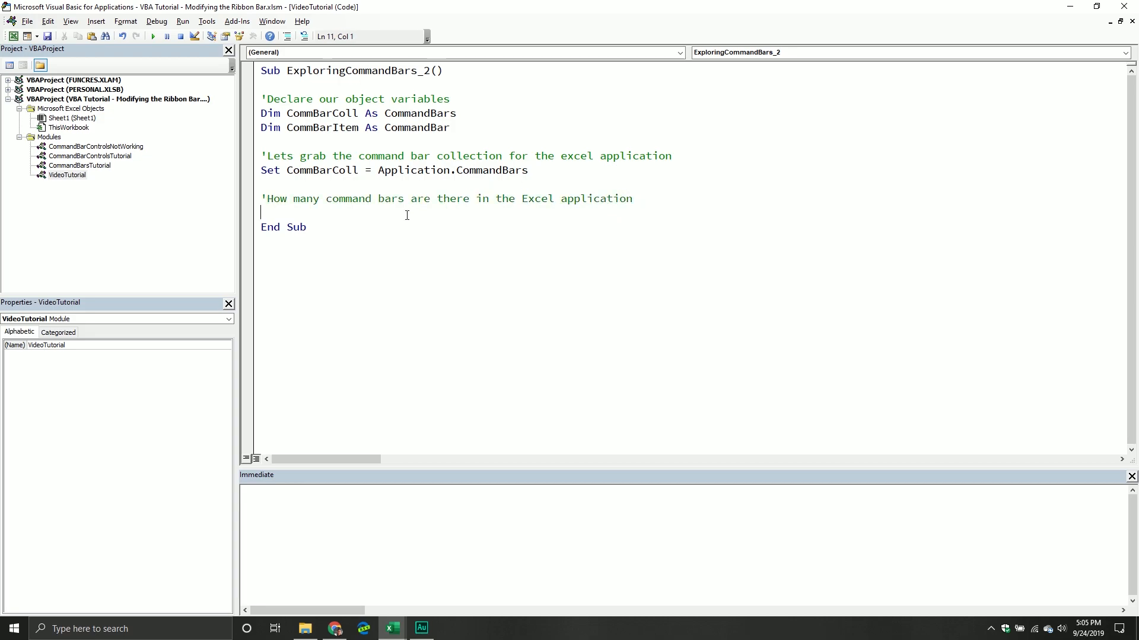
- Start a Debug.Print line with CStr(CommBarColl.Count), dismissing the compile error
{"action": "type", "text": "Debug.Print \"There are"}
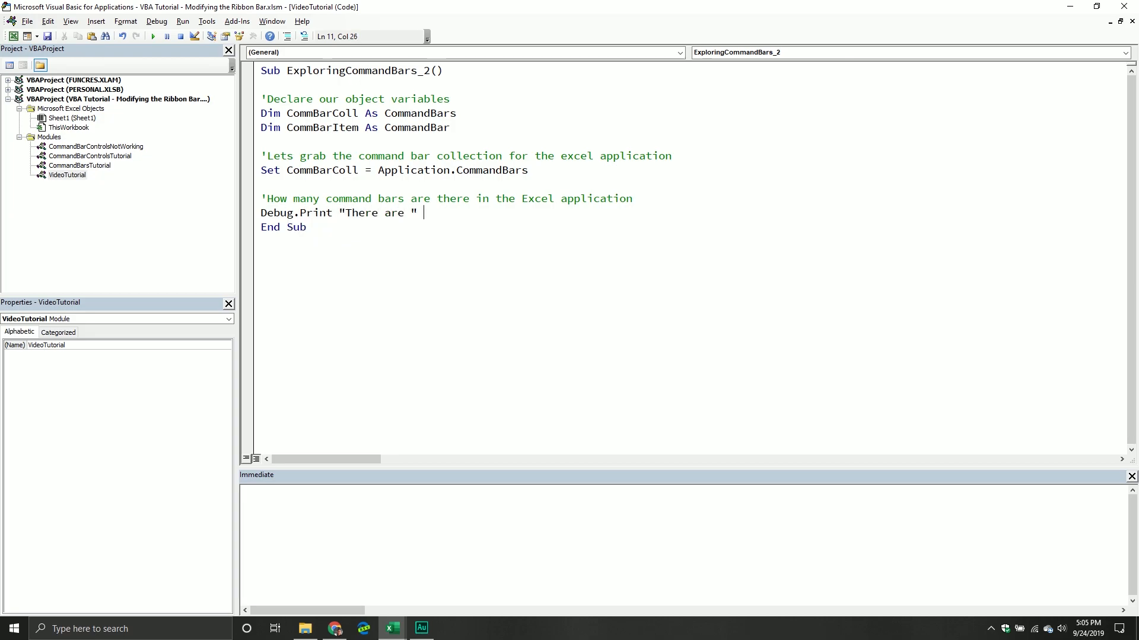
{"action": "type", "text": "+ Cstr"}
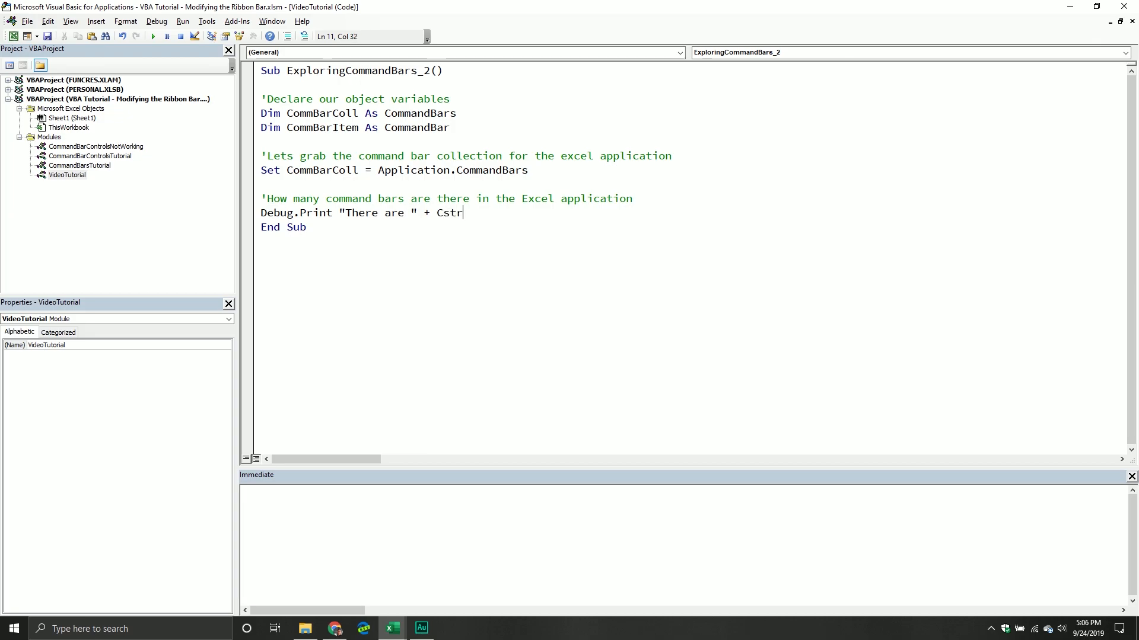
{"action": "type", "text": "(Co"}
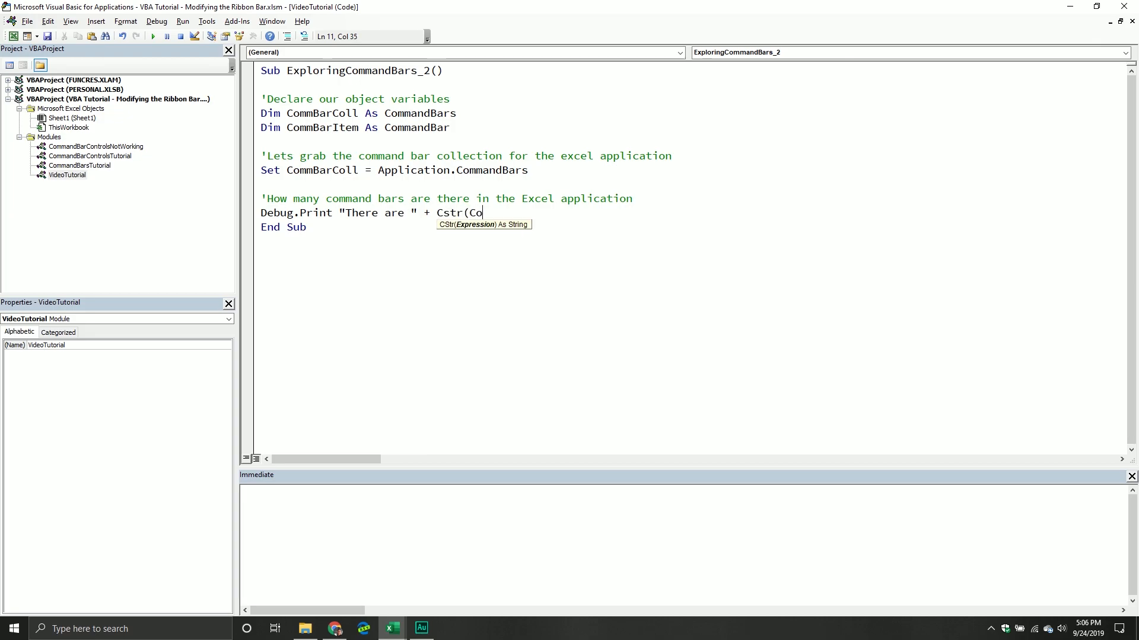
{"action": "type", "text": "mmBarCo"}
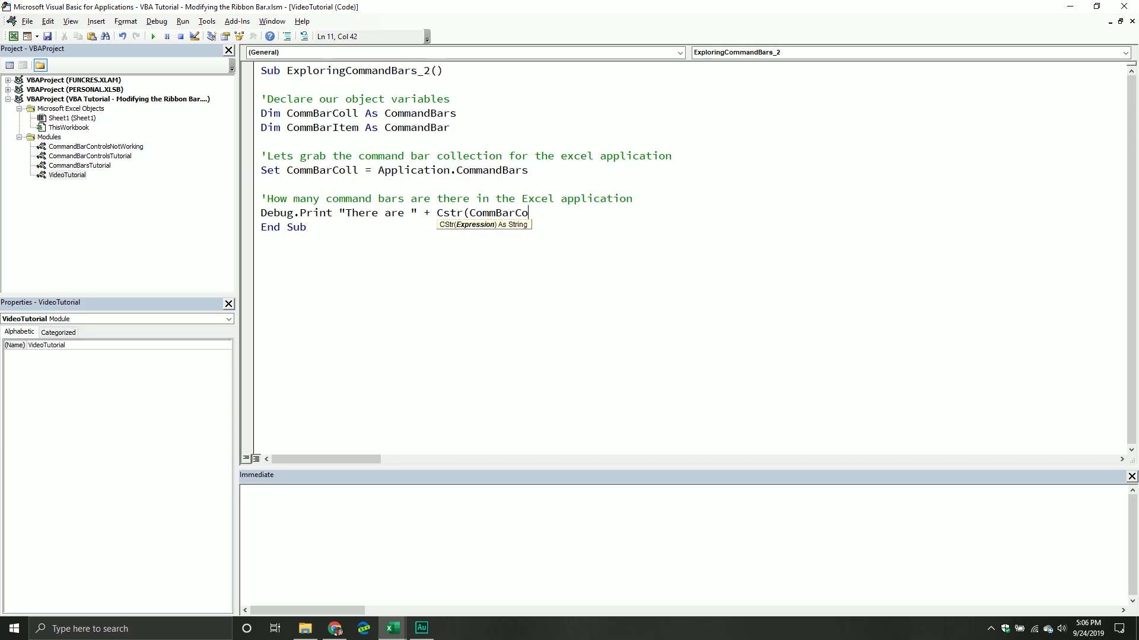
{"action": "type", "text": ".I"}
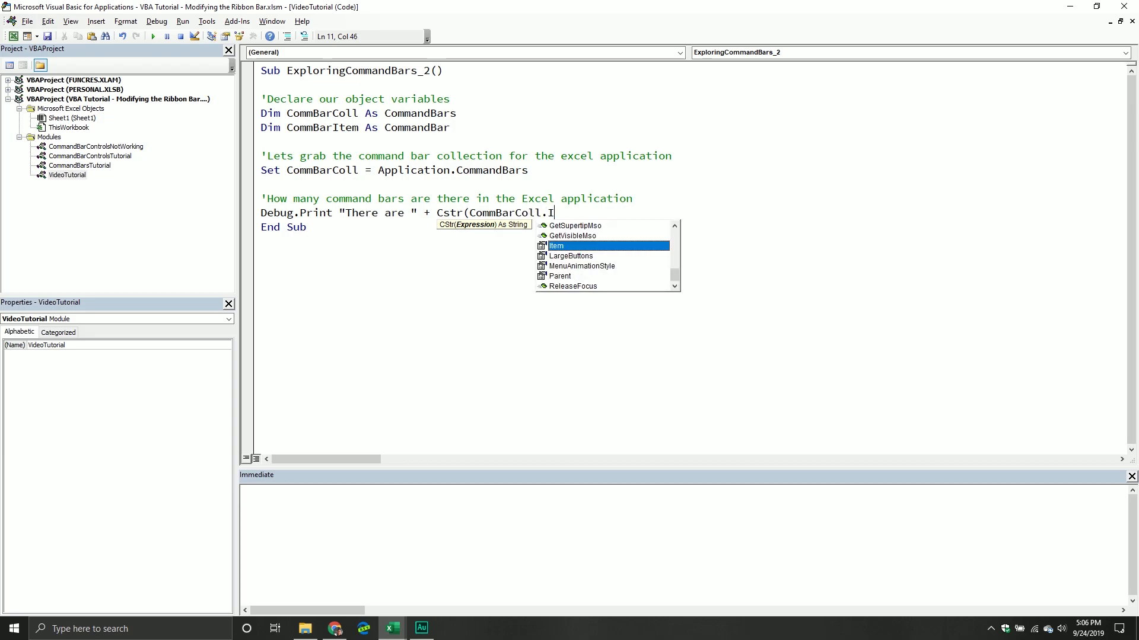
{"action": "type", "text": "Count) +"}
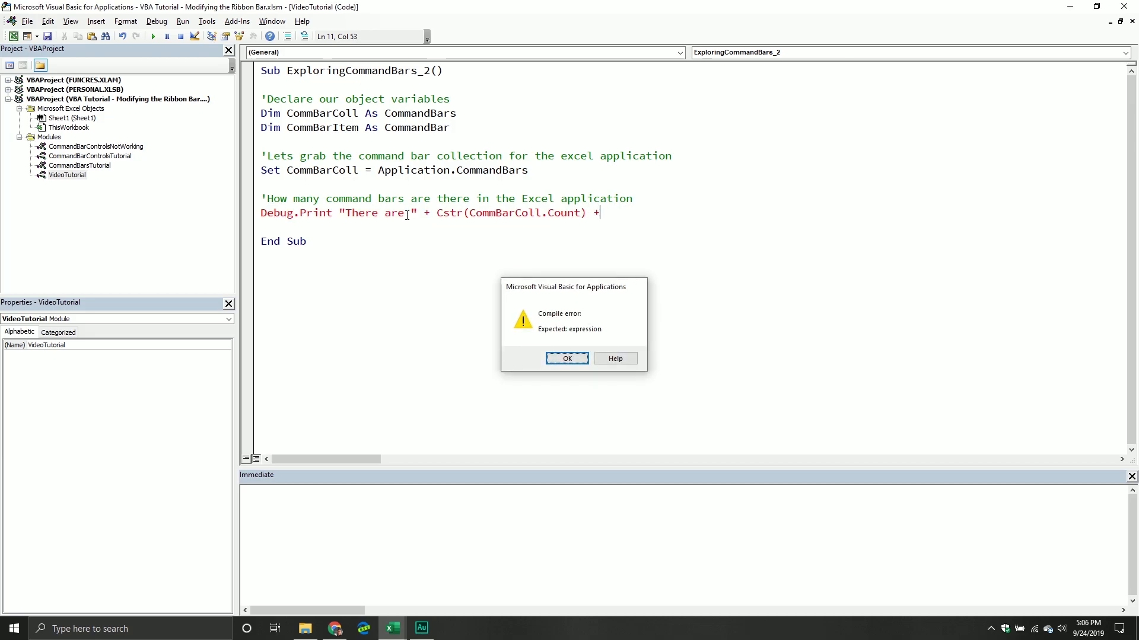
{"action": "left_click", "coordinate": [565, 359]}
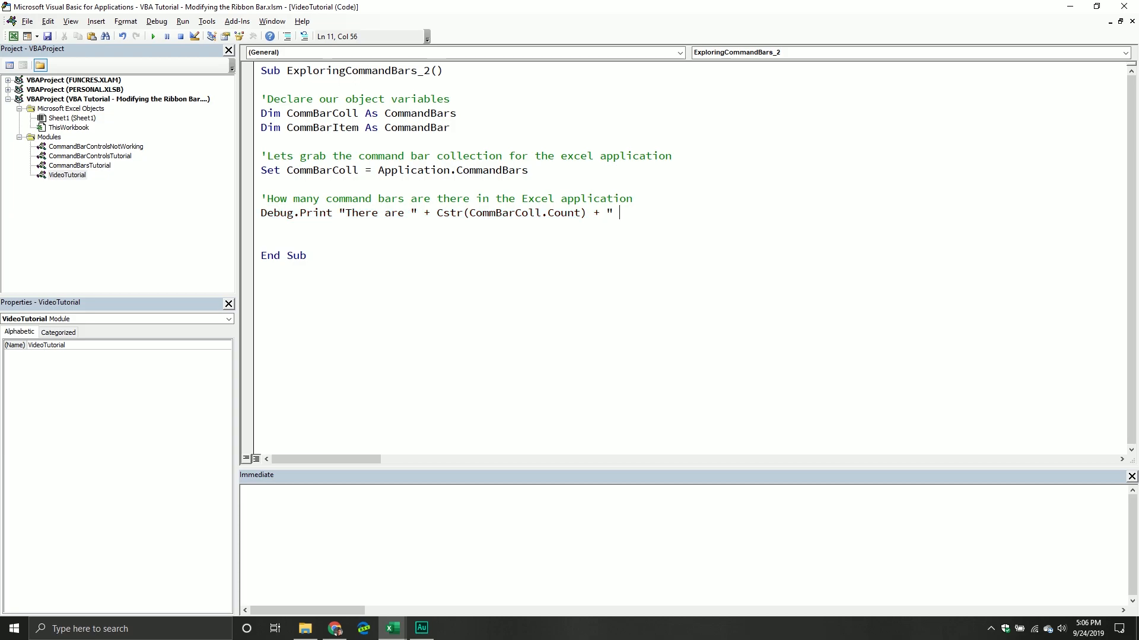
- Finish the 'command bar objects in the Excel Application.' string and run it, reporting 182
{"action": "type", "text": "com"}
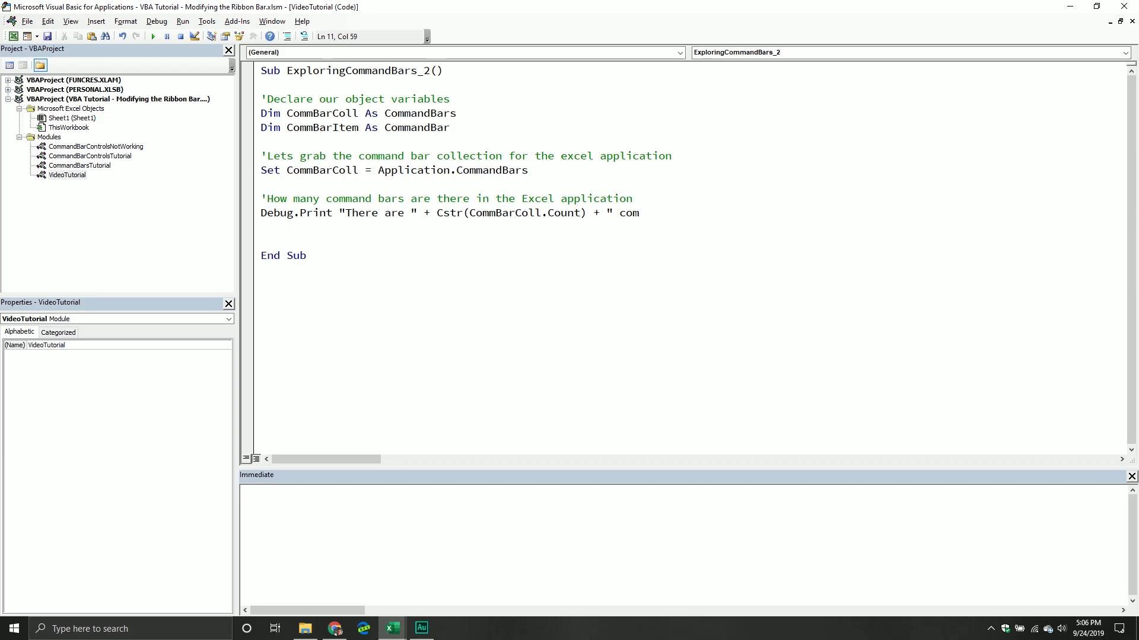
{"action": "type", "text": "man bar ob"}
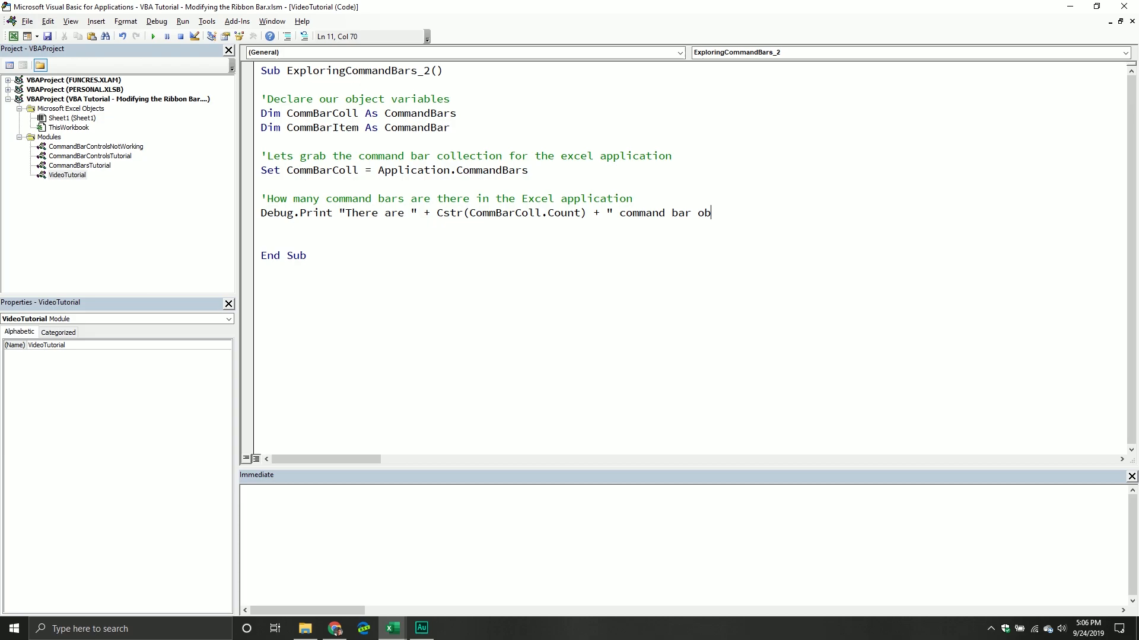
{"action": "type", "text": "jects in the E"}
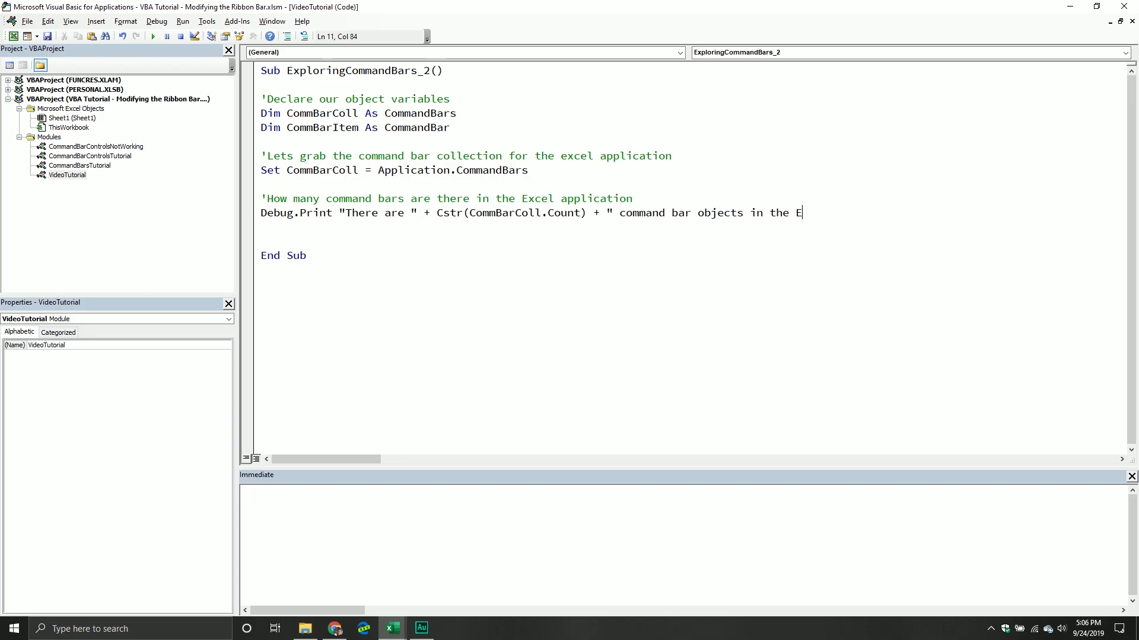
{"action": "type", "text": "xcel Applicati"}
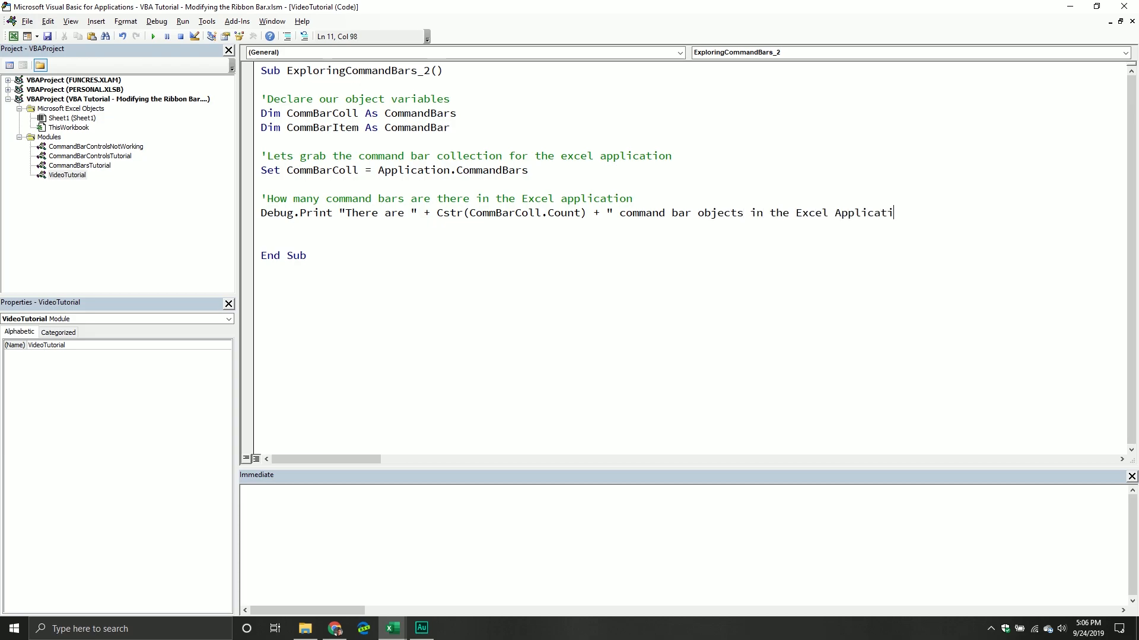
{"action": "type", "text": "on.\""}
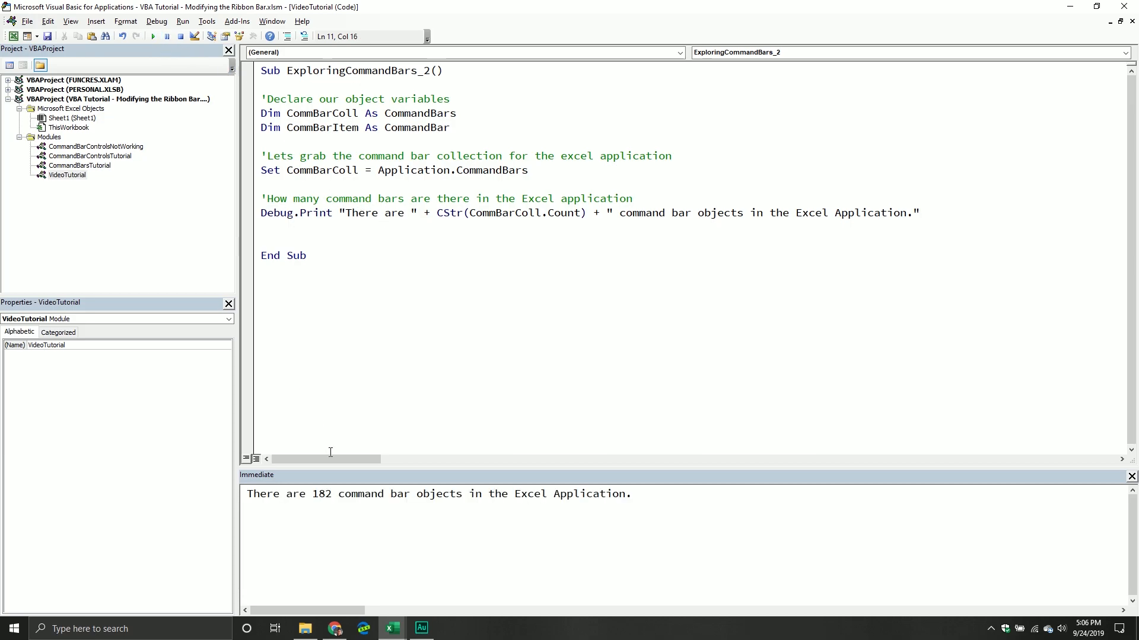
{"action": "double_click", "coordinate": [321, 493]}
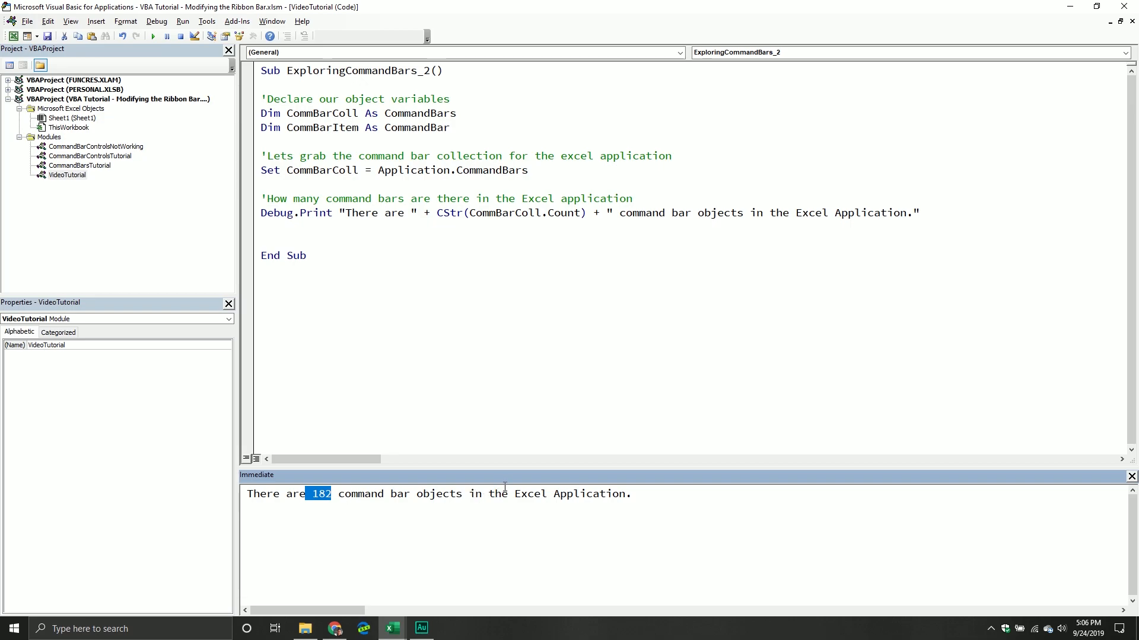
- Add a 'Loop through all the command bar objects' comment and an empty For Each CommBarItem In CommBarColl ... Next loop
{"action": "left_click", "coordinate": [499, 226]}
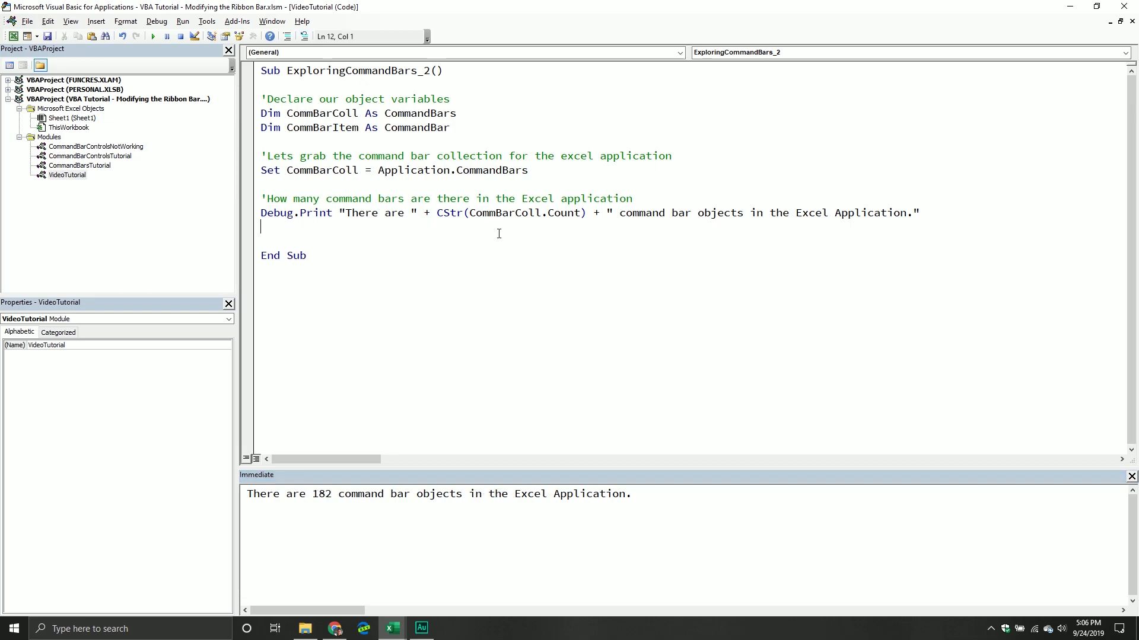
{"action": "mouse_move", "coordinate": [638, 419]}
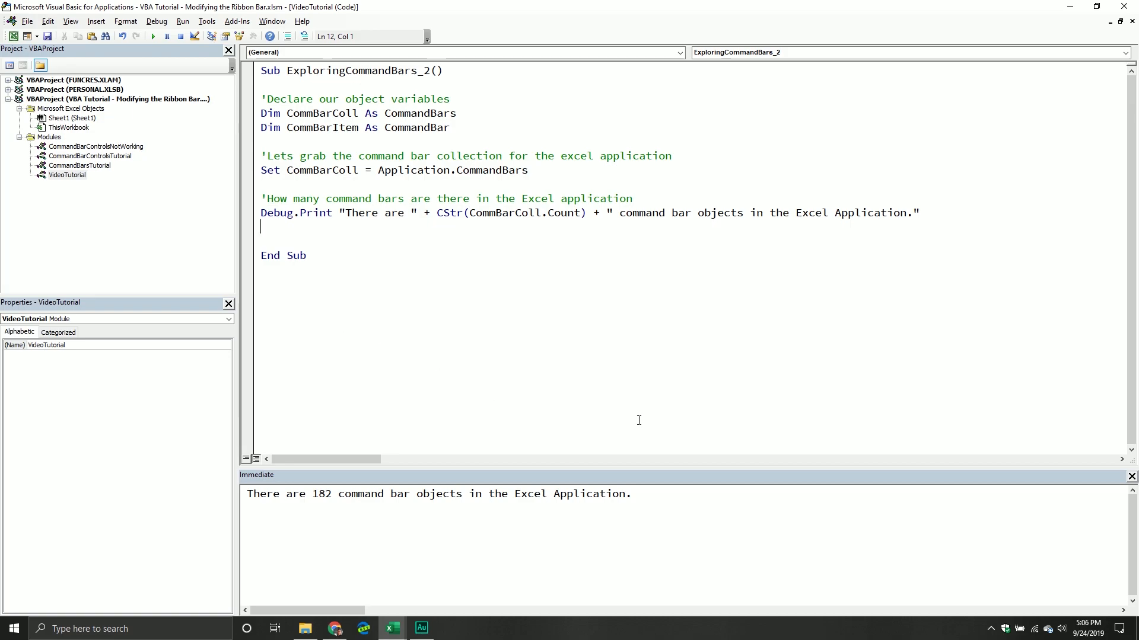
{"action": "left_click", "coordinate": [367, 246]}
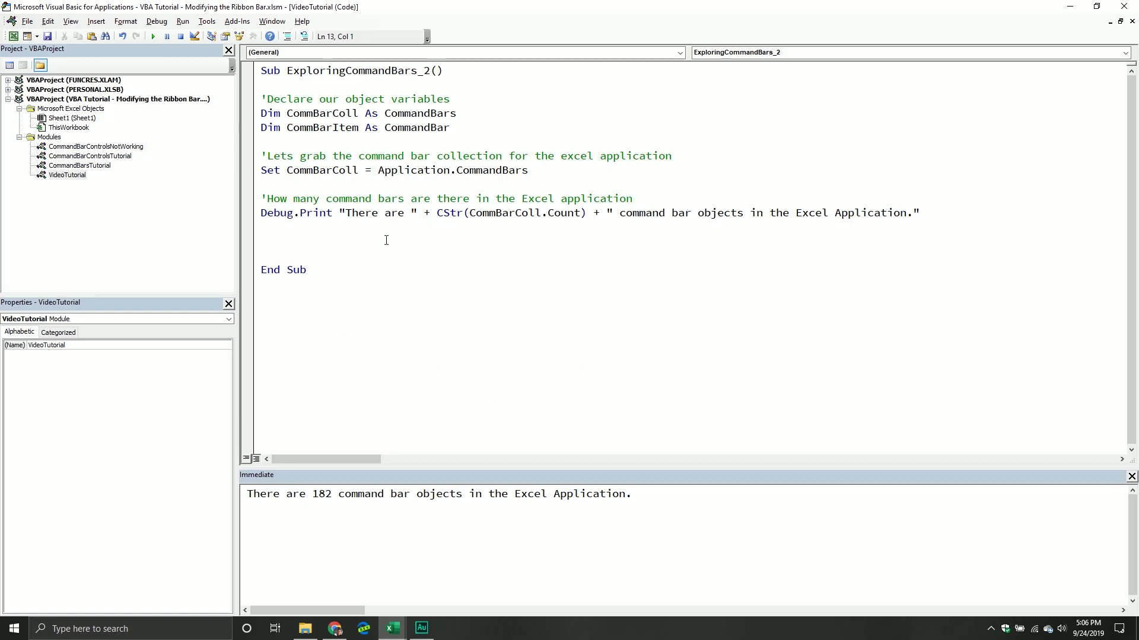
{"action": "left_click", "coordinate": [261, 241]}
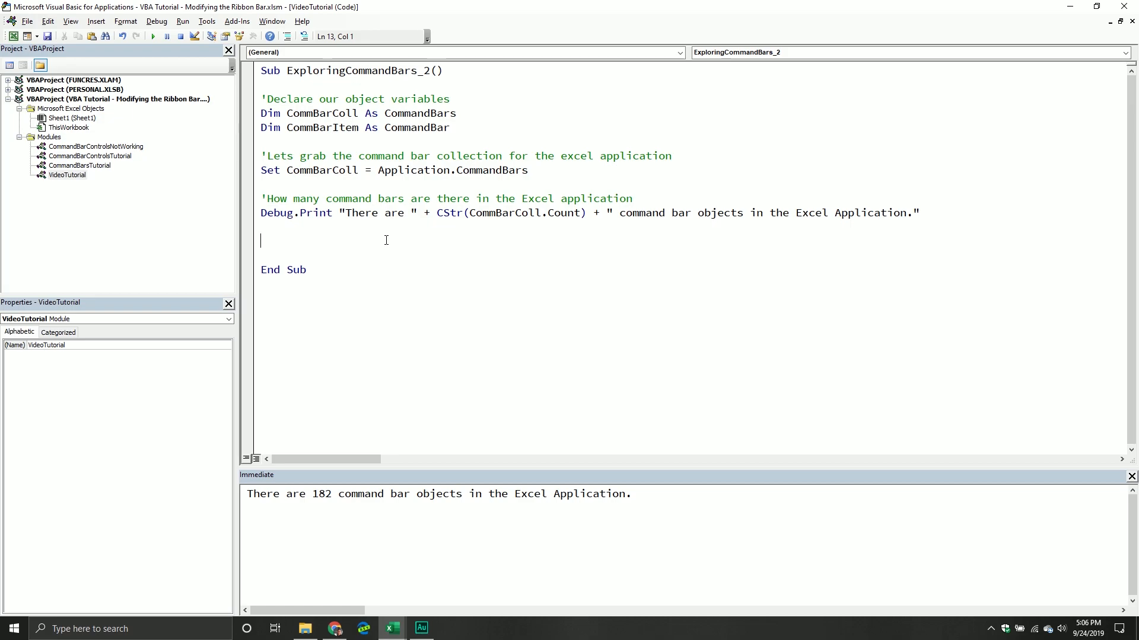
{"action": "type", "text": "'Loop thro"}
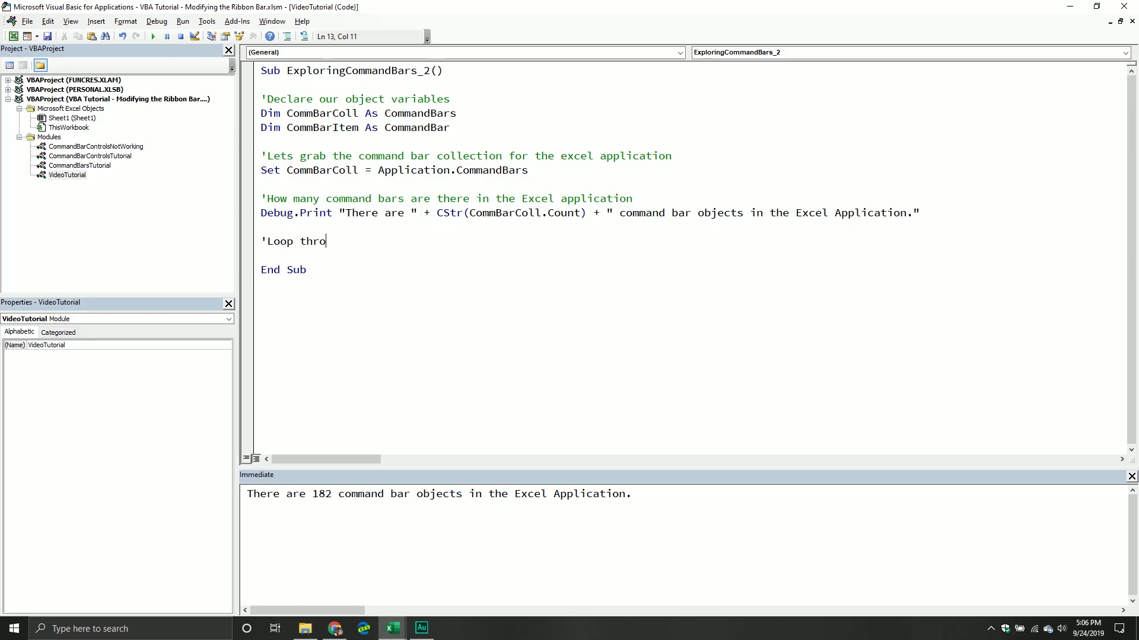
{"action": "type", "text": "ugh all the comm"}
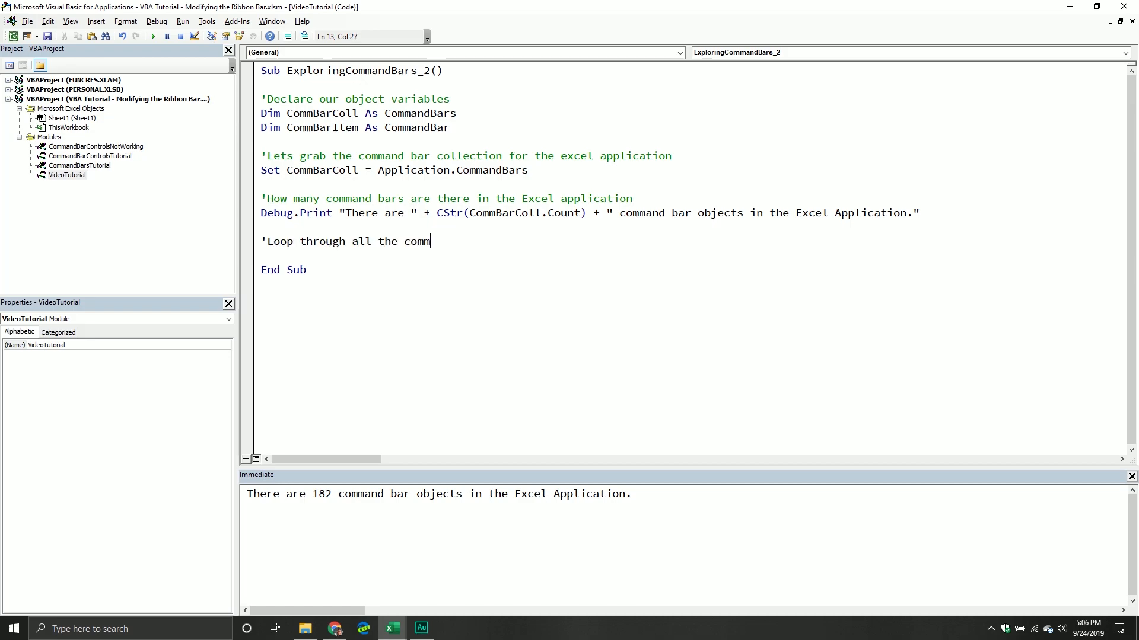
{"action": "type", "text": "and bar objects"}
{"action": "type", "text": "For Each"}
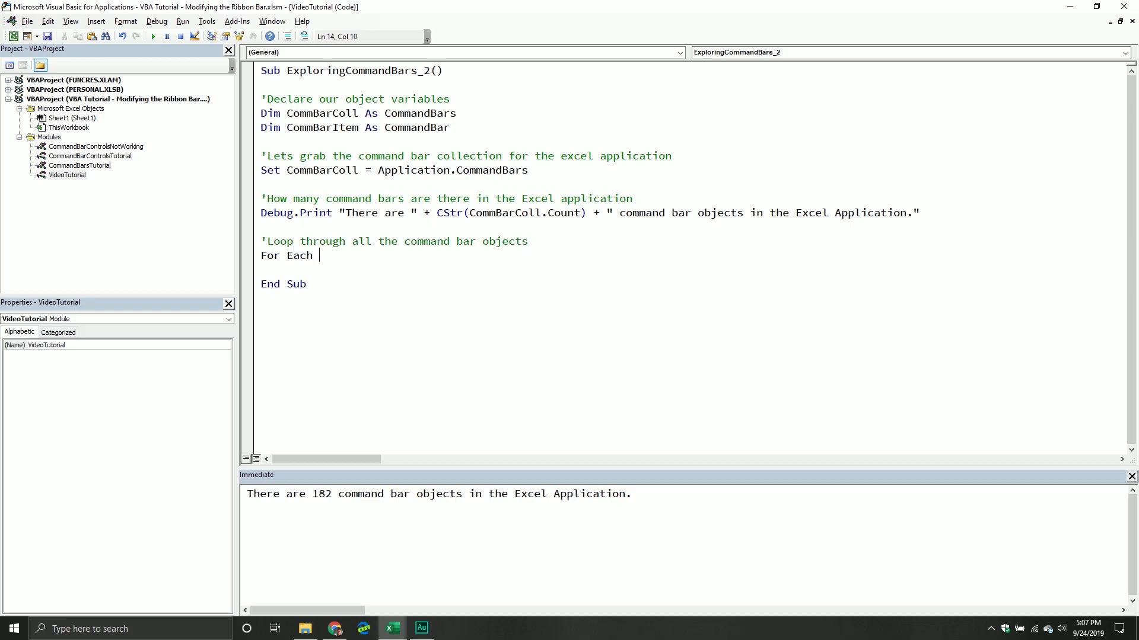
{"action": "type", "text": "CommNBarItem"}
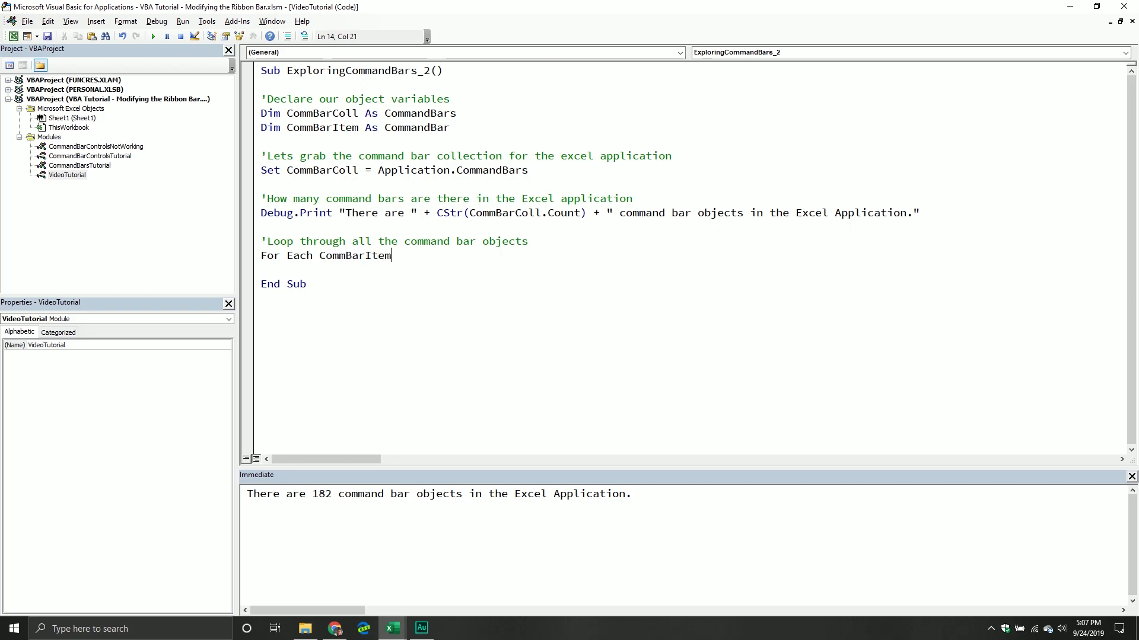
{"action": "type", "text": "In CommBarColl"}
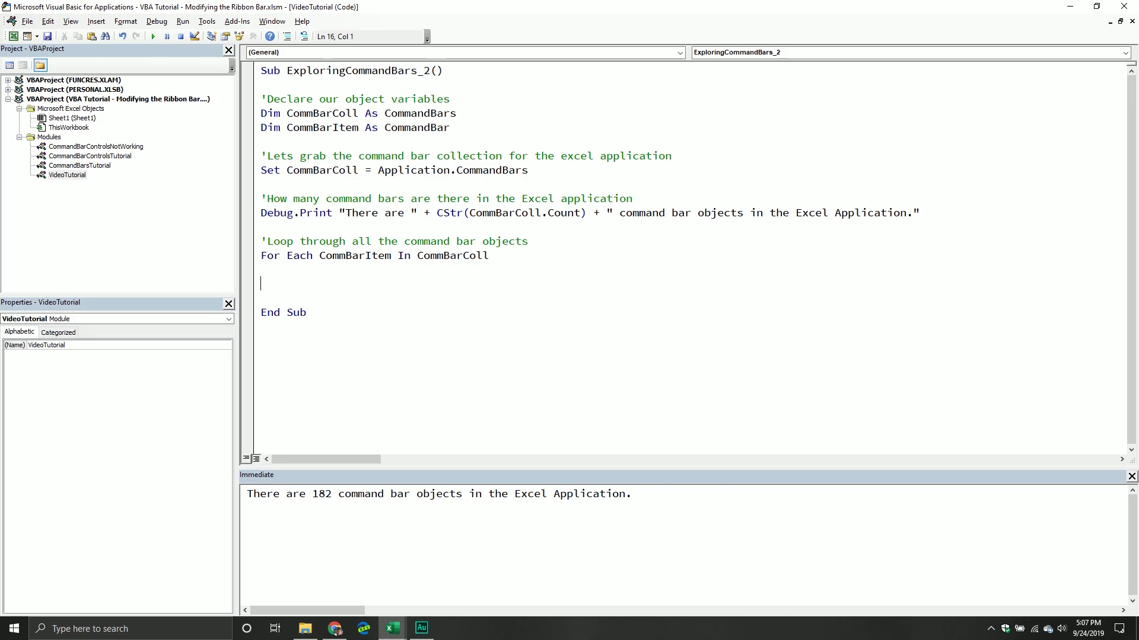
{"action": "type", "text": "Next"}
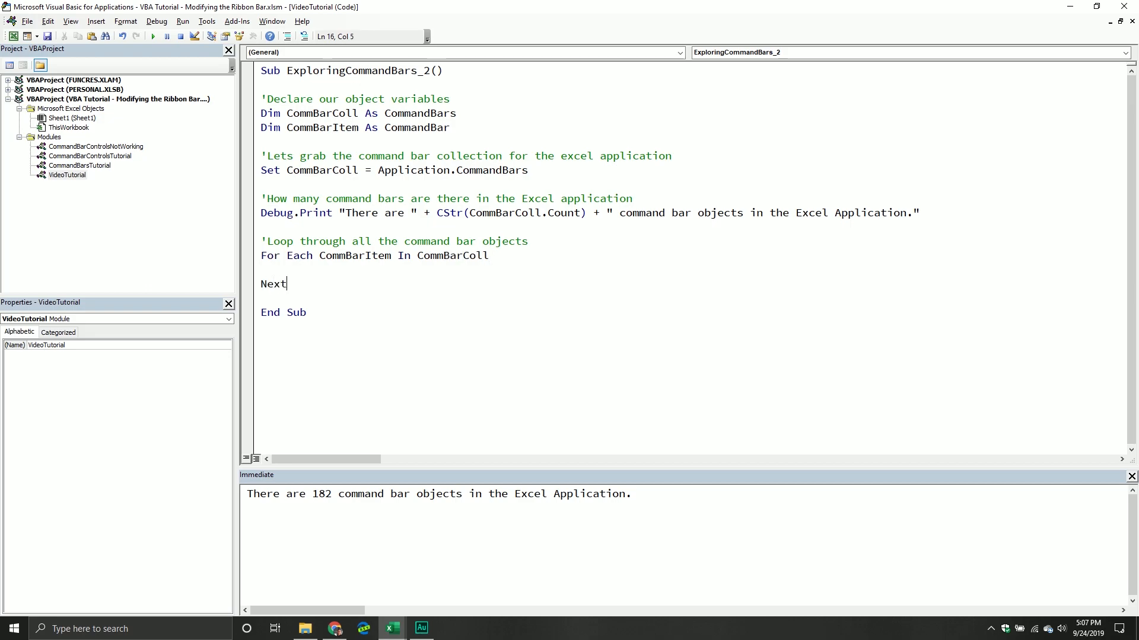
{"action": "mouse_move", "coordinate": [378, 183]}
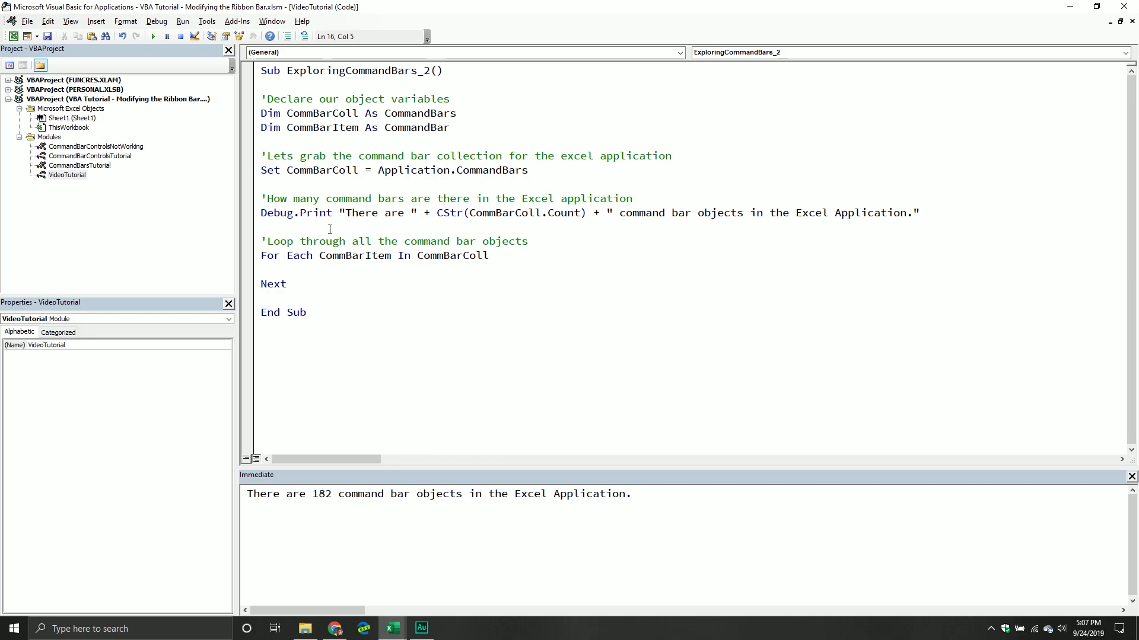
- Copy the display block from CommandBarsTutorial into the loop to print name, type, position, visible and built-in, with a dashed separator
{"action": "left_click", "coordinate": [287, 283]}
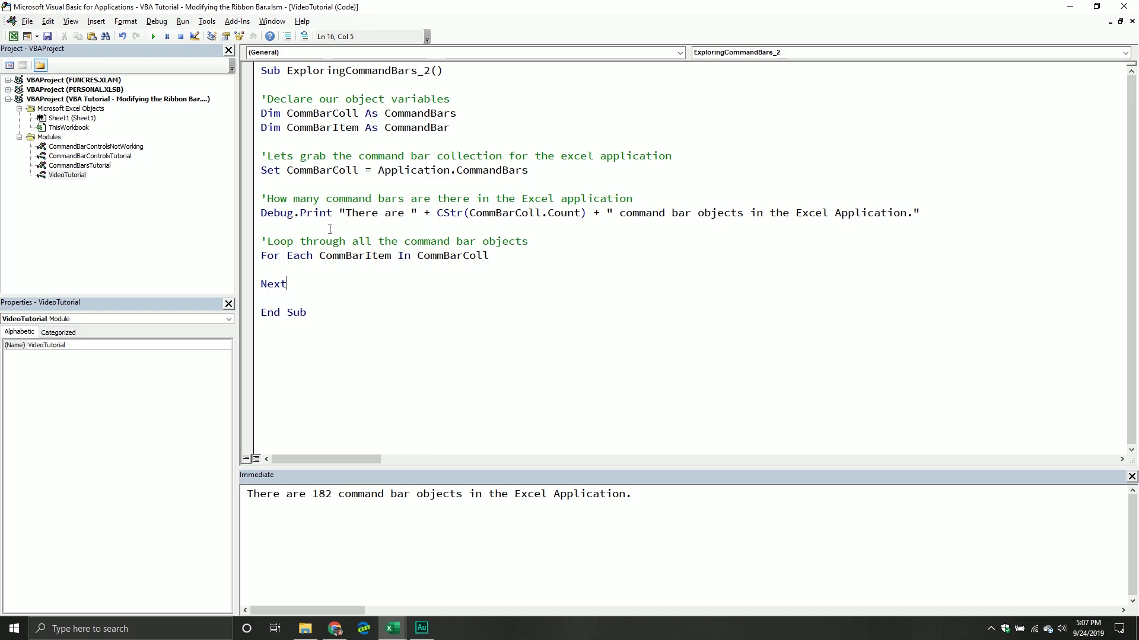
{"action": "mouse_move", "coordinate": [45, 164]}
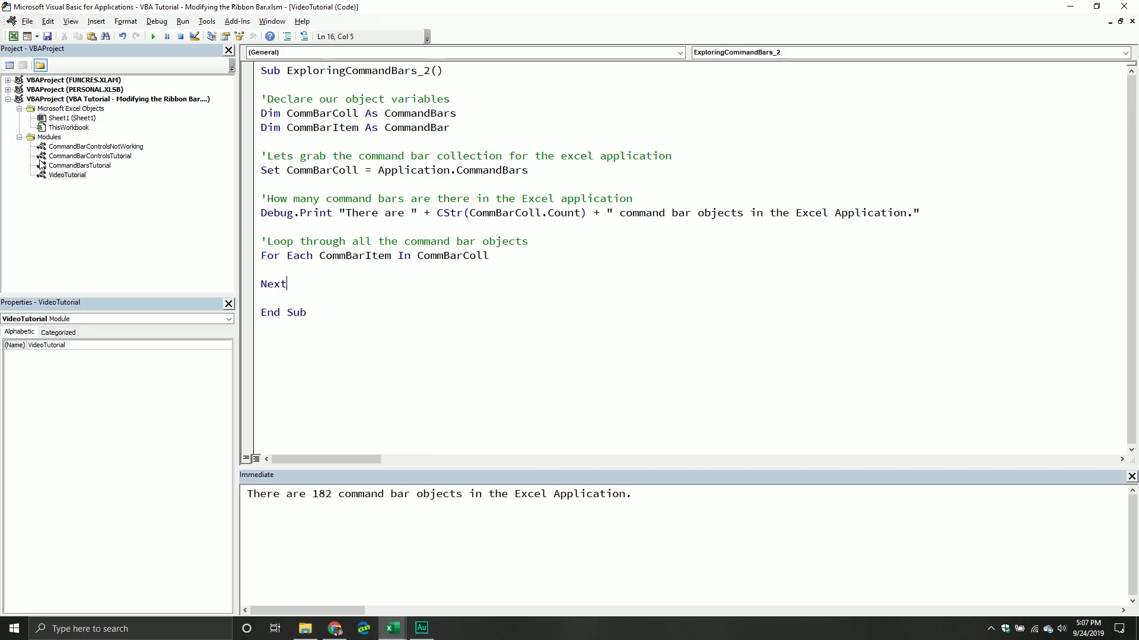
{"action": "mouse_move", "coordinate": [68, 178]}
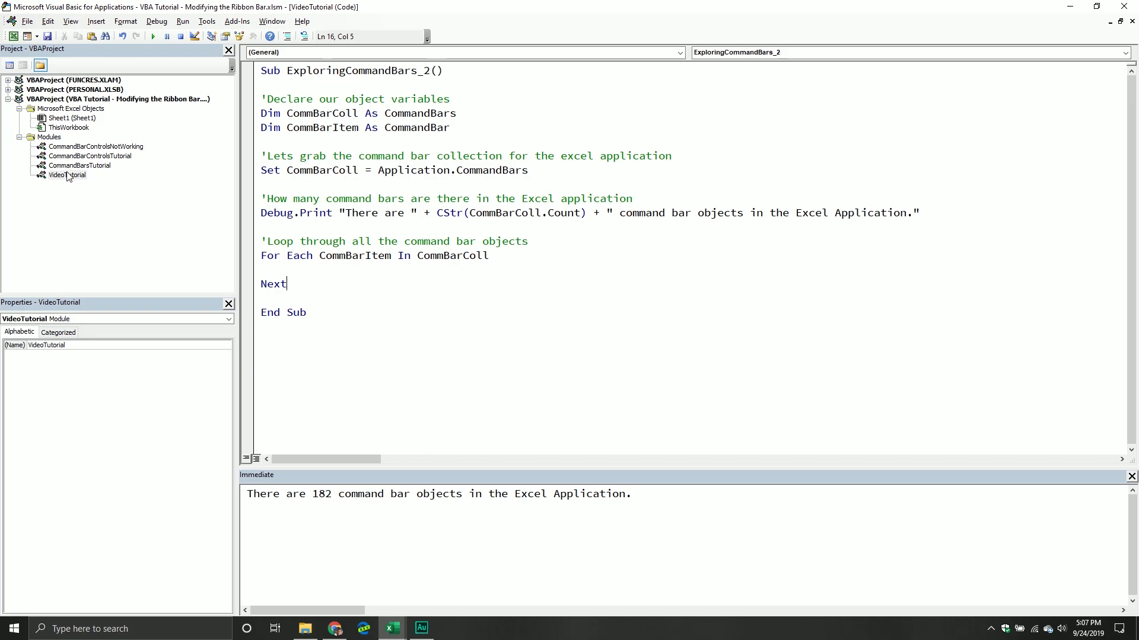
{"action": "mouse_move", "coordinate": [65, 168]}
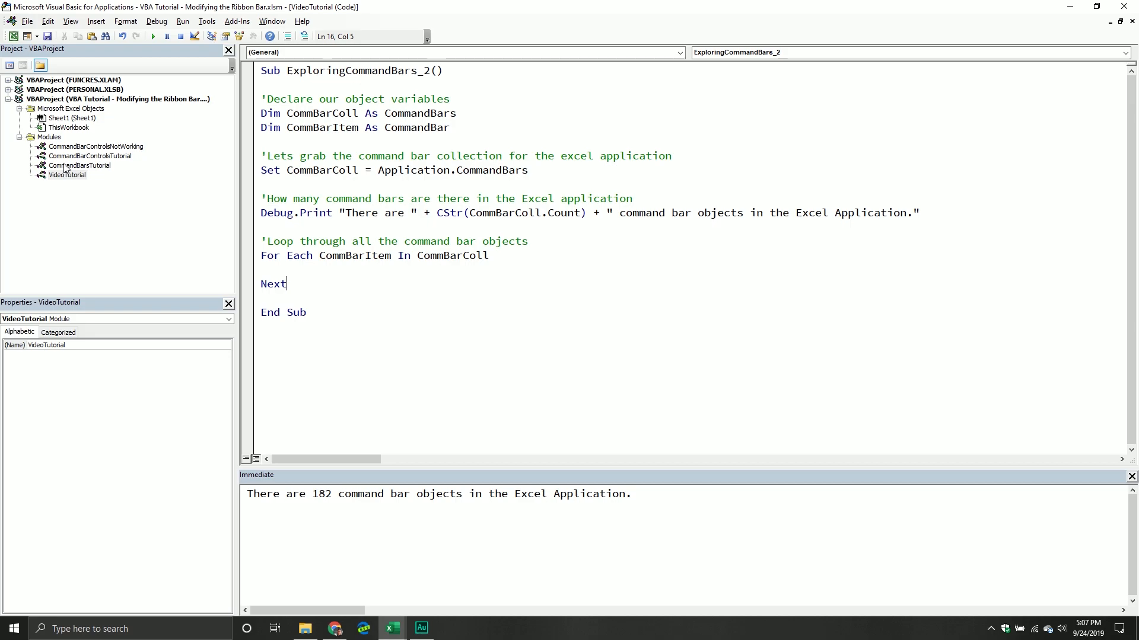
{"action": "double_click", "coordinate": [79, 166]}
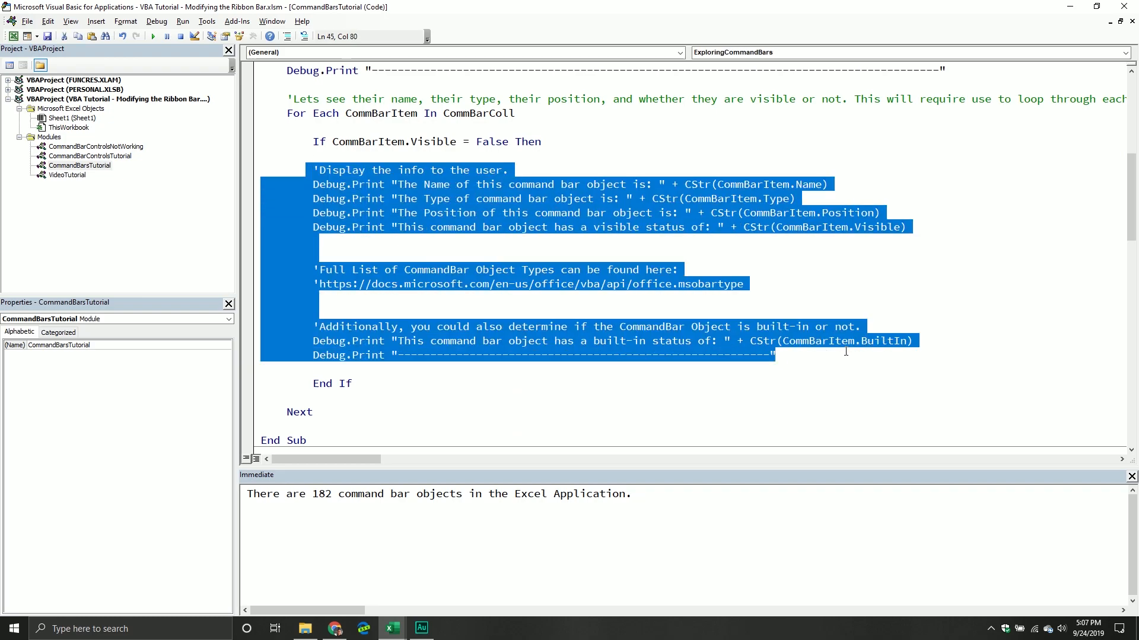
{"action": "scroll", "scroll_direction": "down", "scroll_amount": 3}
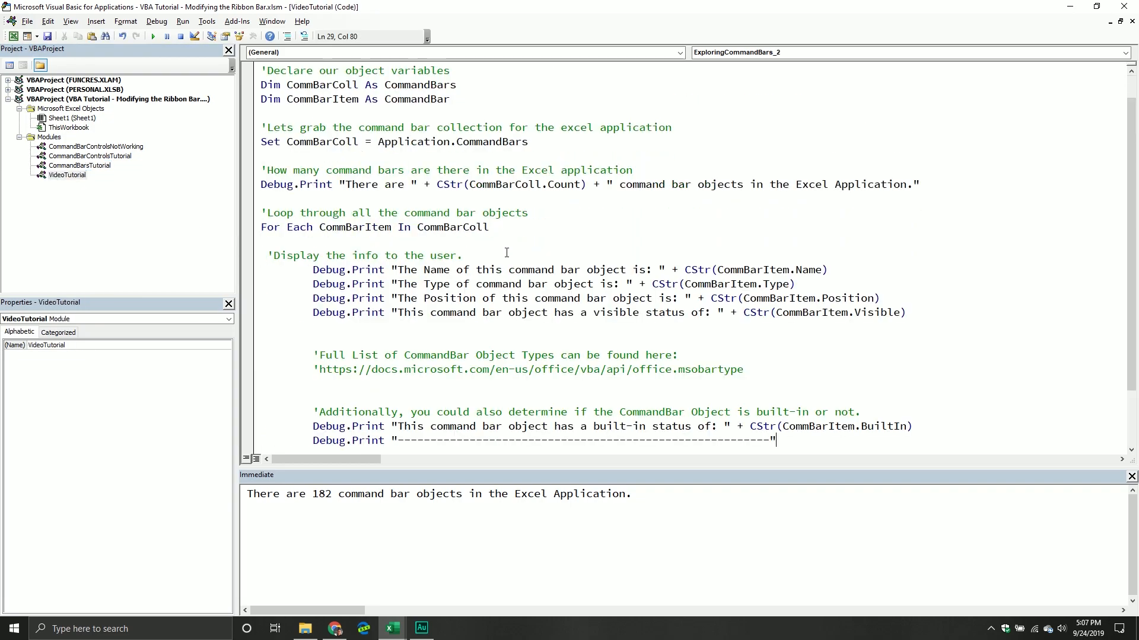
{"action": "scroll", "scroll_direction": "down", "scroll_amount": 3}
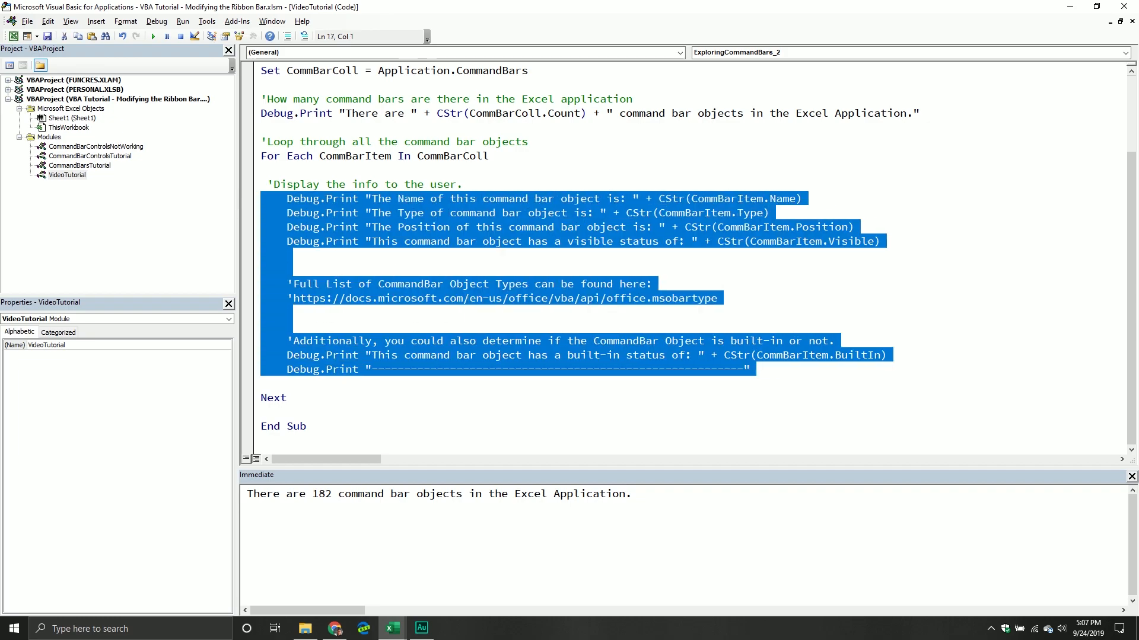
{"action": "left_click", "coordinate": [267, 184]}
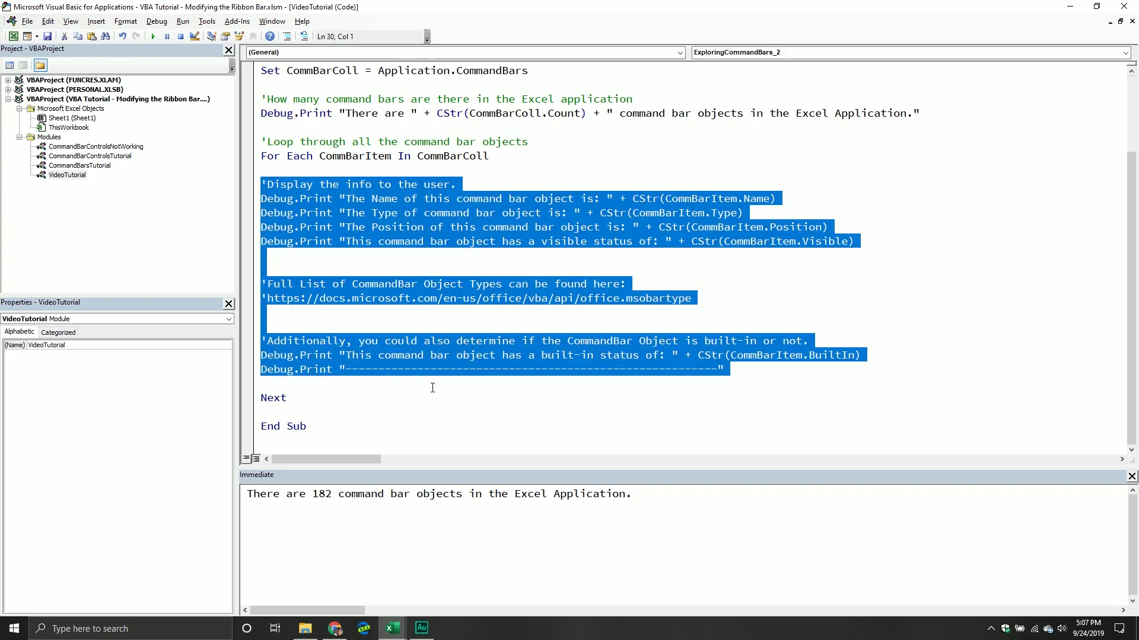
{"action": "mouse_move", "coordinate": [437, 390]}
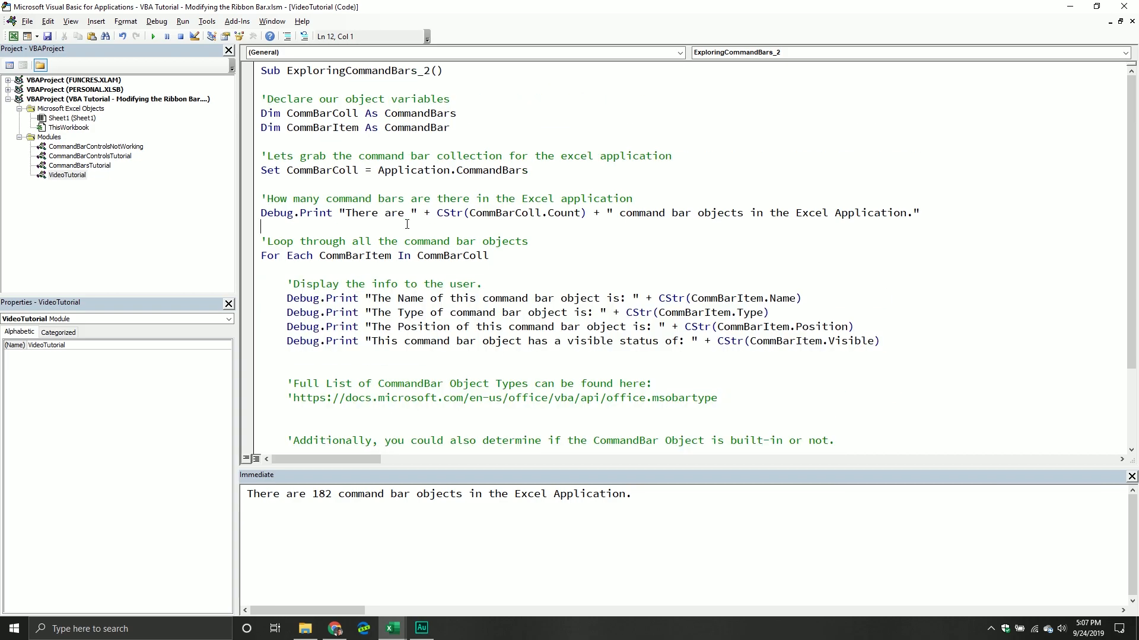
{"action": "scroll", "scroll_direction": "down", "scroll_amount": 3}
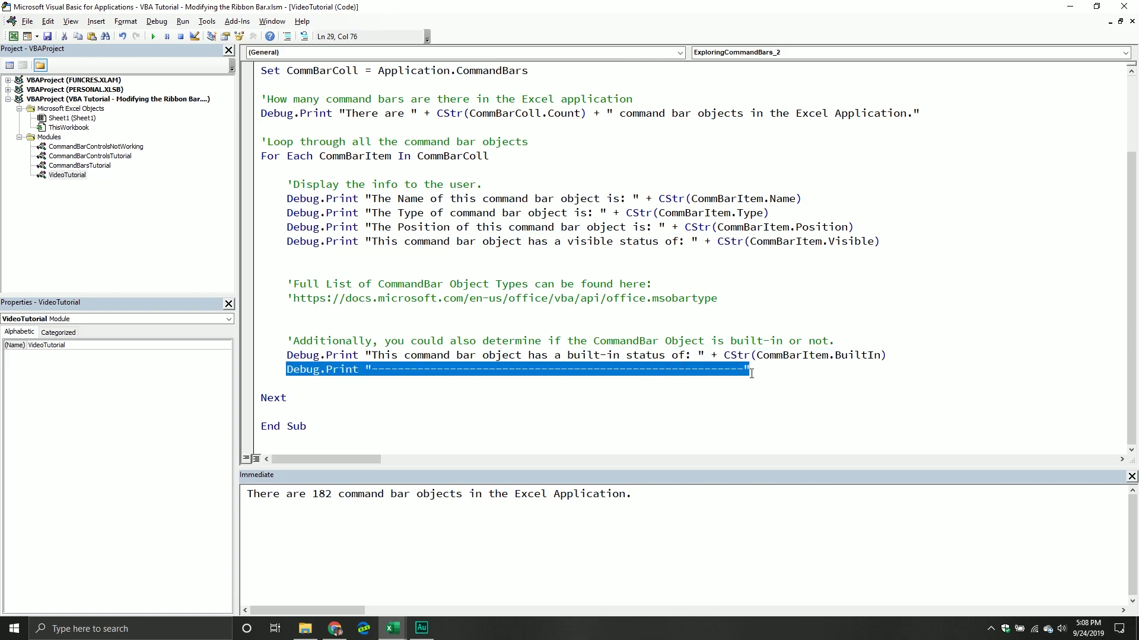
{"action": "scroll", "scroll_direction": "up", "scroll_amount": 3}
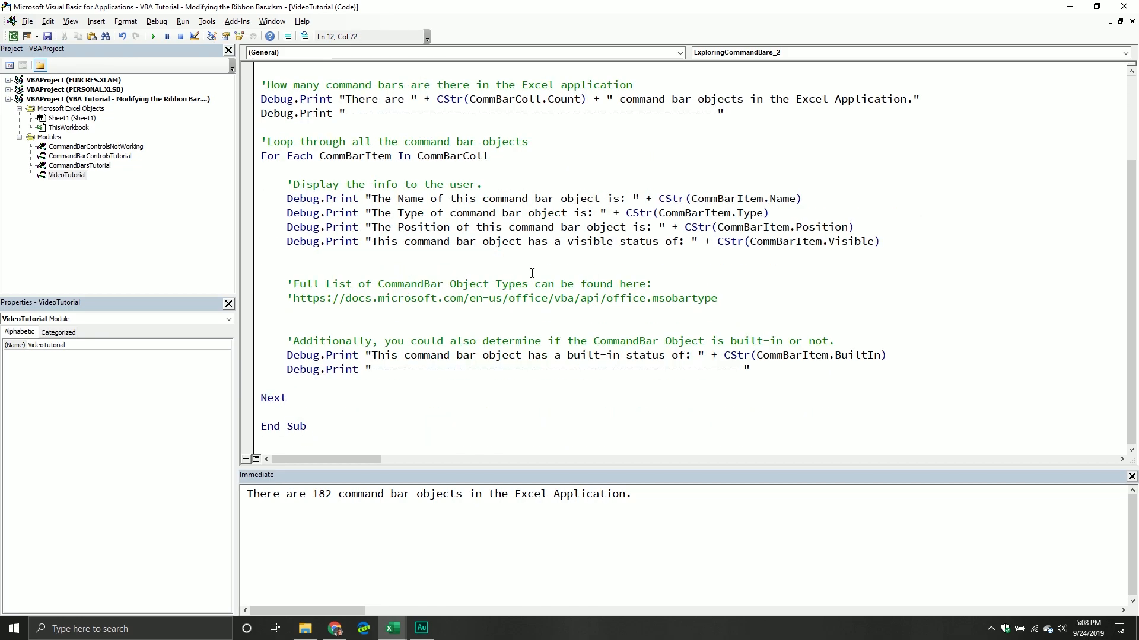
- Step through the Type, Position and Visible print lines and list CommBarItem's available properties
{"action": "left_click", "coordinate": [500, 255]}
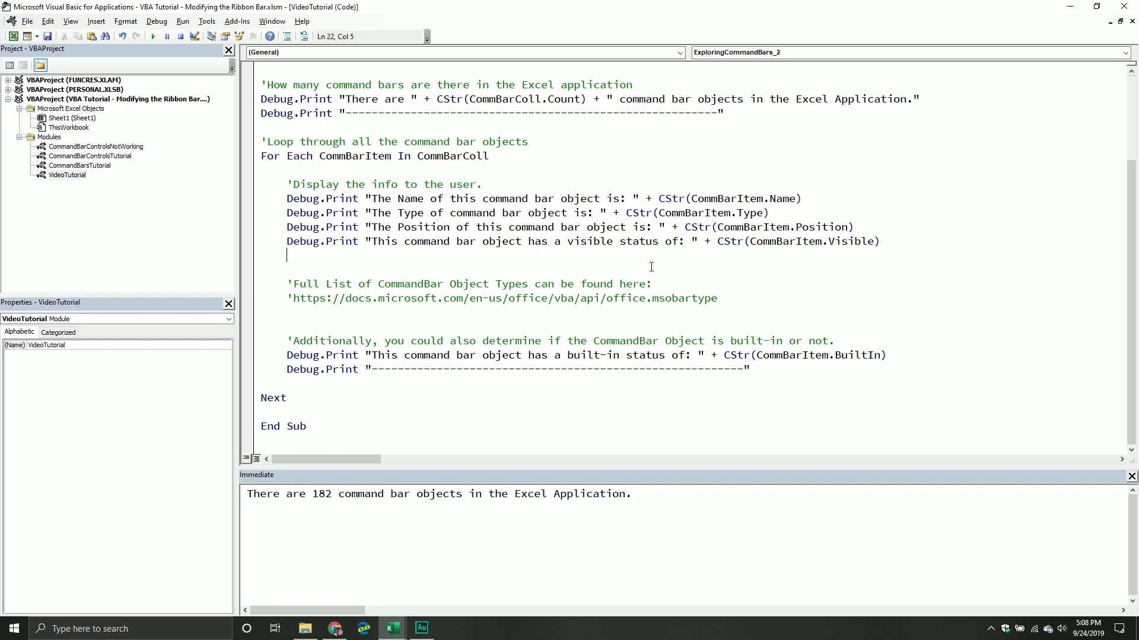
{"action": "left_click", "coordinate": [696, 198]}
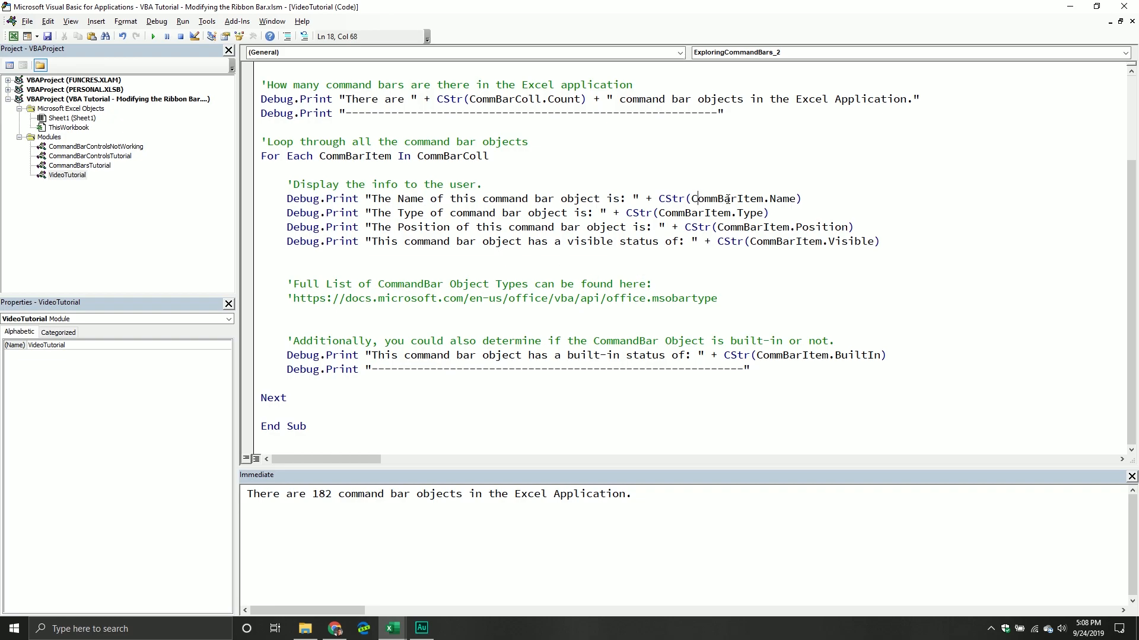
{"action": "left_click", "coordinate": [671, 213]}
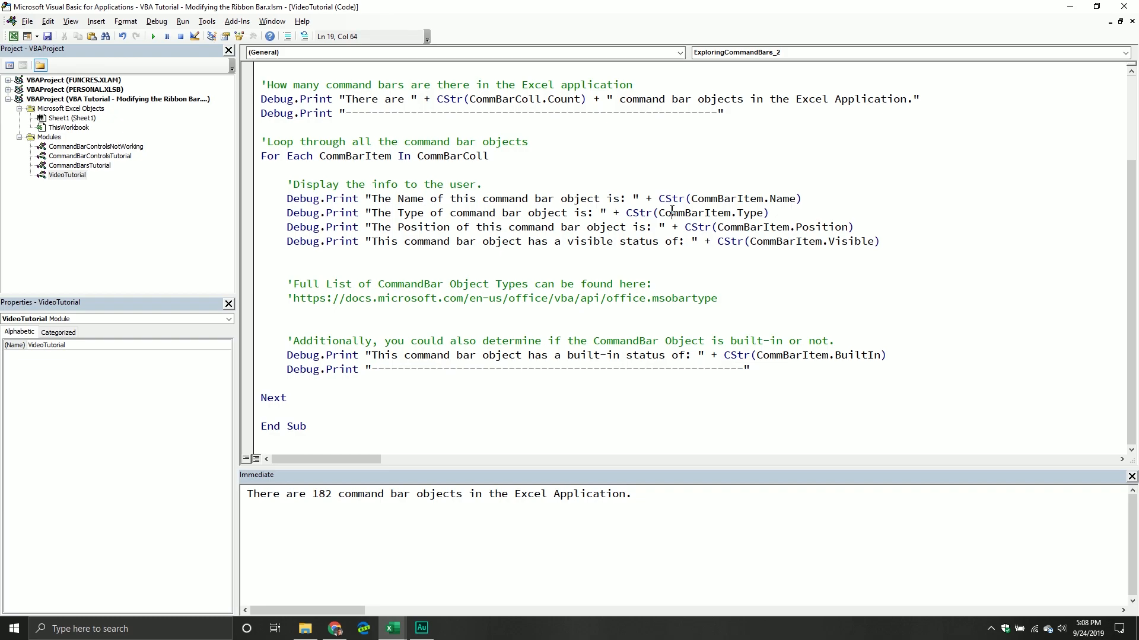
{"action": "left_click", "coordinate": [731, 226]}
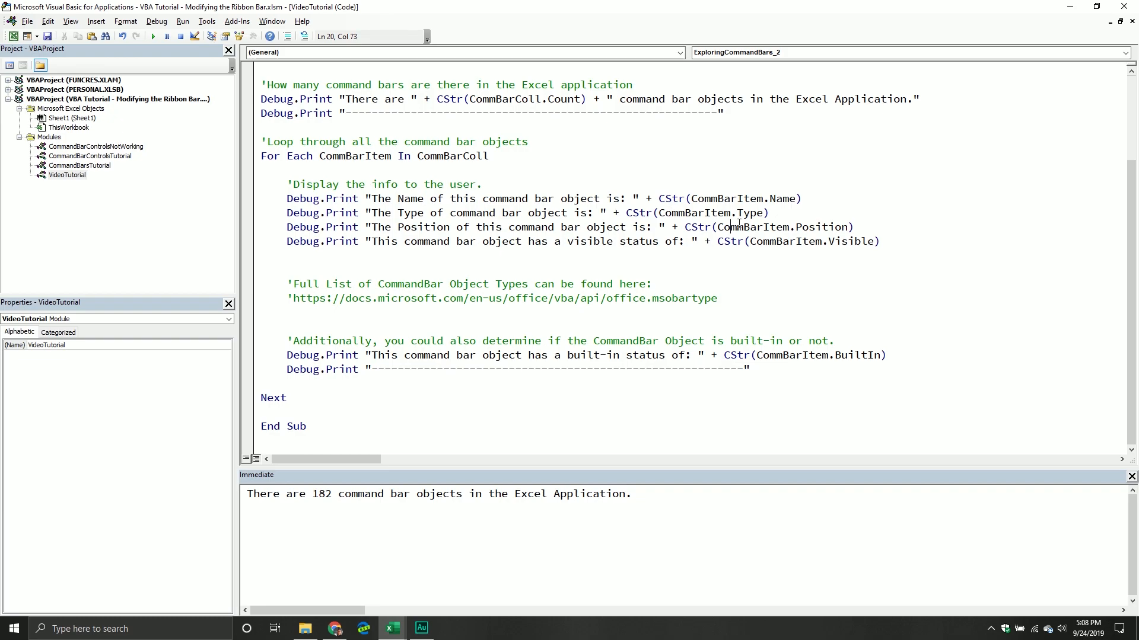
{"action": "left_click", "coordinate": [808, 241]}
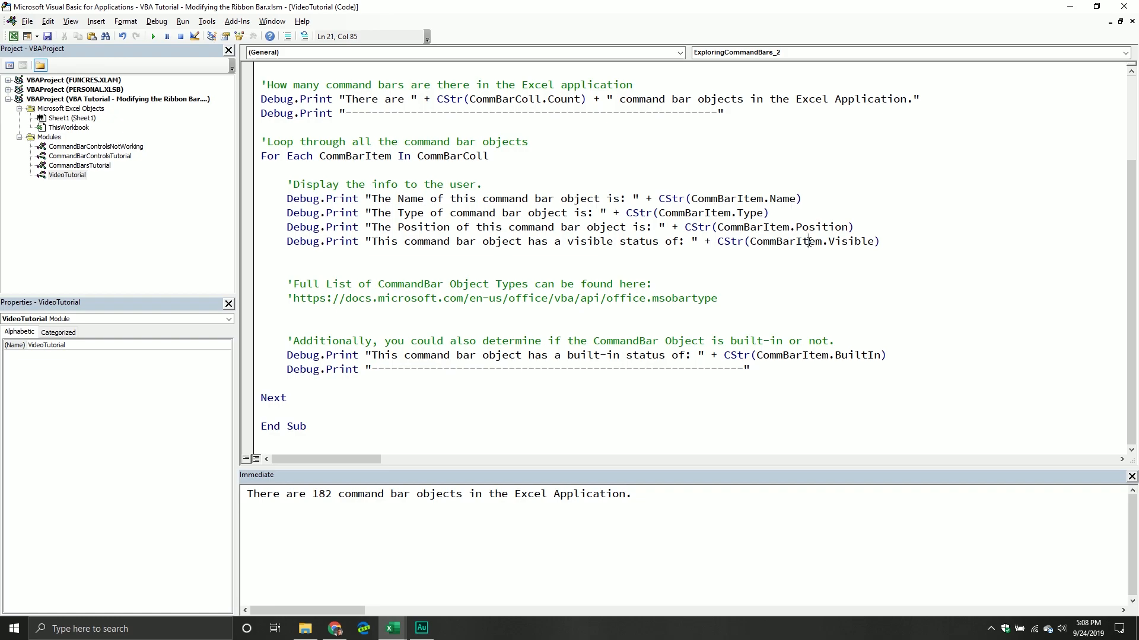
{"action": "mouse_move", "coordinate": [814, 218]}
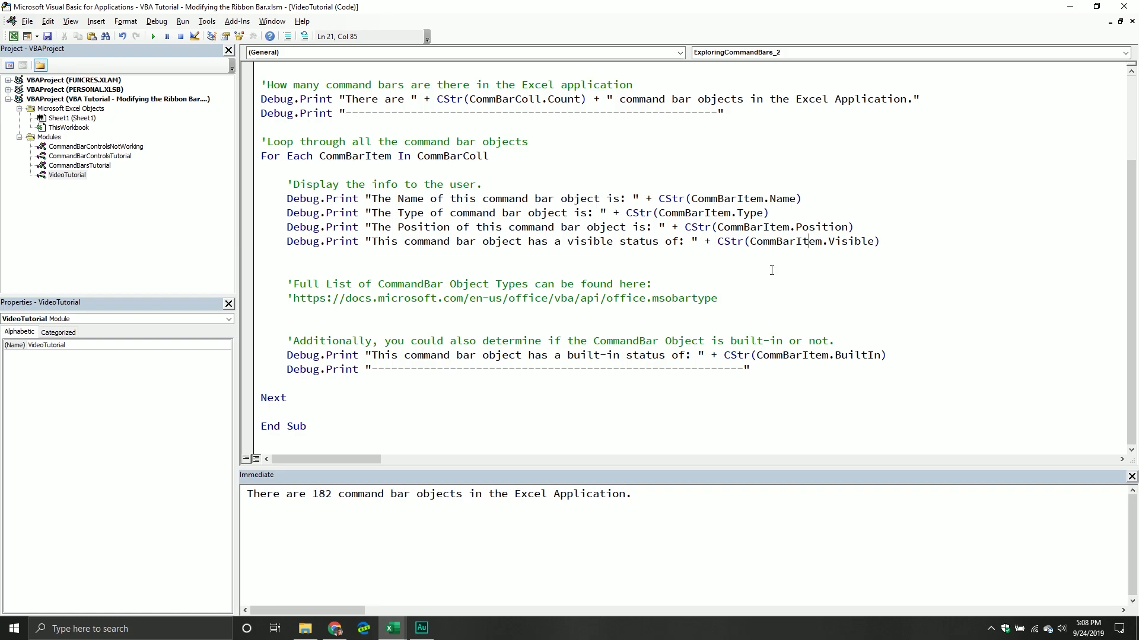
{"action": "left_click", "coordinate": [856, 241]}
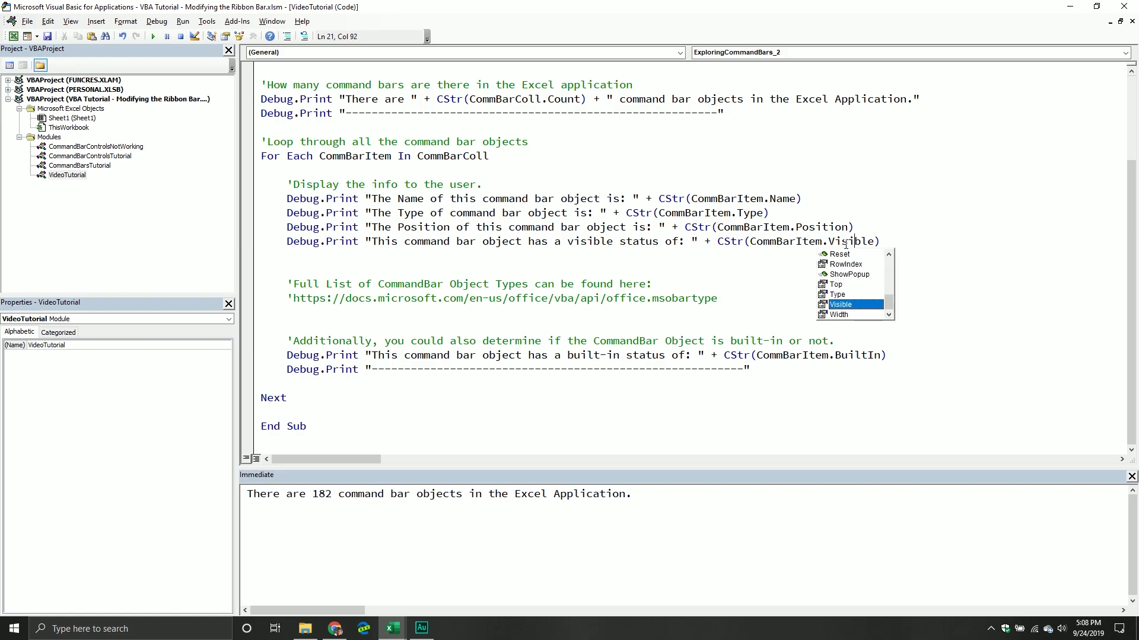
{"action": "scroll", "scroll_direction": "up", "scroll_amount": 3}
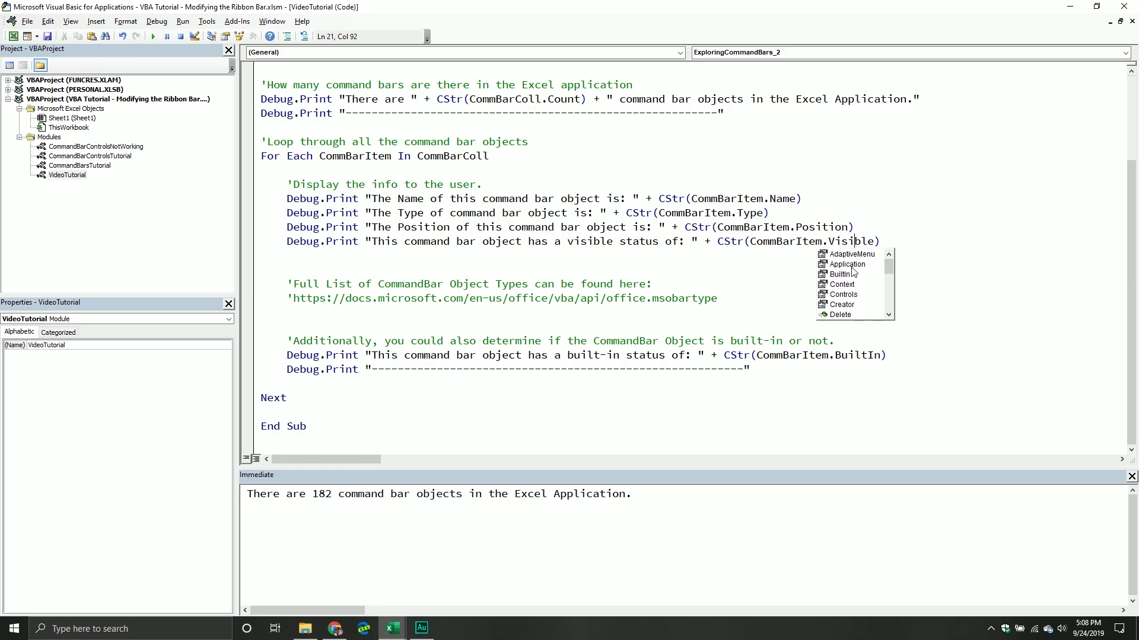
{"action": "mouse_move", "coordinate": [842, 282]}
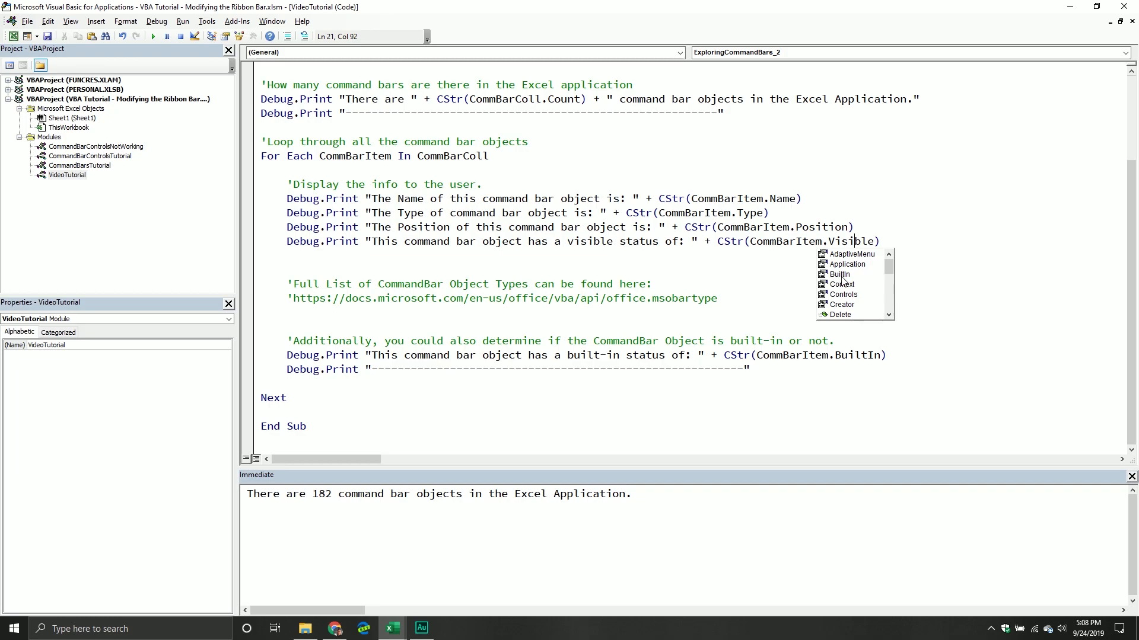
{"action": "mouse_move", "coordinate": [841, 286]}
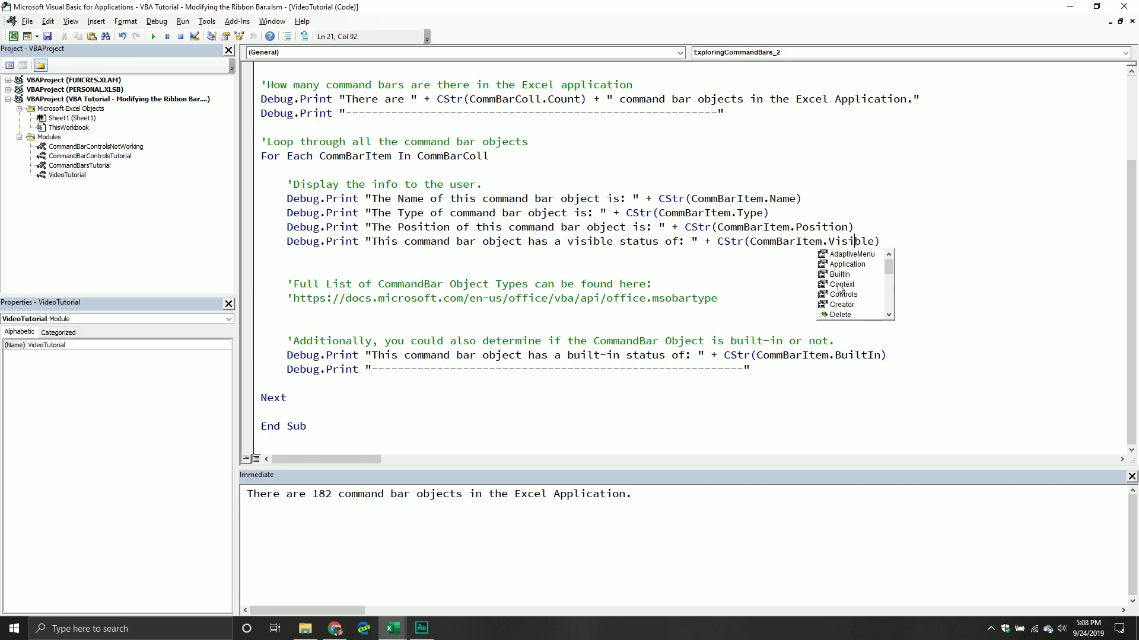
{"action": "mouse_move", "coordinate": [842, 294]}
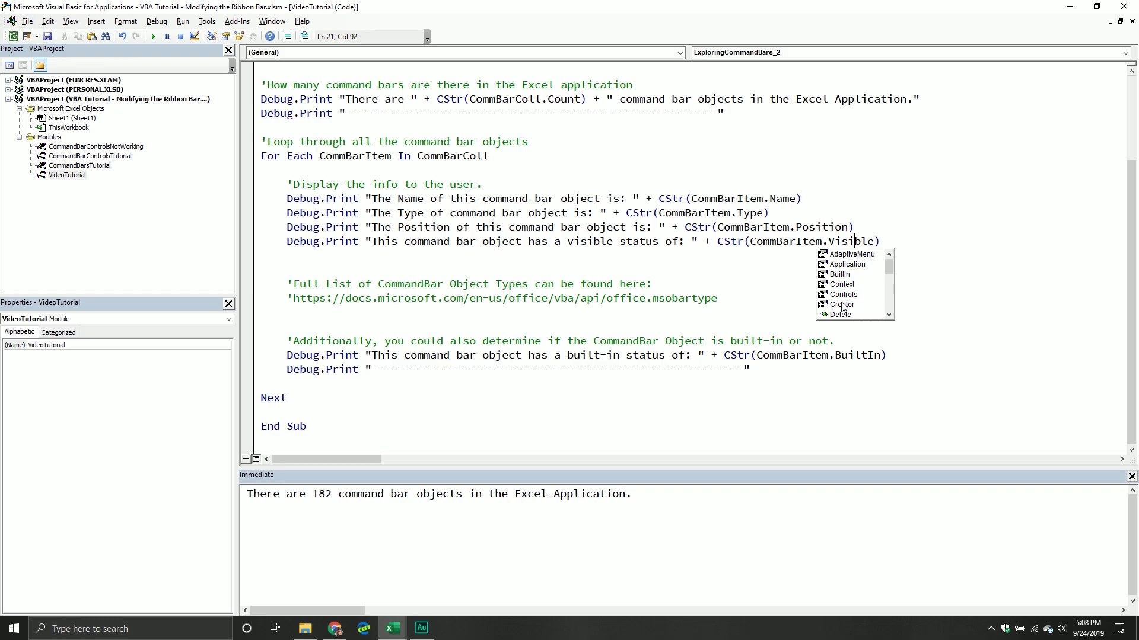
{"action": "scroll", "scroll_direction": "down", "scroll_amount": 3}
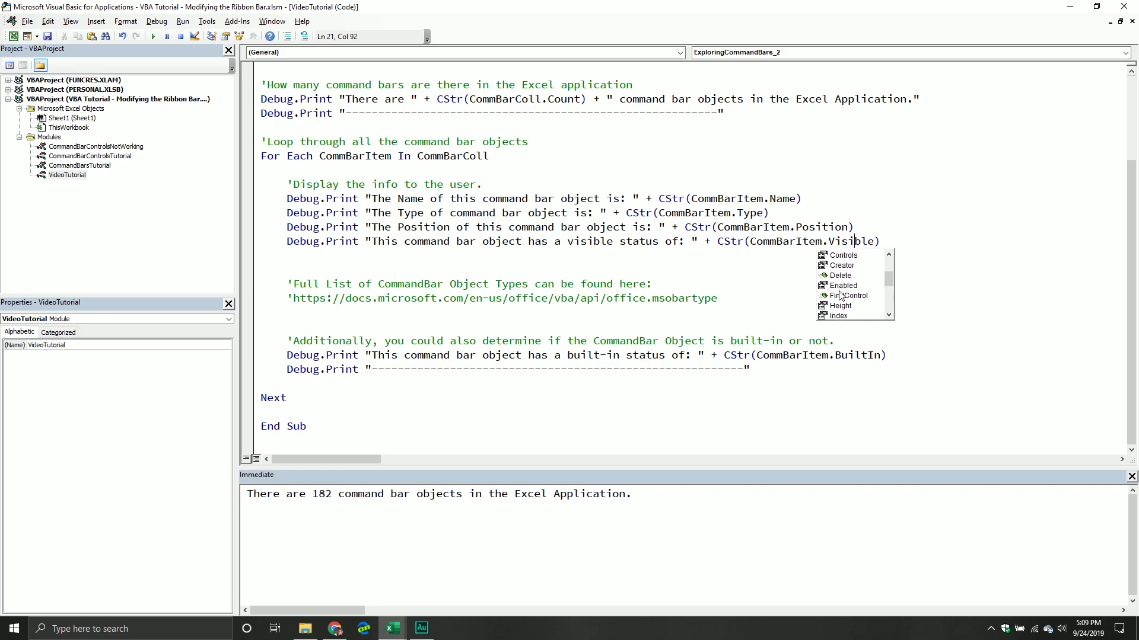
{"action": "scroll", "scroll_direction": "down", "scroll_amount": 3}
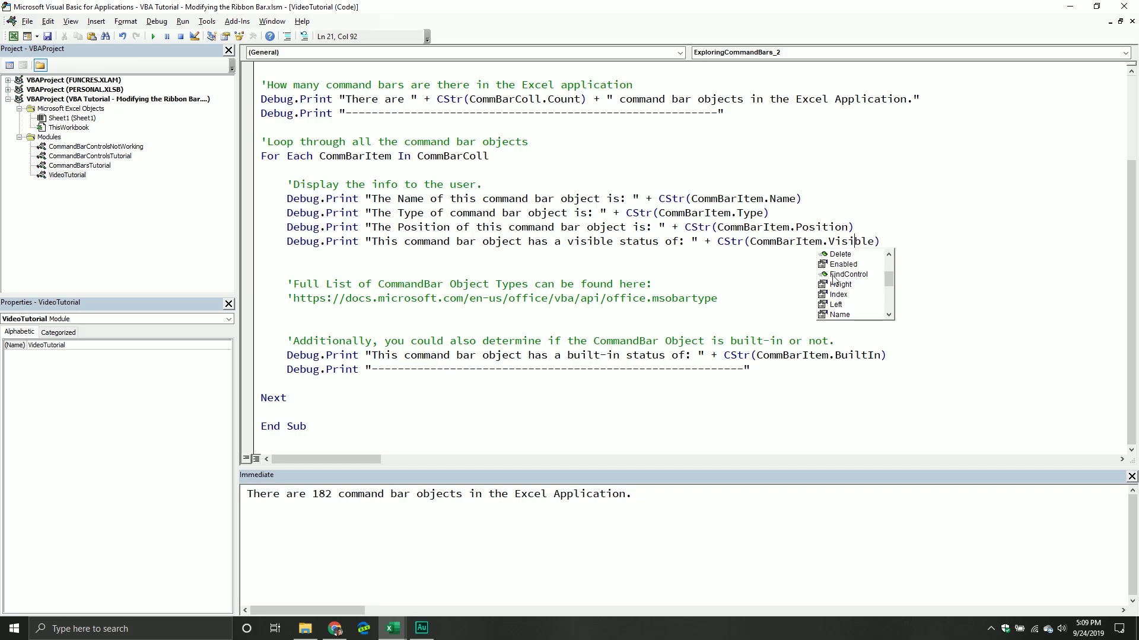
{"action": "mouse_move", "coordinate": [834, 282]}
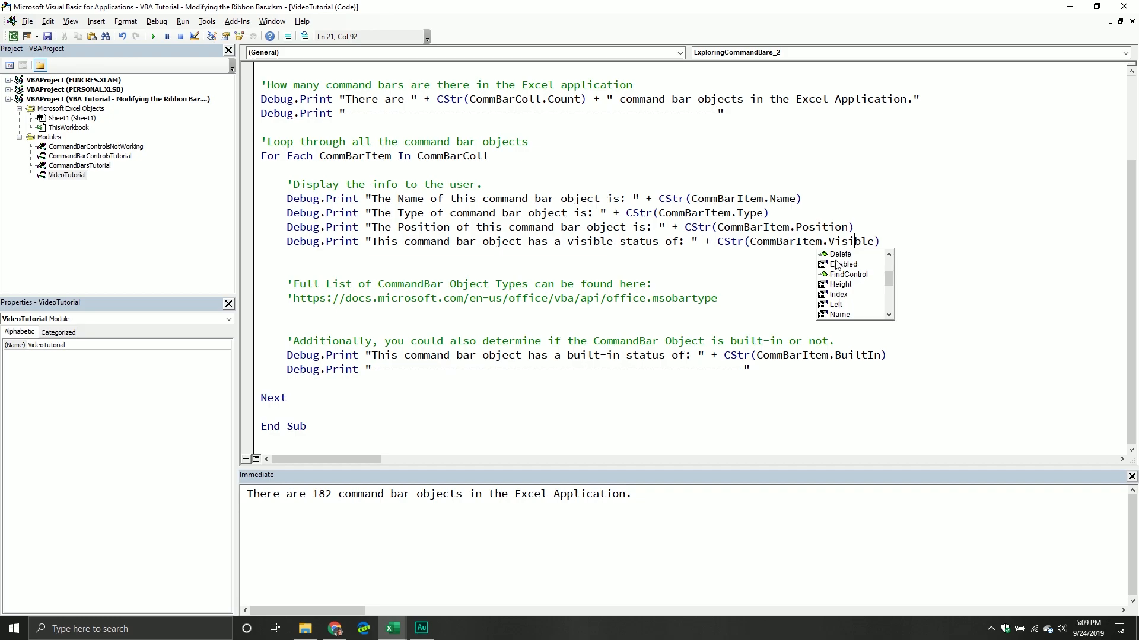
{"action": "mouse_move", "coordinate": [848, 261]}
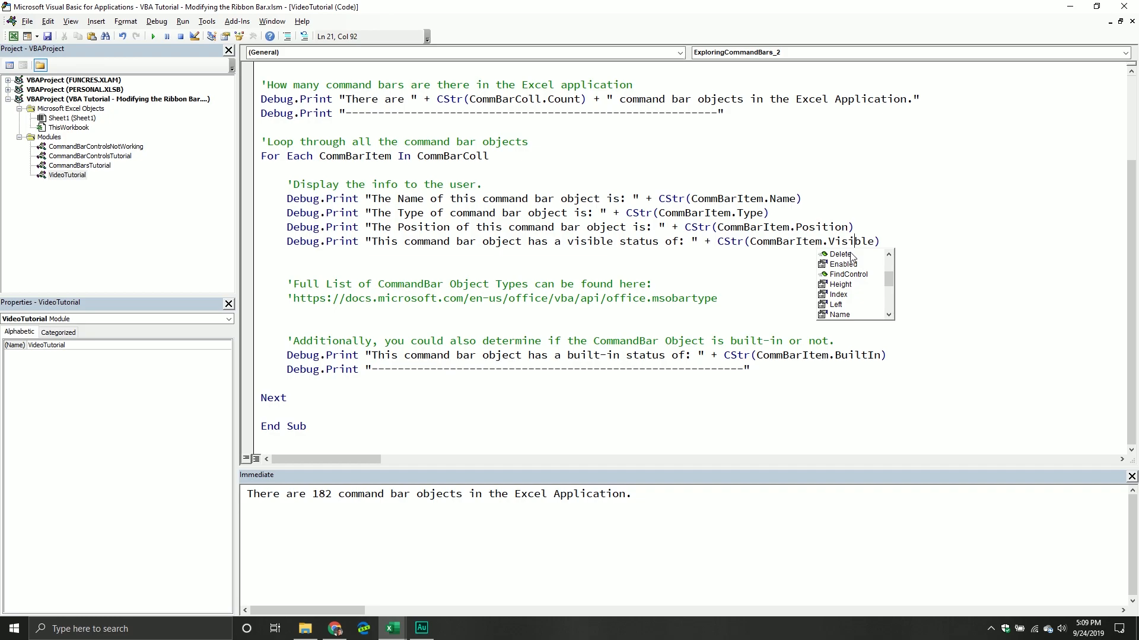
{"action": "mouse_move", "coordinate": [846, 284]}
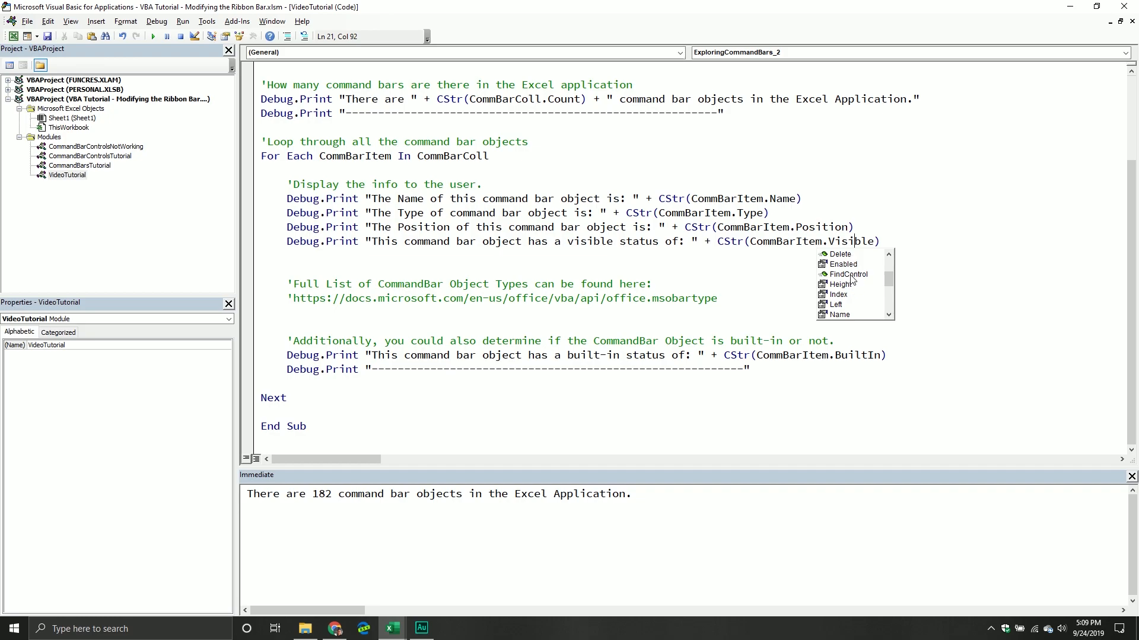
{"action": "mouse_move", "coordinate": [849, 299]}
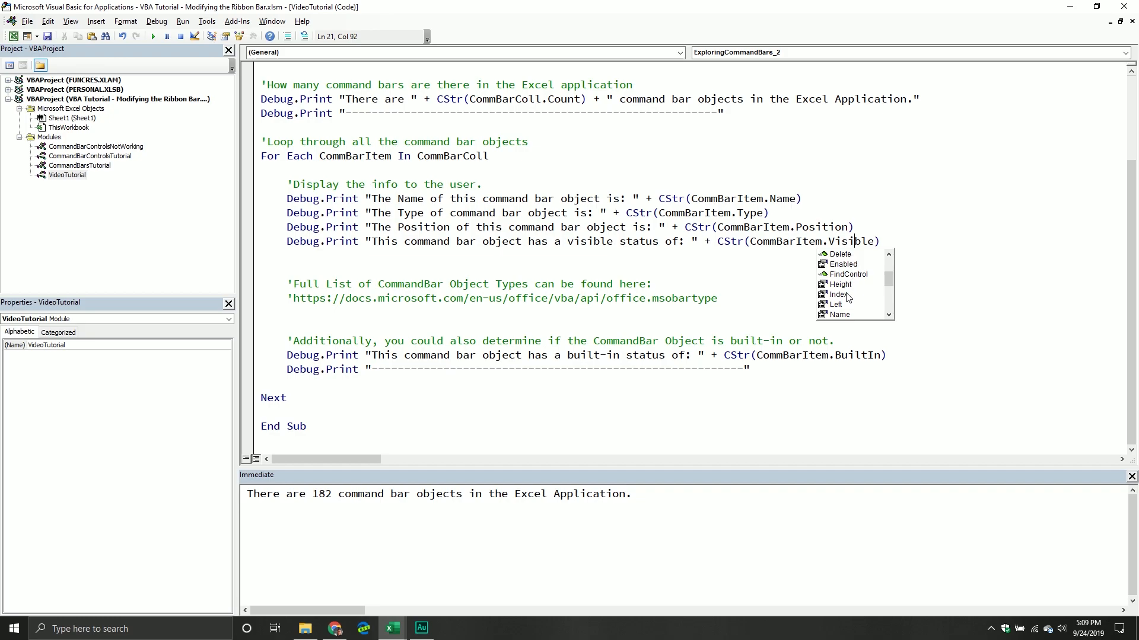
{"action": "mouse_move", "coordinate": [854, 306]}
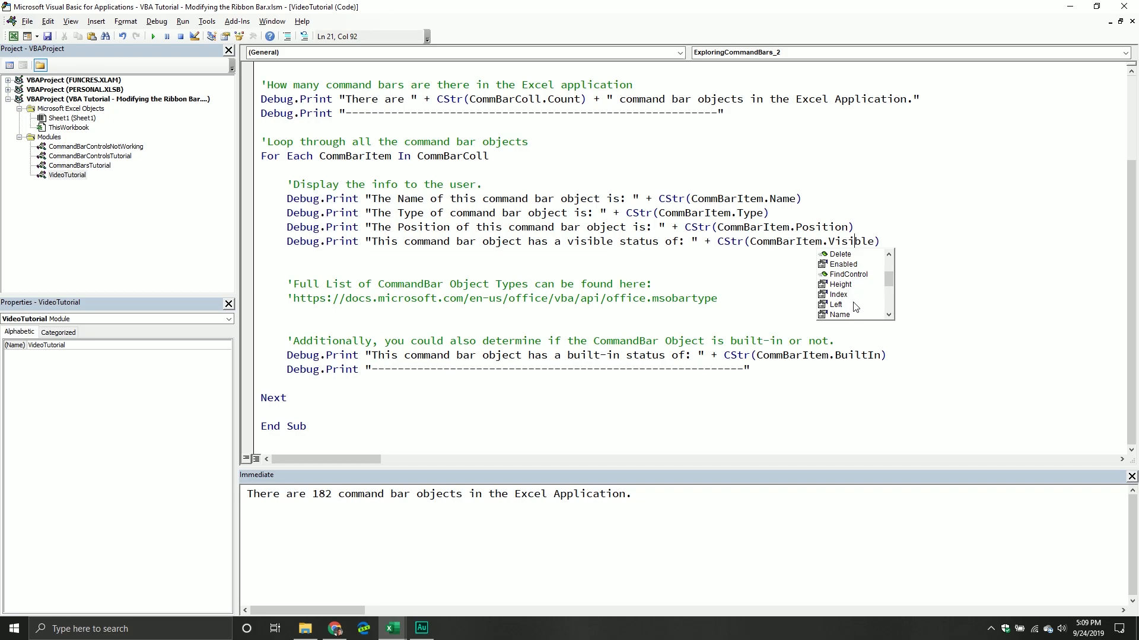
{"action": "mouse_move", "coordinate": [523, 166]}
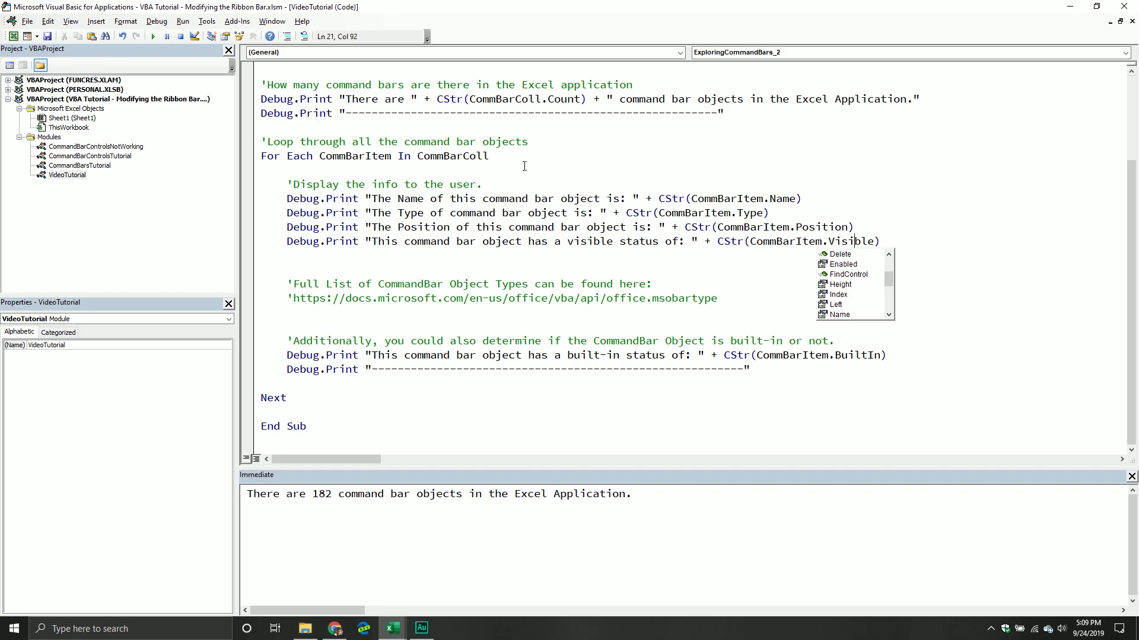
{"action": "scroll", "scroll_direction": "down", "scroll_amount": 3}
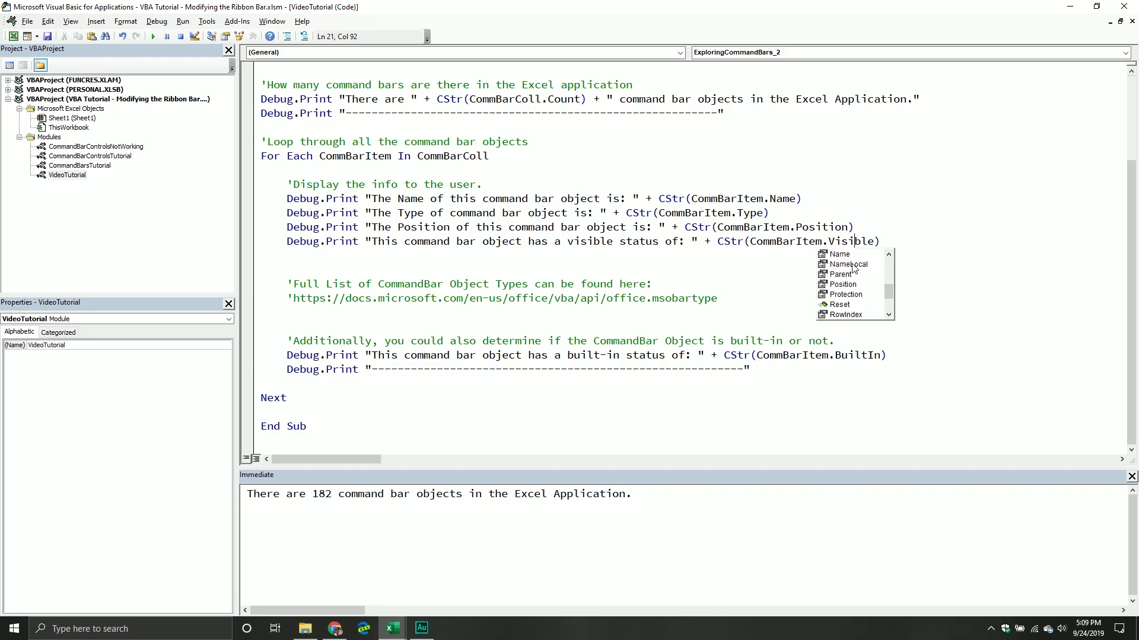
{"action": "mouse_move", "coordinate": [853, 264]}
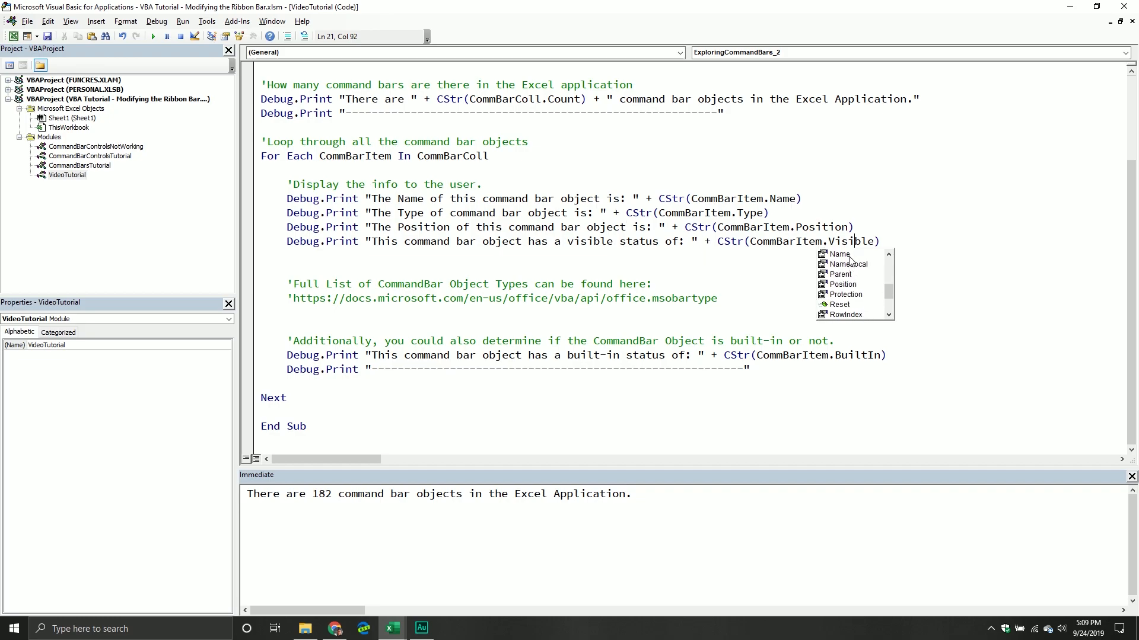
{"action": "mouse_move", "coordinate": [848, 282]}
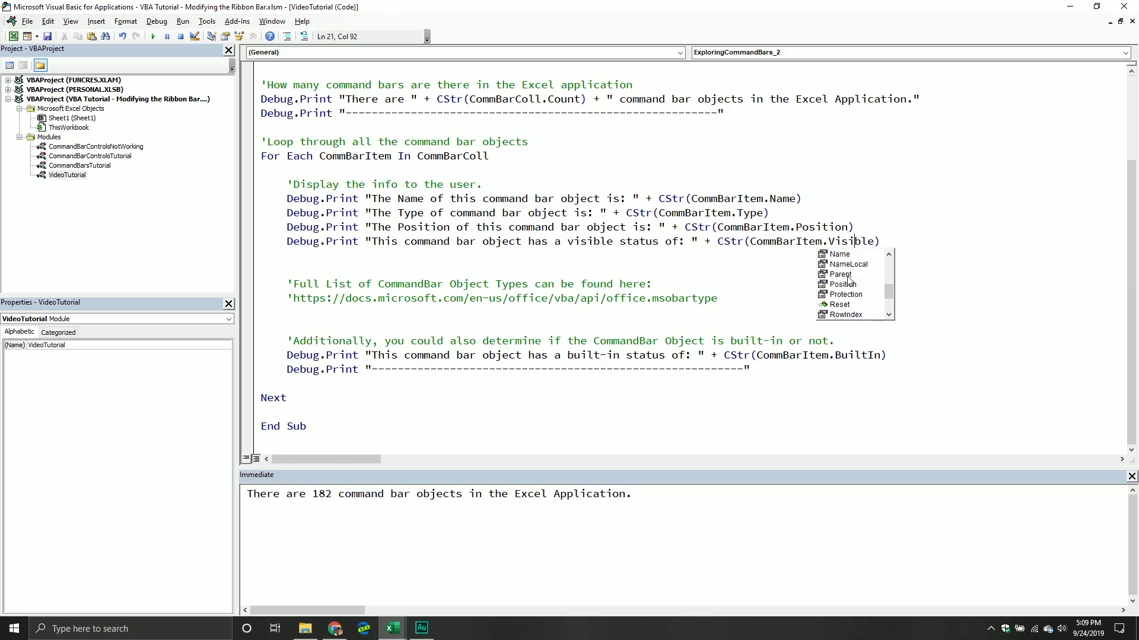
{"action": "mouse_move", "coordinate": [850, 283]}
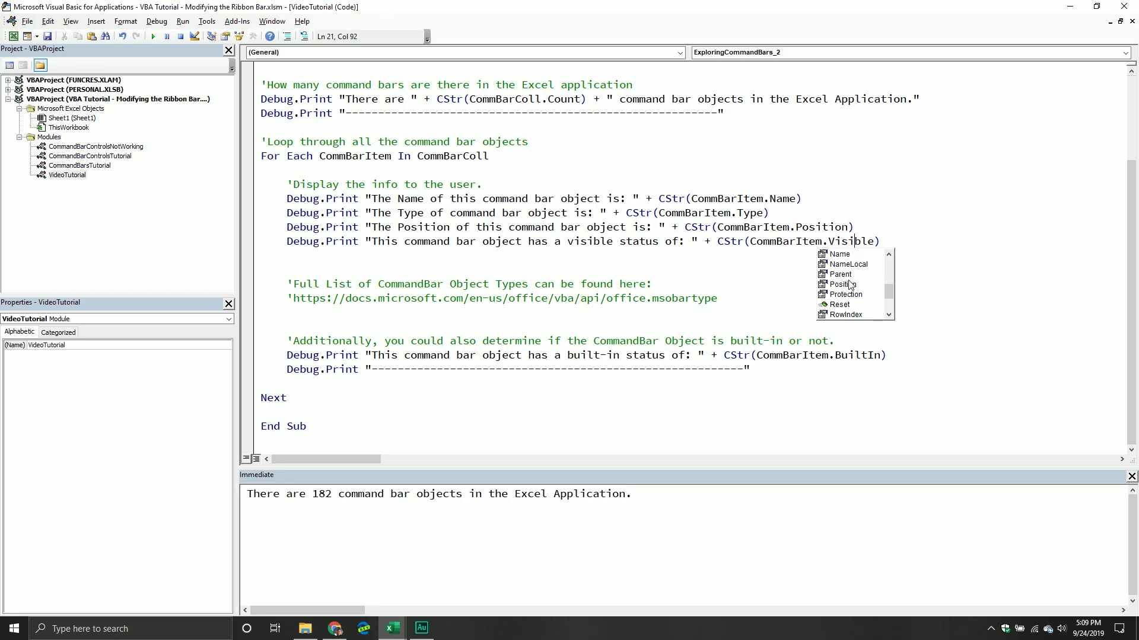
{"action": "mouse_move", "coordinate": [851, 287]}
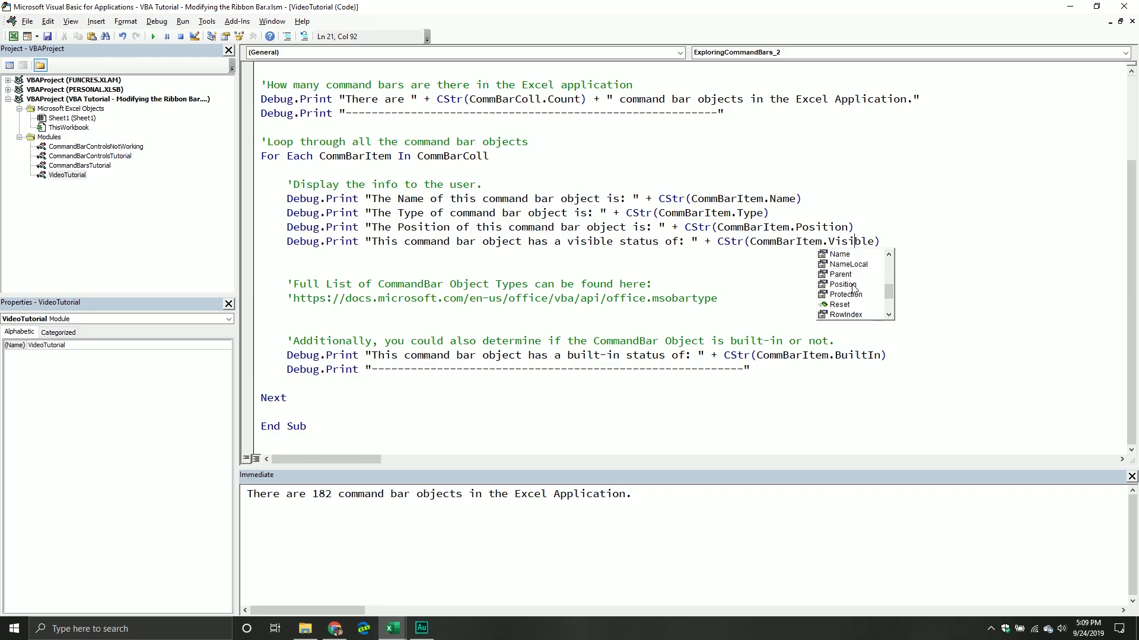
{"action": "scroll", "scroll_direction": "down", "scroll_amount": 3}
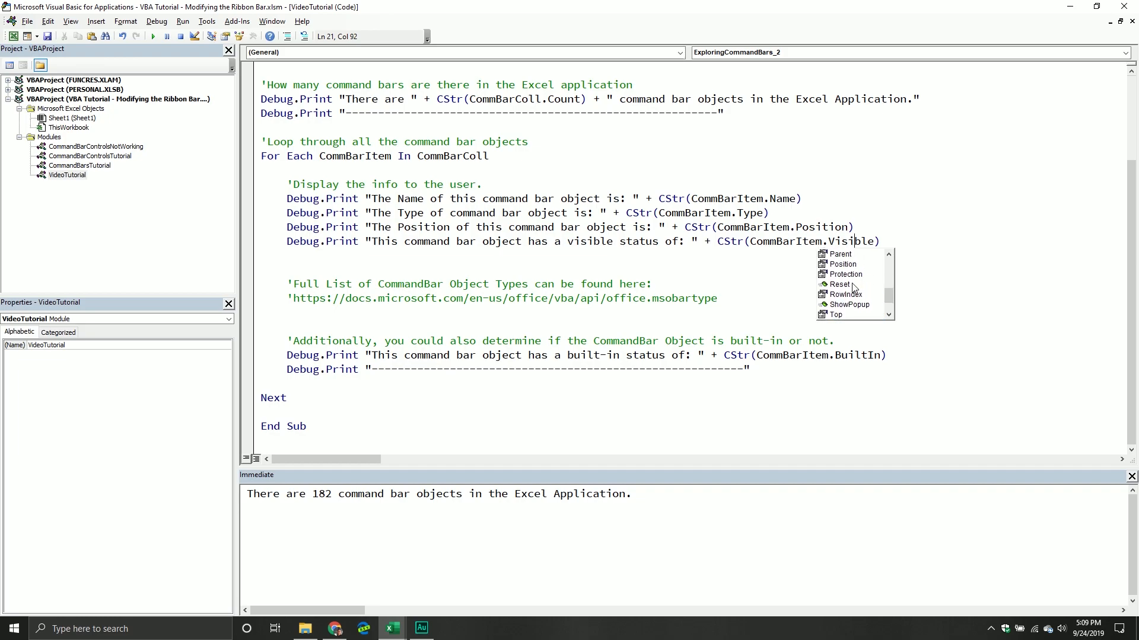
{"action": "mouse_move", "coordinate": [835, 298]}
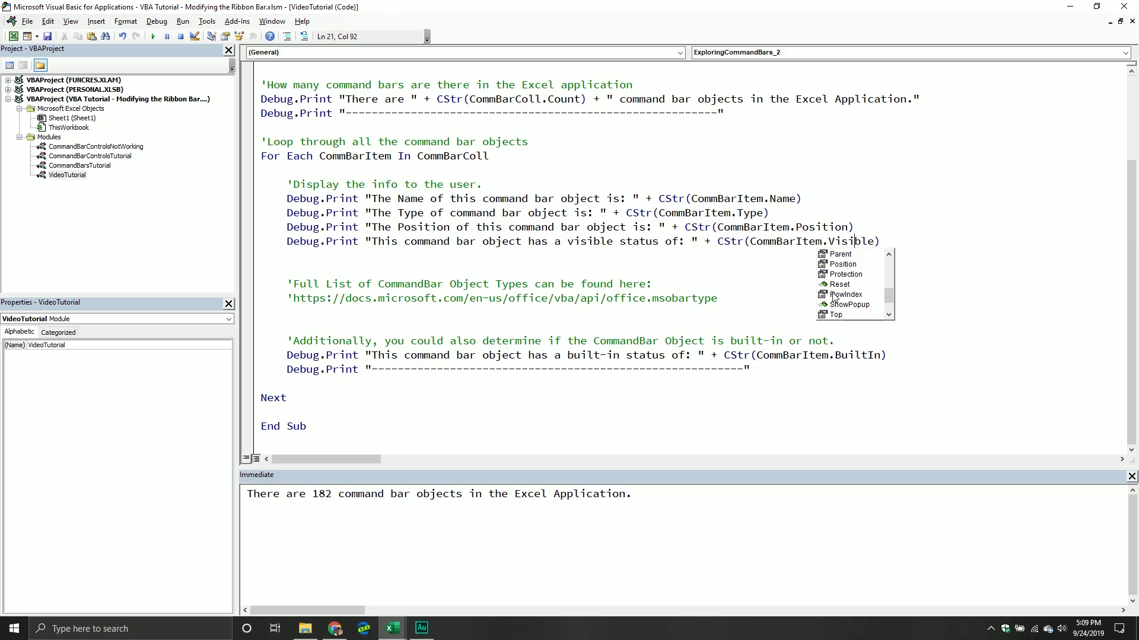
{"action": "mouse_move", "coordinate": [833, 296]}
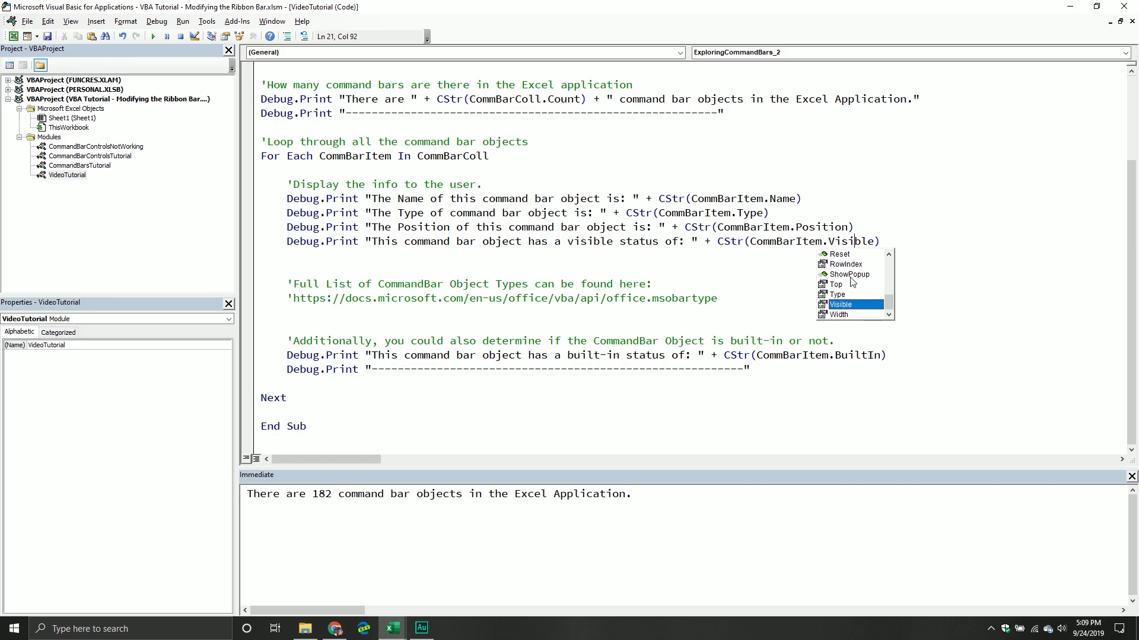
{"action": "mouse_move", "coordinate": [856, 283]}
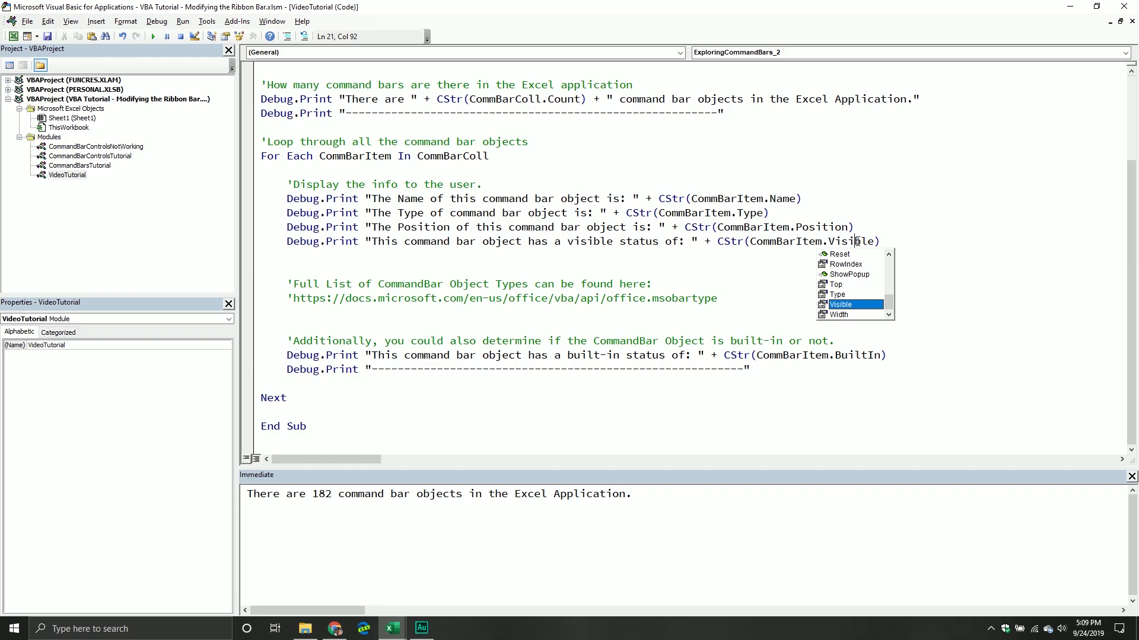
{"action": "mouse_move", "coordinate": [850, 303]}
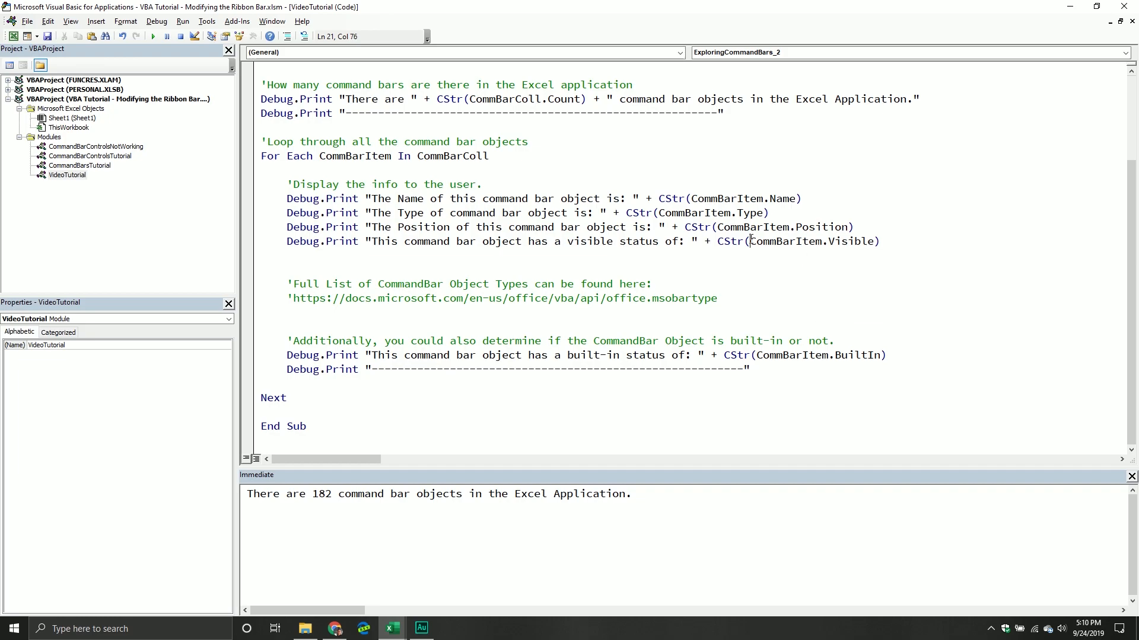
{"action": "mouse_move", "coordinate": [428, 308]}
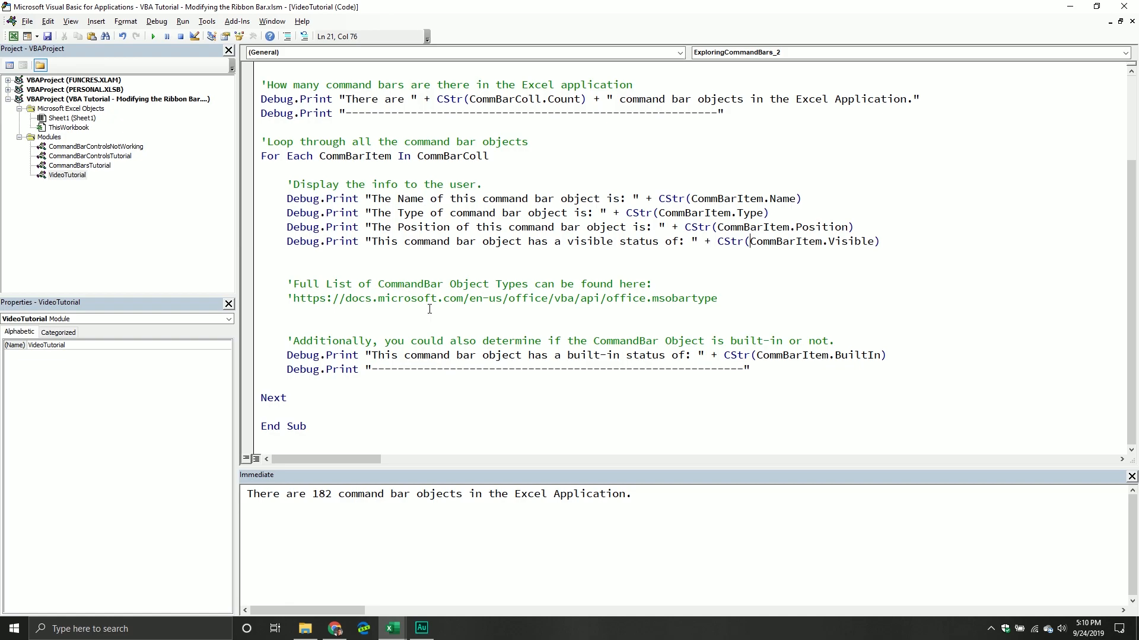
{"action": "mouse_move", "coordinate": [467, 335]}
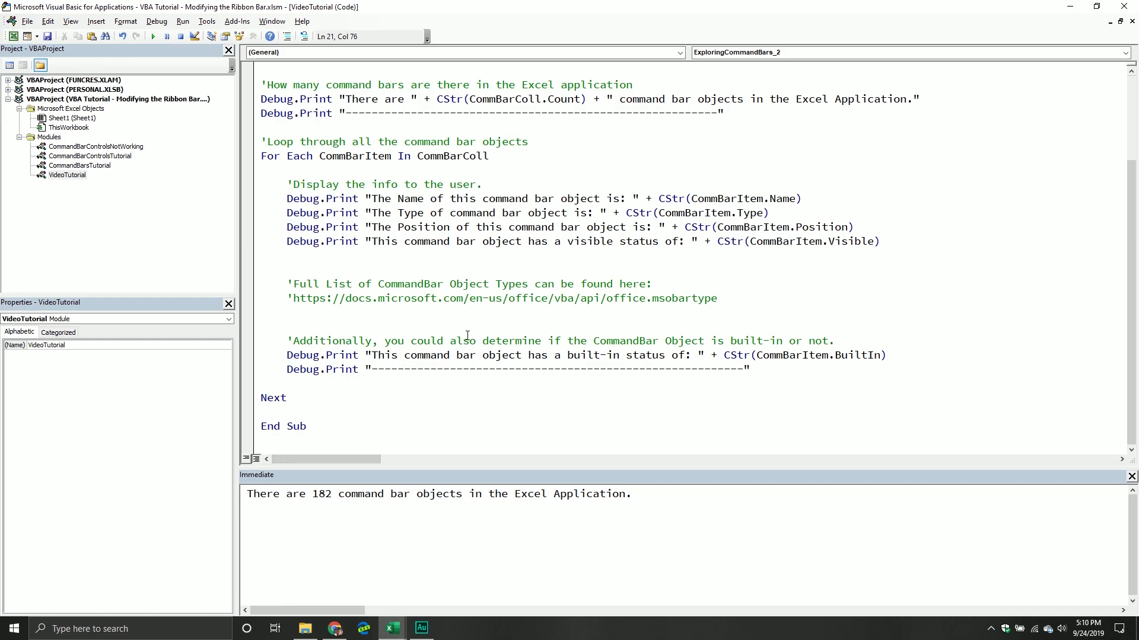
- Close the property list and run ExploringCommandBars_2 to report 182 command bar objects
{"action": "left_click", "coordinate": [448, 288]}
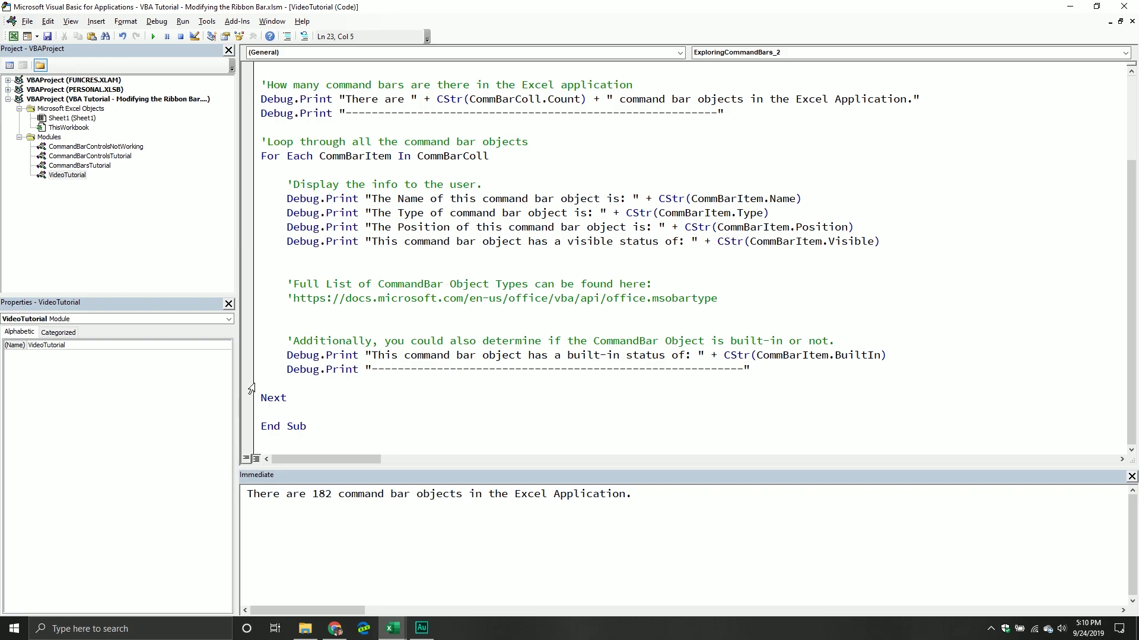
{"action": "left_click", "coordinate": [166, 37]}
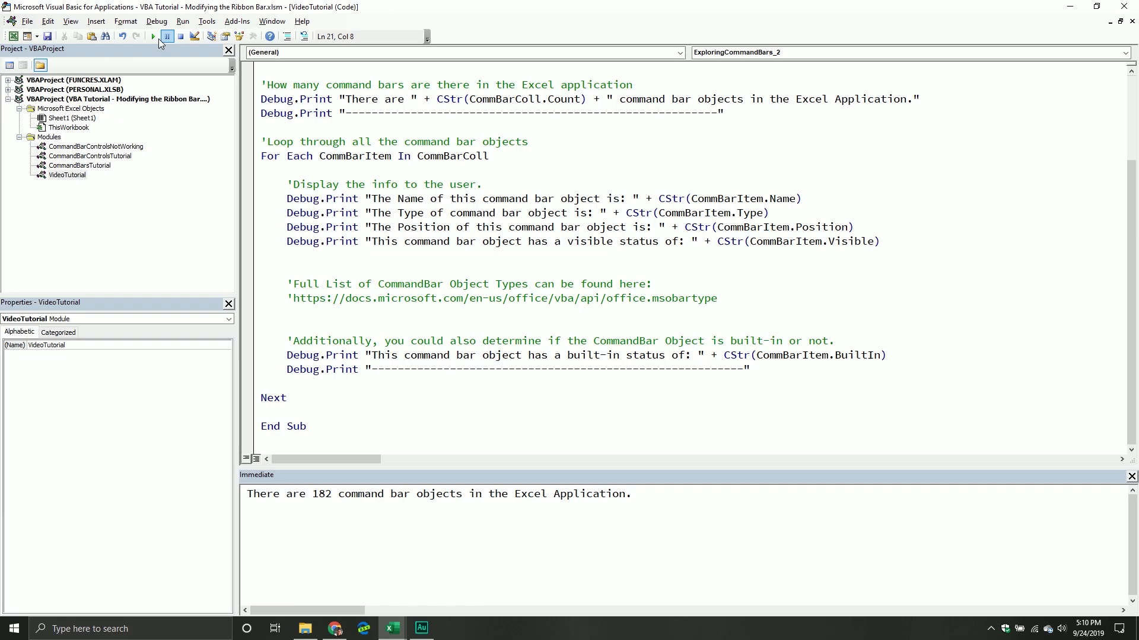
- Continue the loop and check the Status Bar's position 3 and built-in True in the Immediate output
{"action": "left_click", "coordinate": [168, 37]}
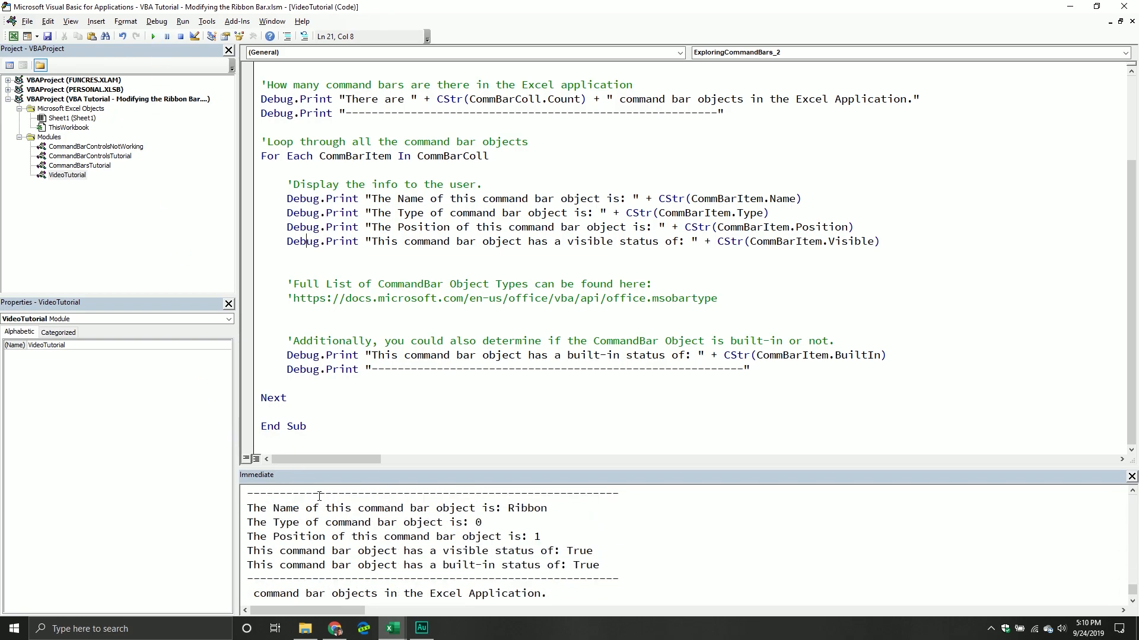
{"action": "scroll", "scroll_direction": "down", "scroll_amount": 3}
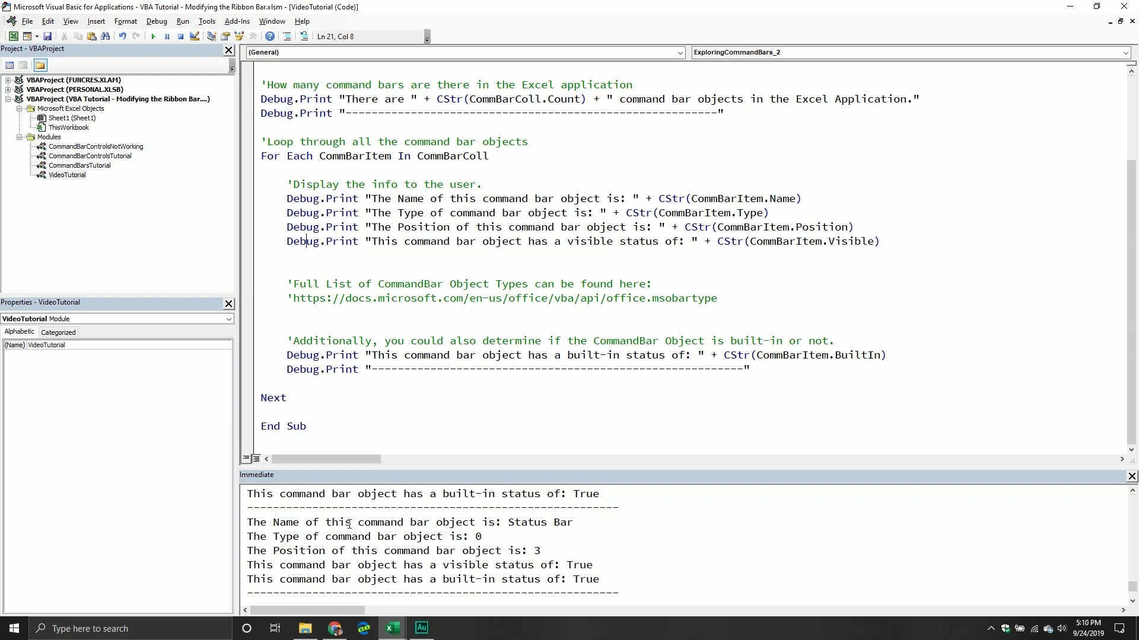
{"action": "double_click", "coordinate": [527, 522]}
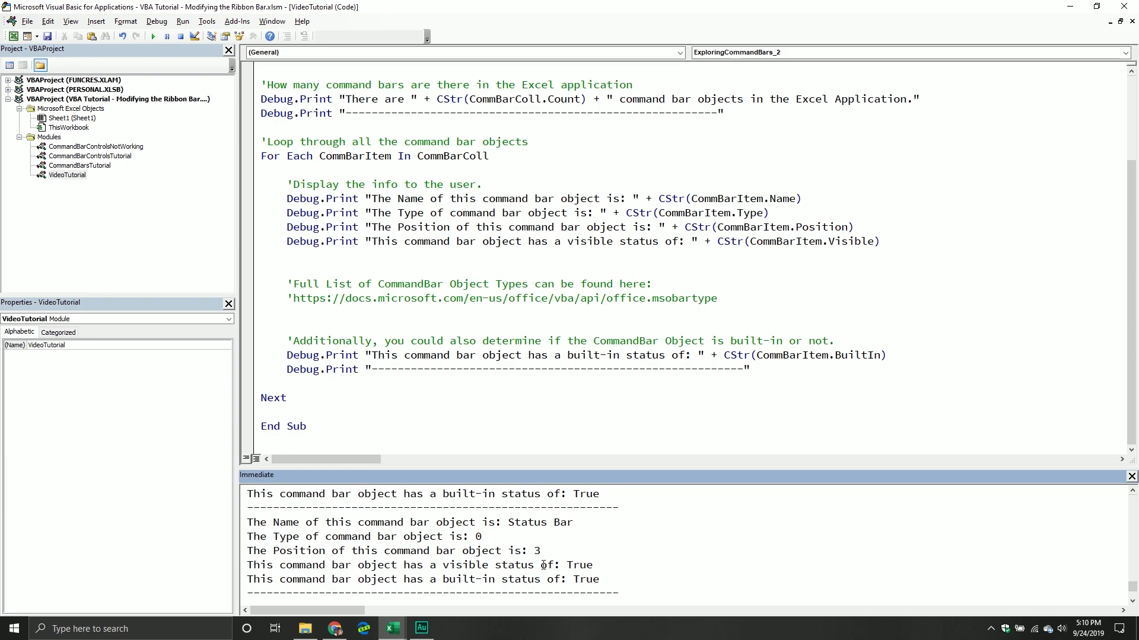
{"action": "double_click", "coordinate": [536, 550]}
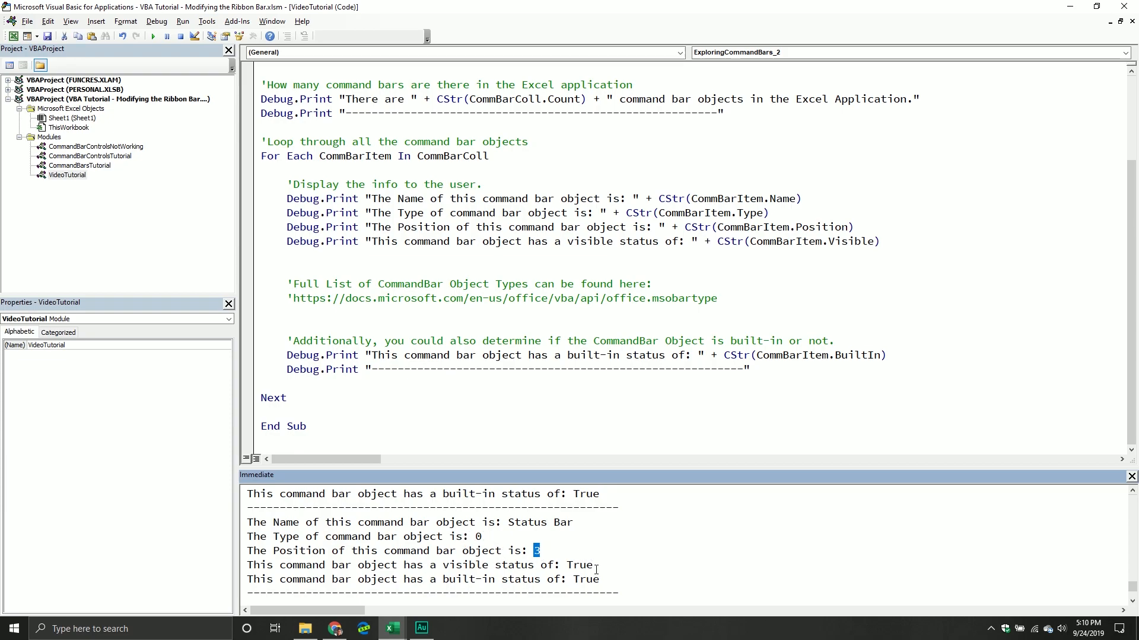
{"action": "double_click", "coordinate": [581, 564]}
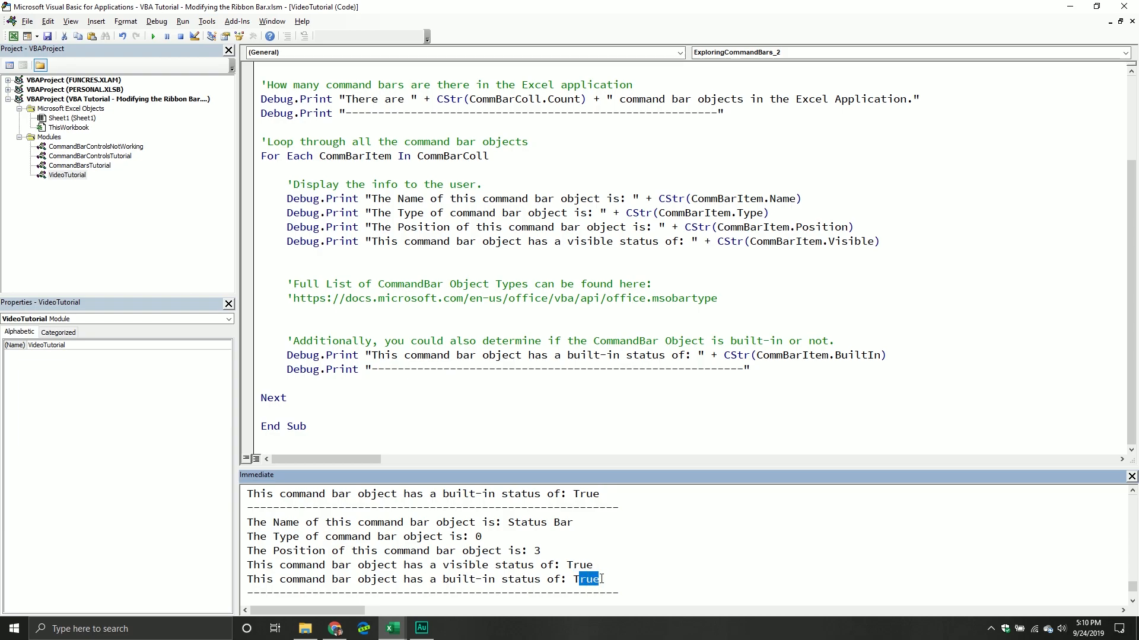
{"action": "mouse_move", "coordinate": [390, 628]}
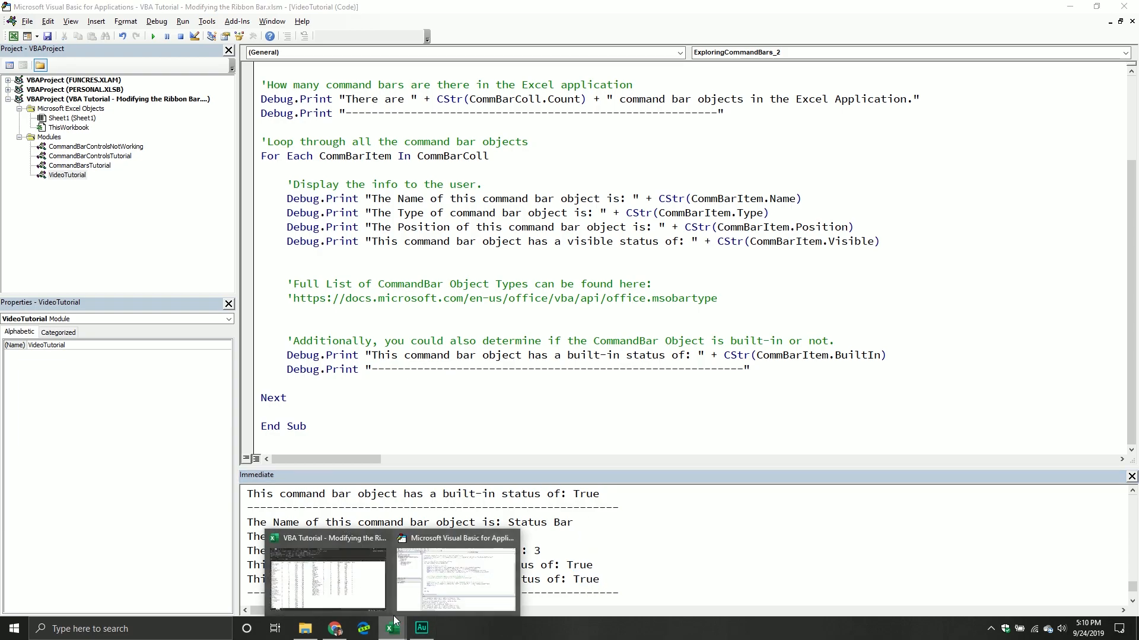
- Return to the command bar table and point out the Compare Side by Side and Cell entries
{"action": "left_click", "coordinate": [326, 581]}
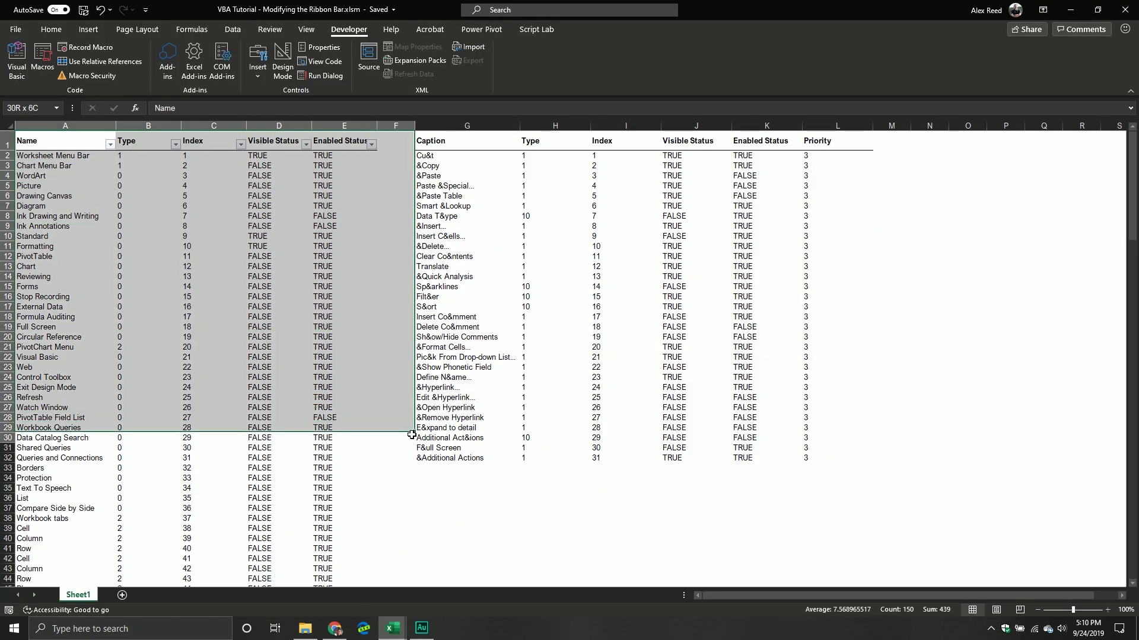
{"action": "left_click", "coordinate": [278, 346]}
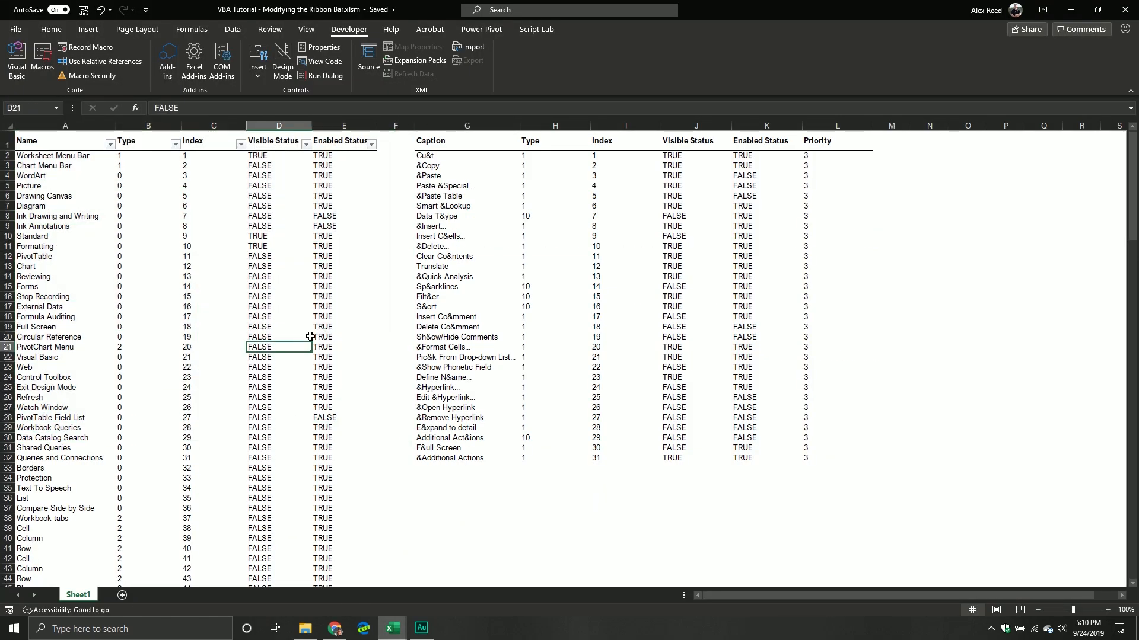
{"action": "mouse_move", "coordinate": [286, 315]}
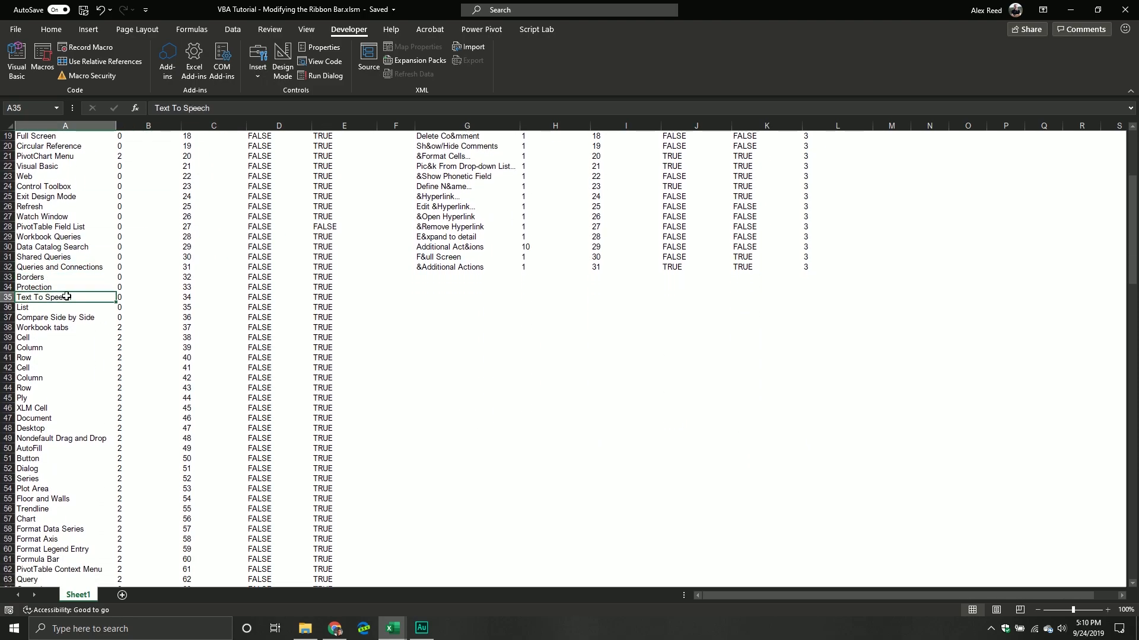
{"action": "left_click", "coordinate": [55, 318]}
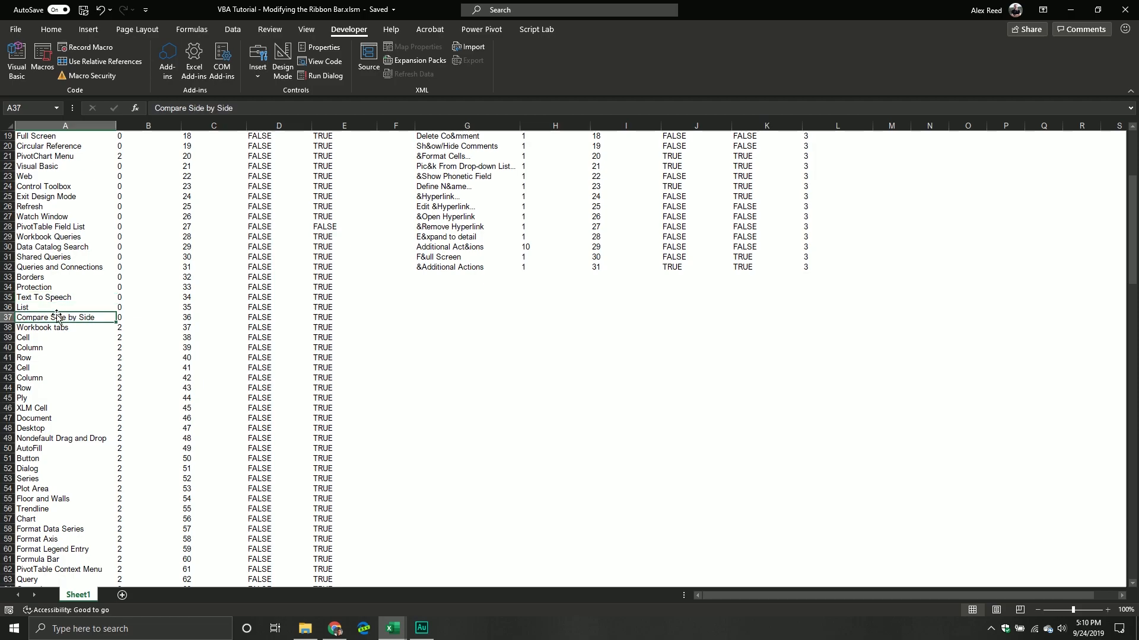
{"action": "left_click", "coordinate": [73, 337]}
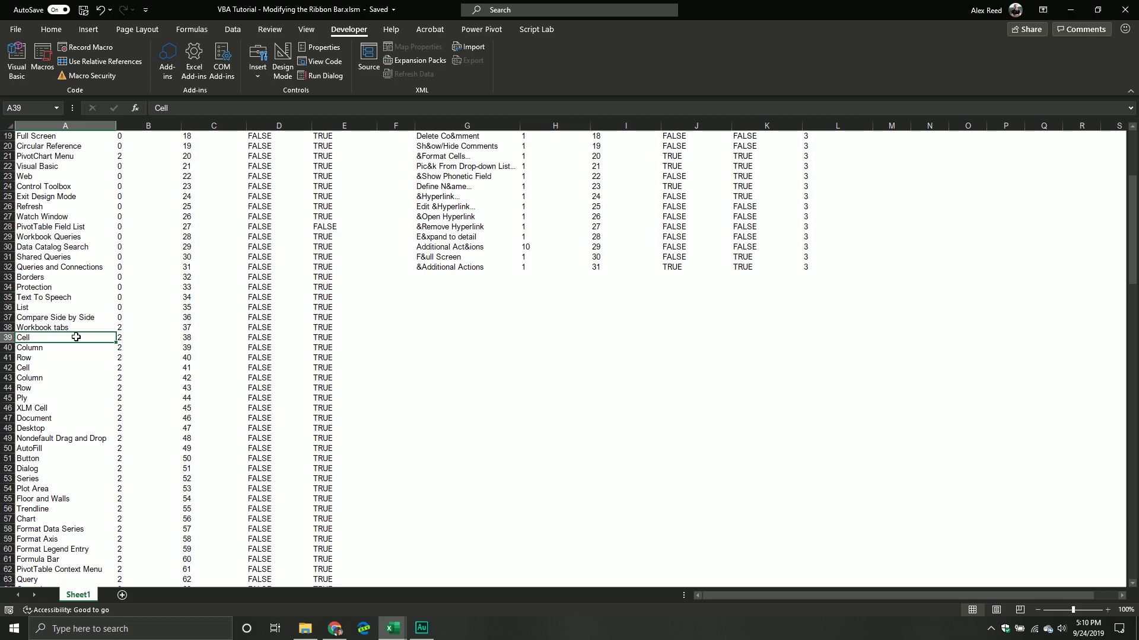
{"action": "mouse_move", "coordinate": [103, 367]}
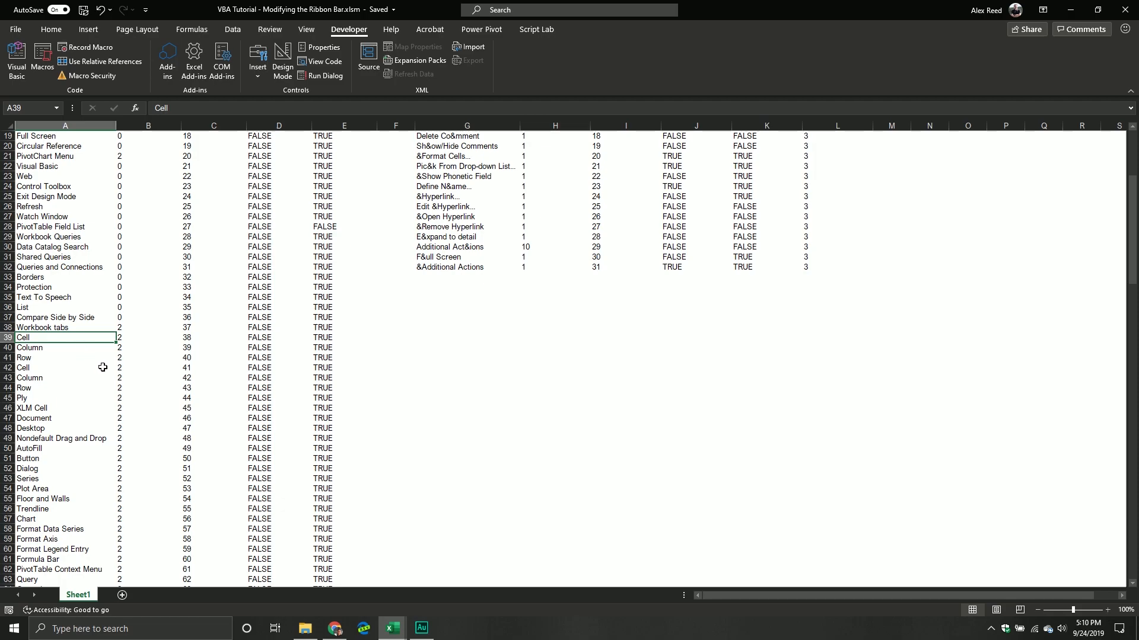
- Scroll down through the Format Axis, Formula Bar, Format Legend Entry and Pivot Chart Popup rows
{"action": "scroll", "scroll_direction": "down", "scroll_amount": 3}
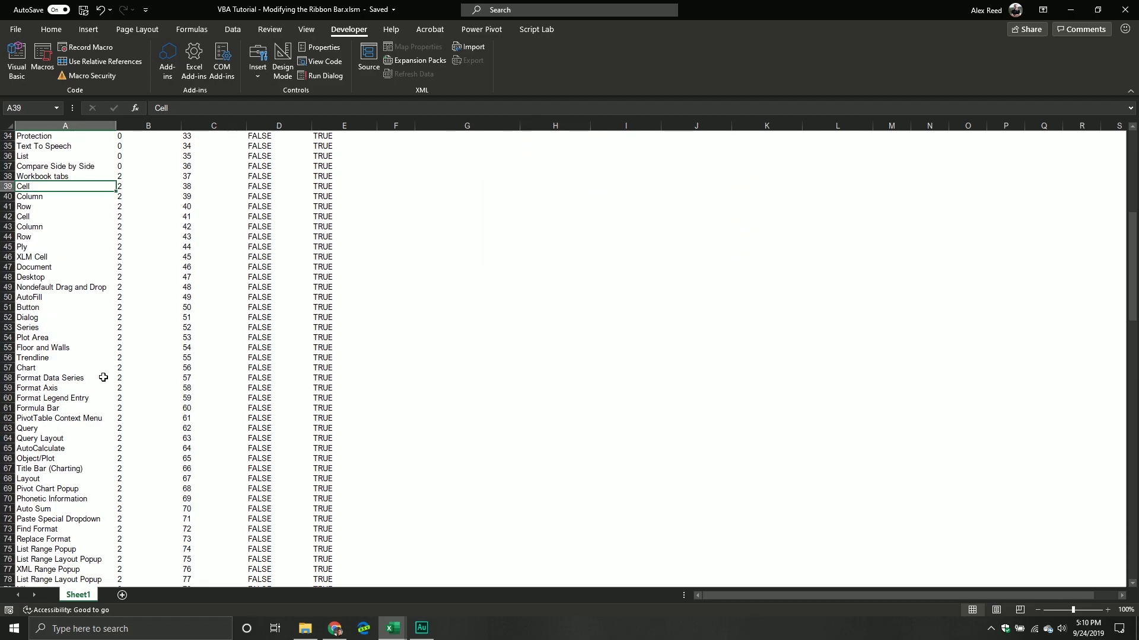
{"action": "left_click", "coordinate": [35, 388]}
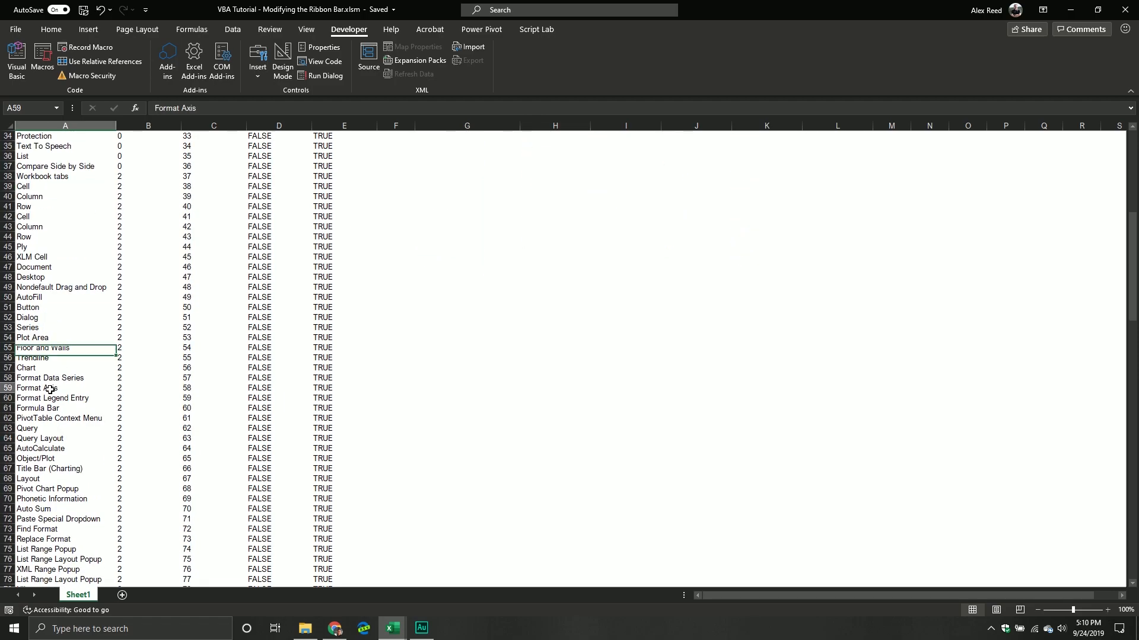
{"action": "left_click", "coordinate": [37, 407]}
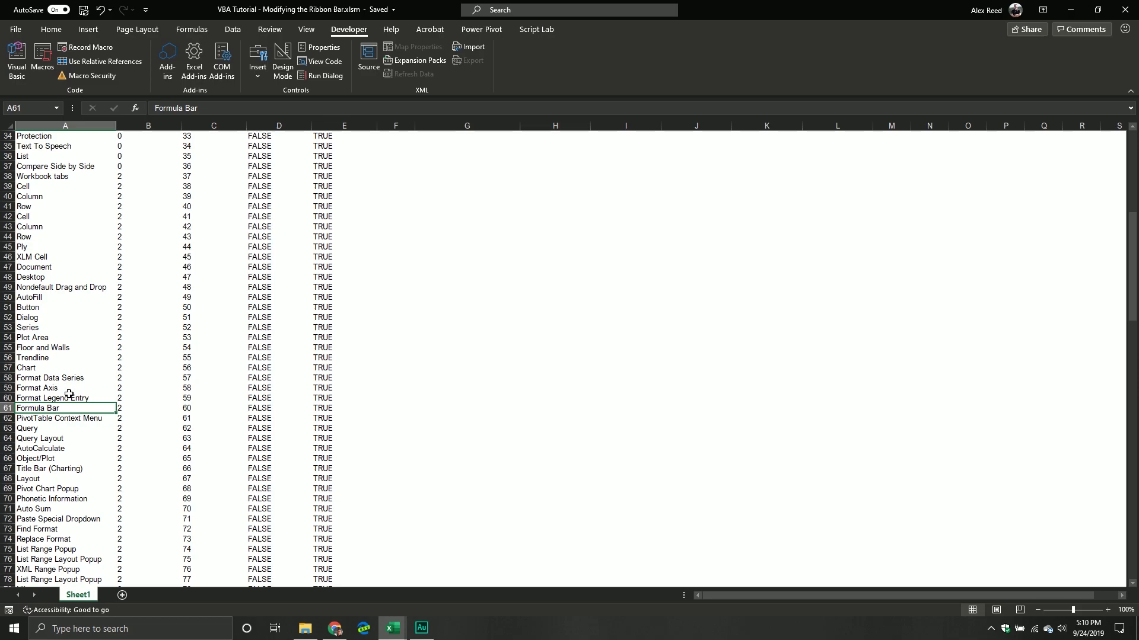
{"action": "left_click", "coordinate": [64, 398]}
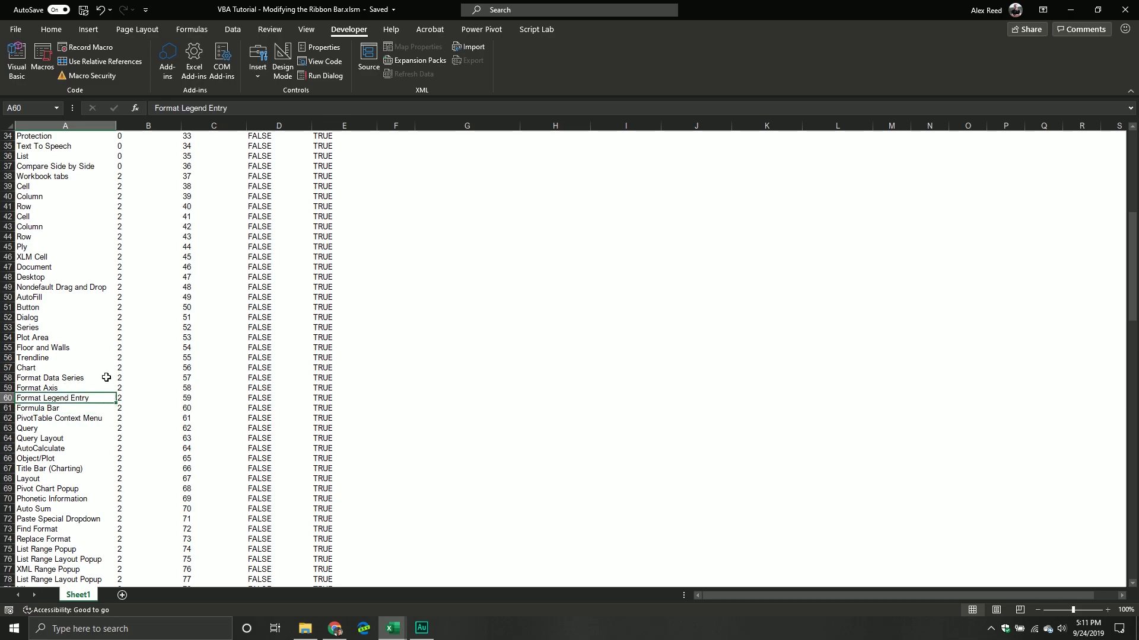
{"action": "scroll", "scroll_direction": "down", "scroll_amount": 3}
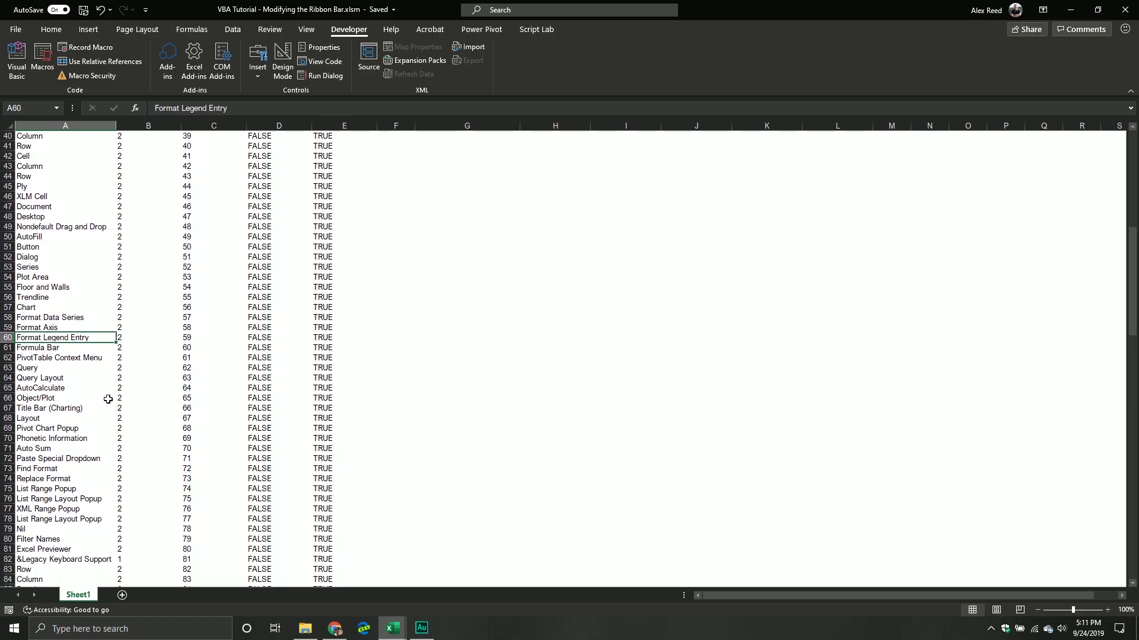
{"action": "mouse_move", "coordinate": [109, 407]}
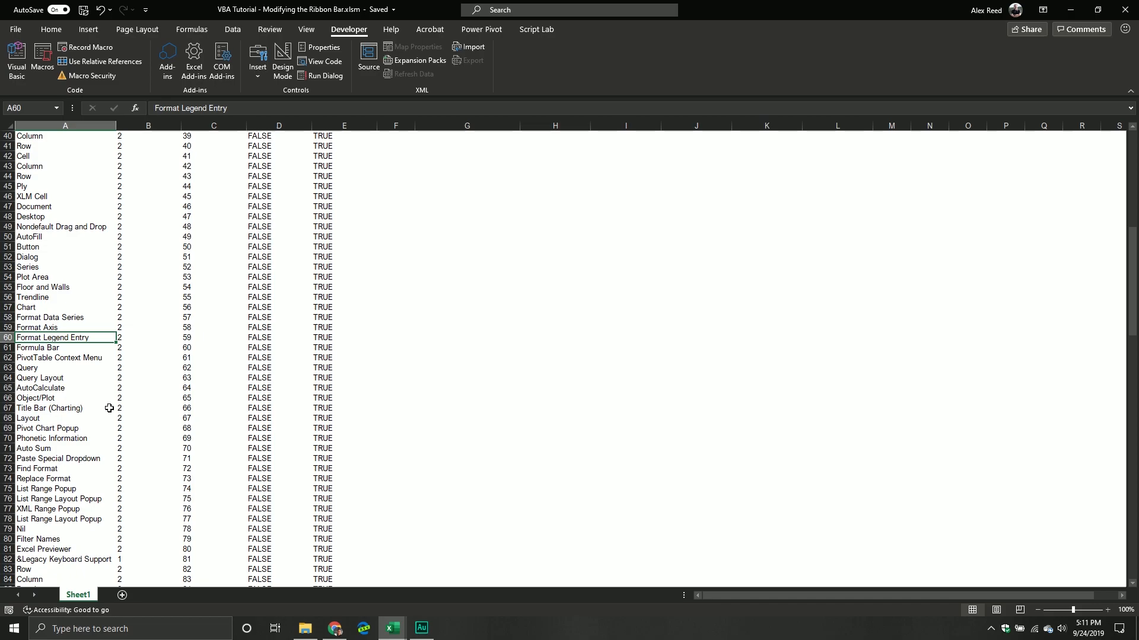
{"action": "left_click", "coordinate": [46, 429]}
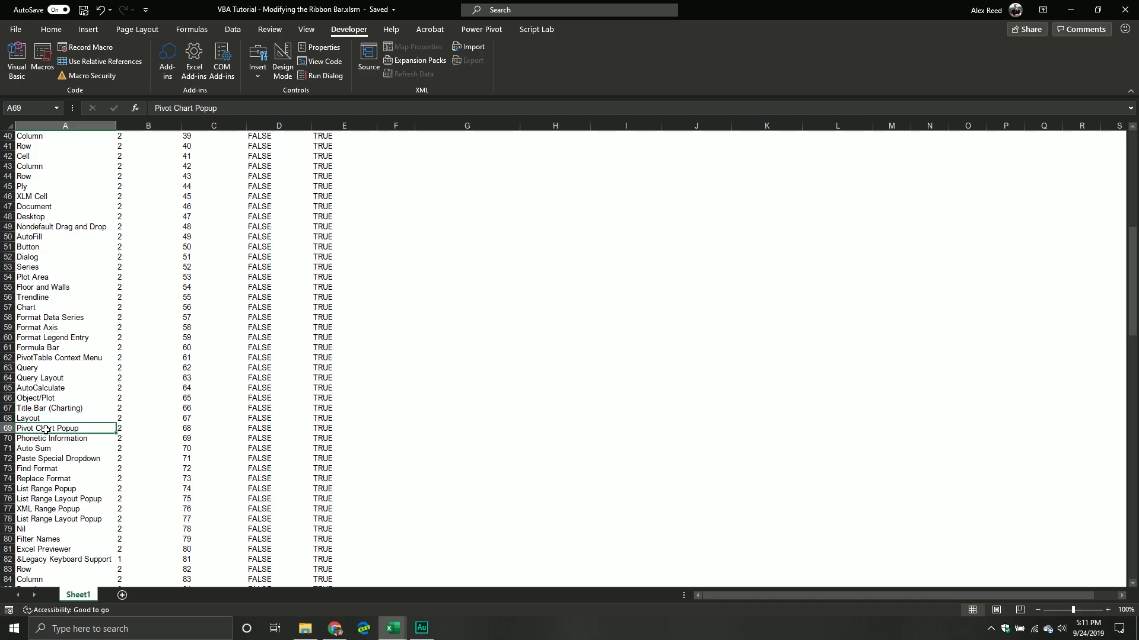
- Reach the Paste Special Dropdown entry and show the Home ribbon's clipboard and formatting commands
{"action": "scroll", "scroll_direction": "down", "scroll_amount": 3}
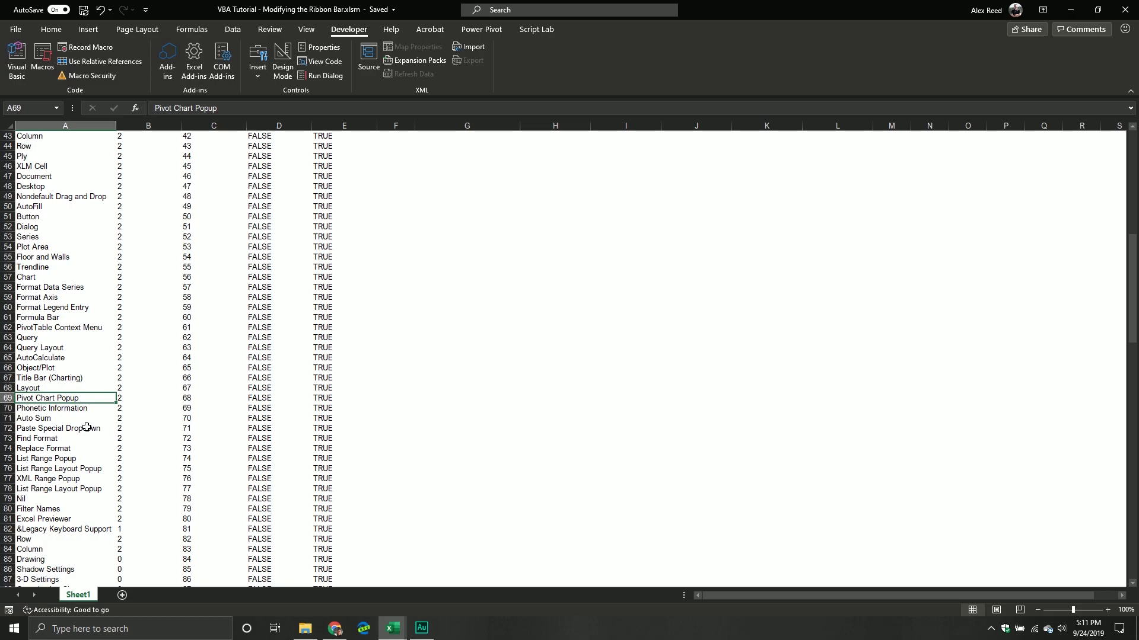
{"action": "left_click", "coordinate": [64, 428]}
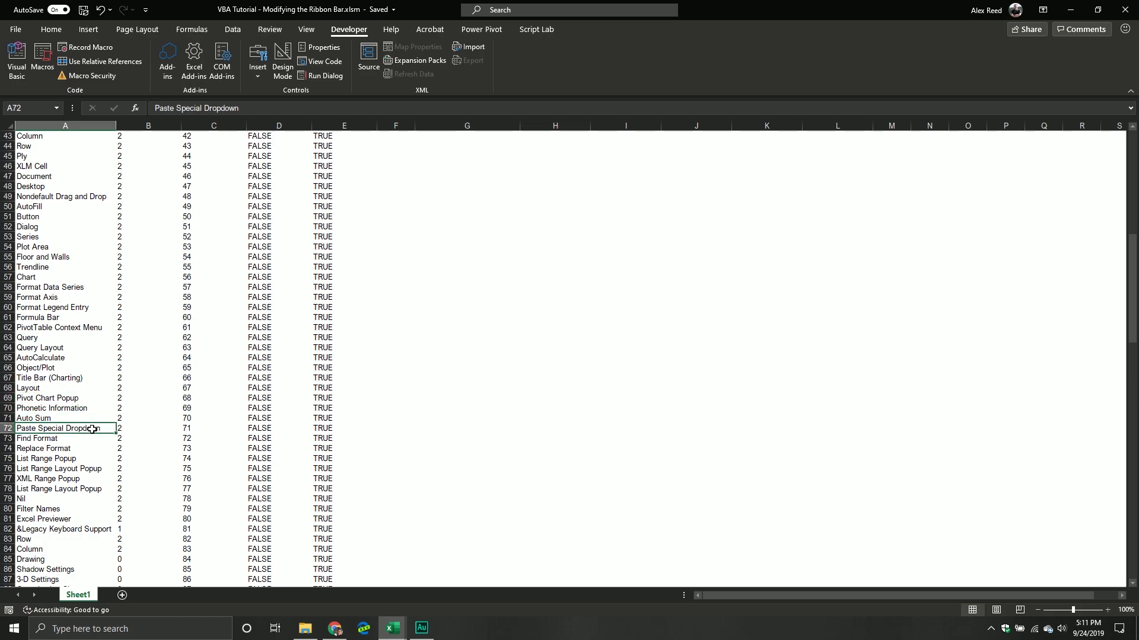
{"action": "left_click", "coordinate": [50, 28]}
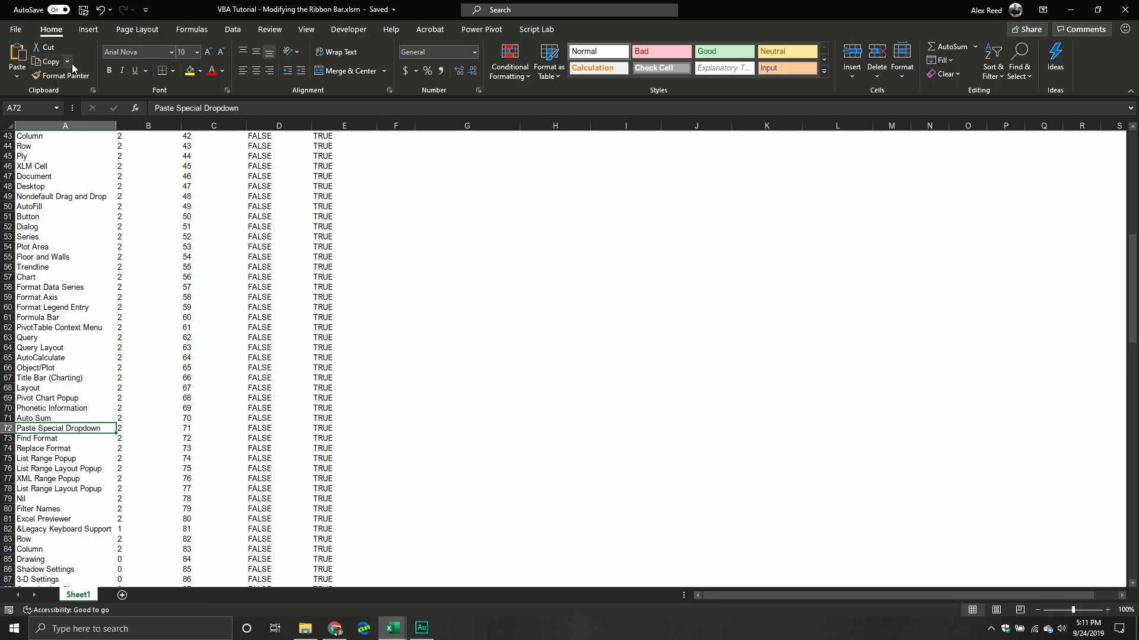
{"action": "left_click", "coordinate": [16, 58]}
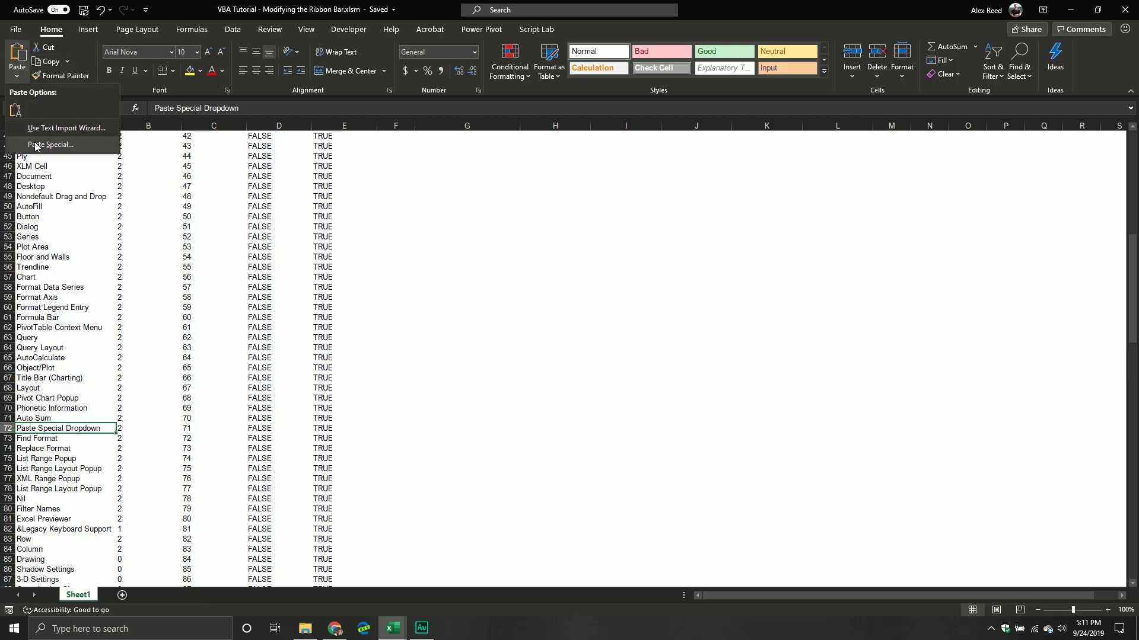
{"action": "left_click", "coordinate": [50, 144]}
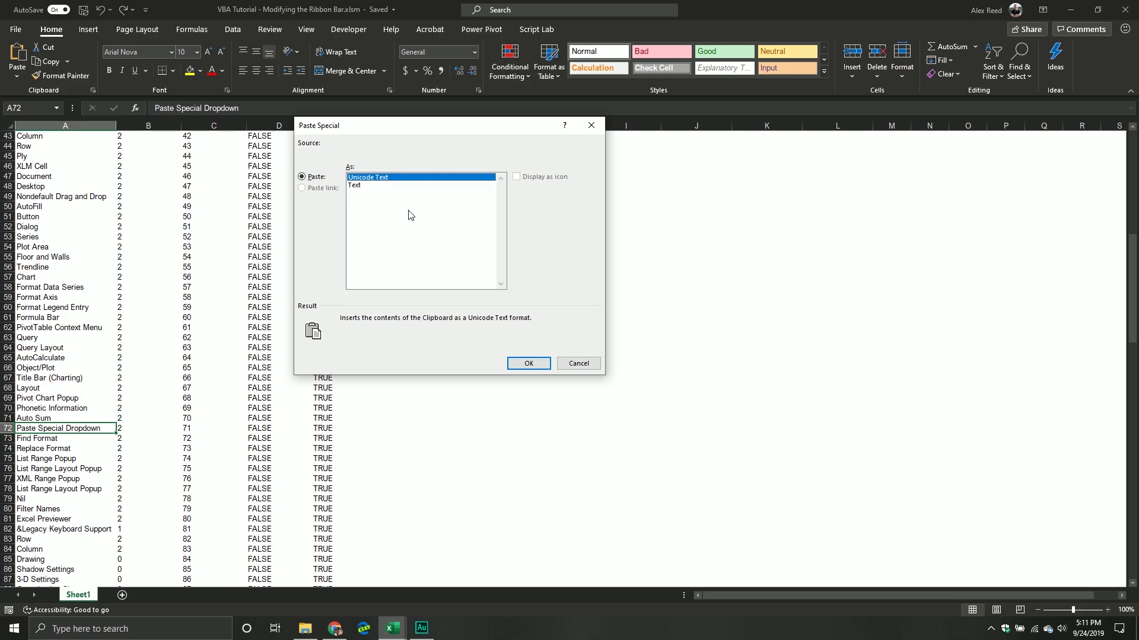
{"action": "left_click", "coordinate": [527, 363]}
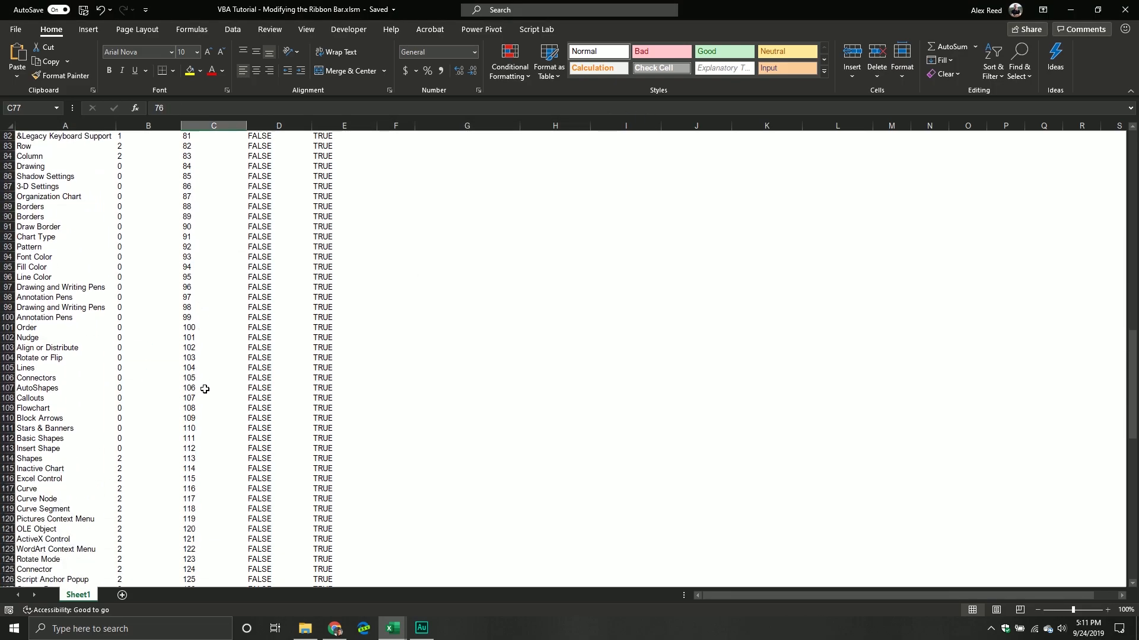
{"action": "scroll", "scroll_direction": "down", "scroll_amount": 3}
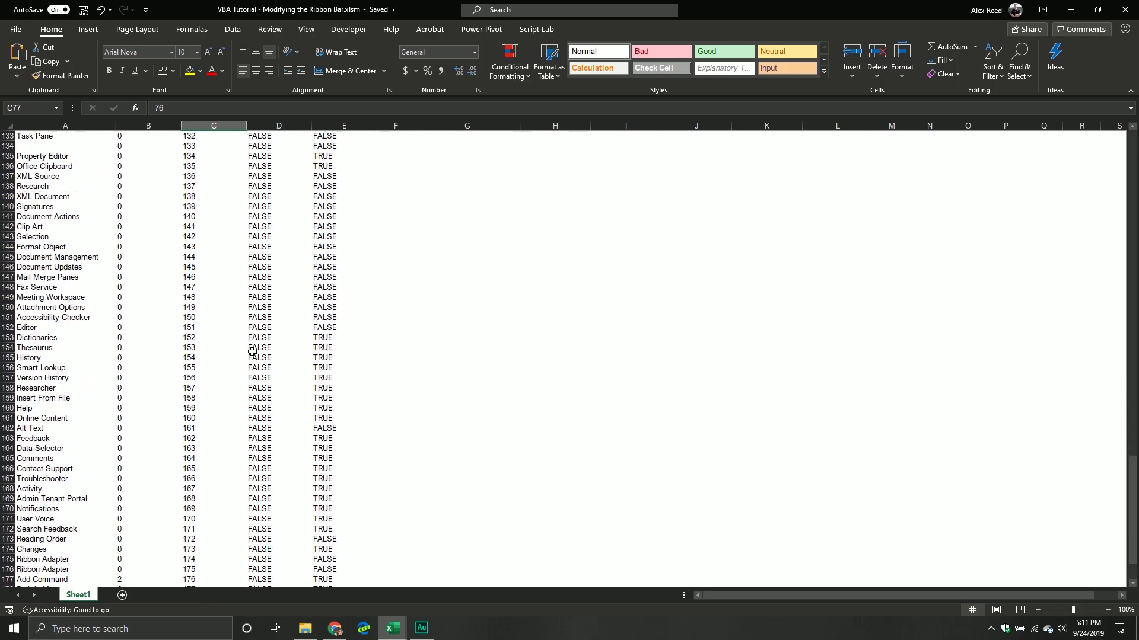
- Scroll back up the table and bring the Visual Basic editor window to the front
{"action": "scroll", "scroll_direction": "up", "scroll_amount": 3}
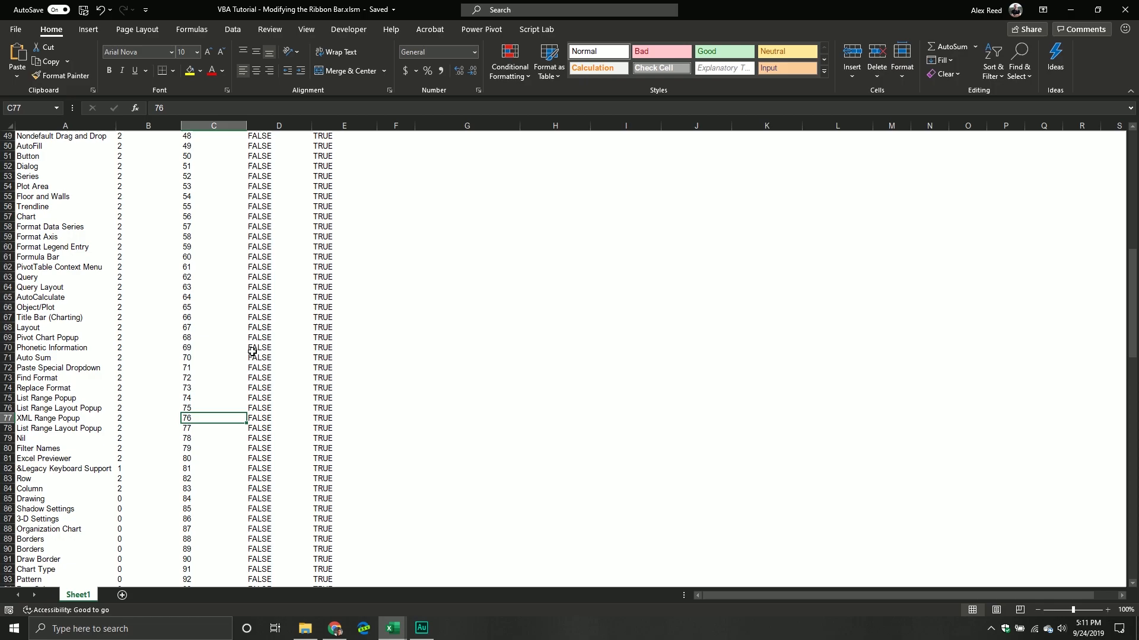
{"action": "scroll", "scroll_direction": "up", "scroll_amount": 3}
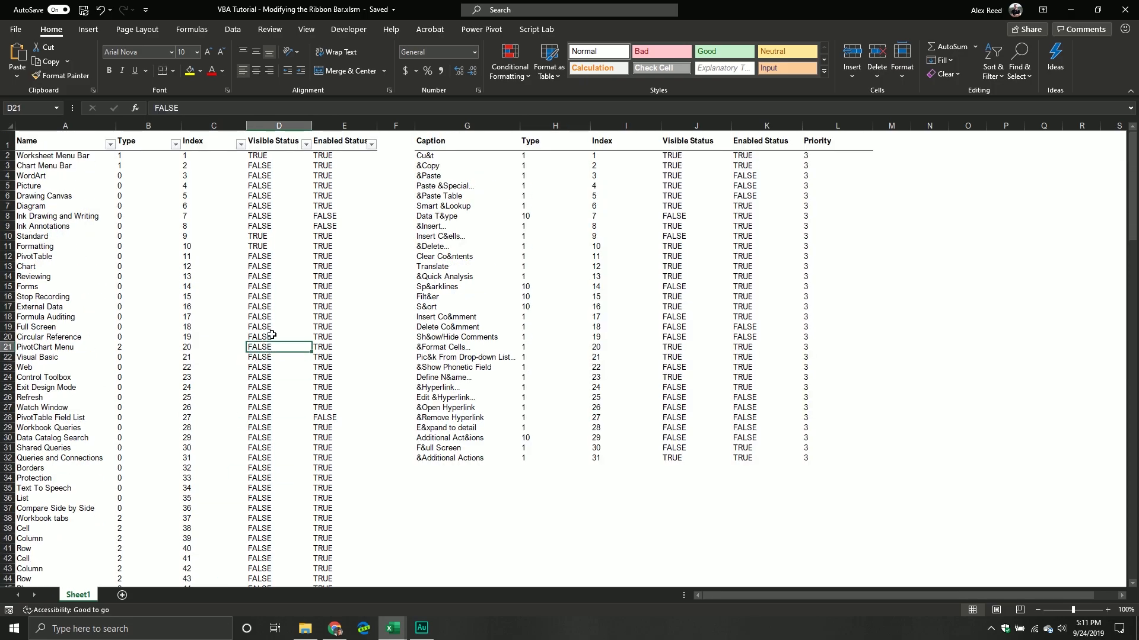
{"action": "mouse_move", "coordinate": [390, 629]}
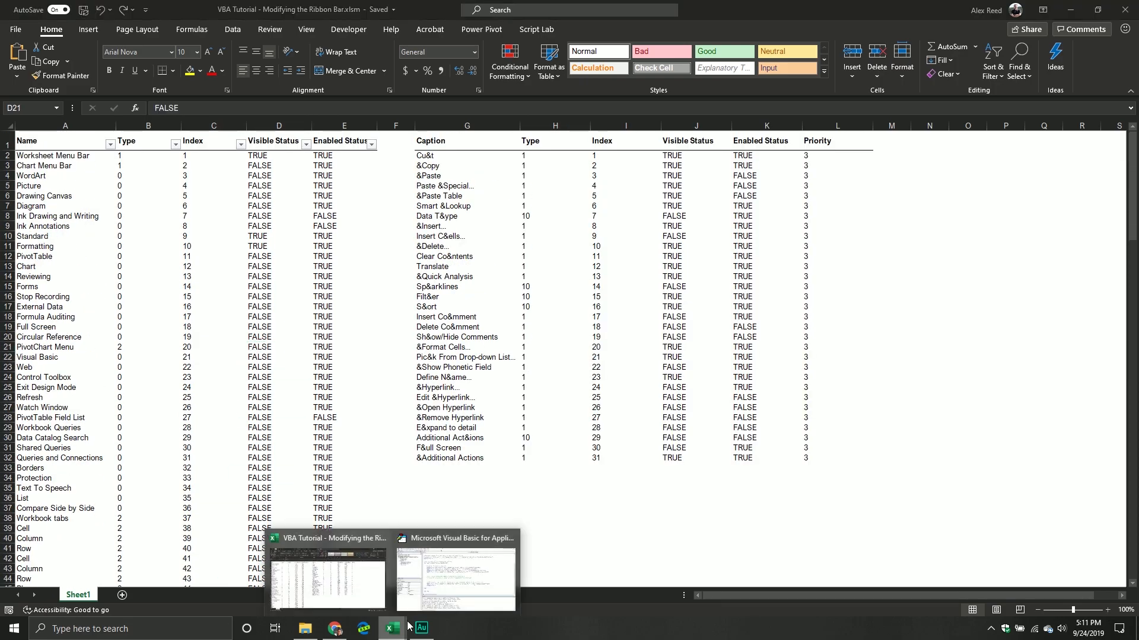
{"action": "left_click", "coordinate": [454, 574]}
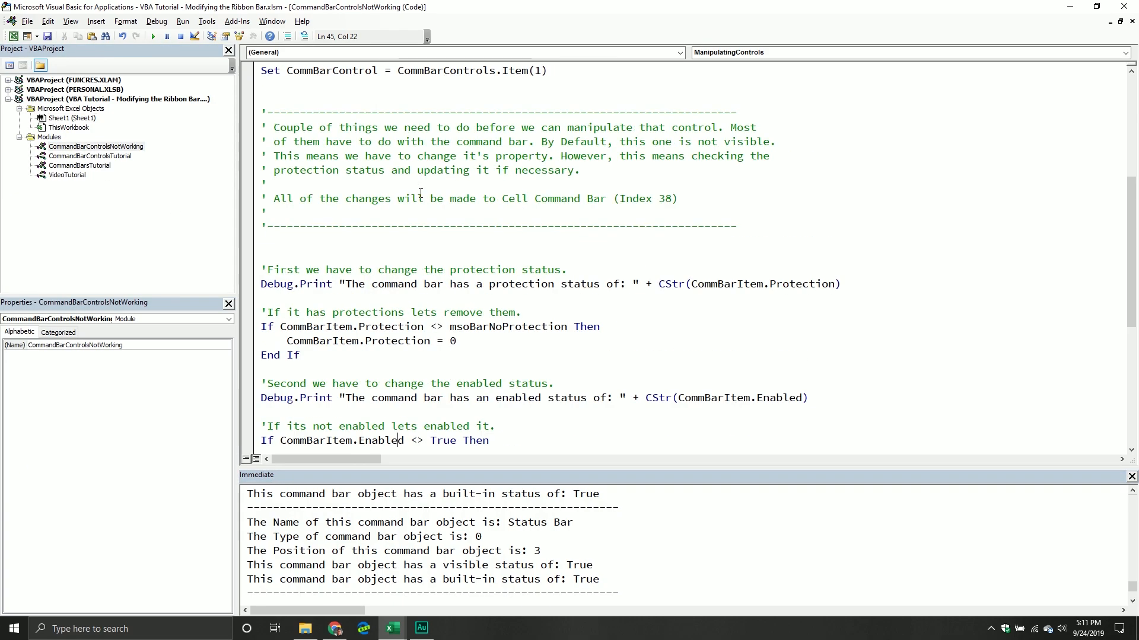
- Scroll through the ManipulatingControls protection, visibility and popup code
{"action": "scroll", "scroll_direction": "up", "scroll_amount": 3}
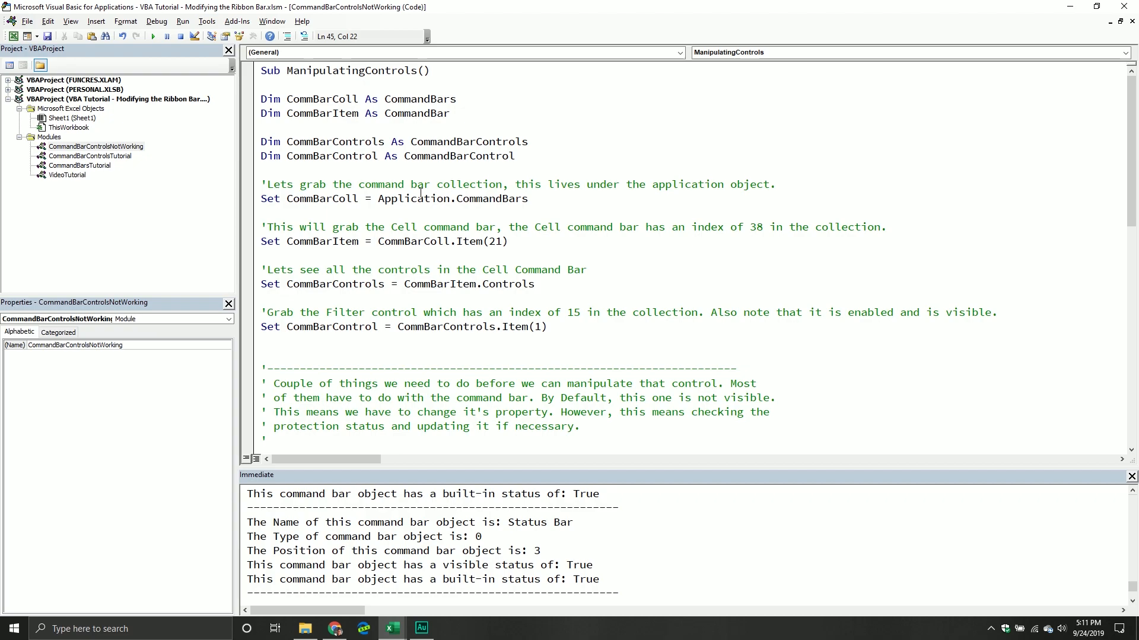
{"action": "scroll", "scroll_direction": "down", "scroll_amount": 3}
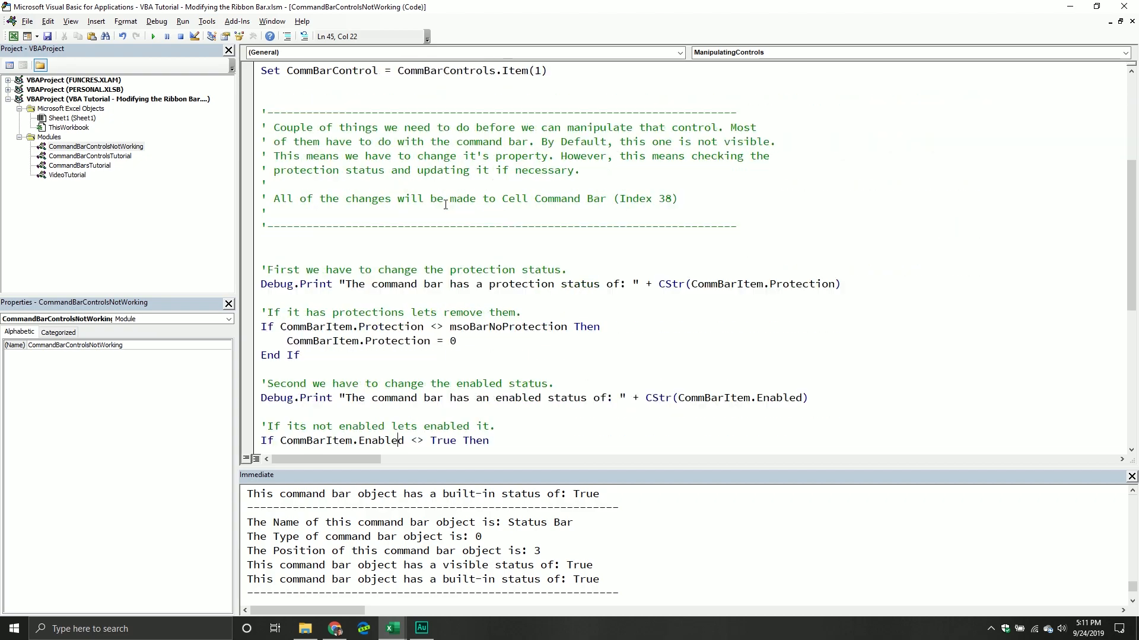
{"action": "scroll", "scroll_direction": "down", "scroll_amount": 3}
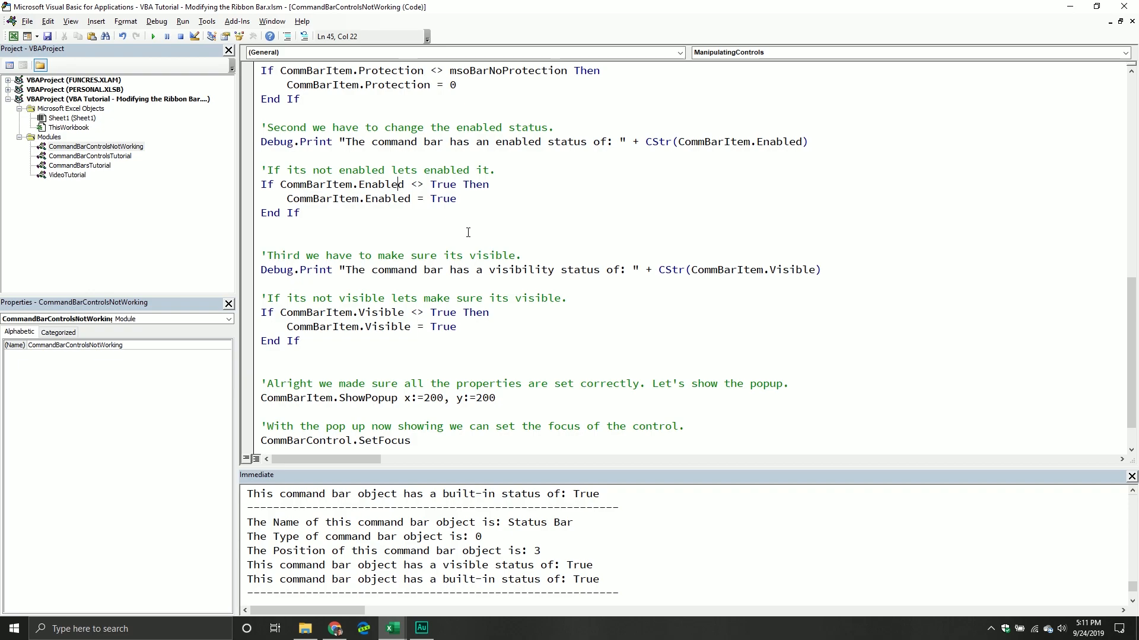
{"action": "scroll", "scroll_direction": "up", "scroll_amount": 3}
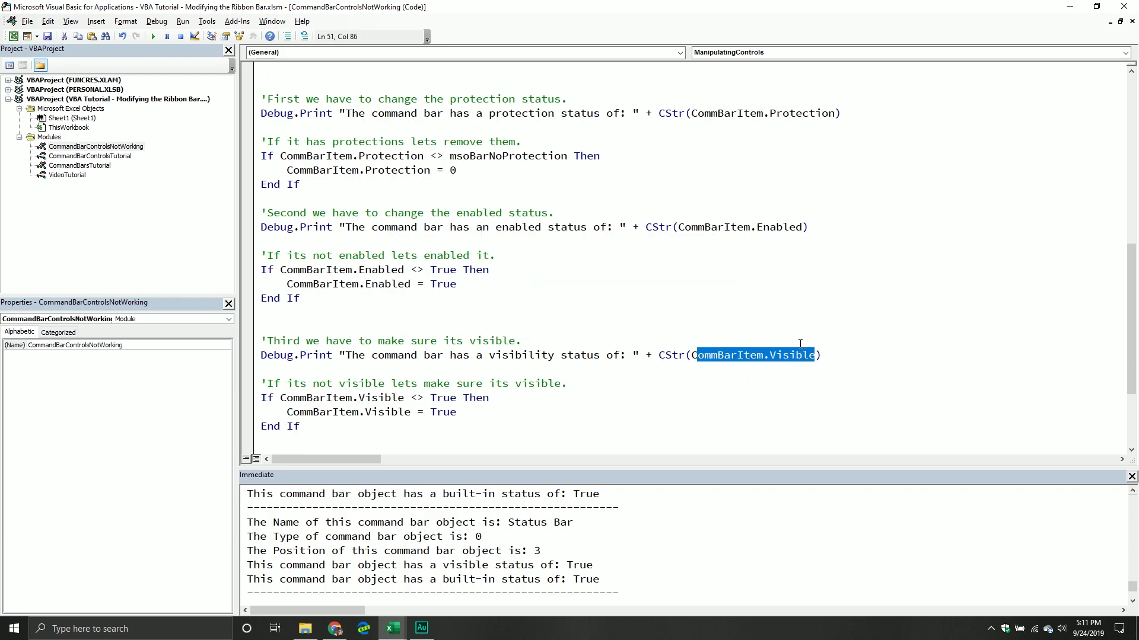
{"action": "scroll", "scroll_direction": "down", "scroll_amount": 3}
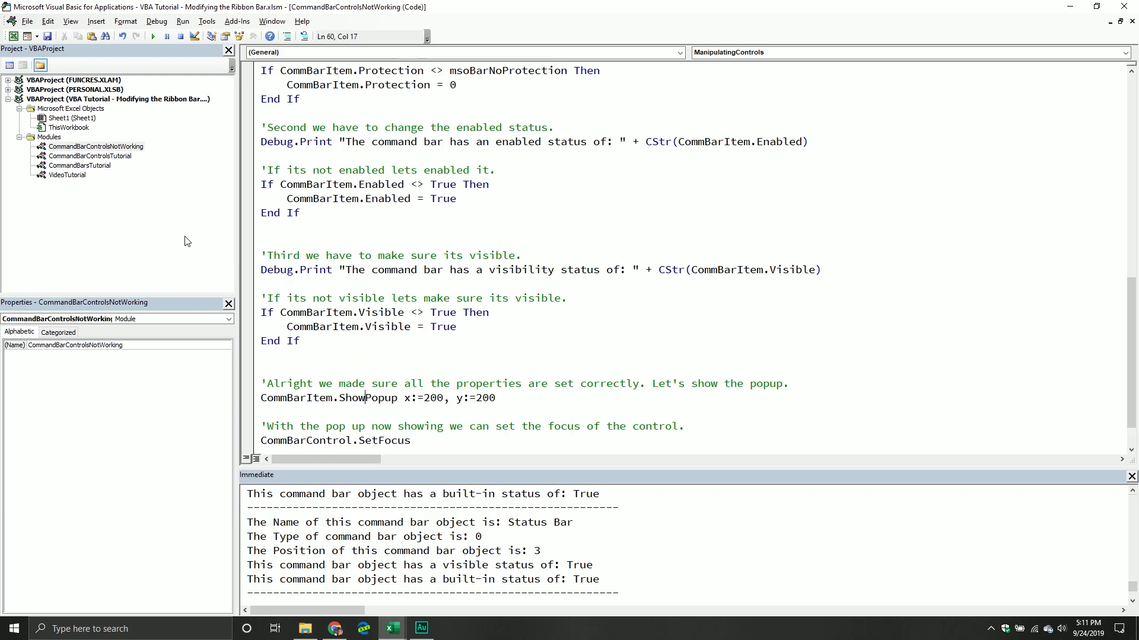
{"action": "left_click", "coordinate": [306, 380]}
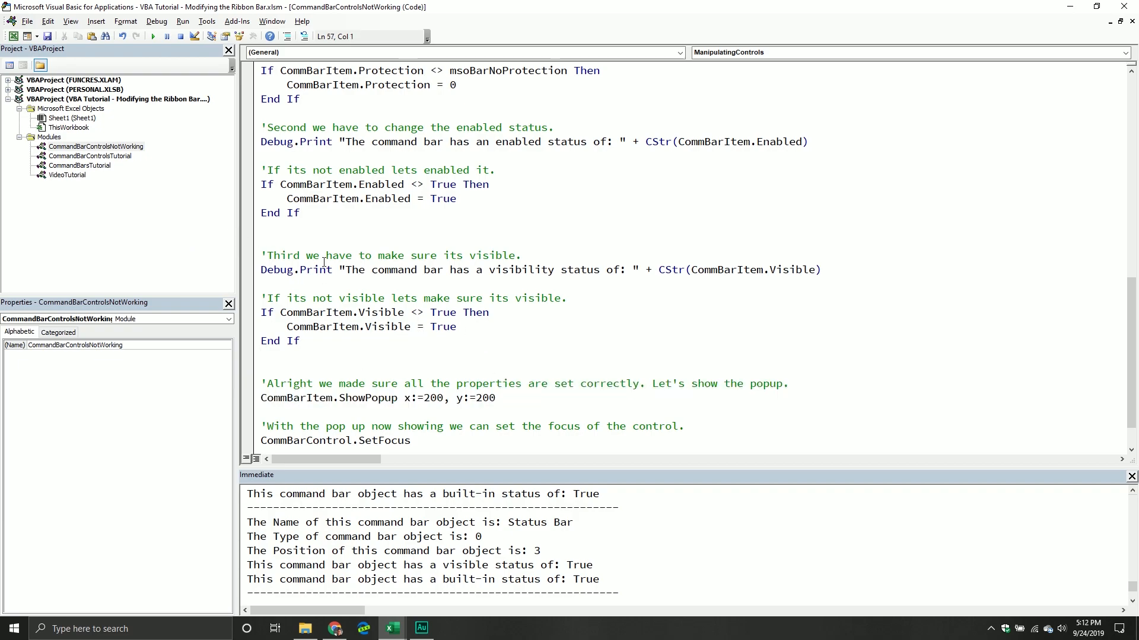
- Open the VideoTutorial module and place the cursor in the ExploringCommandBars_2 loop
{"action": "double_click", "coordinate": [67, 176]}
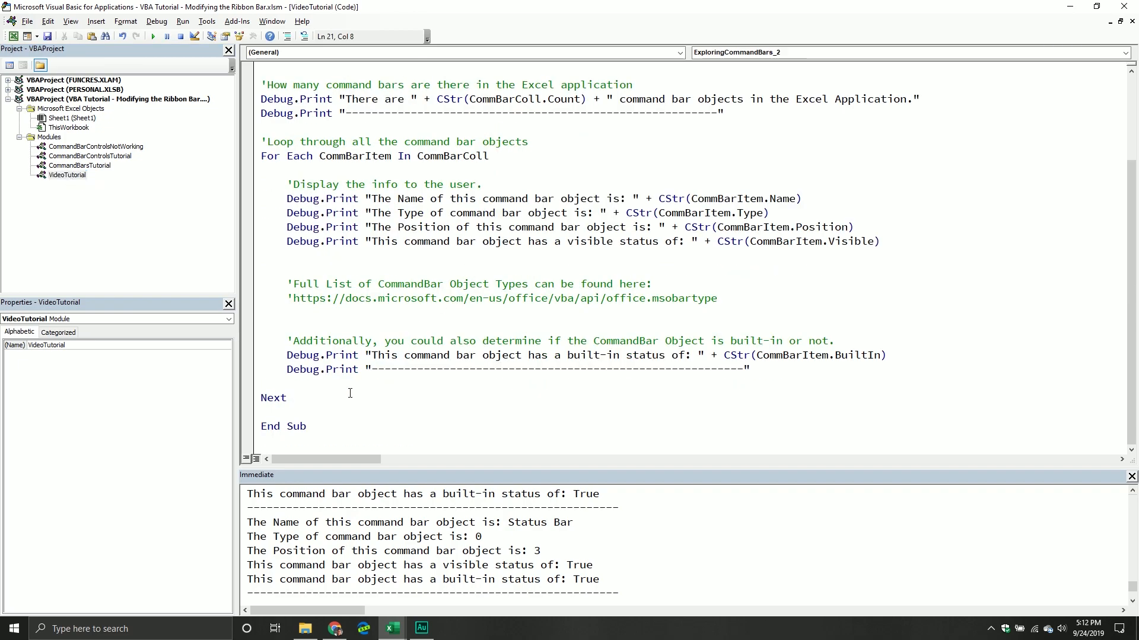
{"action": "left_click", "coordinate": [335, 404]}
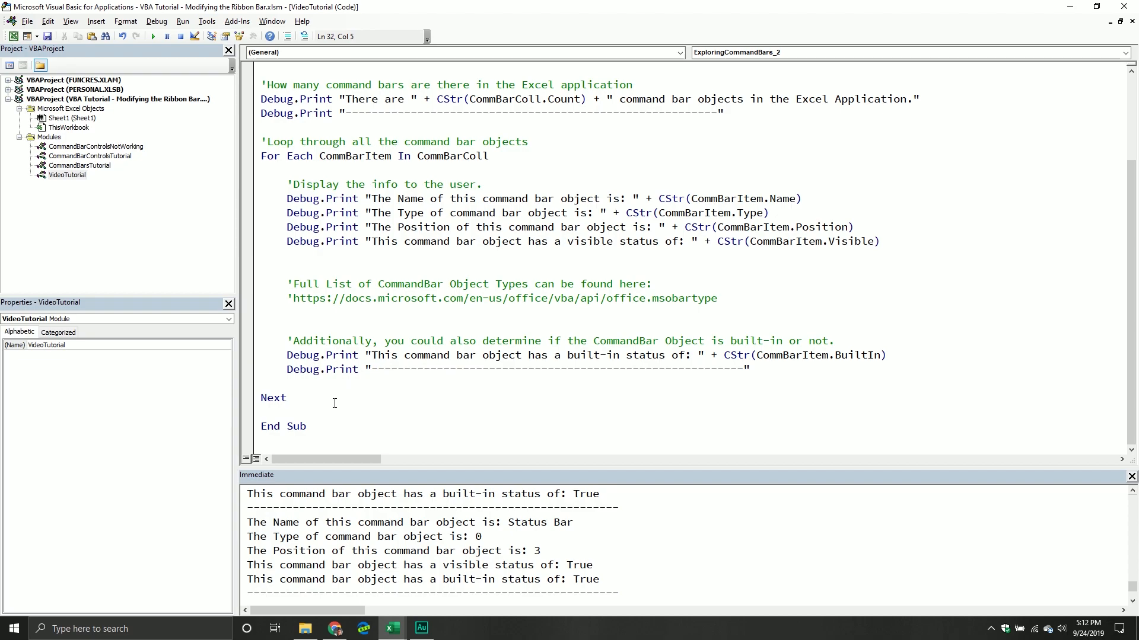
- Start a new line after End Sub of ExploringCommandBars_2 beginning with 'S'
{"action": "scroll", "scroll_direction": "up", "scroll_amount": 3}
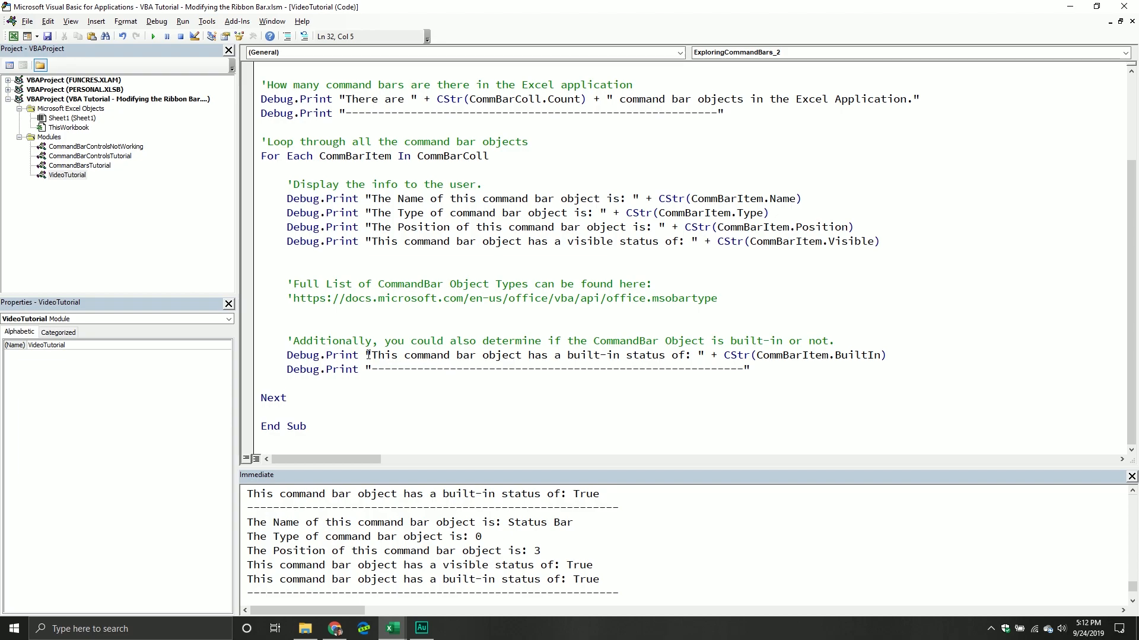
{"action": "left_click", "coordinate": [286, 397]}
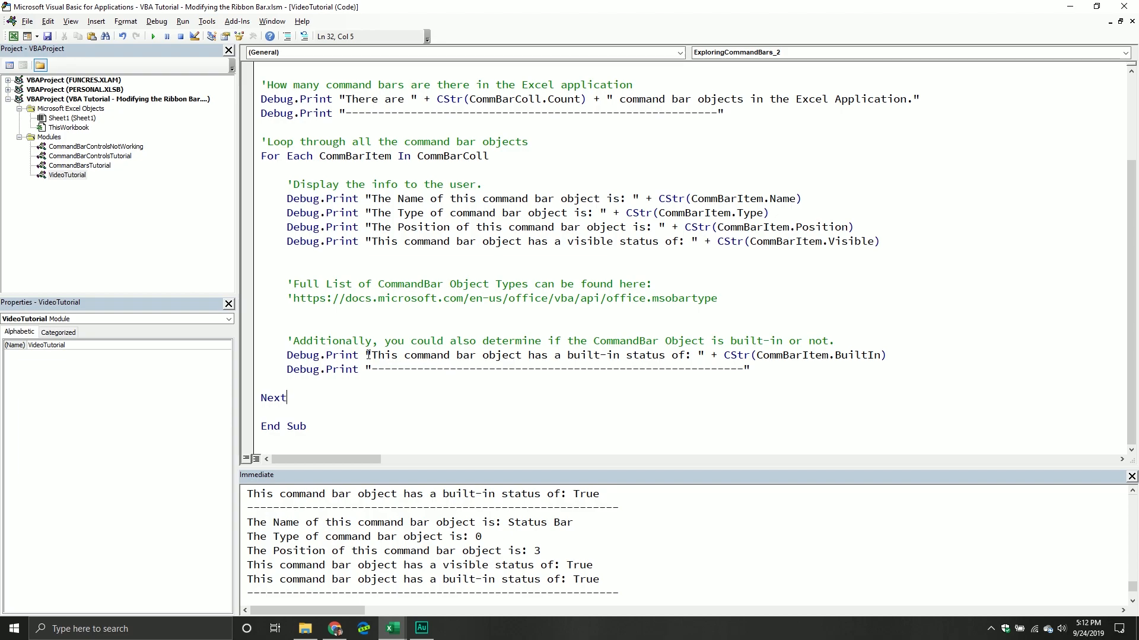
{"action": "mouse_move", "coordinate": [171, 479]}
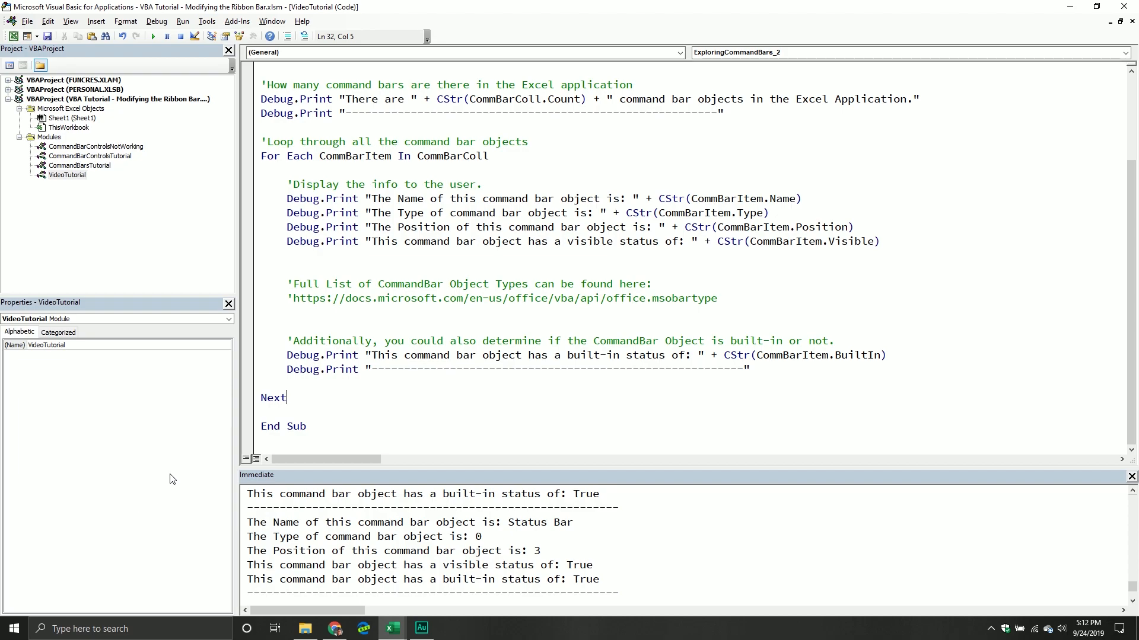
{"action": "type", "text": "S"}
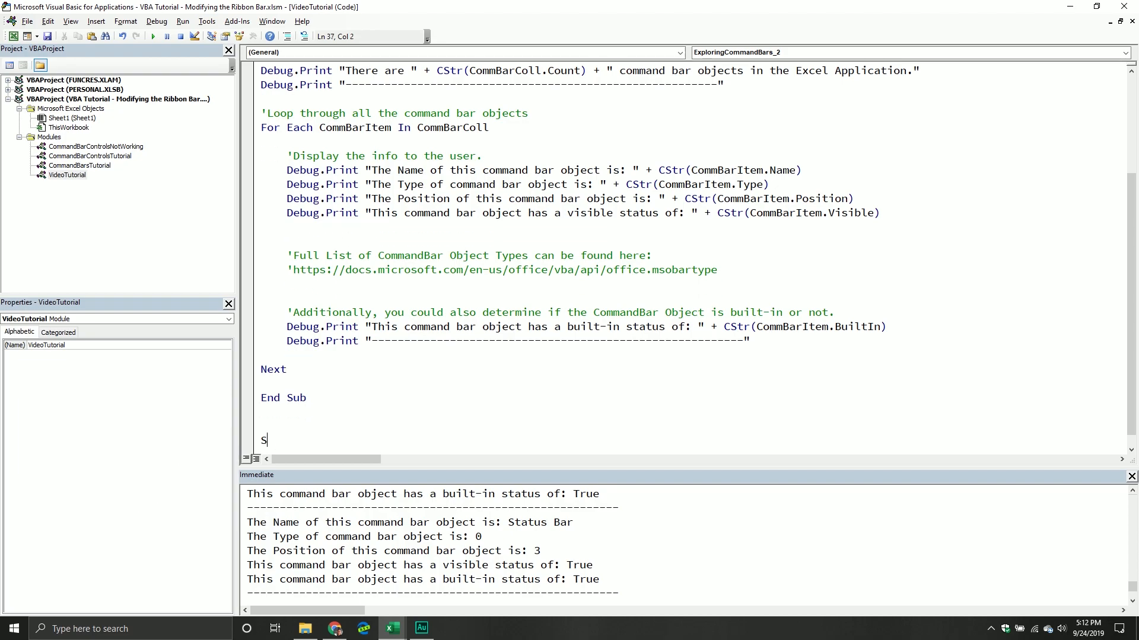
- Name the new sub DisplayCommandBar and select the Dim and Set CommBarColl lines to reuse
{"action": "type", "text": "ub Disp"}
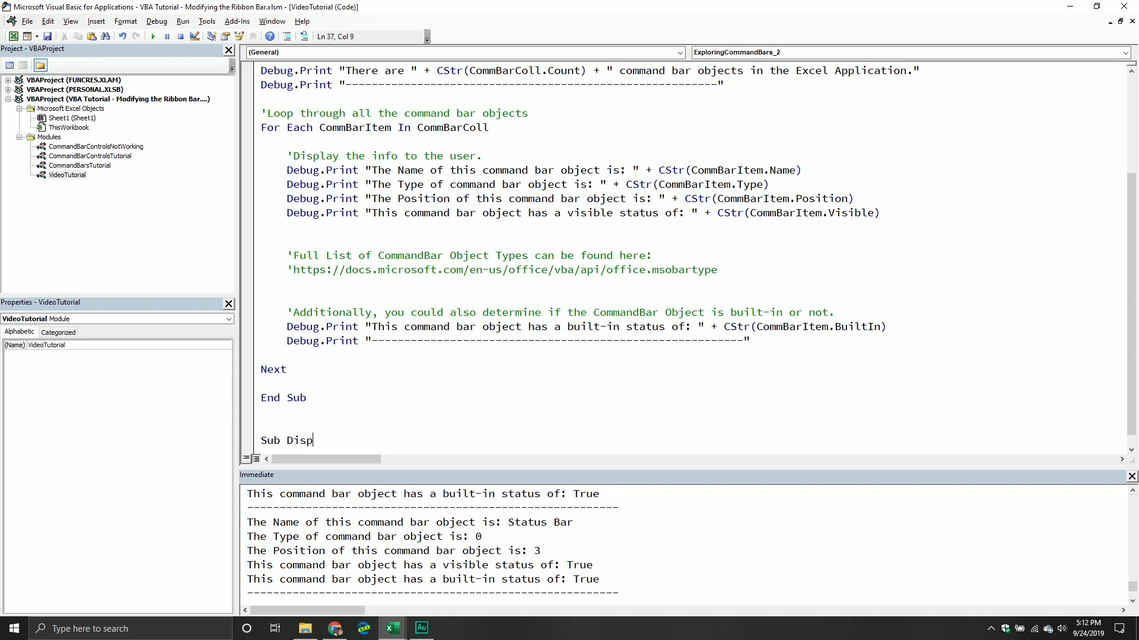
{"action": "type", "text": "layCommabd"}
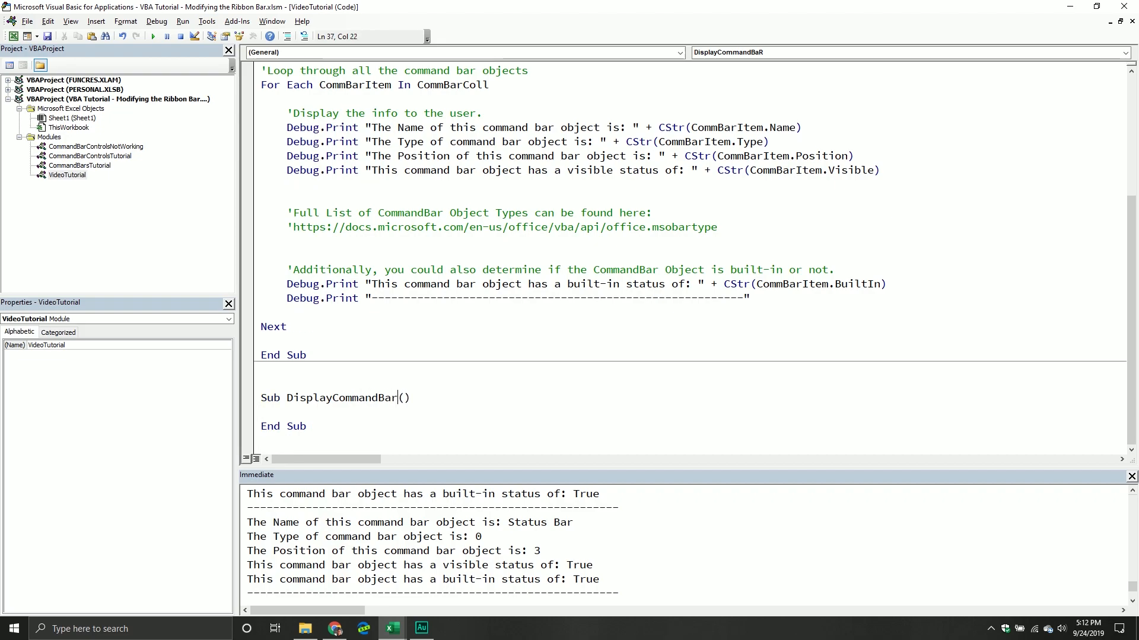
{"action": "scroll", "scroll_direction": "up", "scroll_amount": 3}
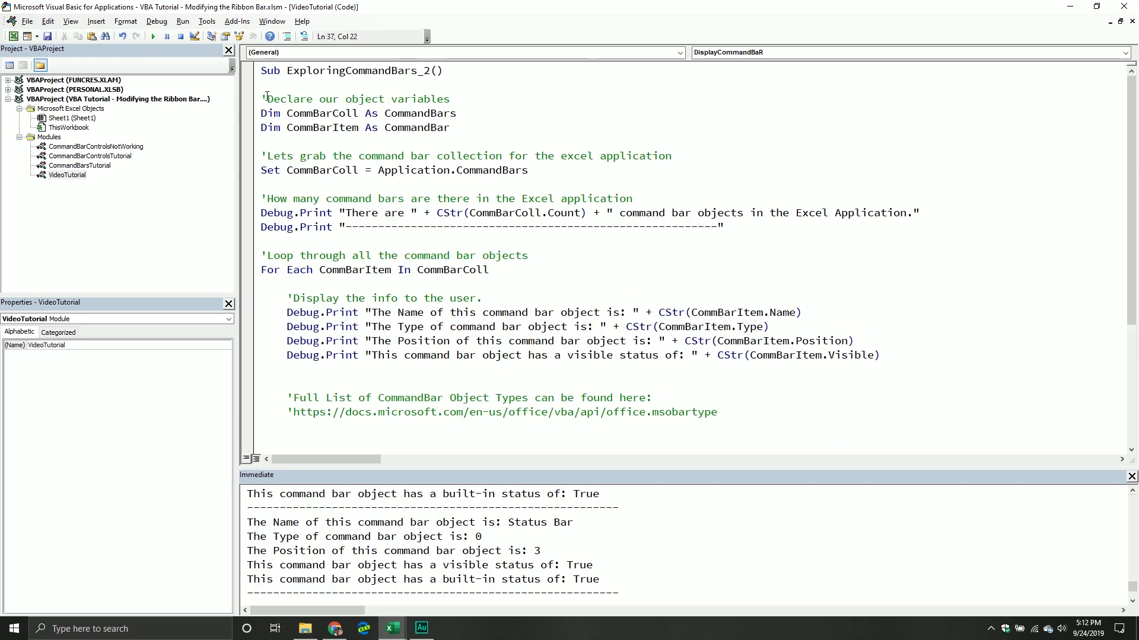
{"action": "left_click_drag", "start_coordinate": [261, 98], "coordinate": [528, 169]}
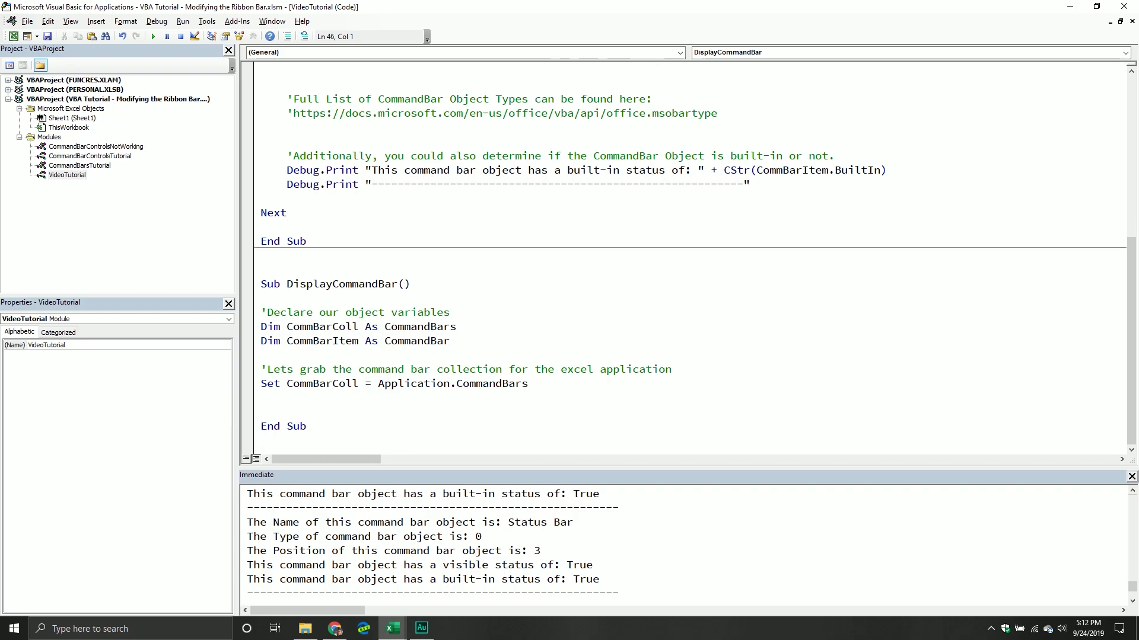
- Add a comment about grabbing the Cell command bar which has an index of 38
{"action": "left_click", "coordinate": [261, 411]}
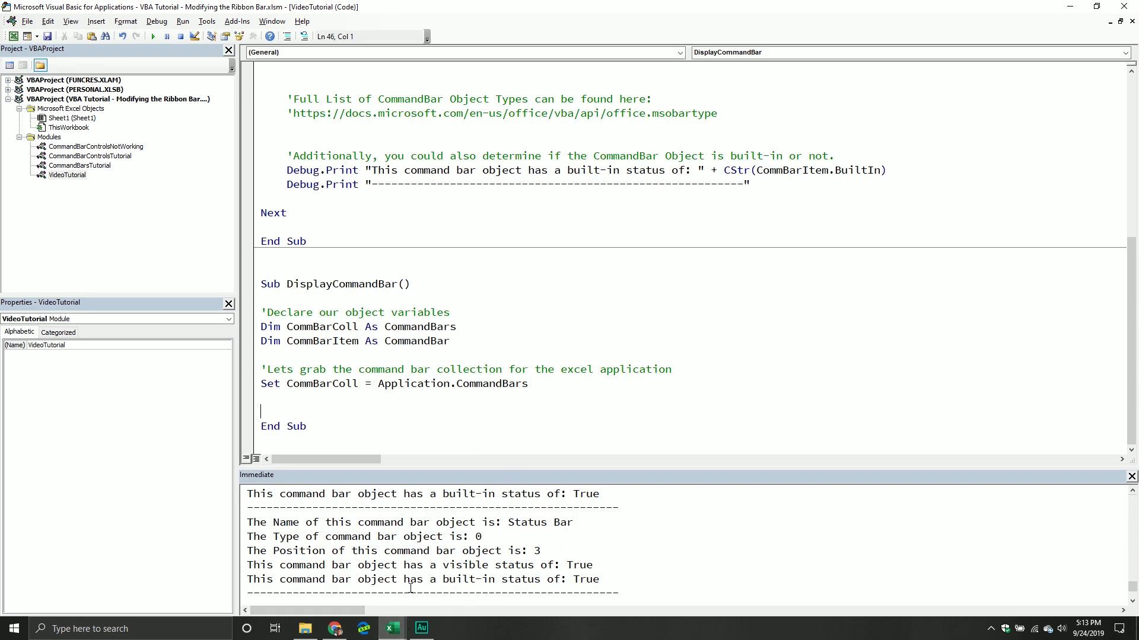
{"action": "type", "text": "'Lets grab the C"}
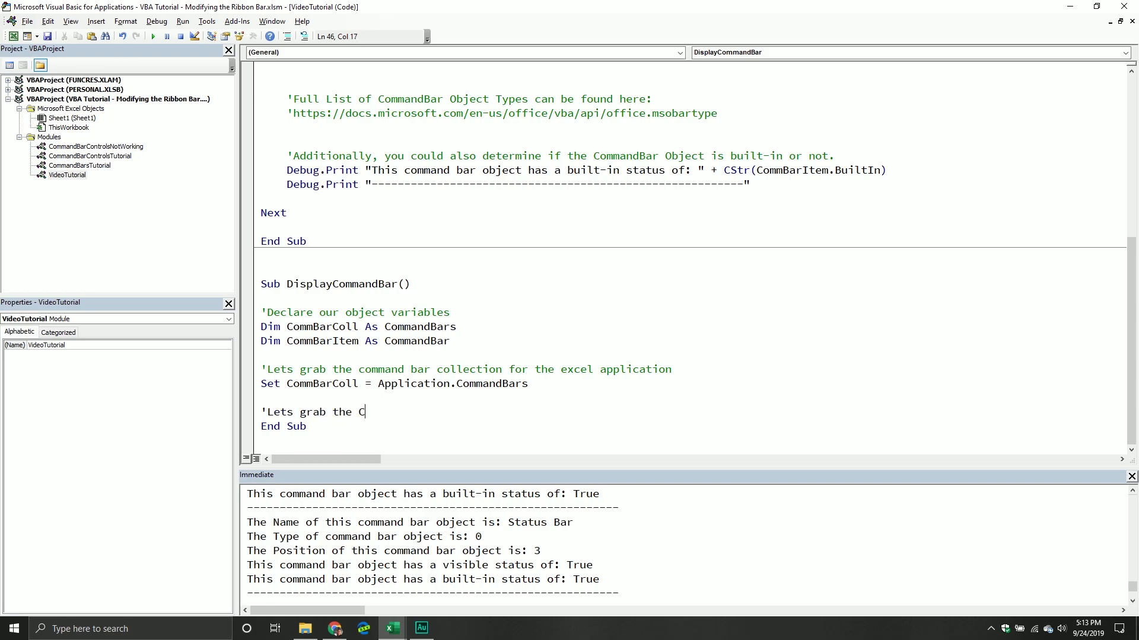
{"action": "type", "text": "ell command"}
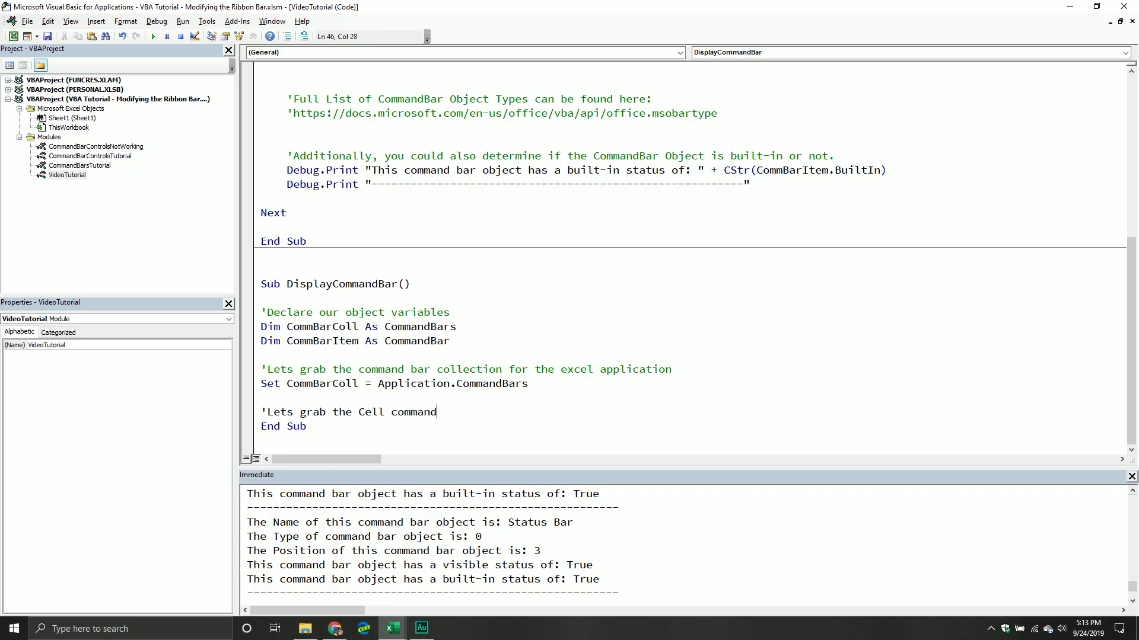
{"action": "type", "text": "bar which has an i"}
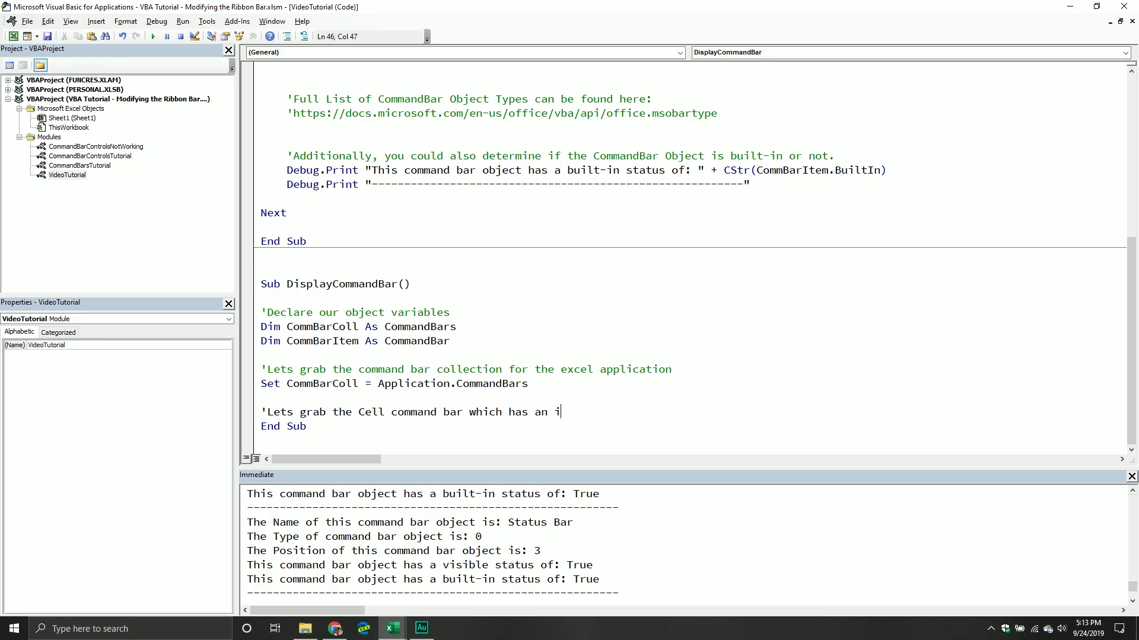
{"action": "type", "text": "ndex of 38"}
{"action": "type", "text": "Set Comm"}
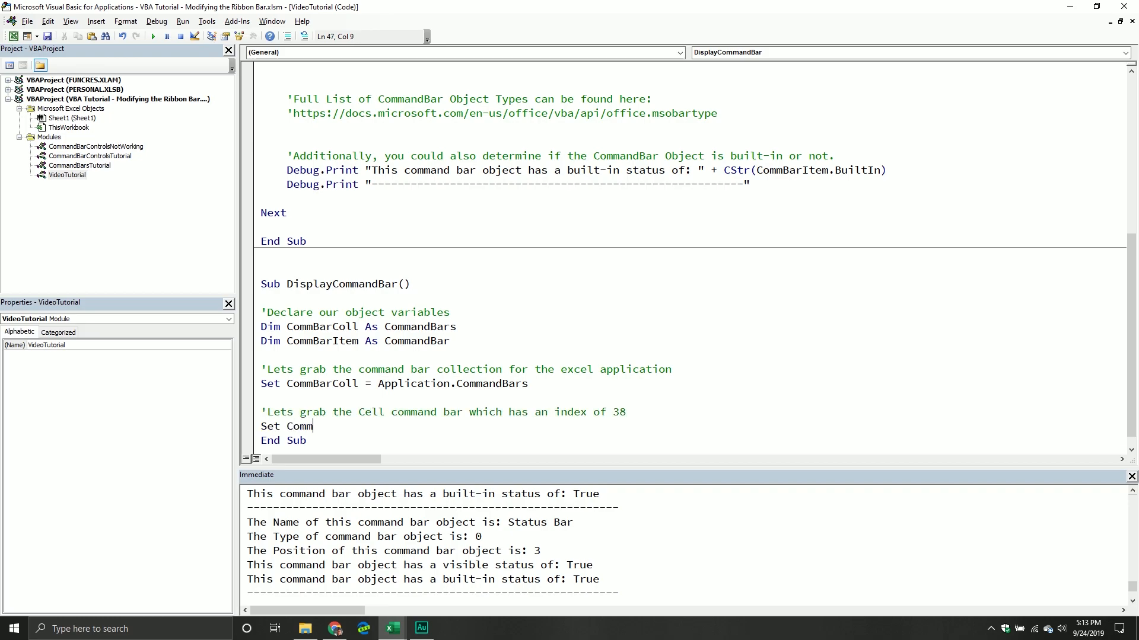
- Write Set CommBarItem = CommBarColl.Item(38) and start a new line below it
{"action": "type", "text": "BarItem ="}
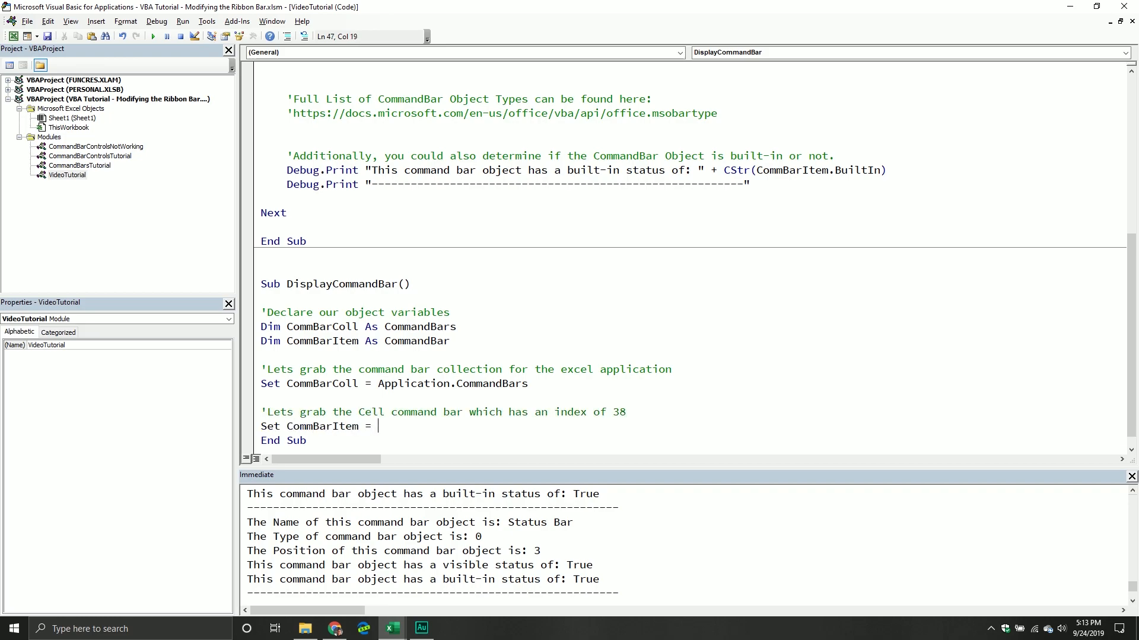
{"action": "type", "text": "Comm"}
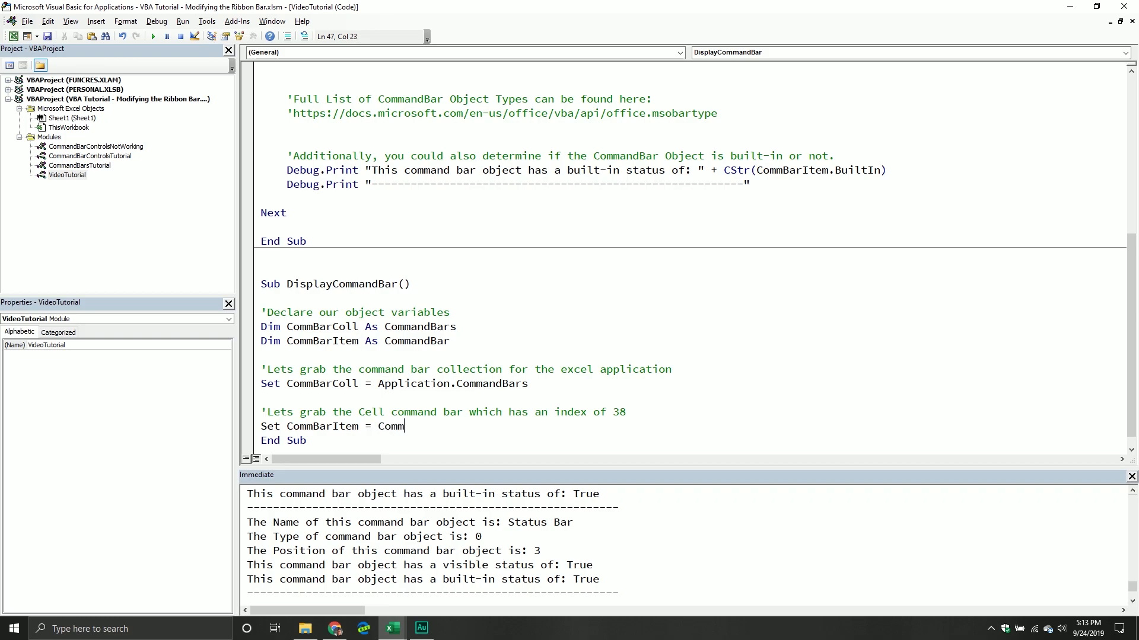
{"action": "type", "text": "BarCO"}
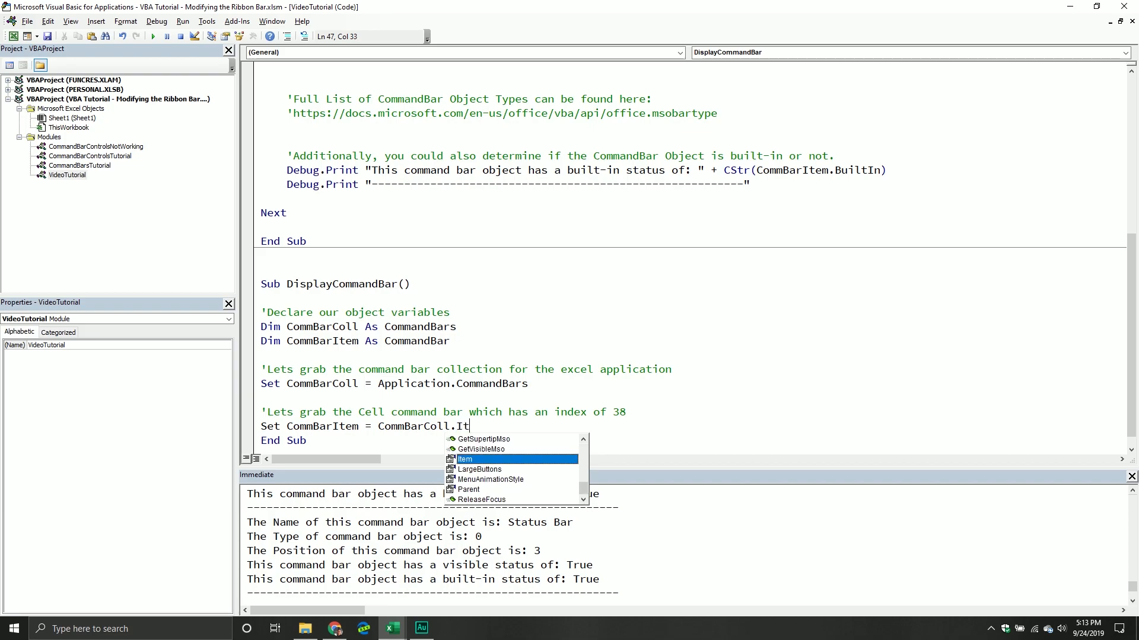
{"action": "type", "text": "em("}
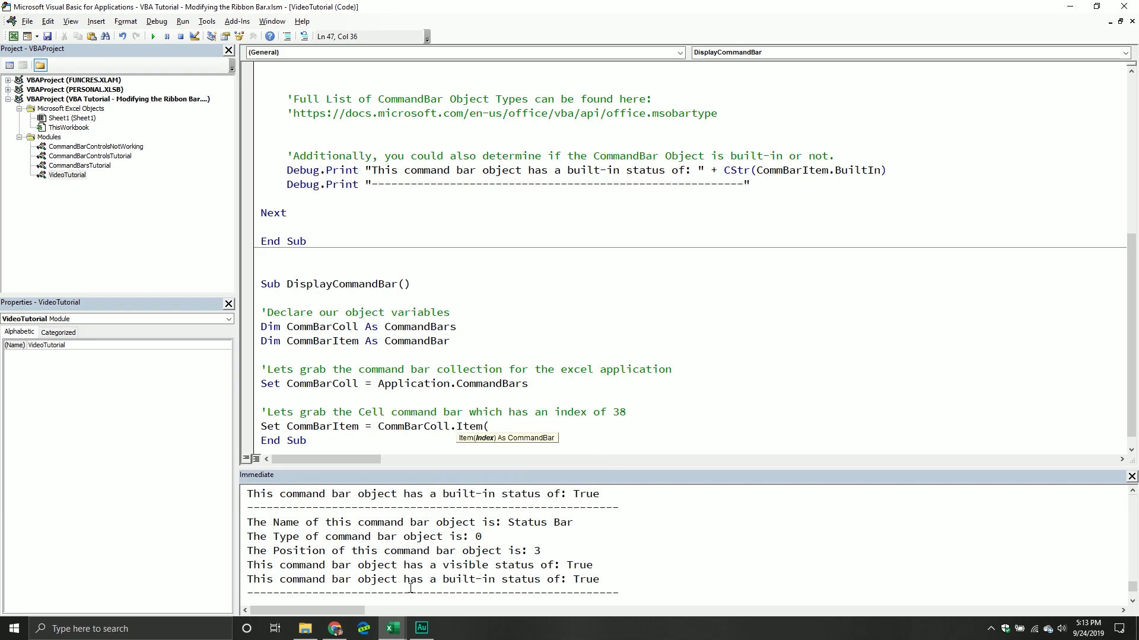
{"action": "type", "text": "38"}
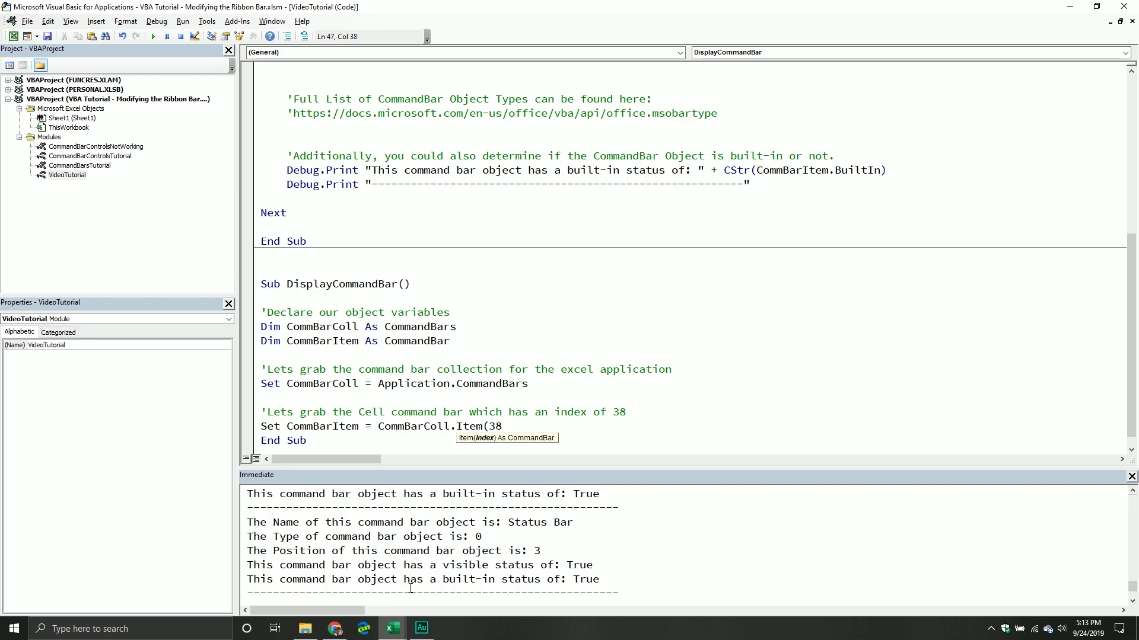
{"action": "type", "text": ")"}
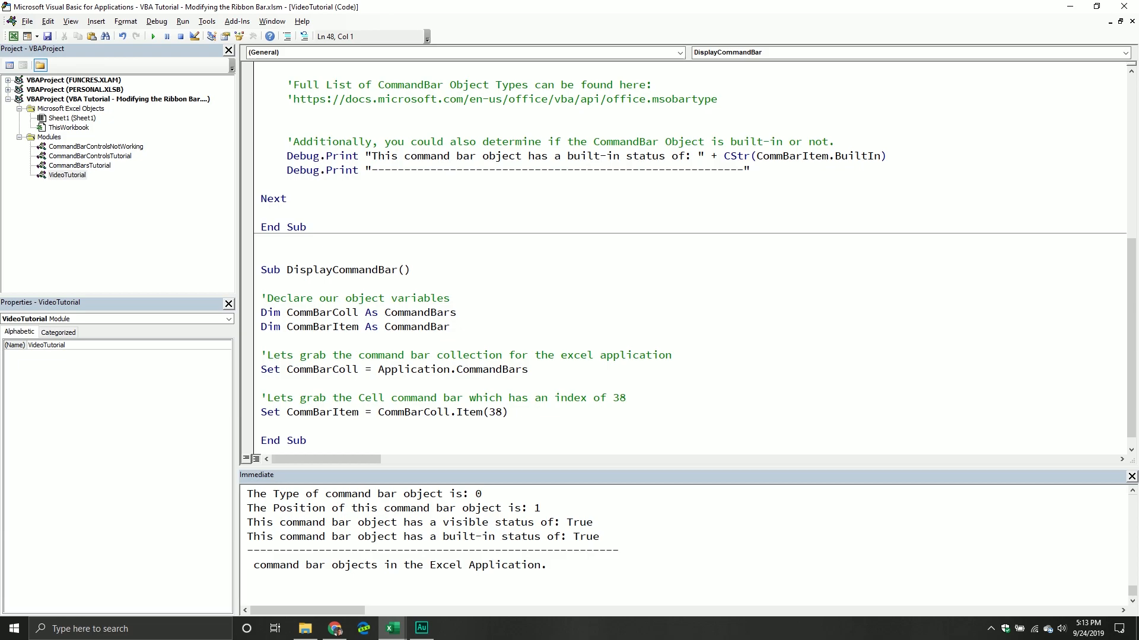
{"action": "left_click", "coordinate": [261, 425]}
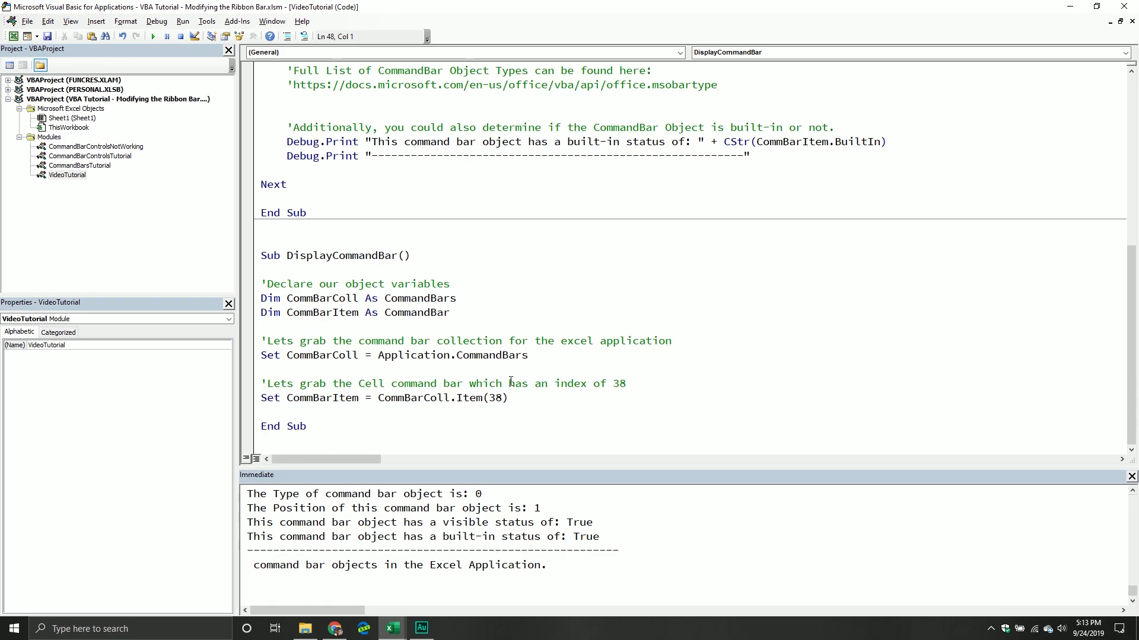
{"action": "mouse_move", "coordinate": [448, 406]}
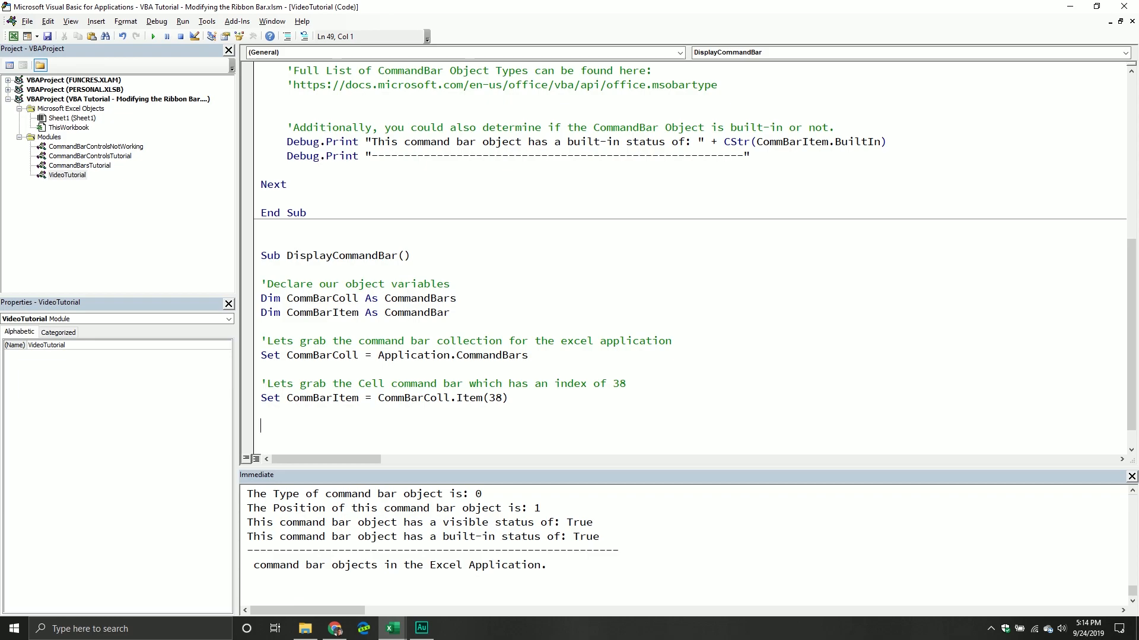
- Add the comment 'This will show the pop up, at the coordinates we specify'
{"action": "type", "text": "'"}
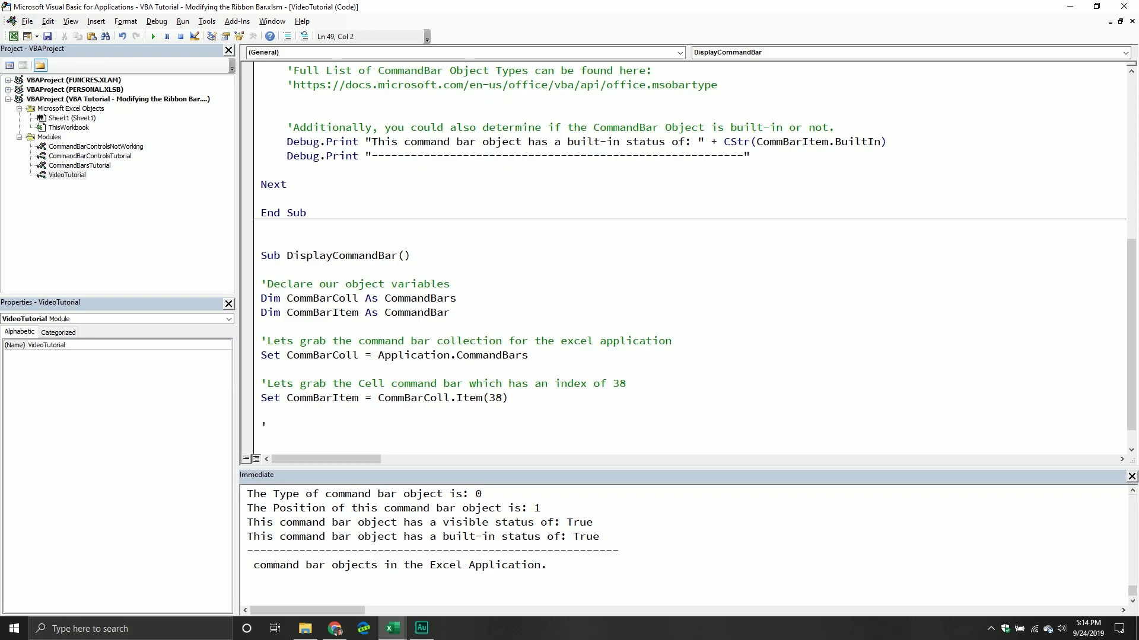
{"action": "type", "text": "This will"}
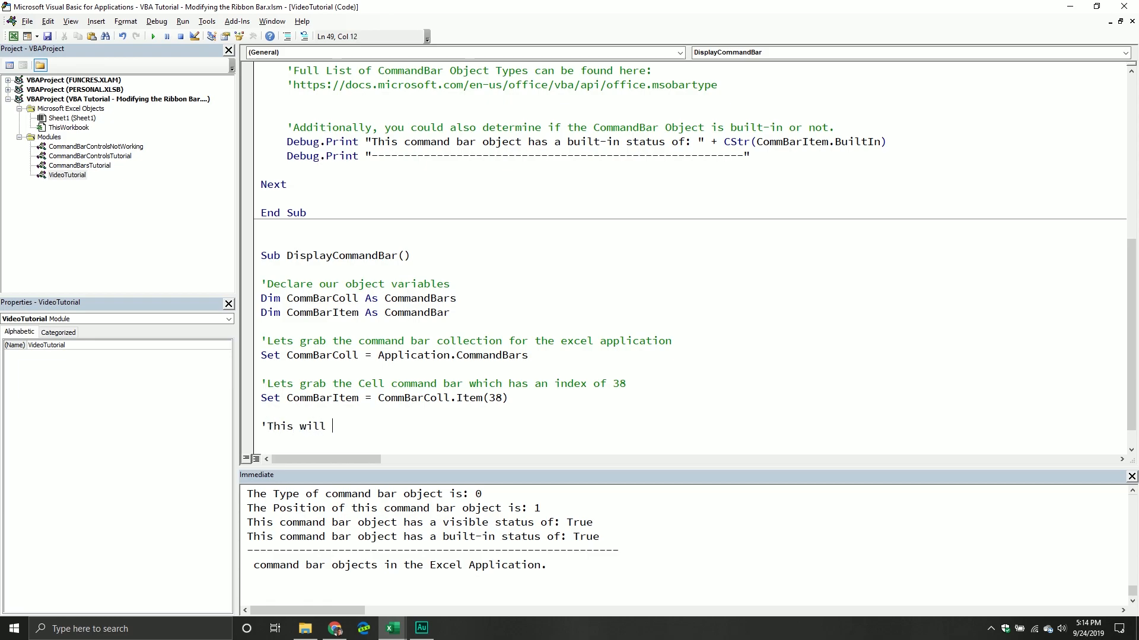
{"action": "type", "text": "show the pop"}
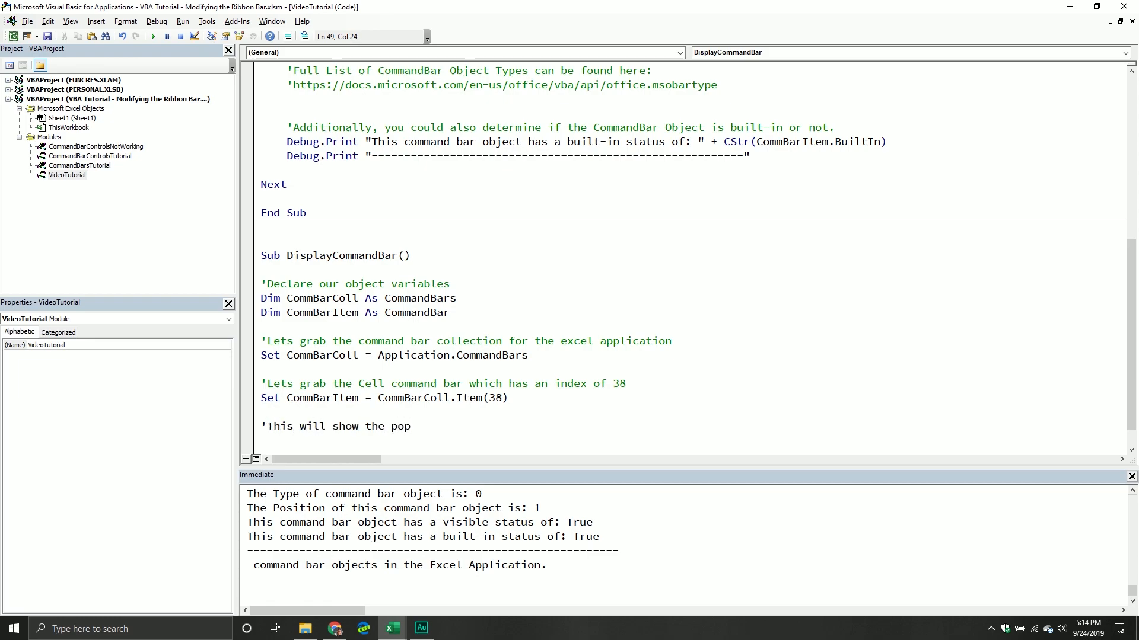
{"action": "type", "text": "up"}
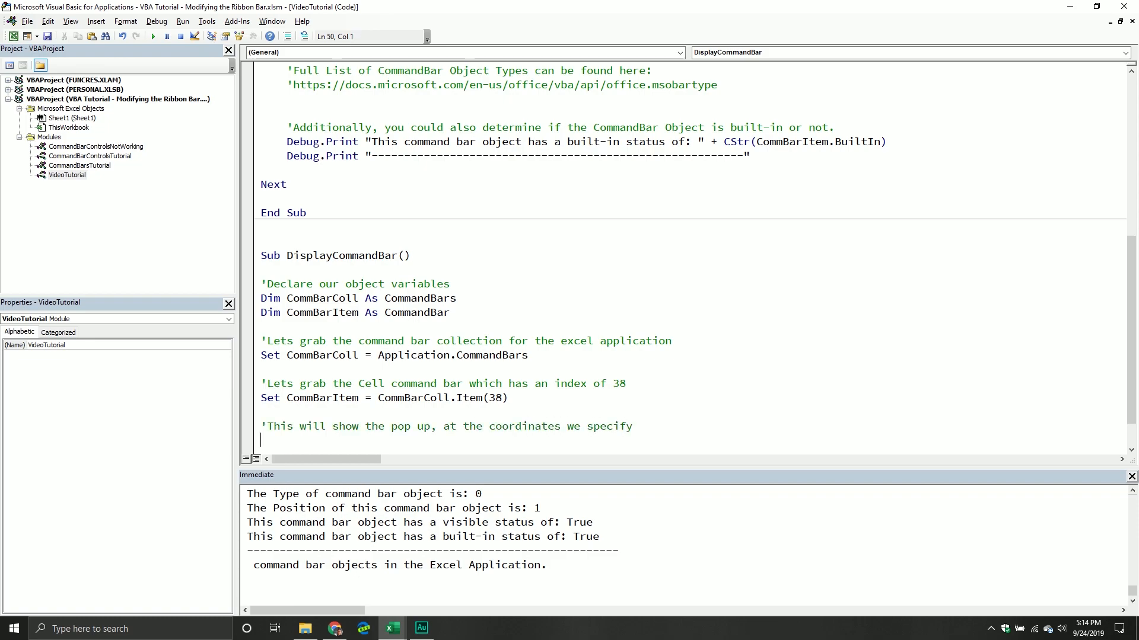
- Write CommBarItem.ShowPopup x:=200, y:=200 before End Sub
{"action": "type", "text": "CommBarItem"}
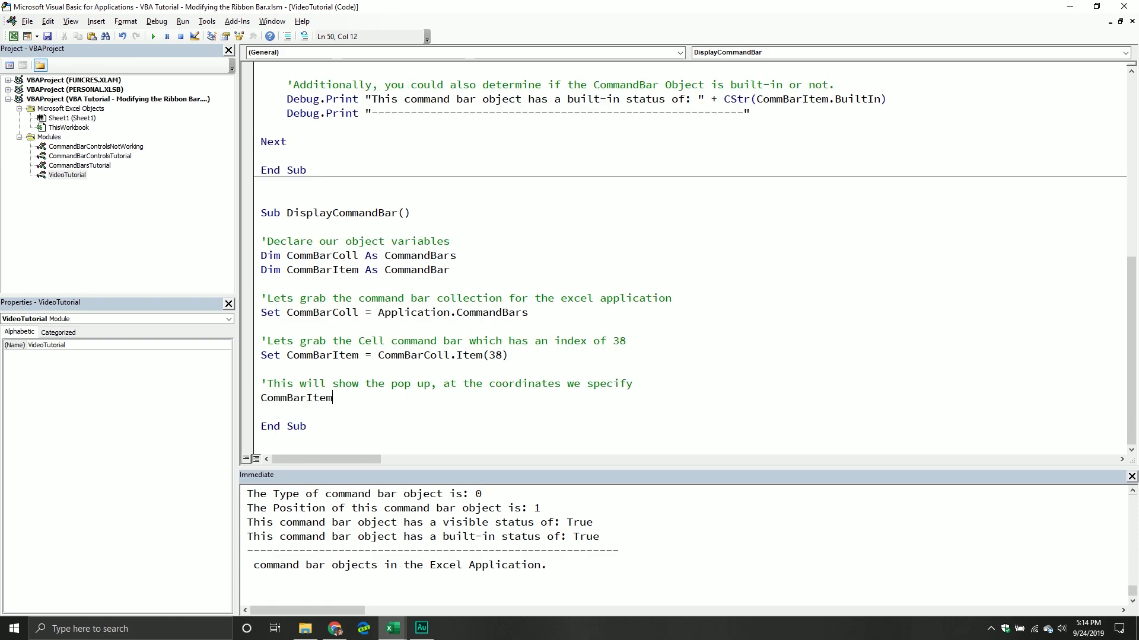
{"action": "type", "text": ".ShowPopup"}
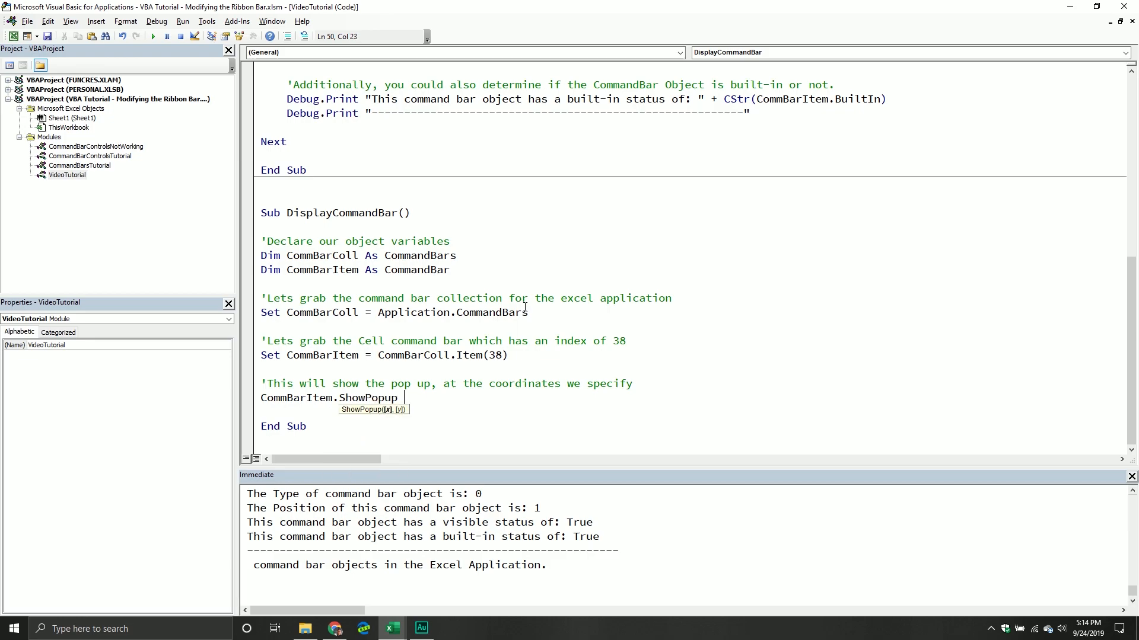
{"action": "type", "text": "x"}
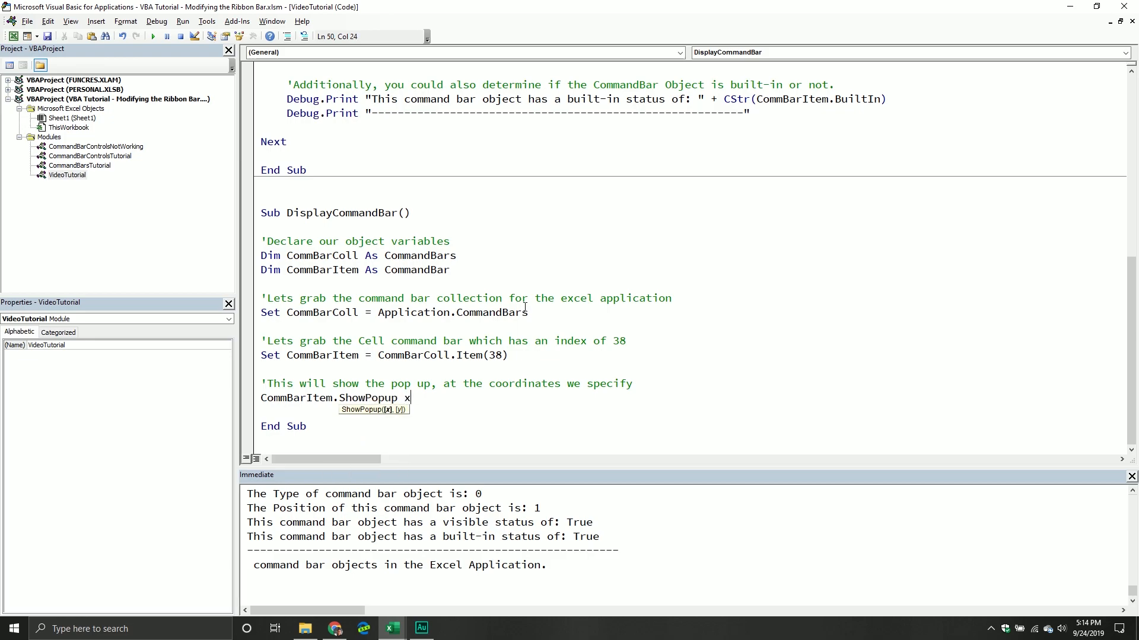
{"action": "type", "text": ":=2-"}
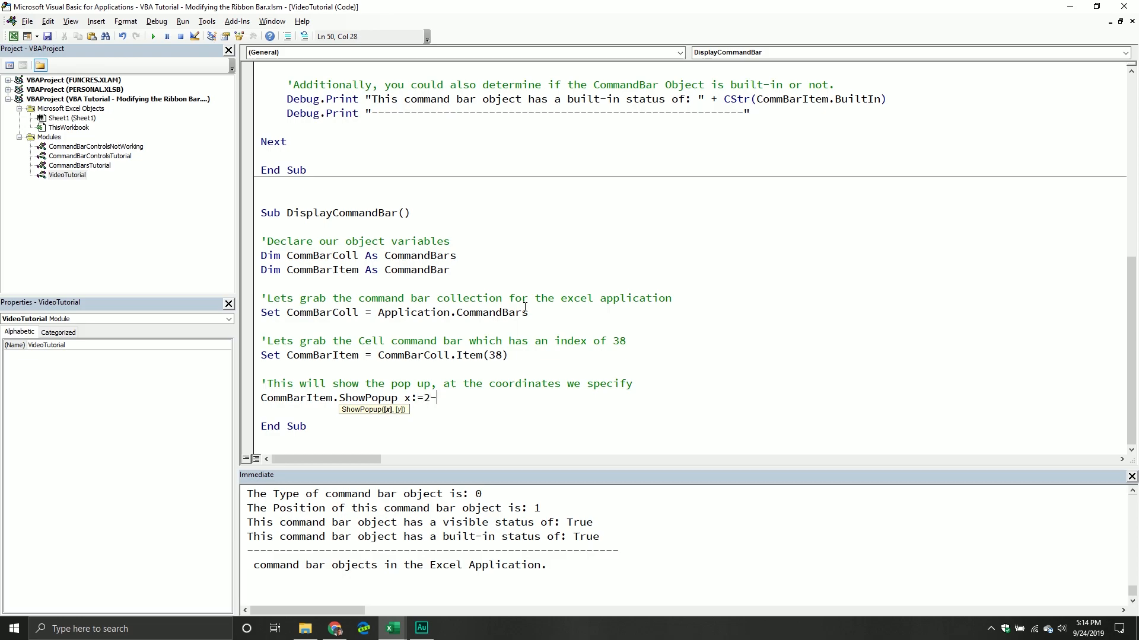
{"action": "type", "text": "00,"}
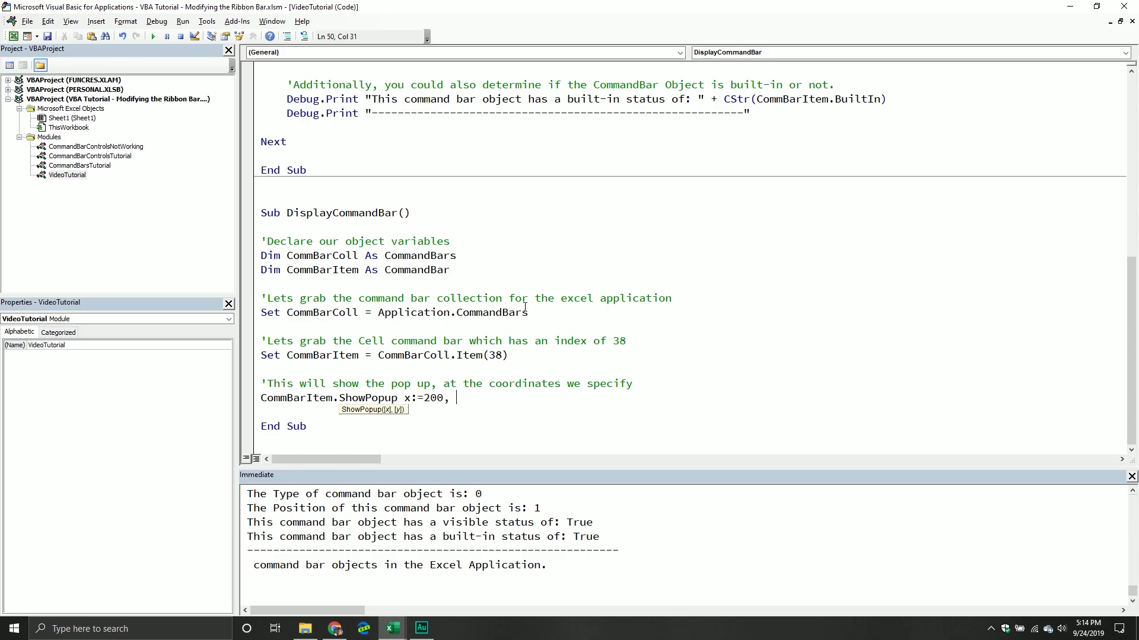
{"action": "type", "text": "y:"}
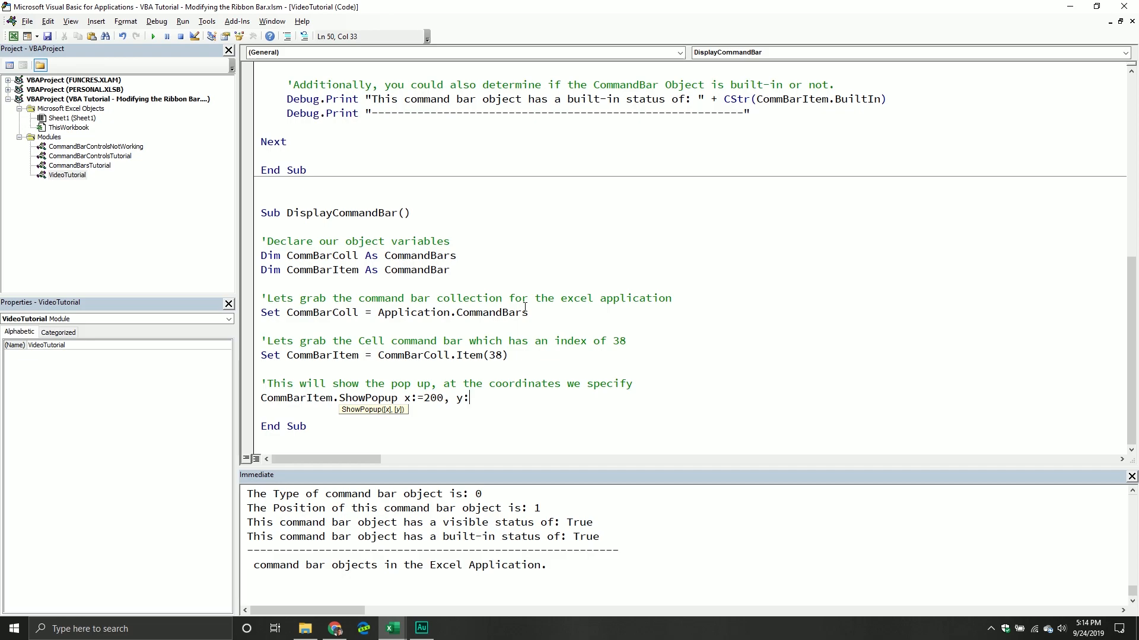
{"action": "type", "text": "=200"}
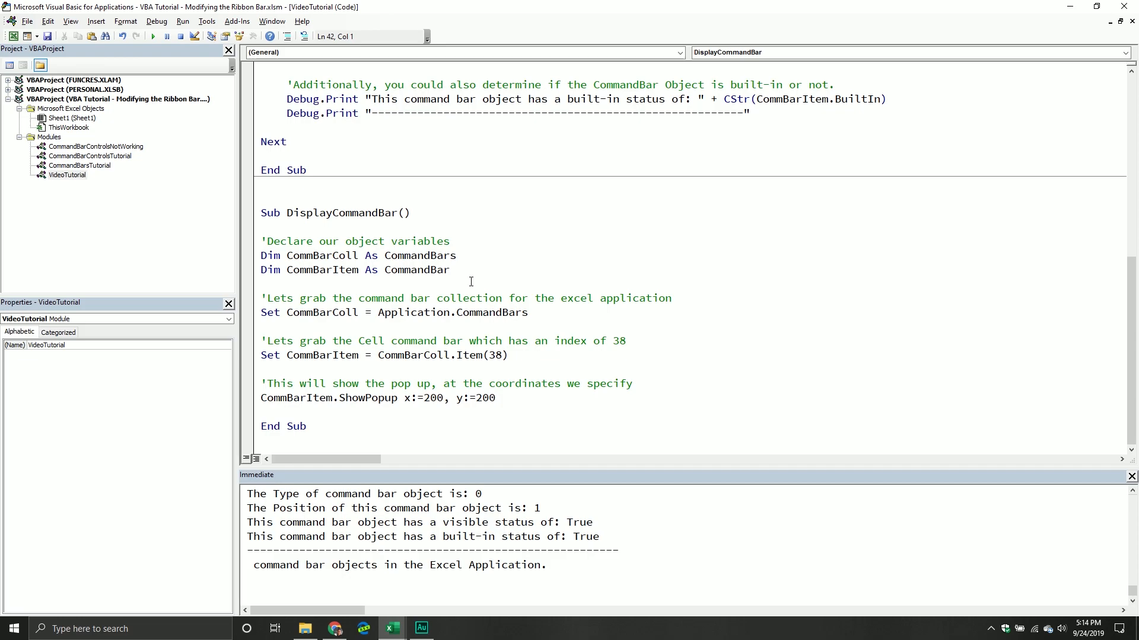
{"action": "left_click", "coordinate": [261, 283]}
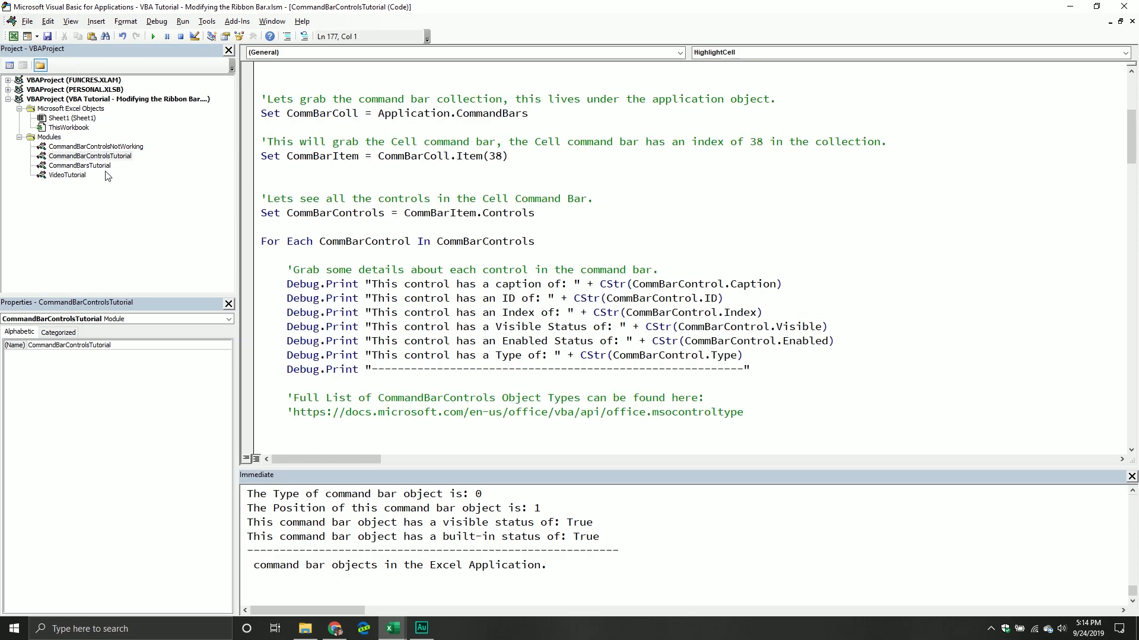
- Scroll through the ExploringCommandBars code in the CommandBarsTutorial module
{"action": "scroll", "scroll_direction": "up", "scroll_amount": 3}
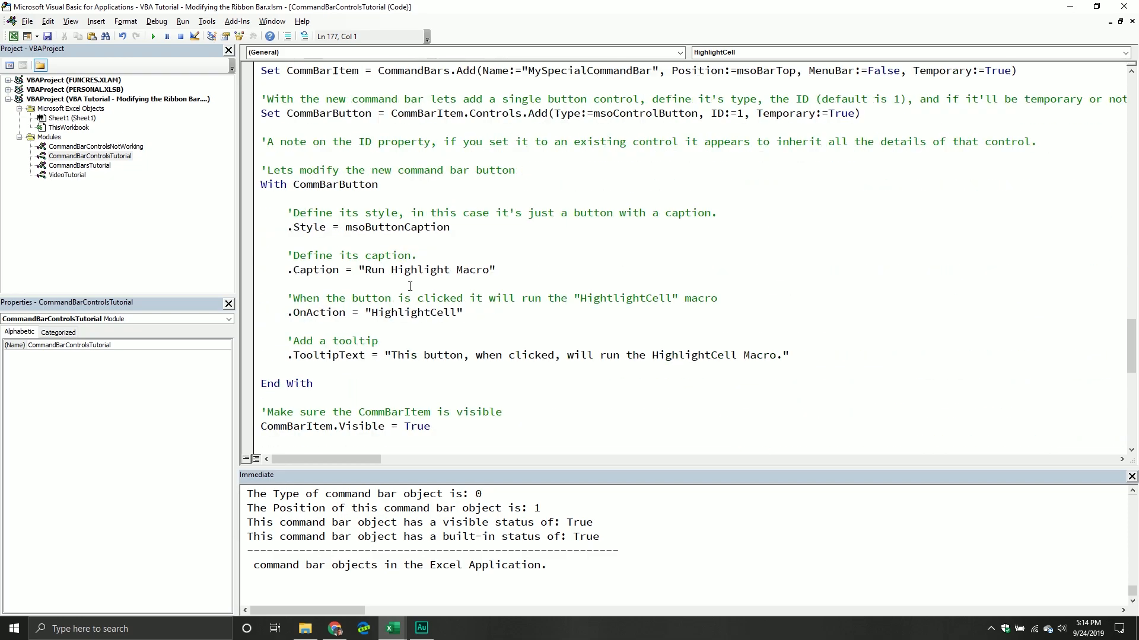
{"action": "scroll", "scroll_direction": "up", "scroll_amount": 3}
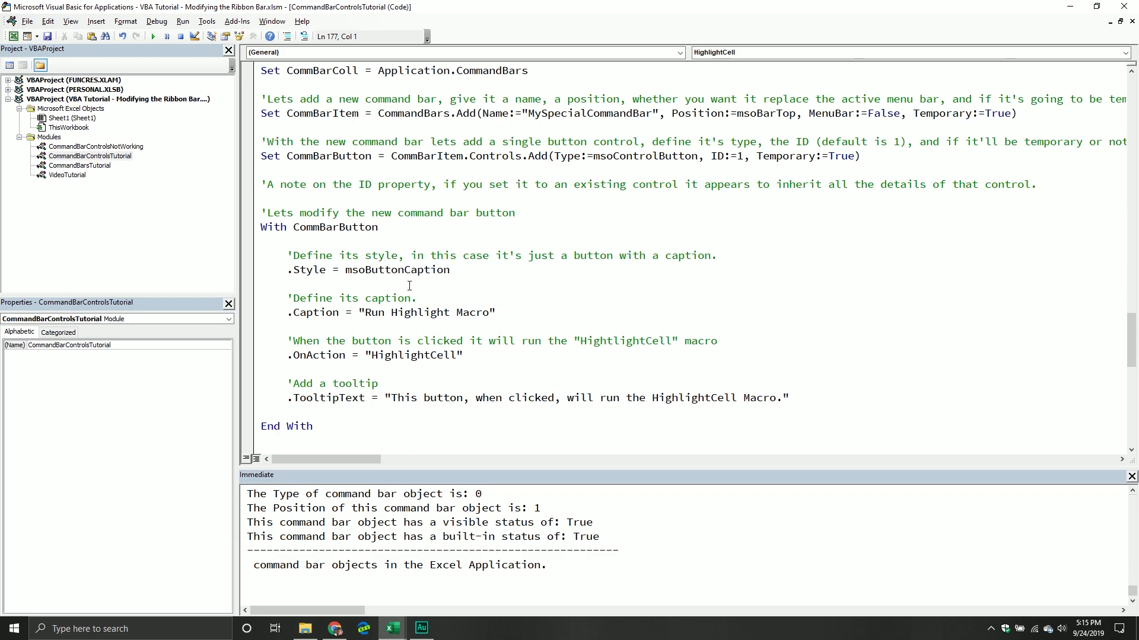
{"action": "scroll", "scroll_direction": "up", "scroll_amount": 3}
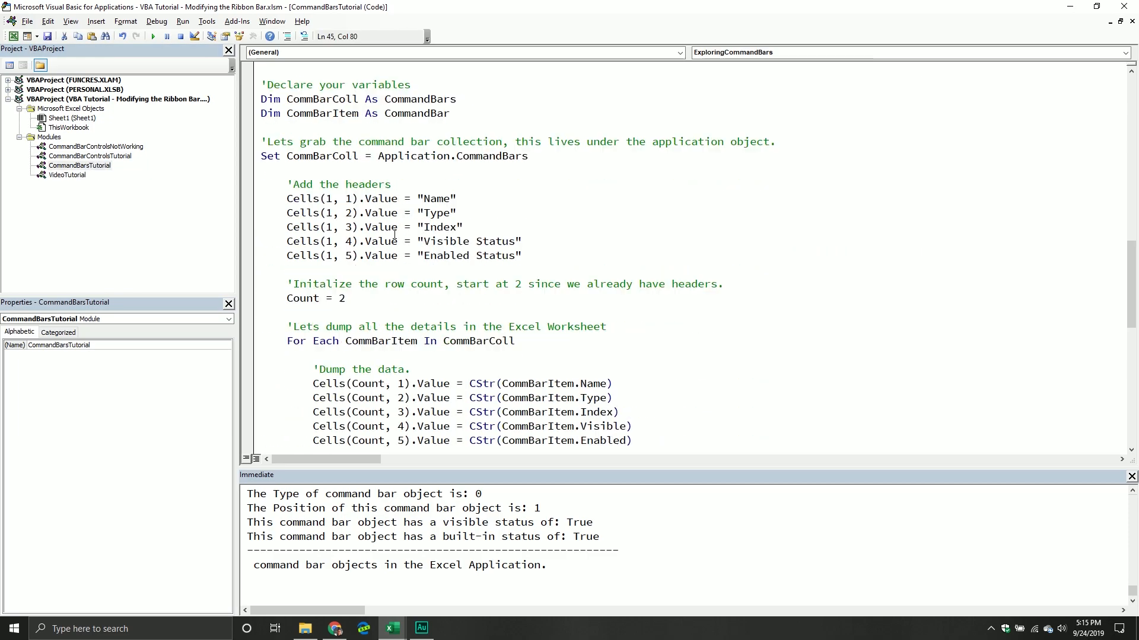
{"action": "scroll", "scroll_direction": "down", "scroll_amount": 3}
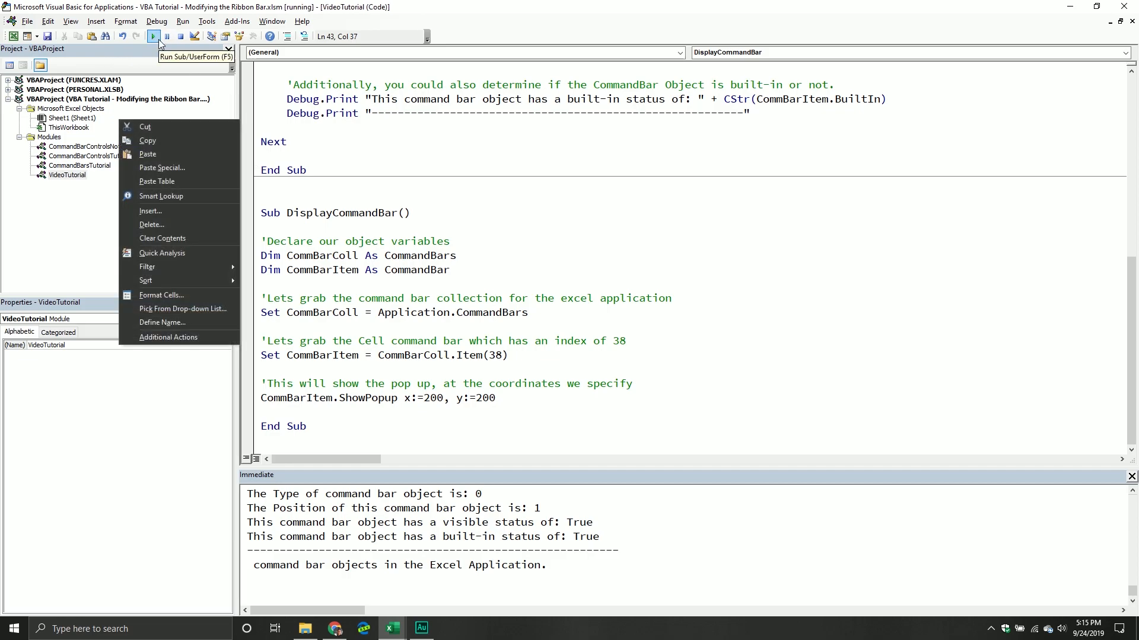
{"action": "mouse_move", "coordinate": [162, 239]}
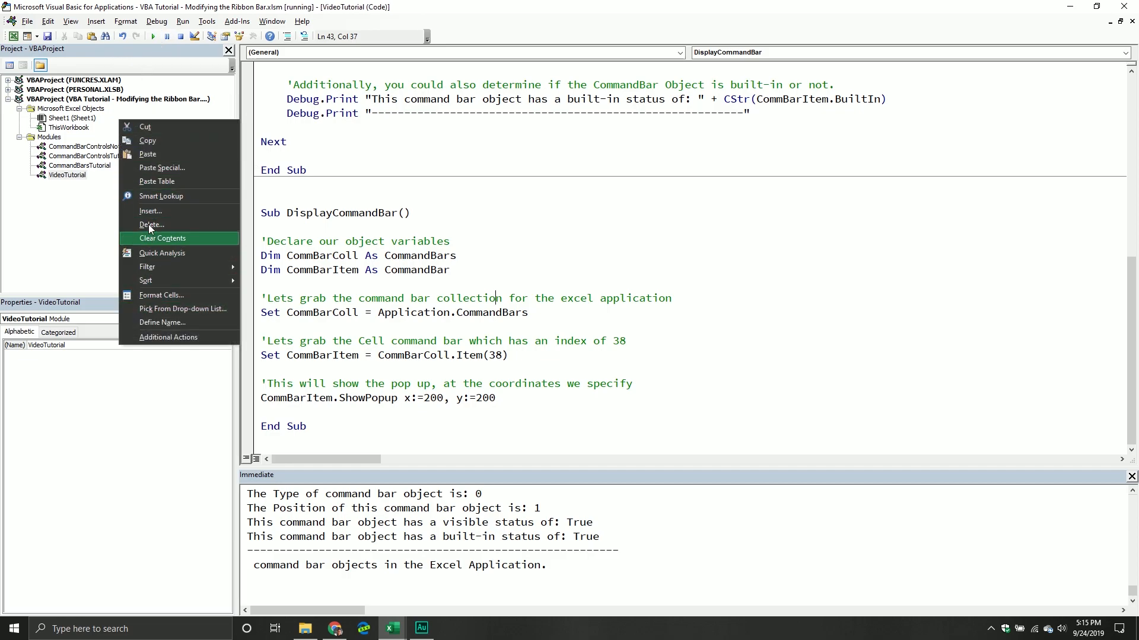
{"action": "mouse_move", "coordinate": [167, 337]}
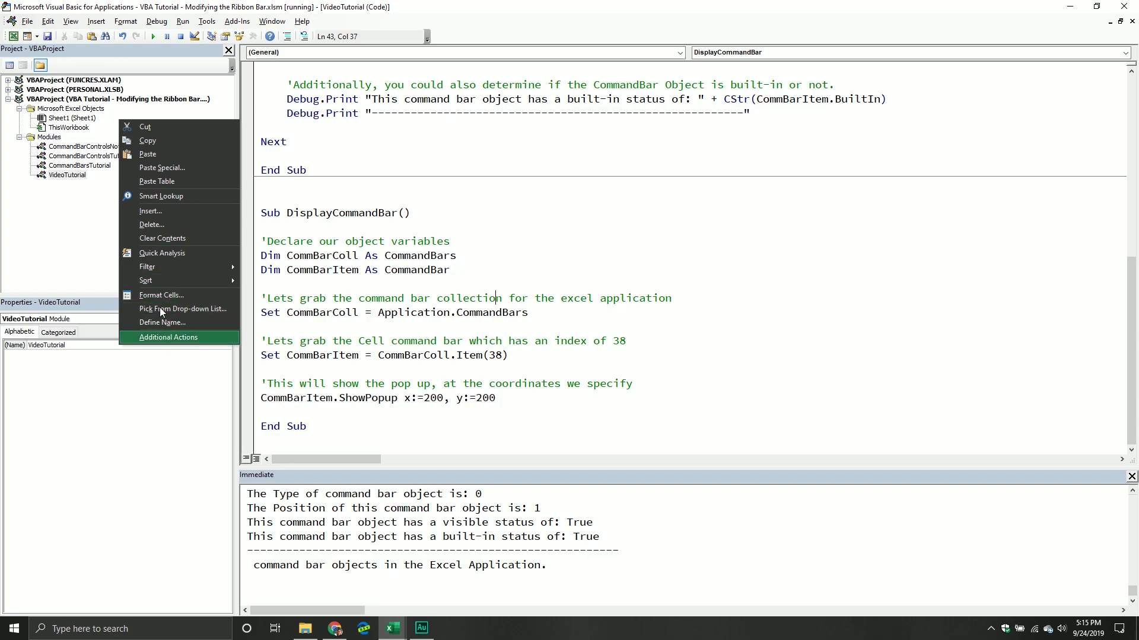
{"action": "mouse_move", "coordinate": [166, 161]}
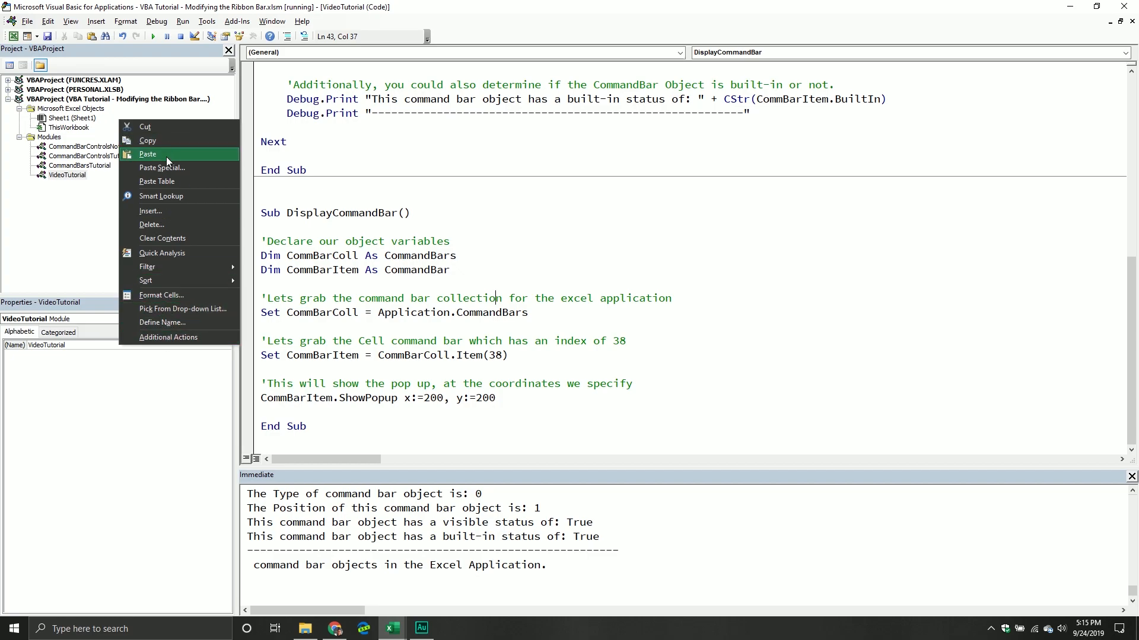
{"action": "mouse_move", "coordinate": [166, 180]}
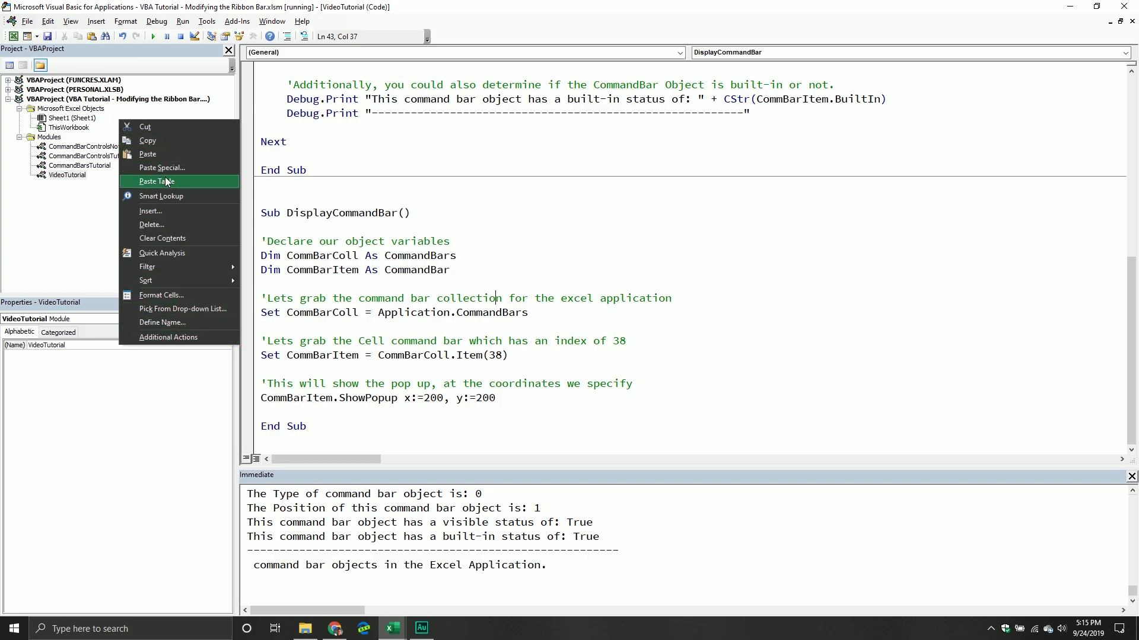
{"action": "mouse_move", "coordinate": [141, 141]}
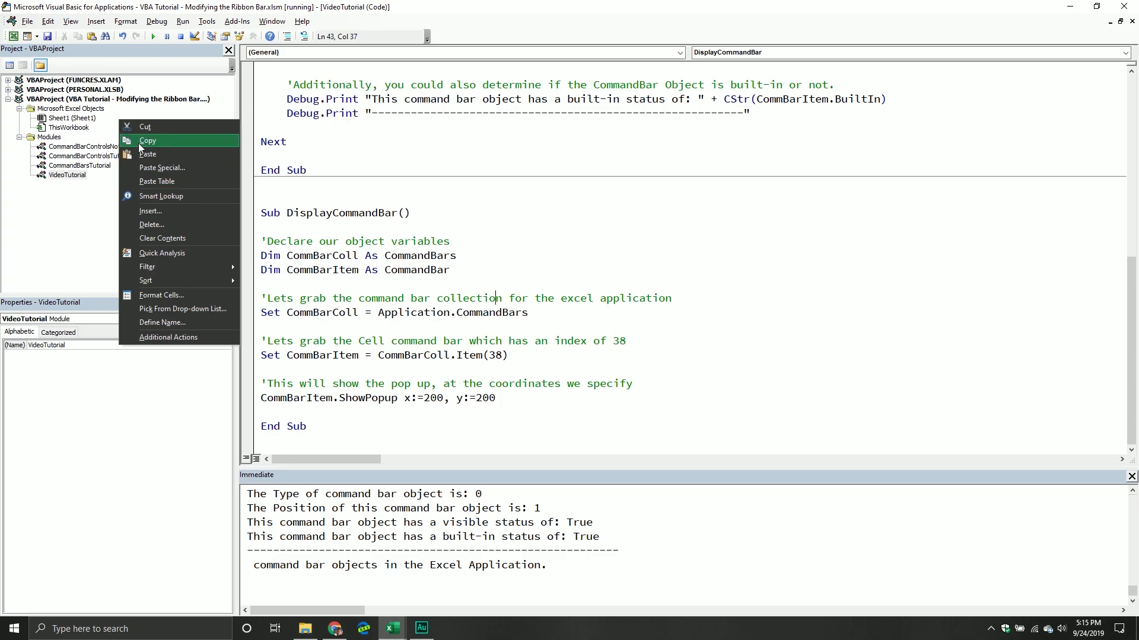
{"action": "mouse_move", "coordinate": [113, 124]}
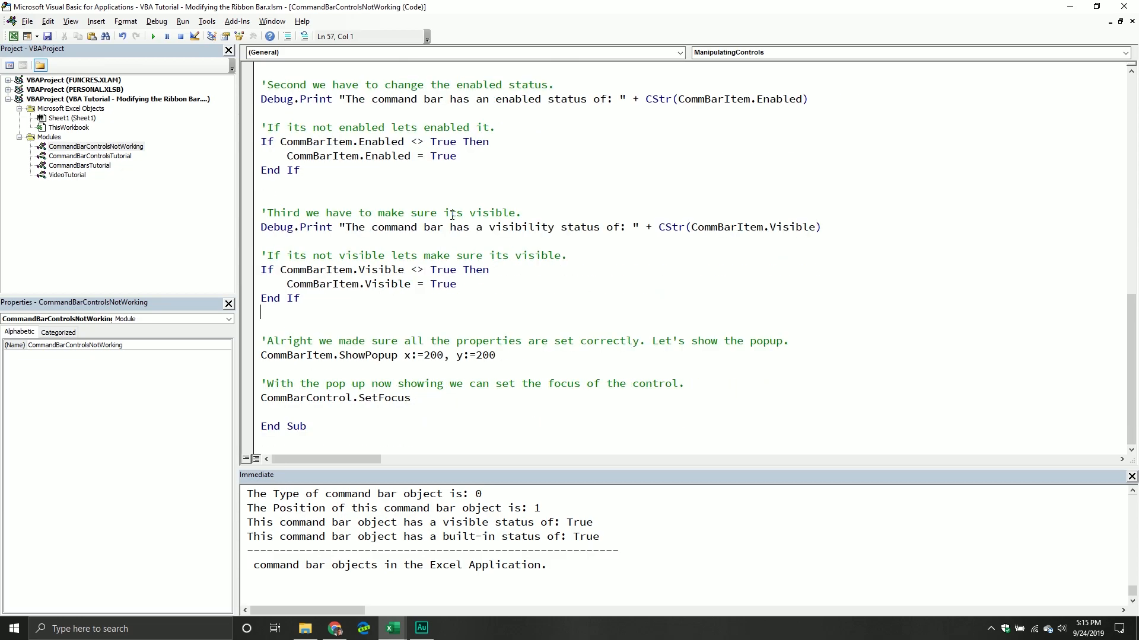
- Run the ManipulatingControls macro and jump to the ShowPopup line that raised the run-time error
{"action": "scroll", "scroll_direction": "up", "scroll_amount": 3}
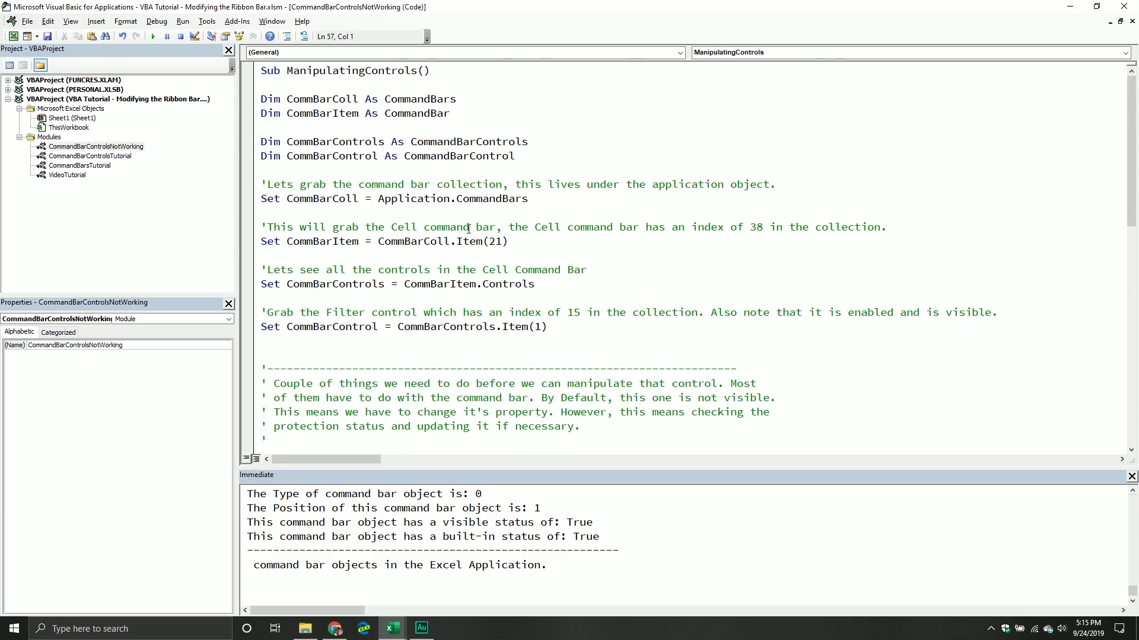
{"action": "left_click", "coordinate": [260, 213]}
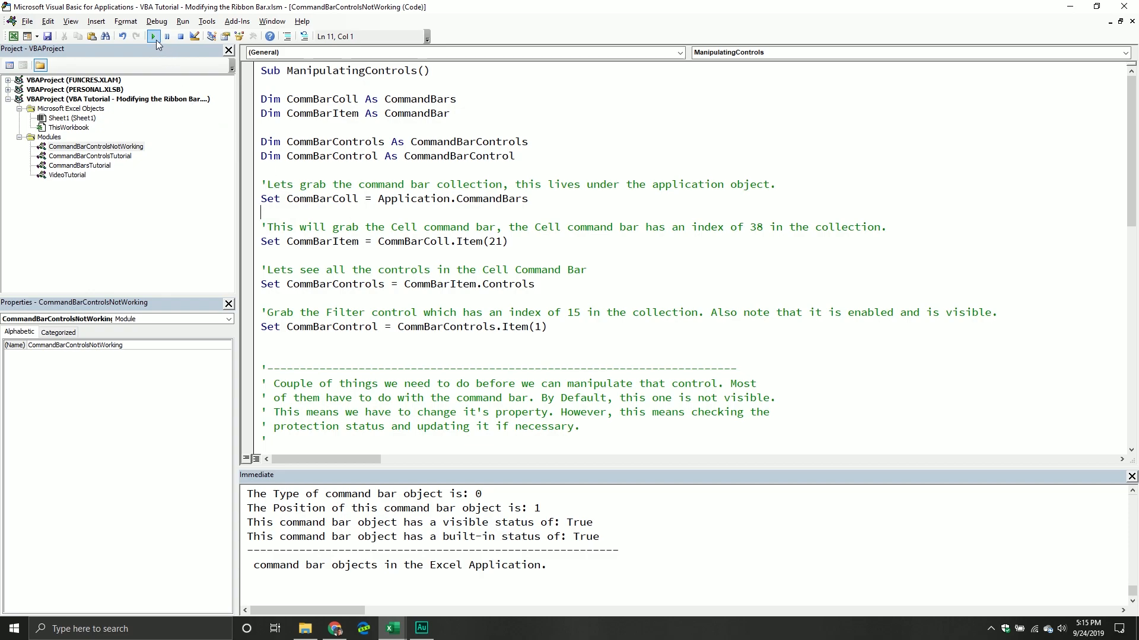
{"action": "left_click", "coordinate": [153, 37]}
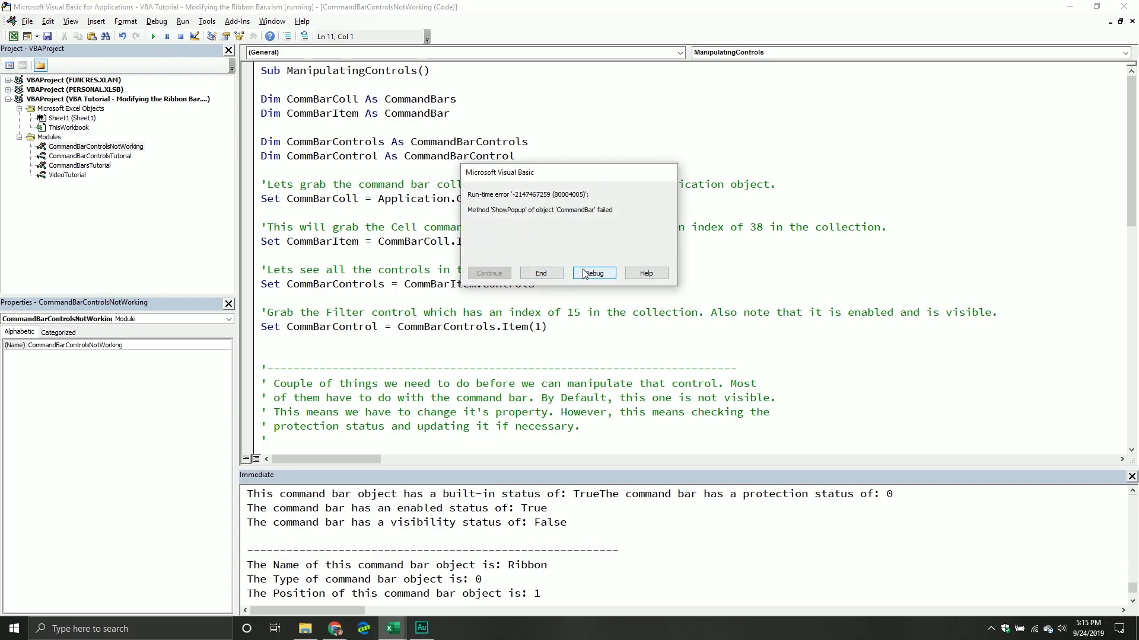
{"action": "left_click", "coordinate": [593, 273]}
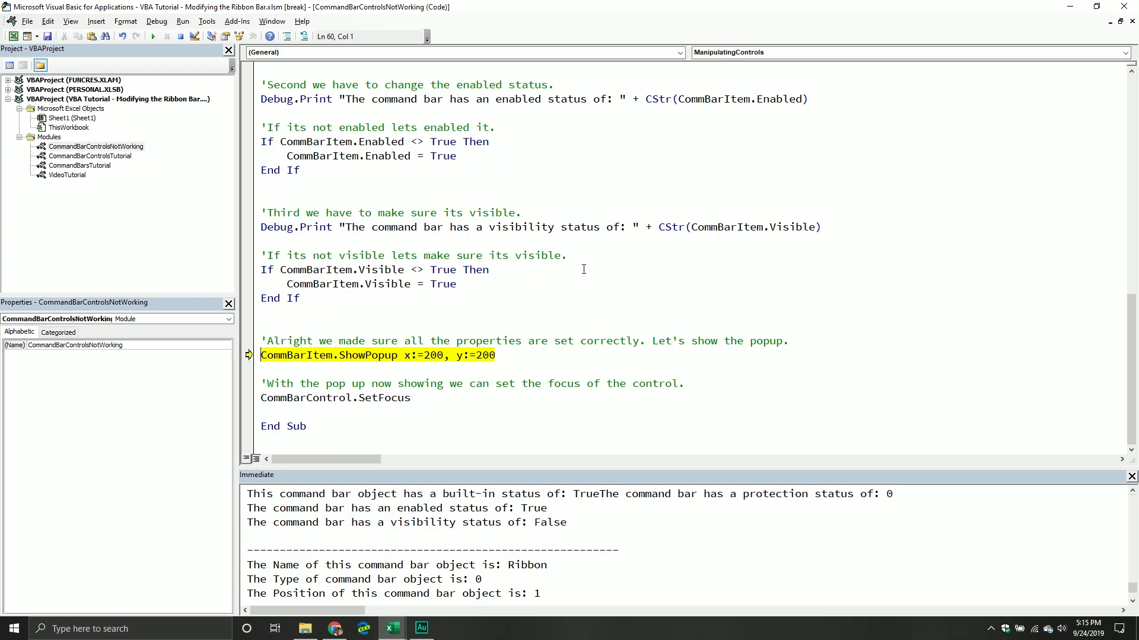
- Scroll up to the CommBarColl.Item(21) line that grabs the command bar
{"action": "scroll", "scroll_direction": "up", "scroll_amount": 3}
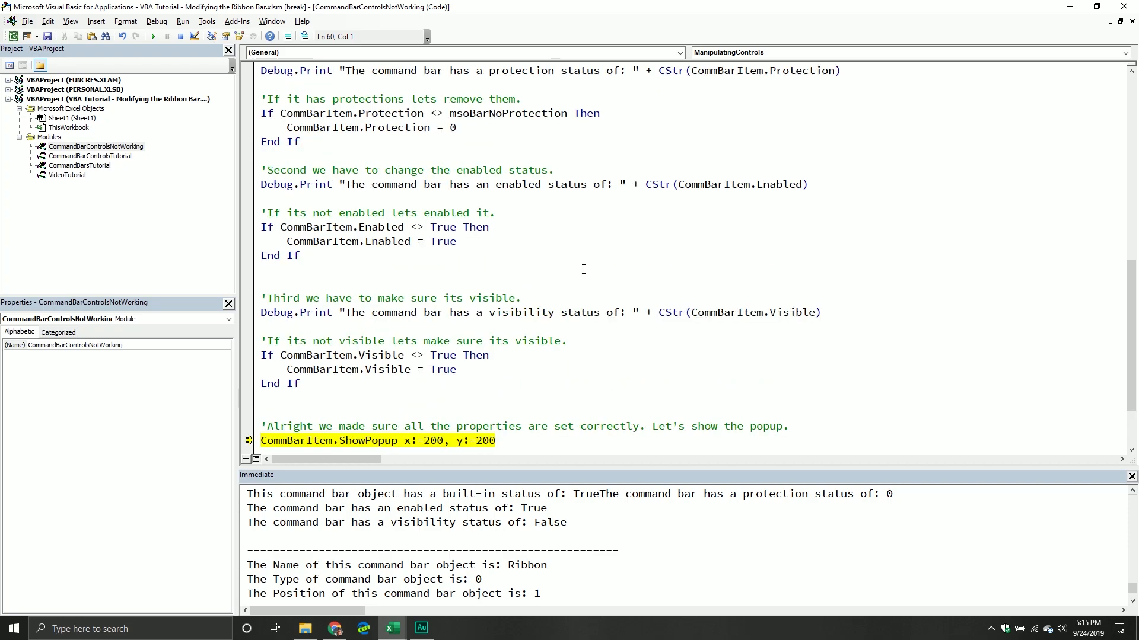
{"action": "scroll", "scroll_direction": "up", "scroll_amount": 3}
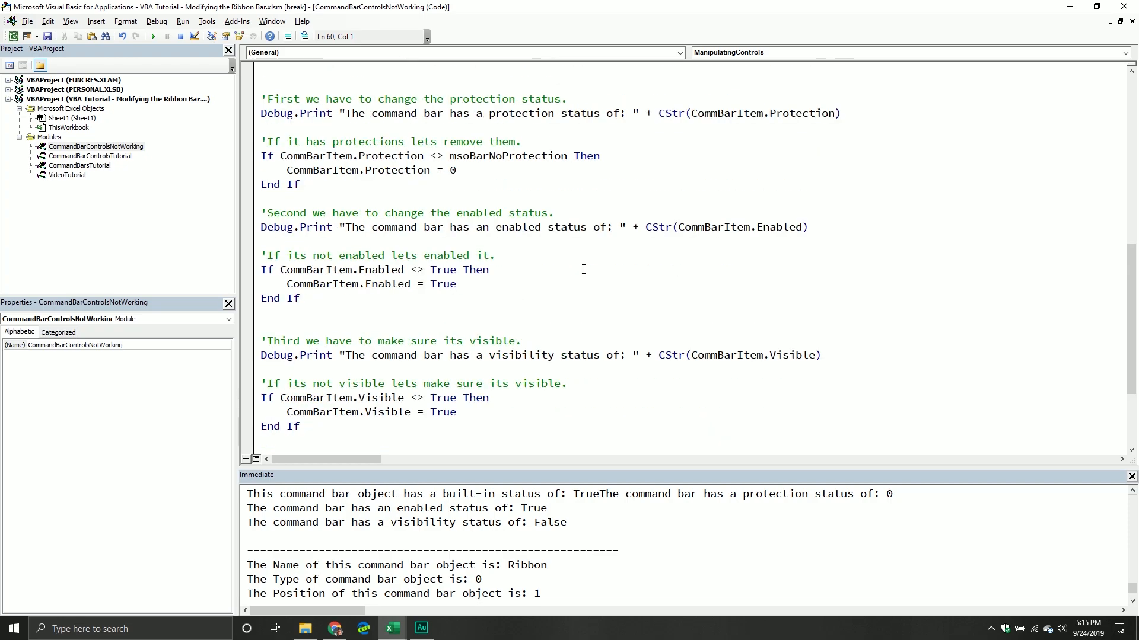
{"action": "scroll", "scroll_direction": "up", "scroll_amount": 3}
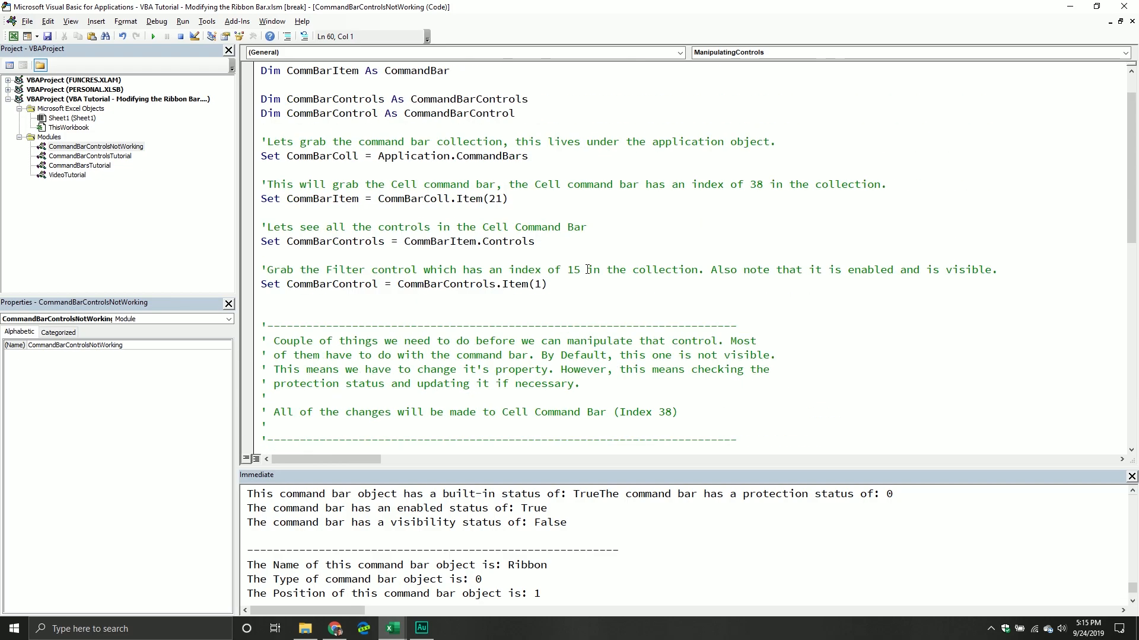
{"action": "mouse_move", "coordinate": [537, 209]}
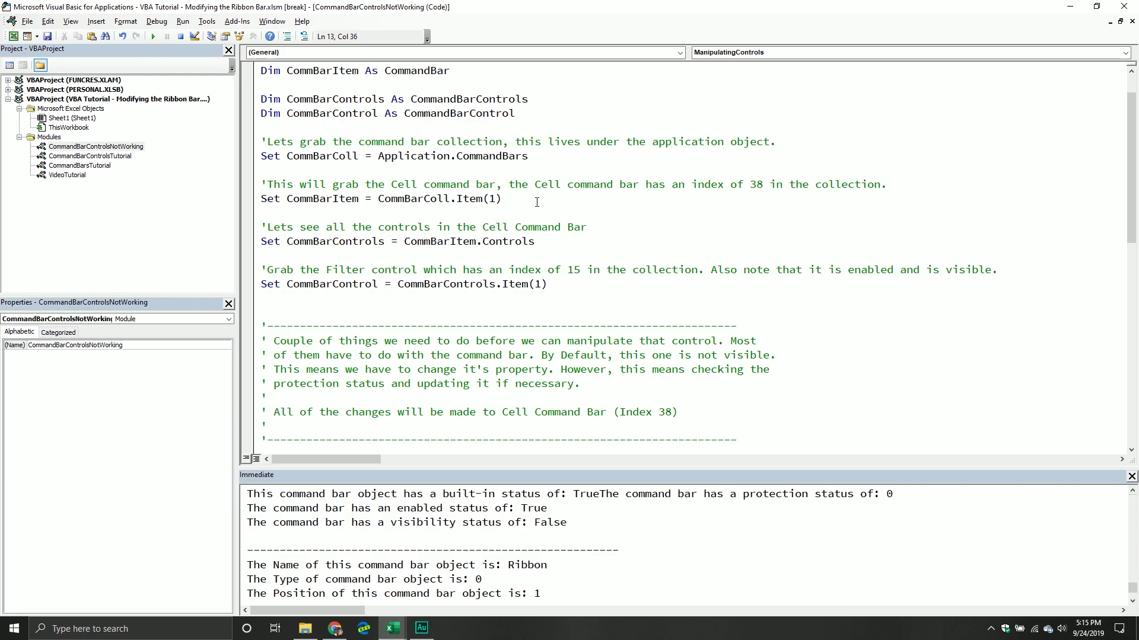
- Change the indexes to command bar 38 and control 15, then continue the macro
{"action": "type", "text": "38"}
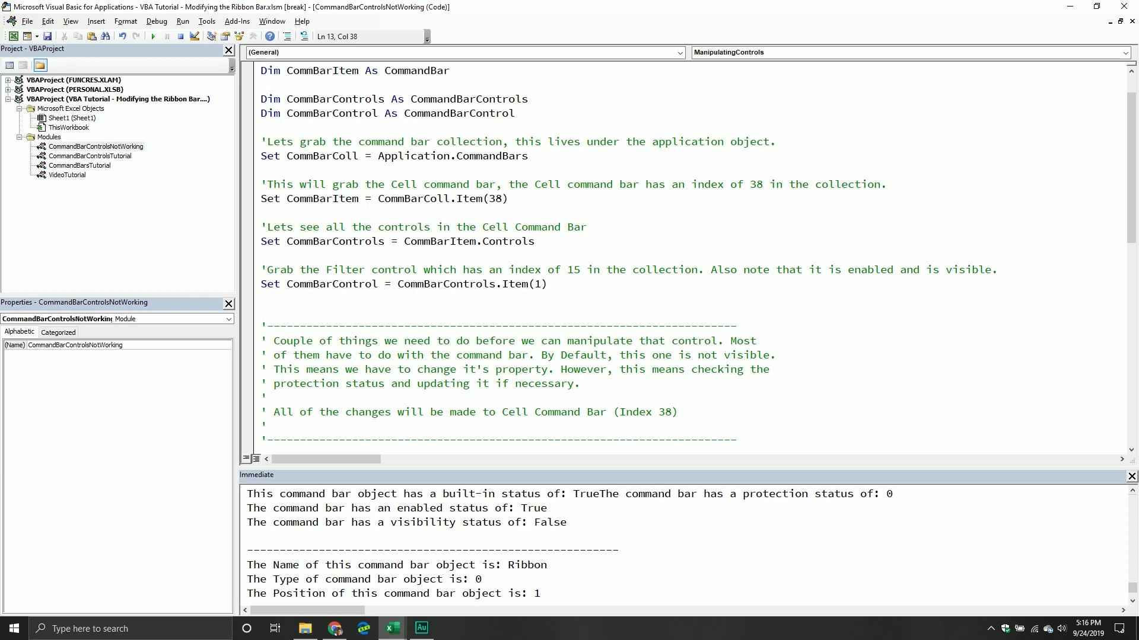
{"action": "left_click", "coordinate": [541, 283]}
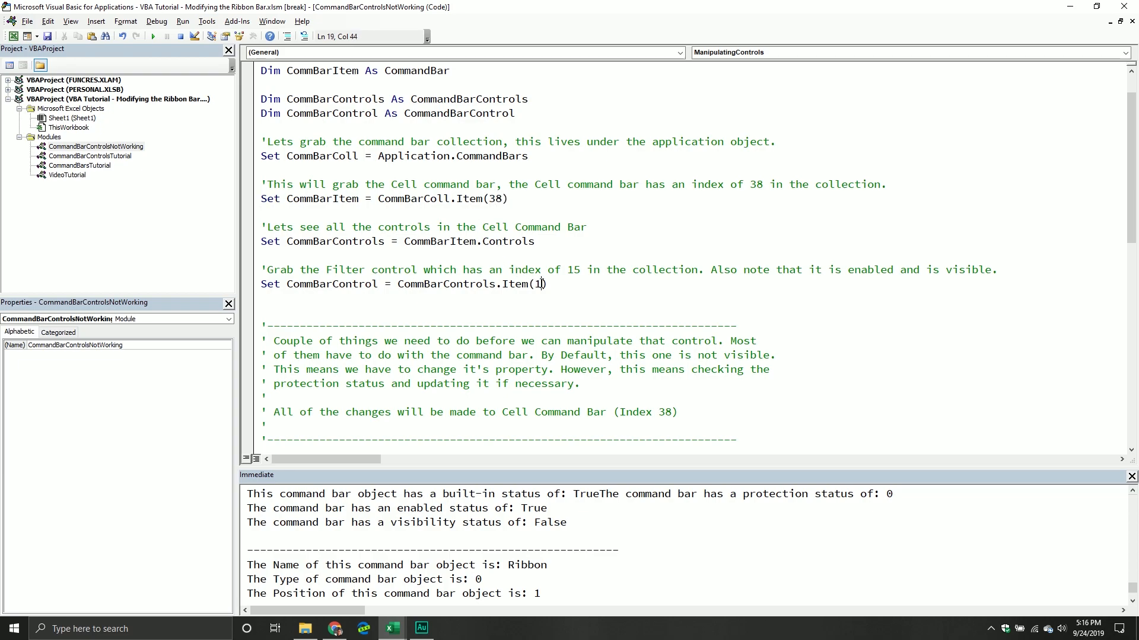
{"action": "type", "text": "5"}
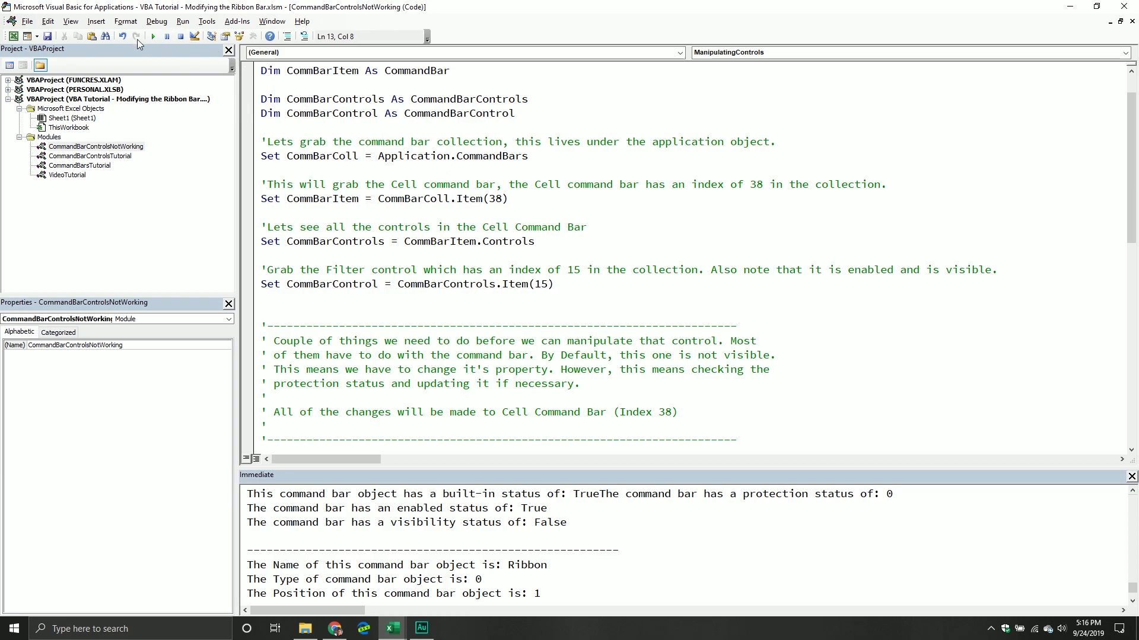
{"action": "left_click", "coordinate": [153, 37]}
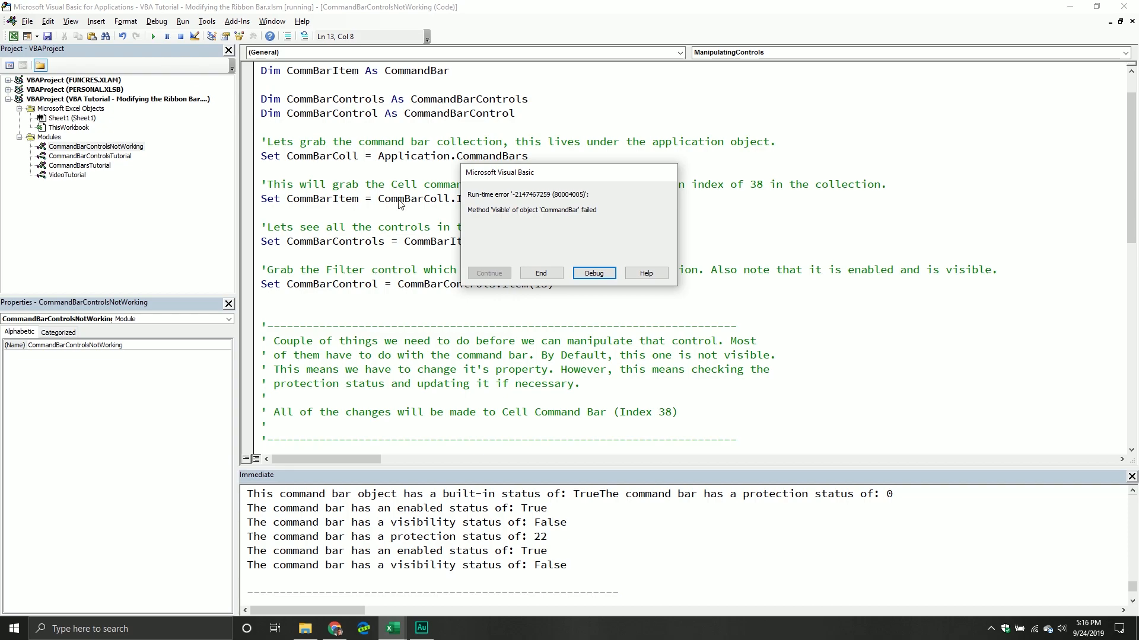
- Debug the error at the Visible = True line and check CommBarItem.Protection reports 22
{"action": "left_click", "coordinate": [593, 273]}
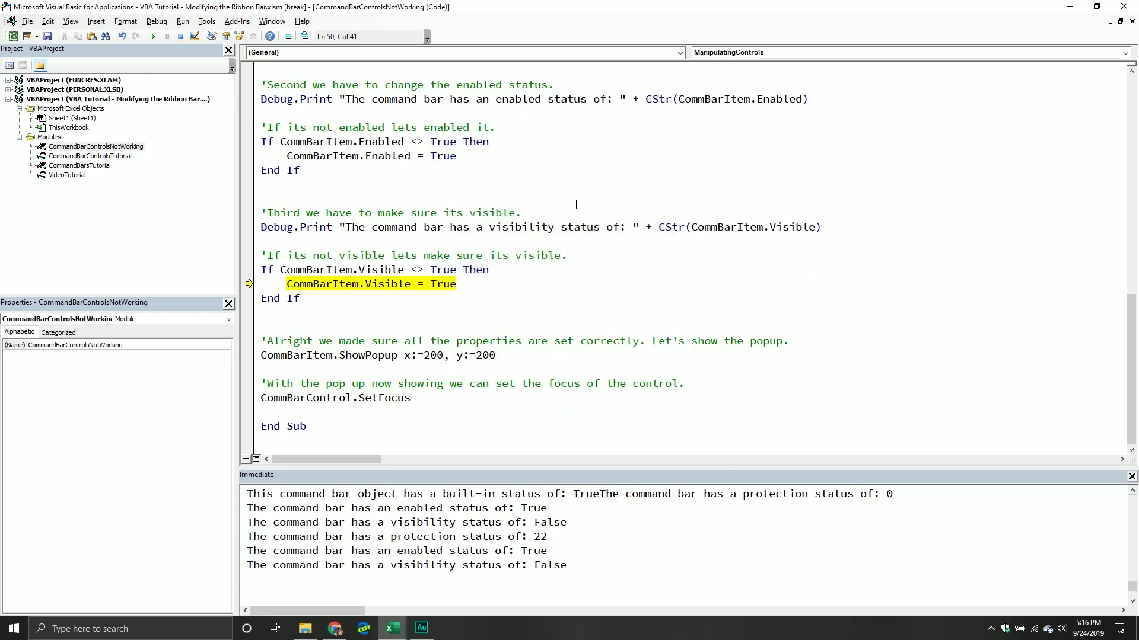
{"action": "scroll", "scroll_direction": "up", "scroll_amount": 3}
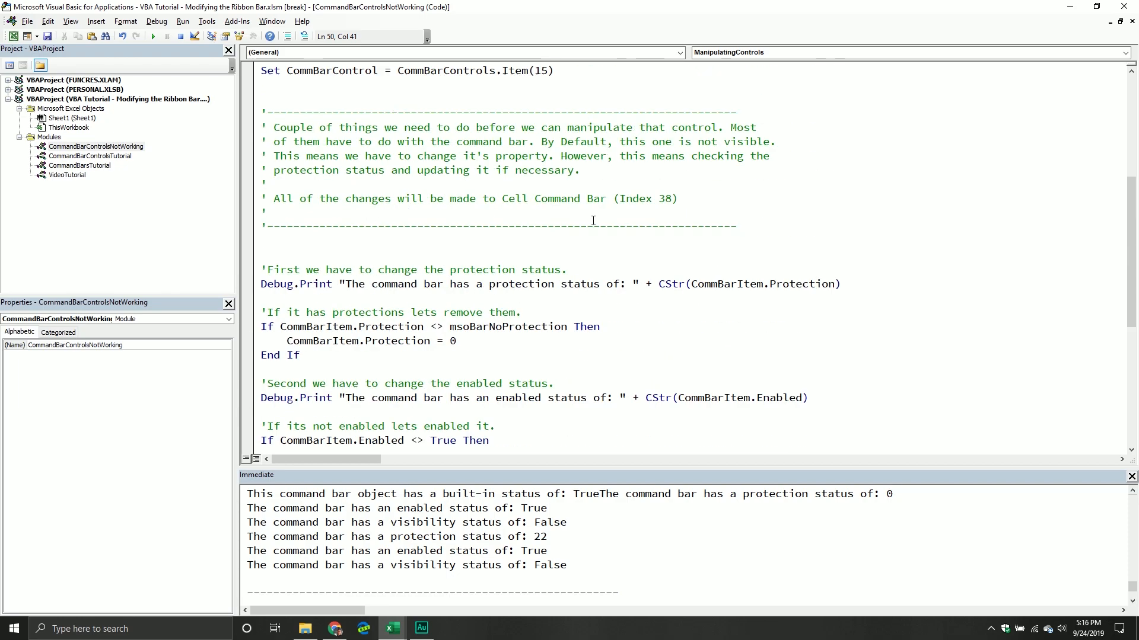
{"action": "scroll", "scroll_direction": "up", "scroll_amount": 3}
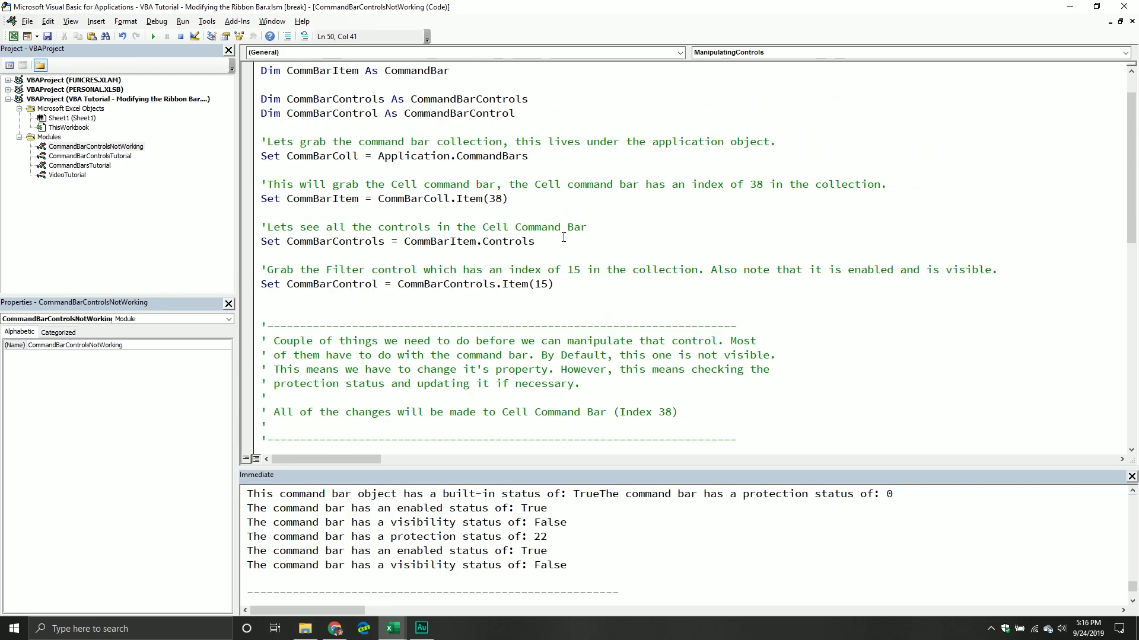
{"action": "mouse_move", "coordinate": [532, 257]}
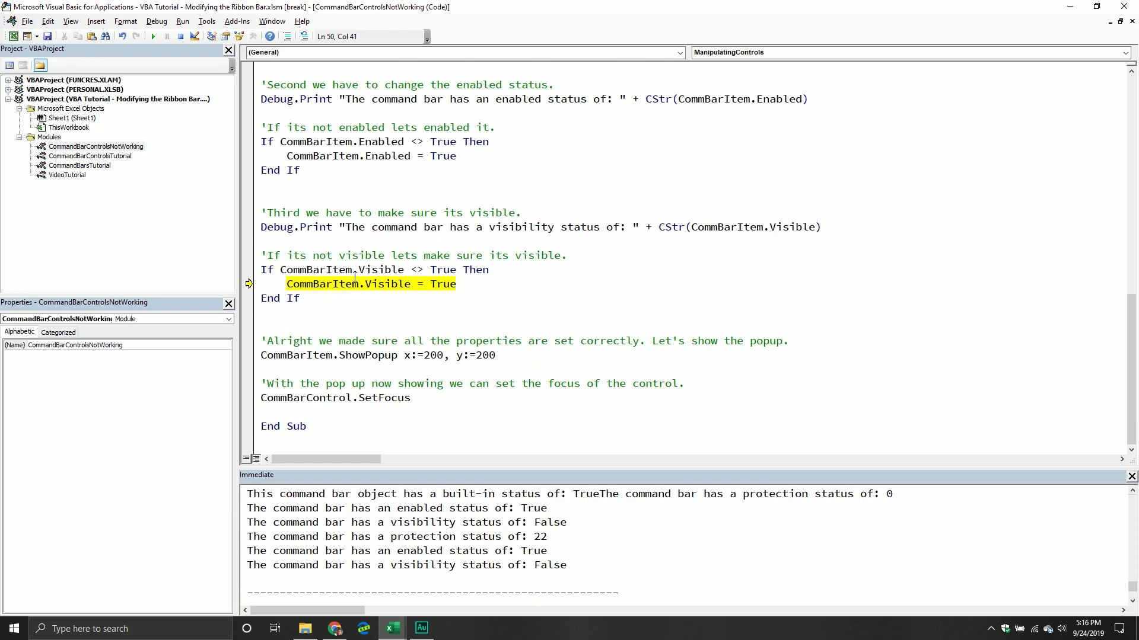
{"action": "left_click", "coordinate": [520, 212]}
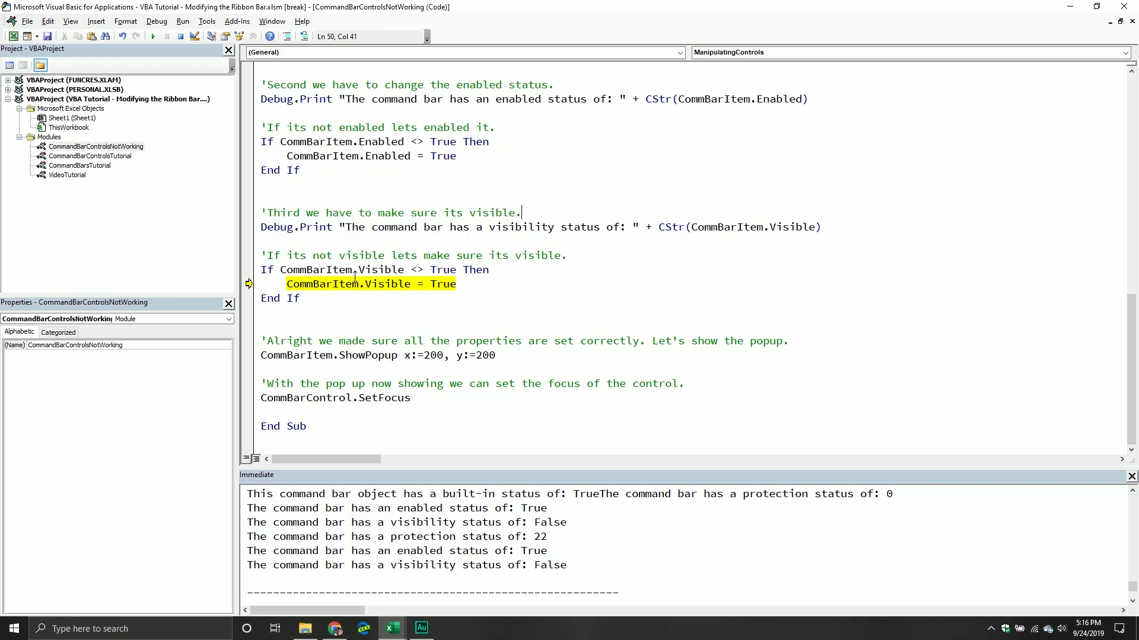
{"action": "scroll", "scroll_direction": "up", "scroll_amount": 3}
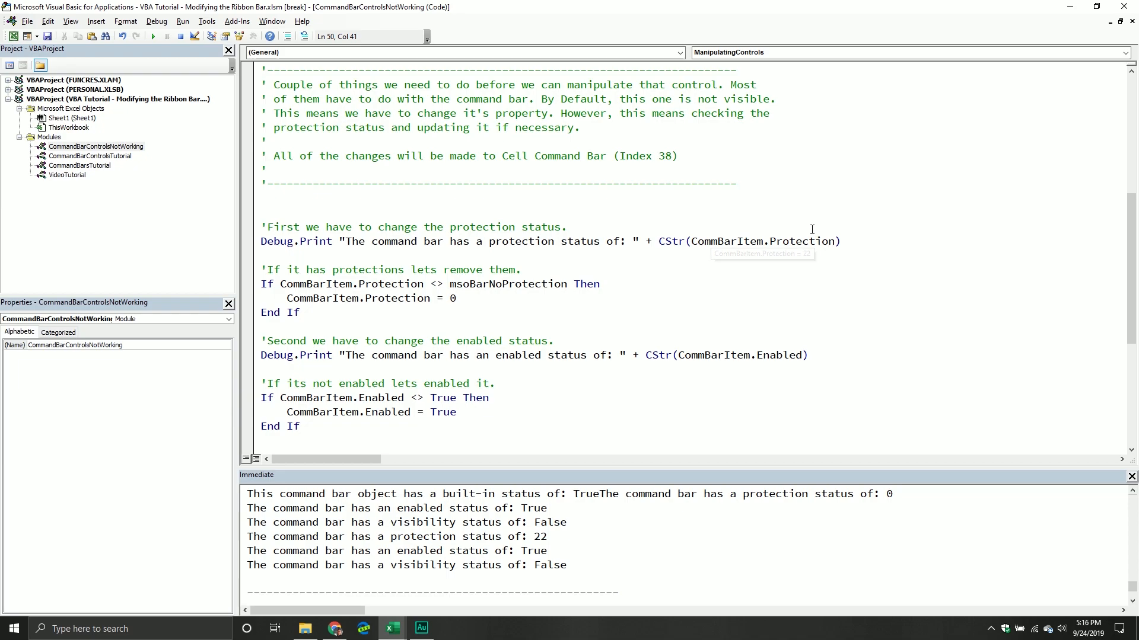
{"action": "mouse_move", "coordinate": [791, 241]}
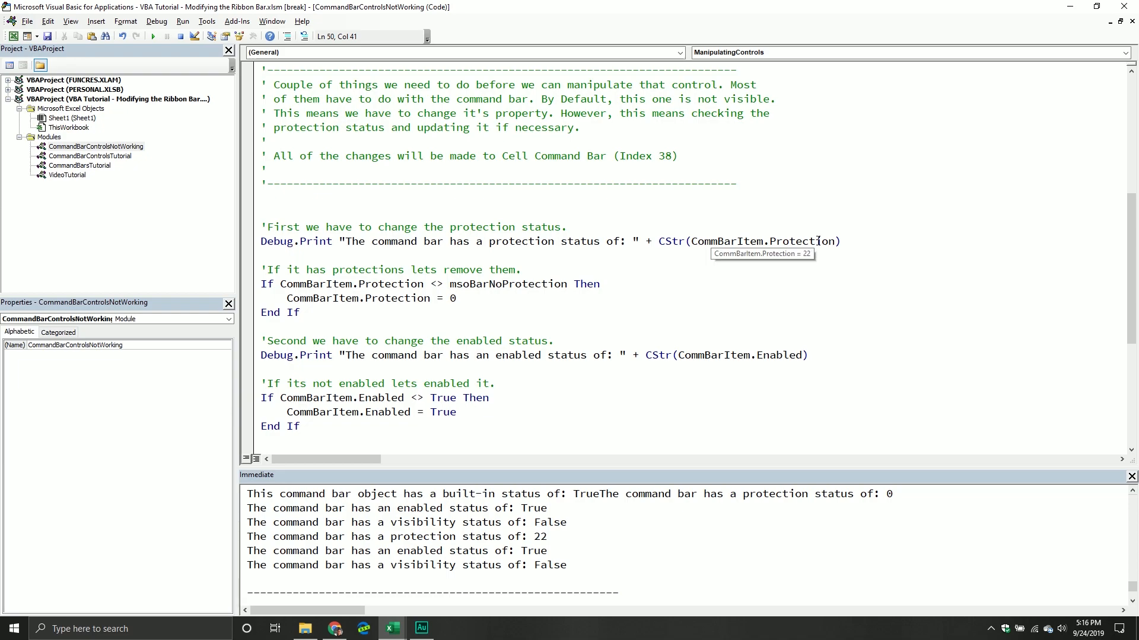
{"action": "mouse_move", "coordinate": [316, 633]}
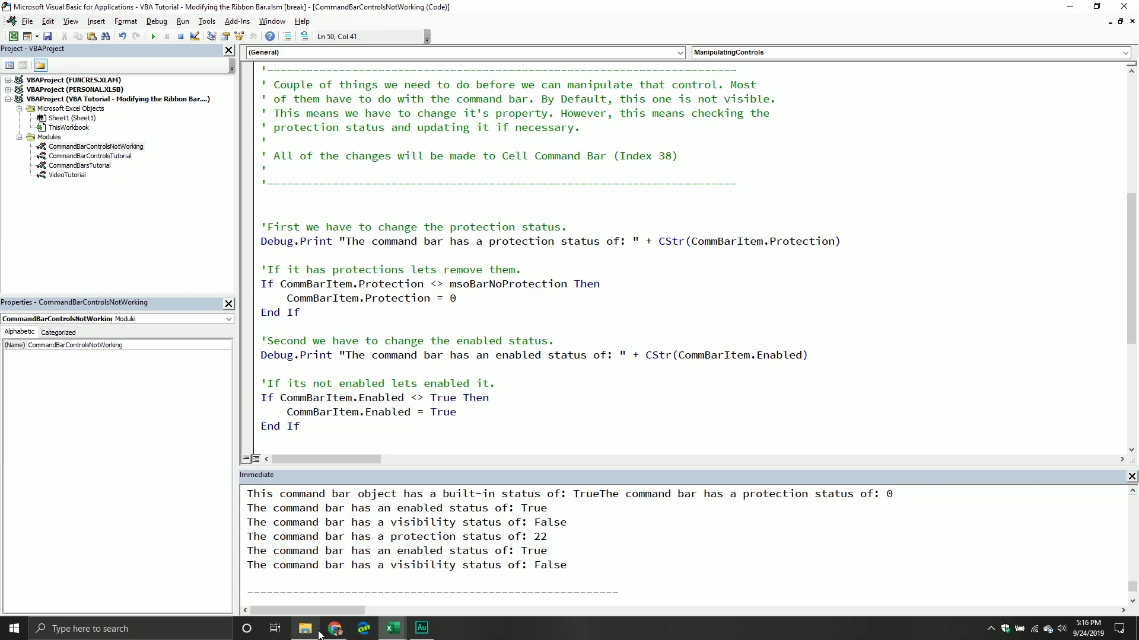
- From the MsoBarPosition docs page, open the MsoBarProtection enumeration reference in Chrome
{"action": "left_click", "coordinate": [335, 629]}
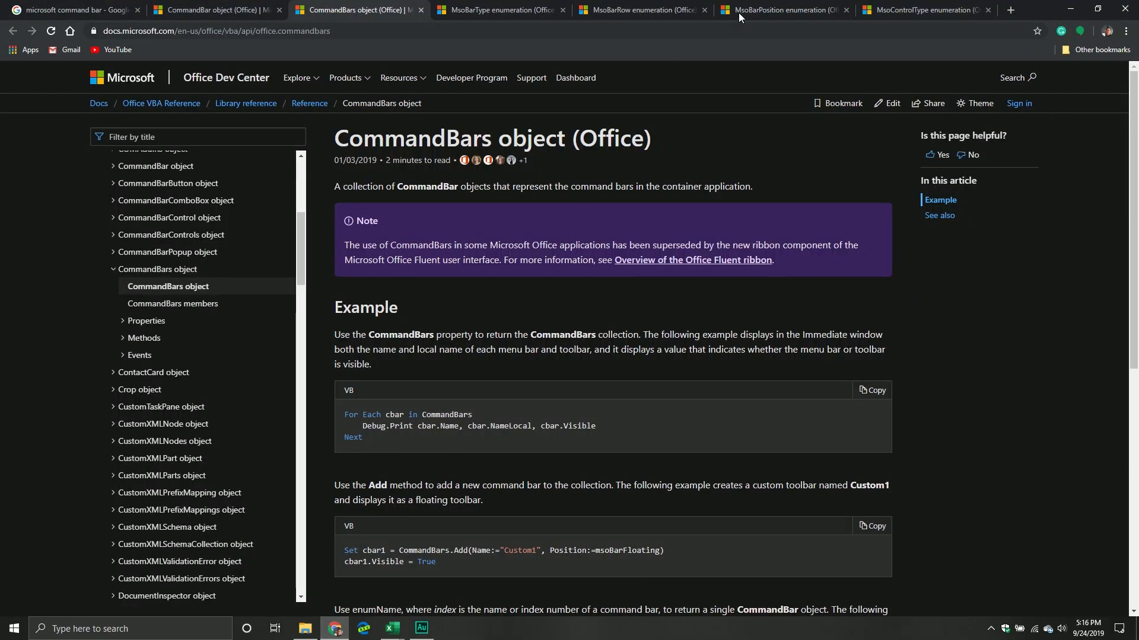
{"action": "left_click", "coordinate": [780, 10]}
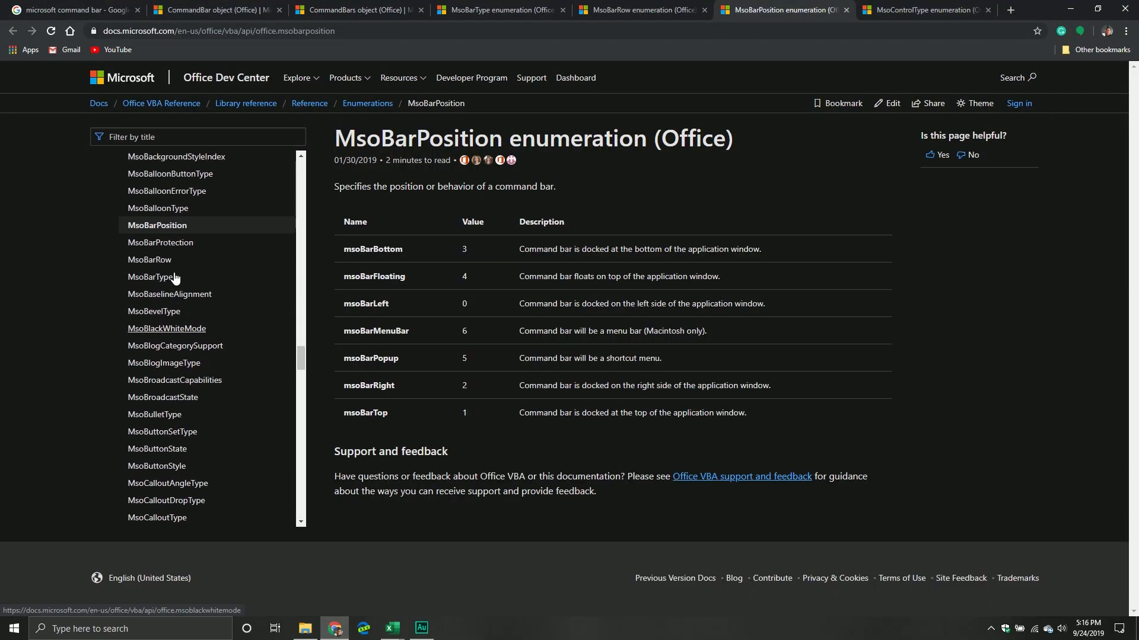
{"action": "right_click", "coordinate": [160, 243]}
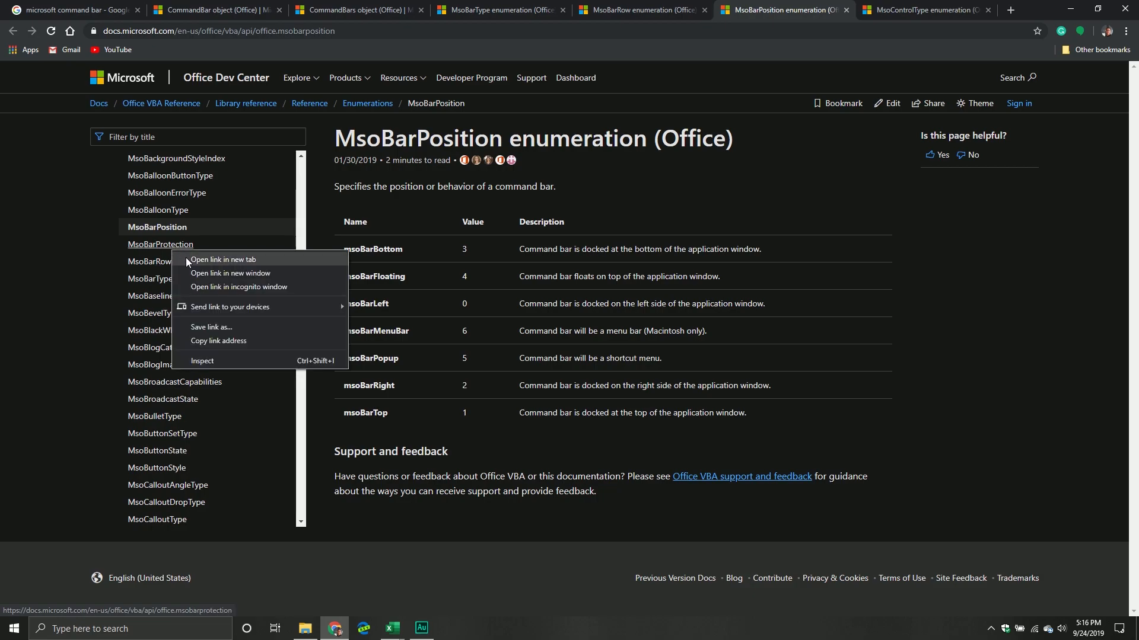
{"action": "left_click", "coordinate": [225, 260]}
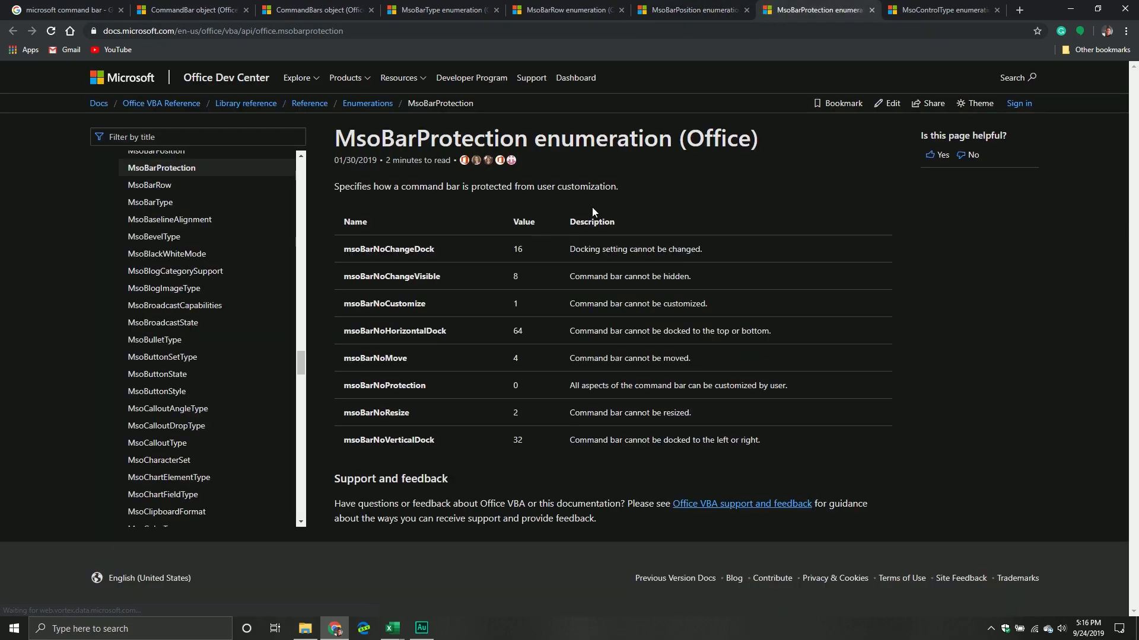
{"action": "mouse_move", "coordinate": [519, 249]}
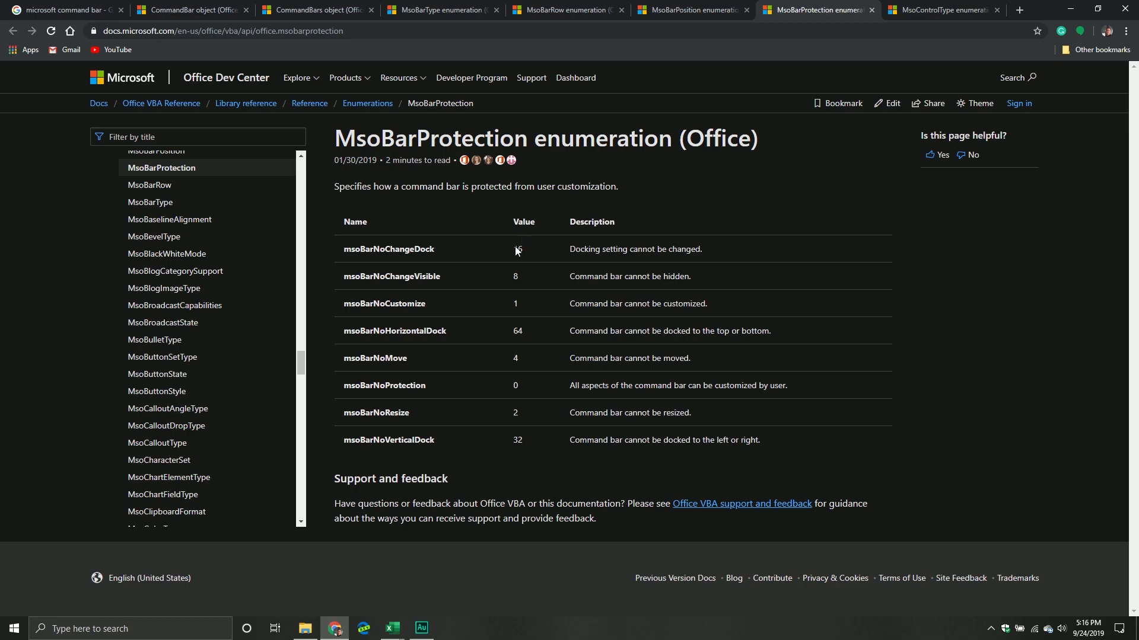
{"action": "mouse_move", "coordinate": [519, 270]}
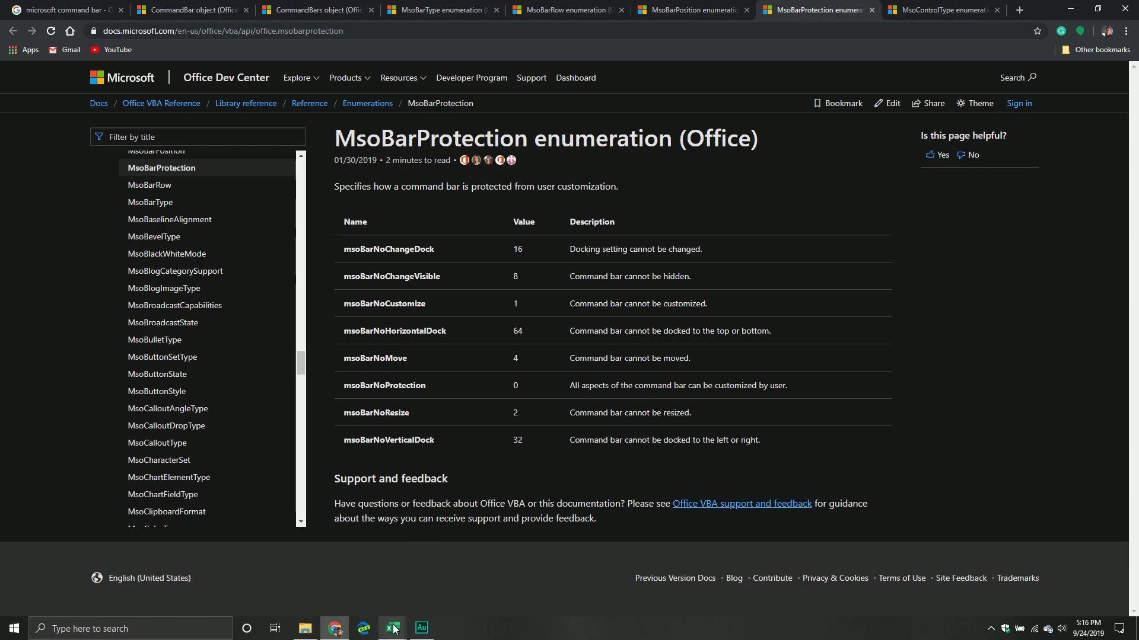
- Review the If Protection <> msoBarNoProtection block that sets CommBarItem.Protection to 0
{"action": "left_click", "coordinate": [390, 628]}
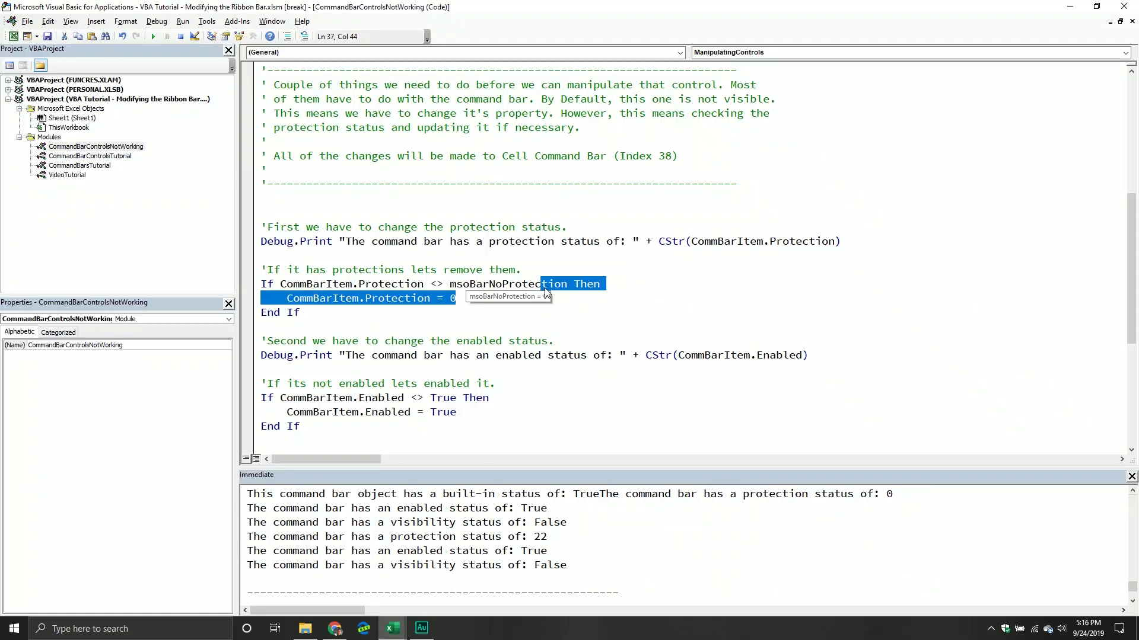
{"action": "left_click", "coordinate": [269, 256]}
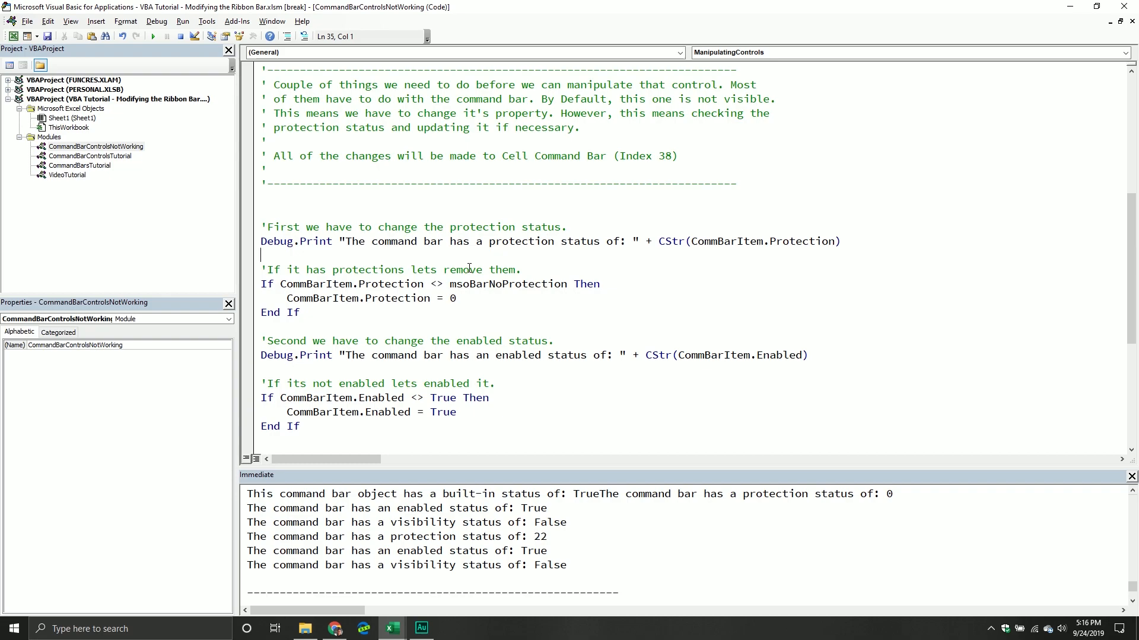
{"action": "left_click", "coordinate": [450, 299]}
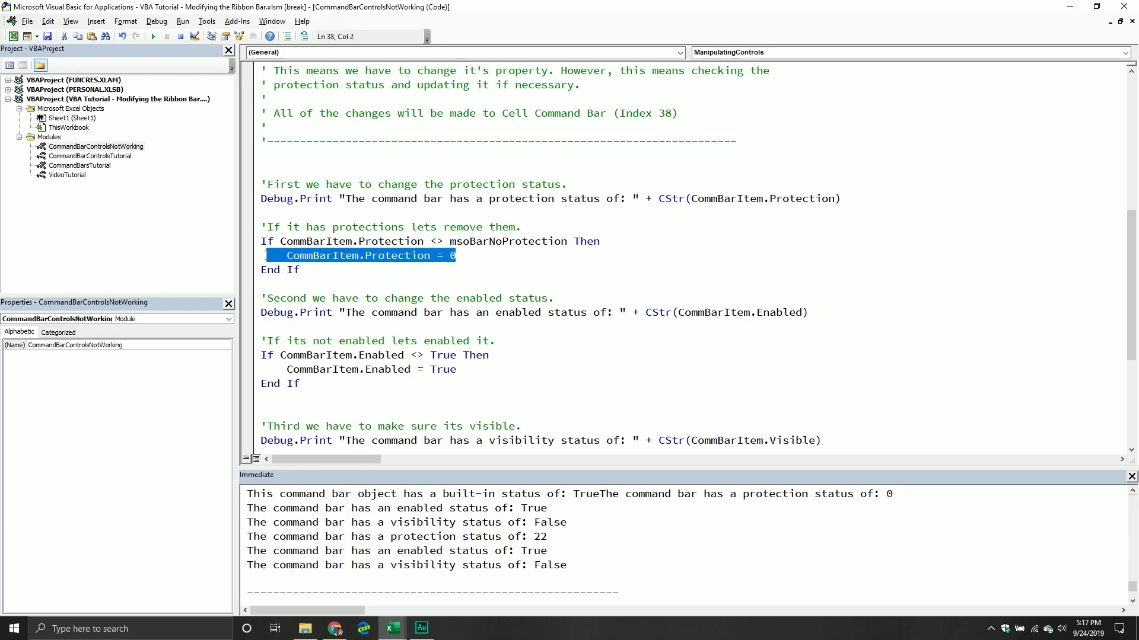
{"action": "left_click", "coordinate": [290, 212]}
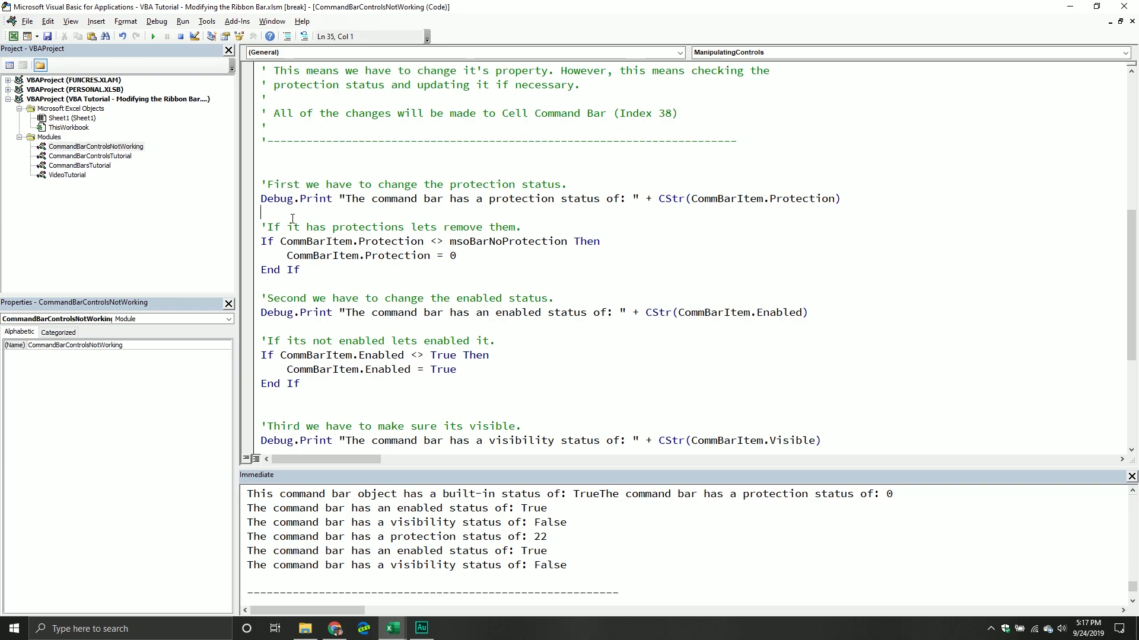